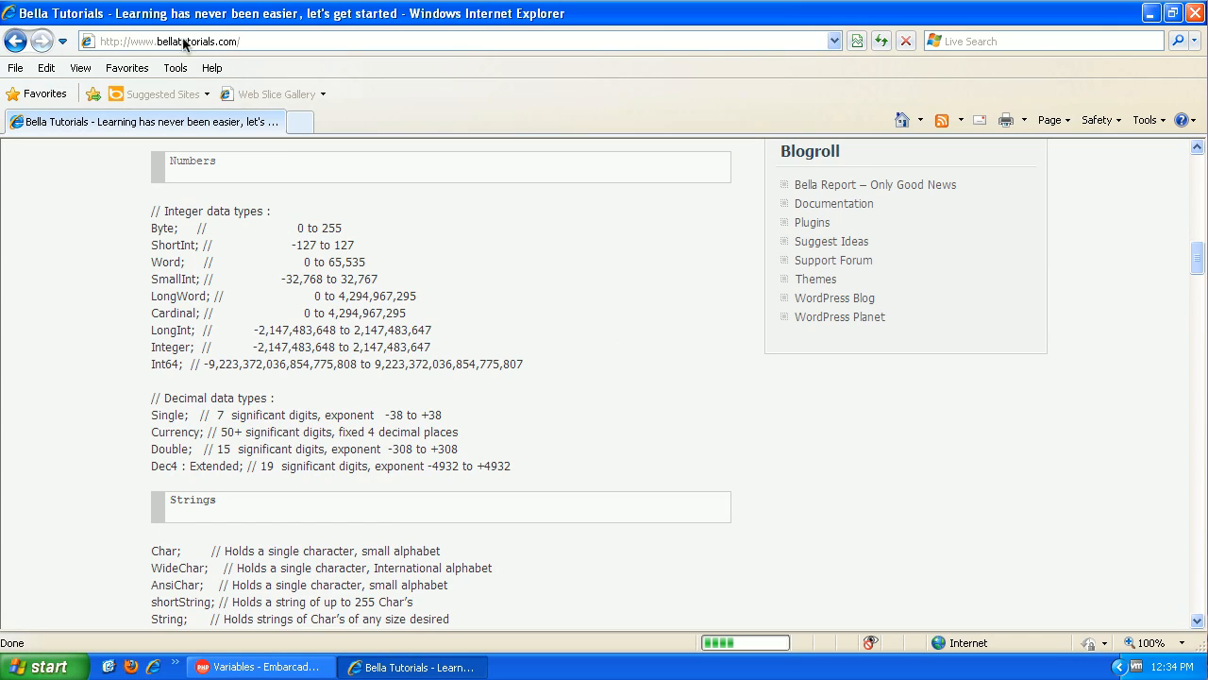
mouse_move(298, 293)
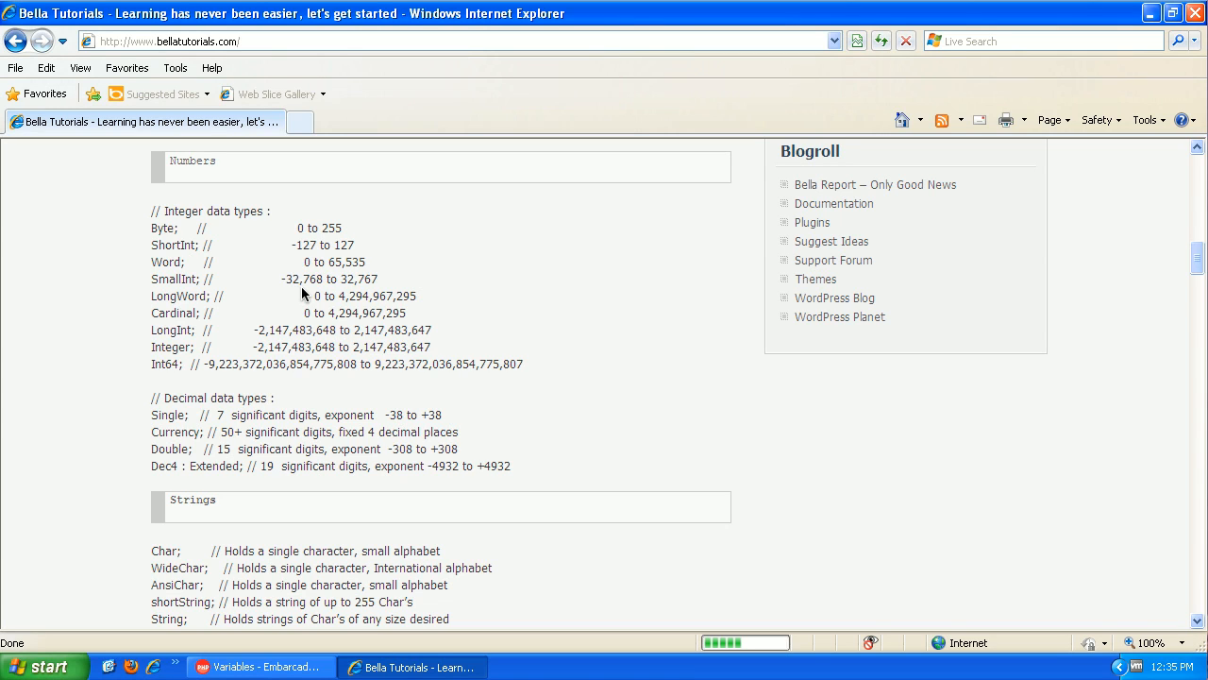
mouse_move(449, 298)
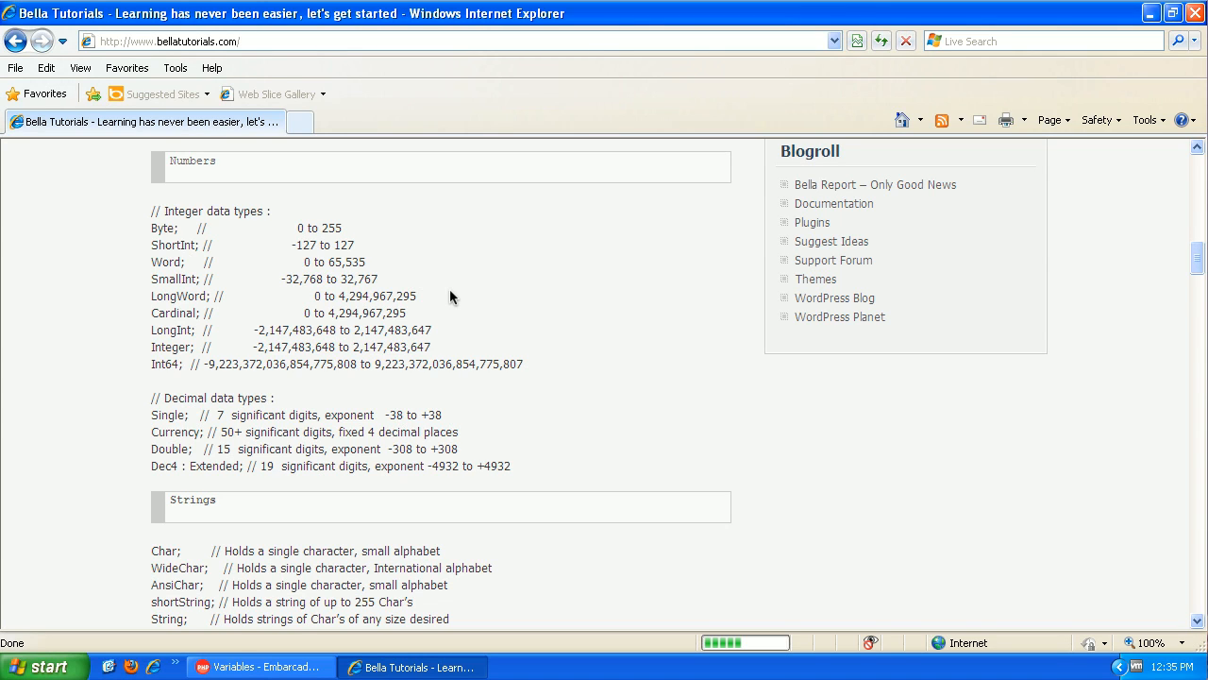
mouse_move(395, 245)
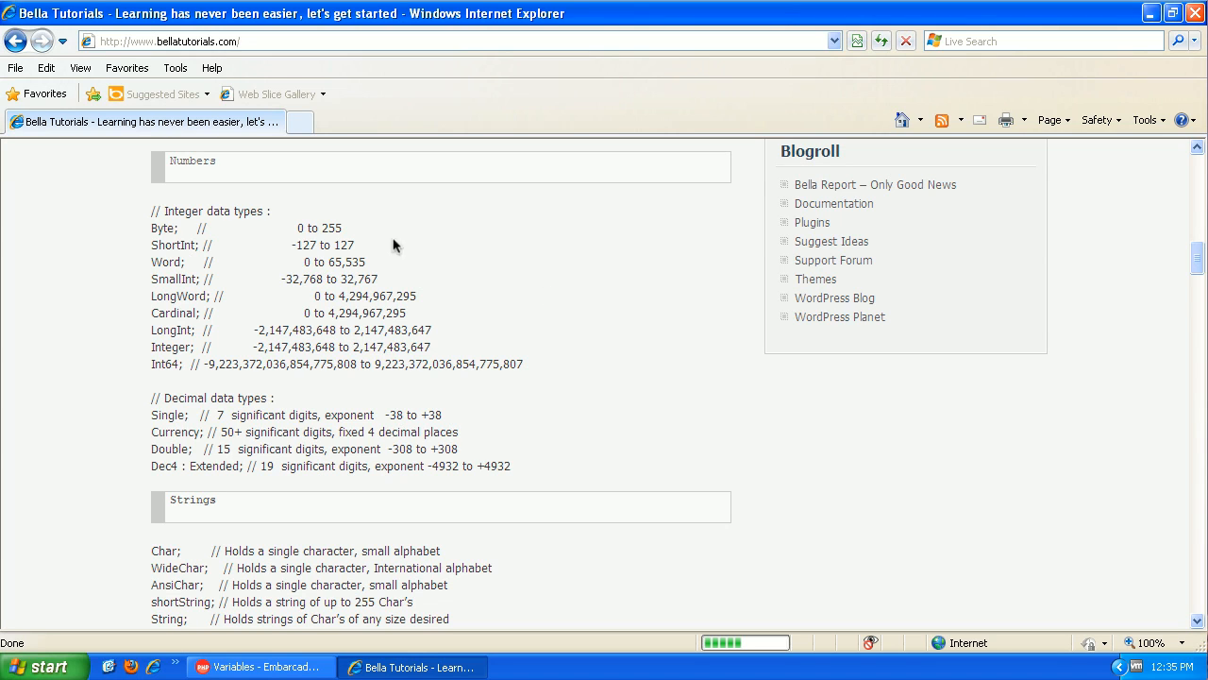
Switch to the Variables project showing the empty unit1.php design form.
double_click(323, 245)
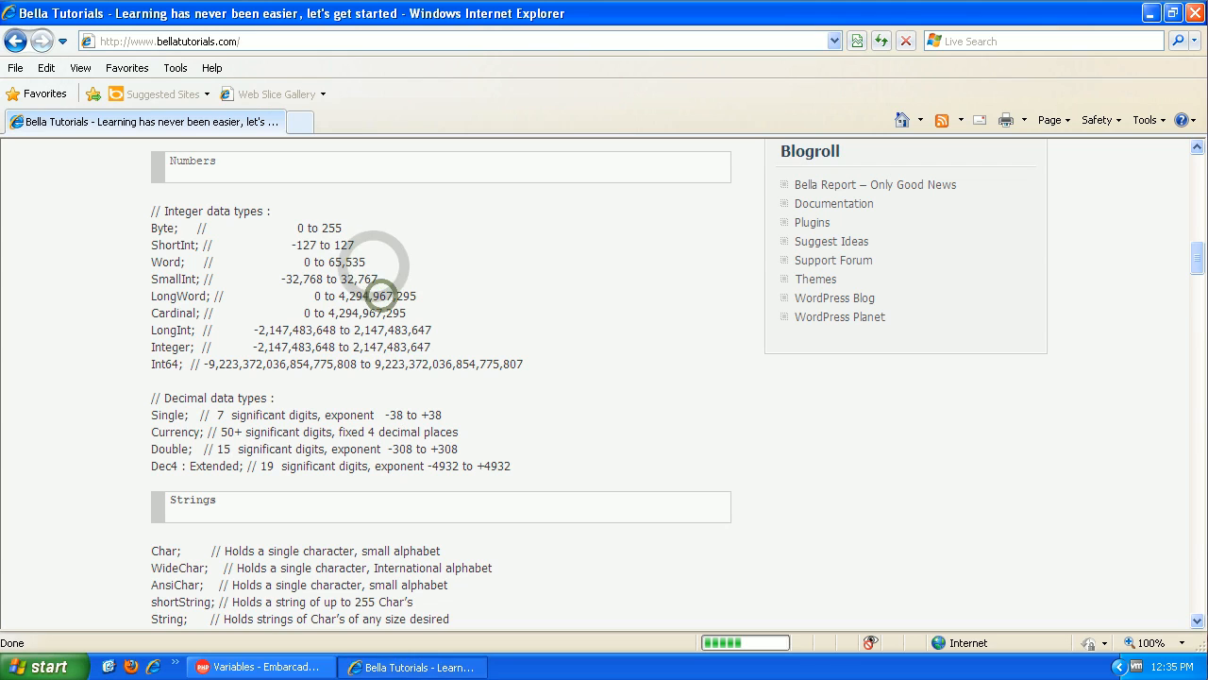
left_click(260, 666)
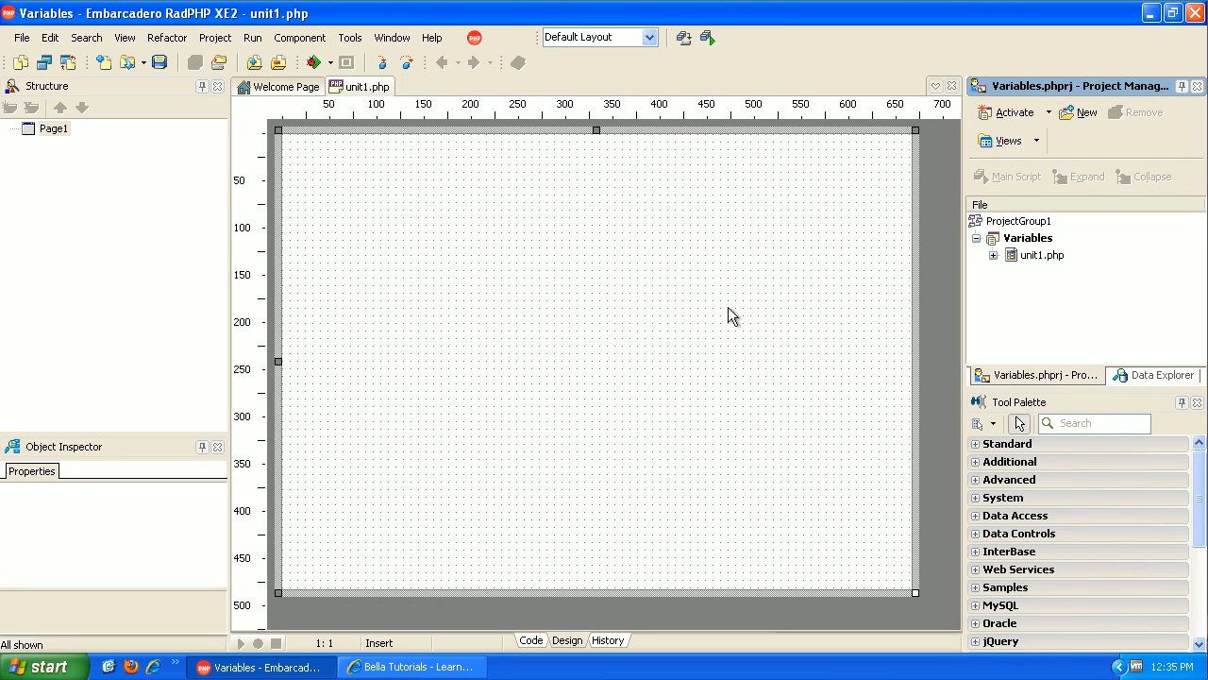
mouse_move(776, 313)
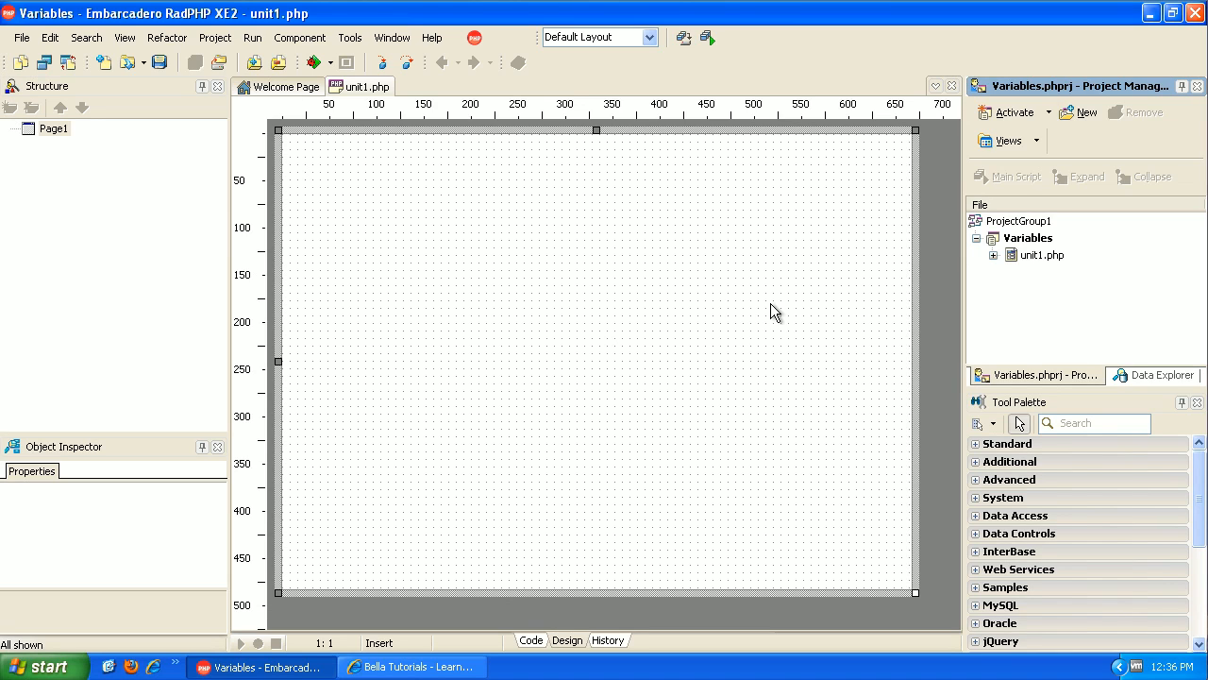
mouse_move(791, 316)
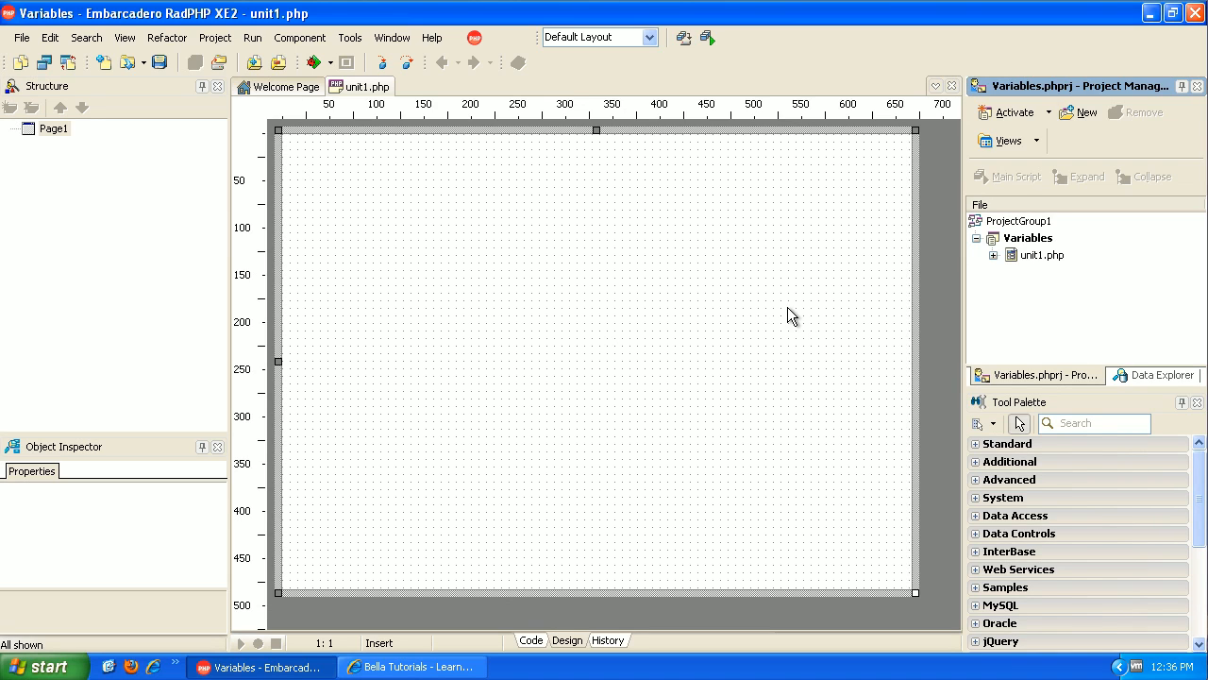
mouse_move(752, 408)
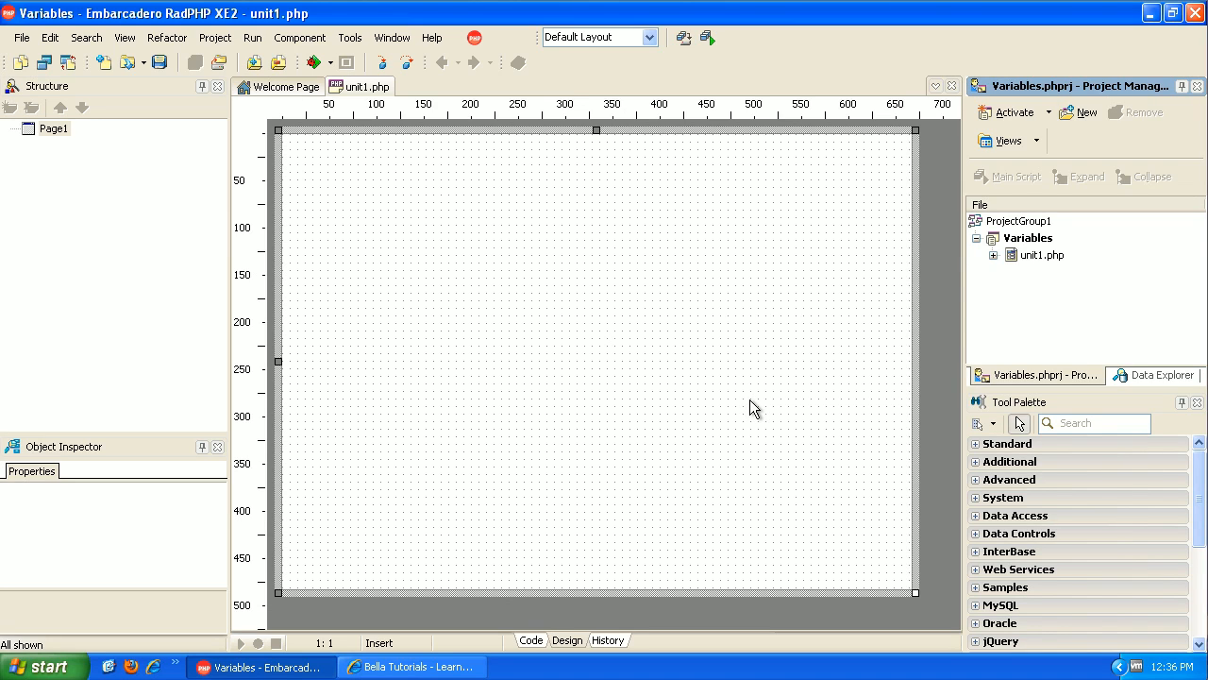
mouse_move(736, 396)
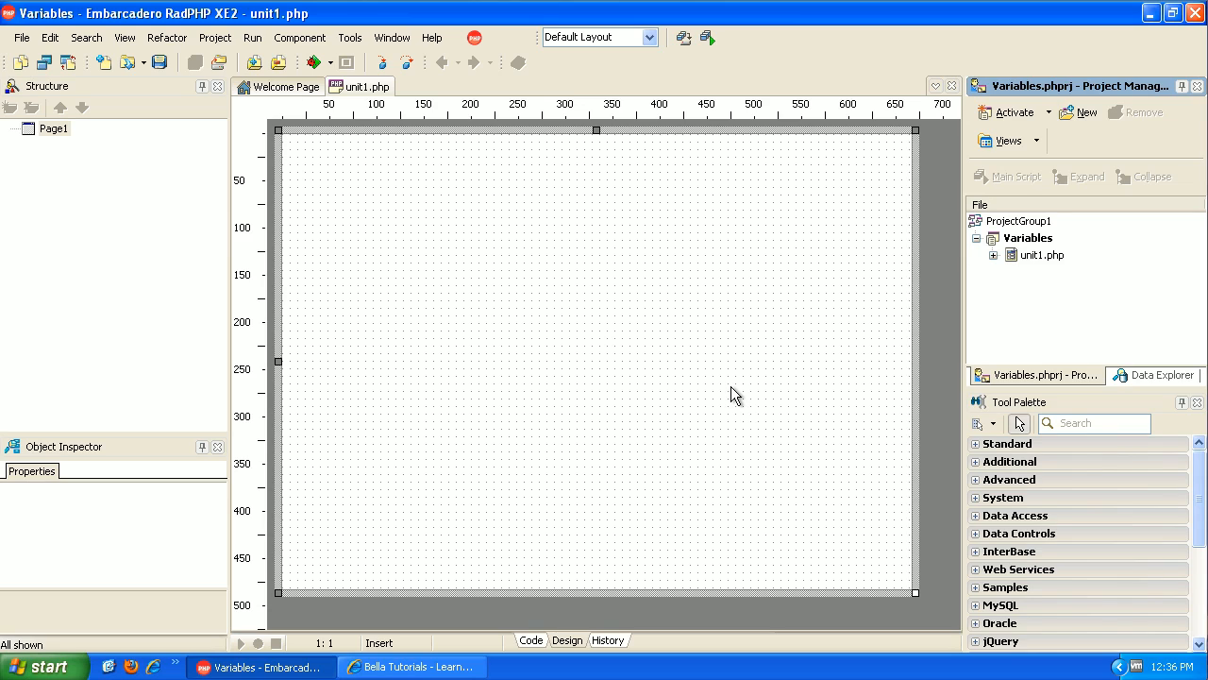
mouse_move(772, 406)
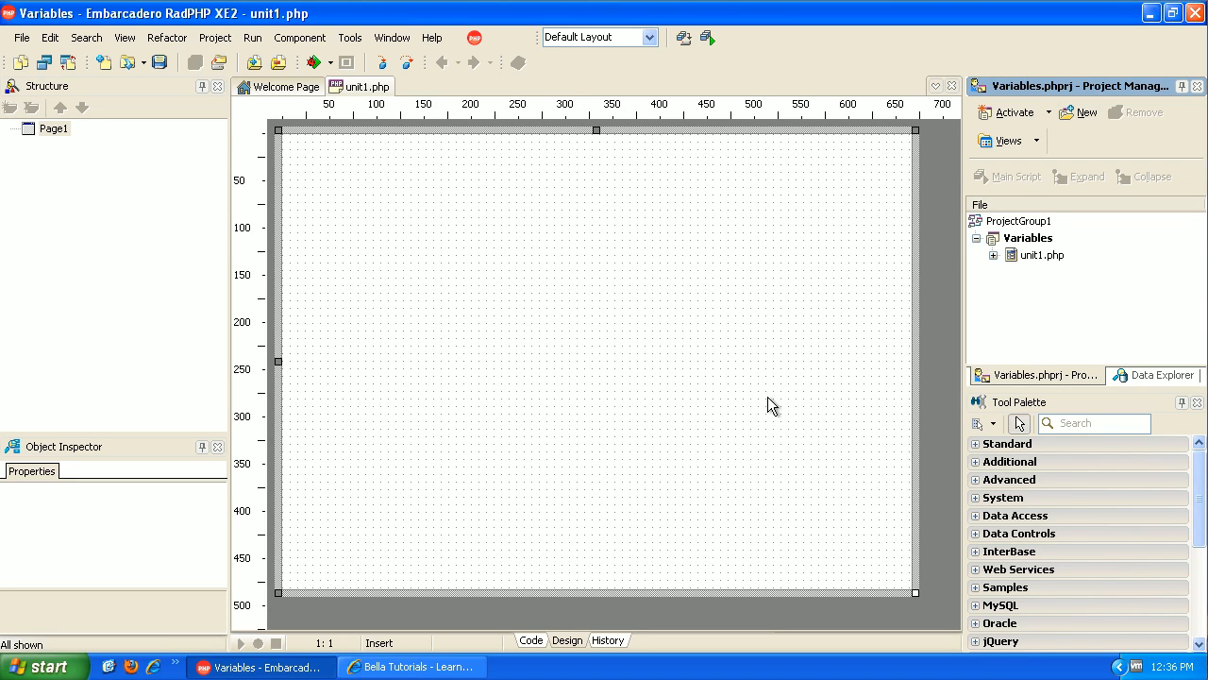
mouse_move(834, 400)
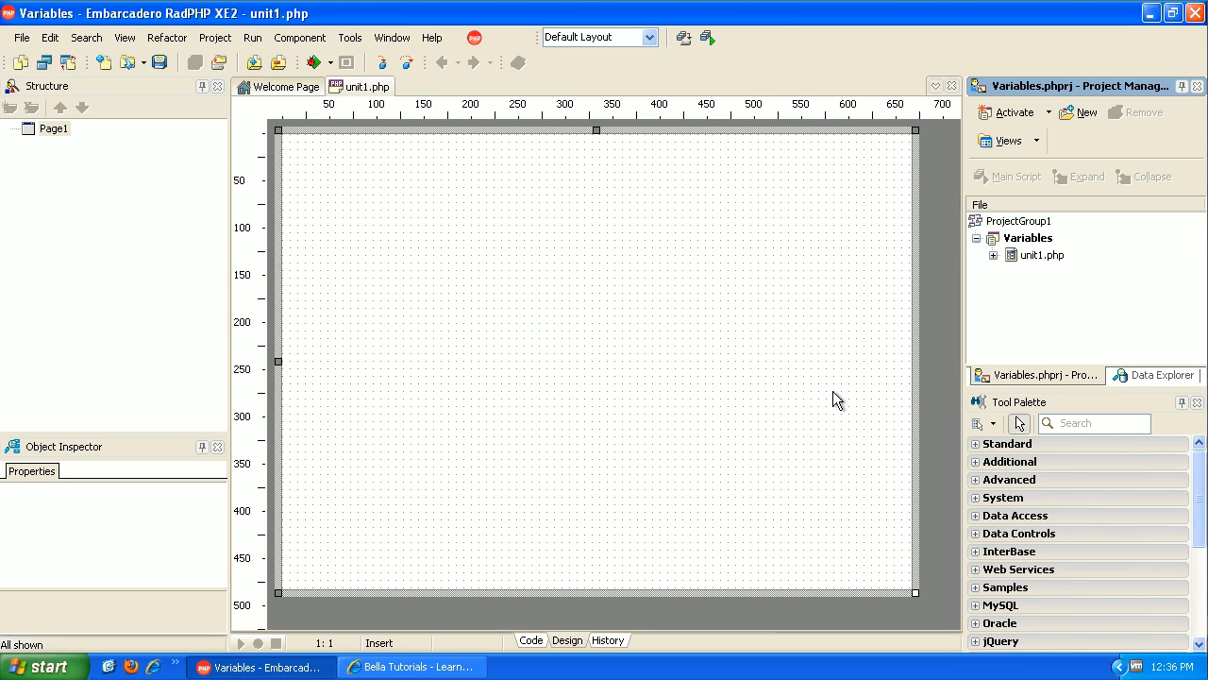
mouse_move(1095, 468)
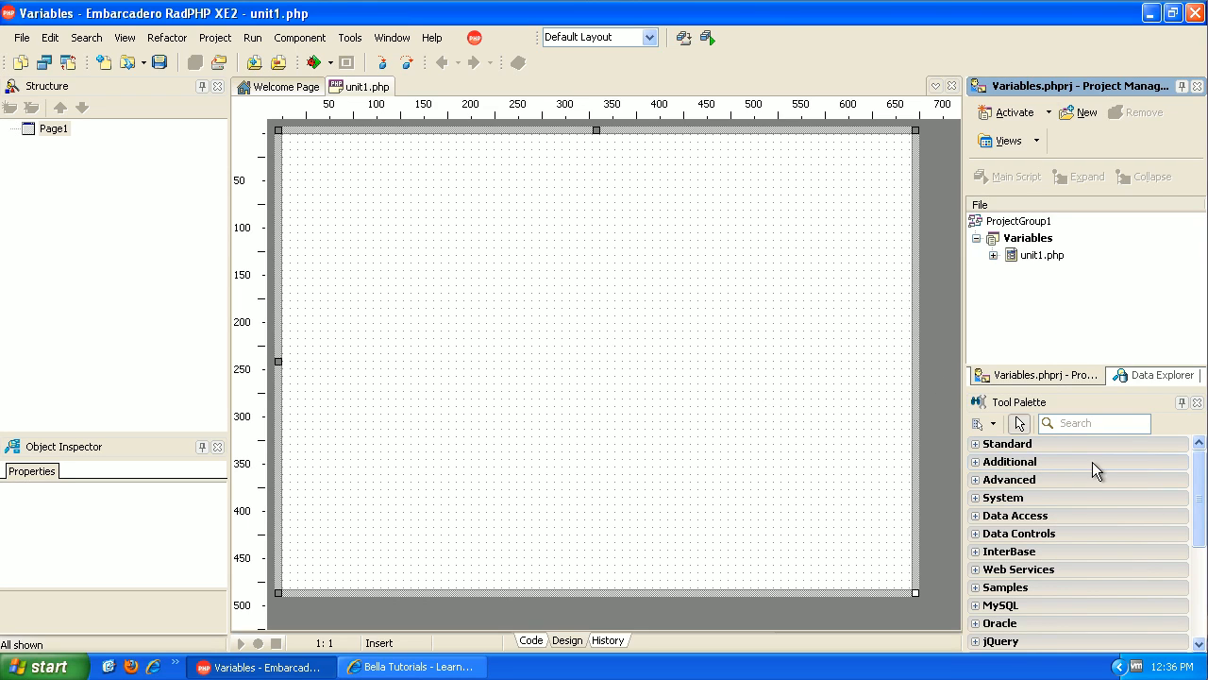
Place a Label, two Edits and a Button on the form and run it in Internet Explorer.
left_click(1008, 442)
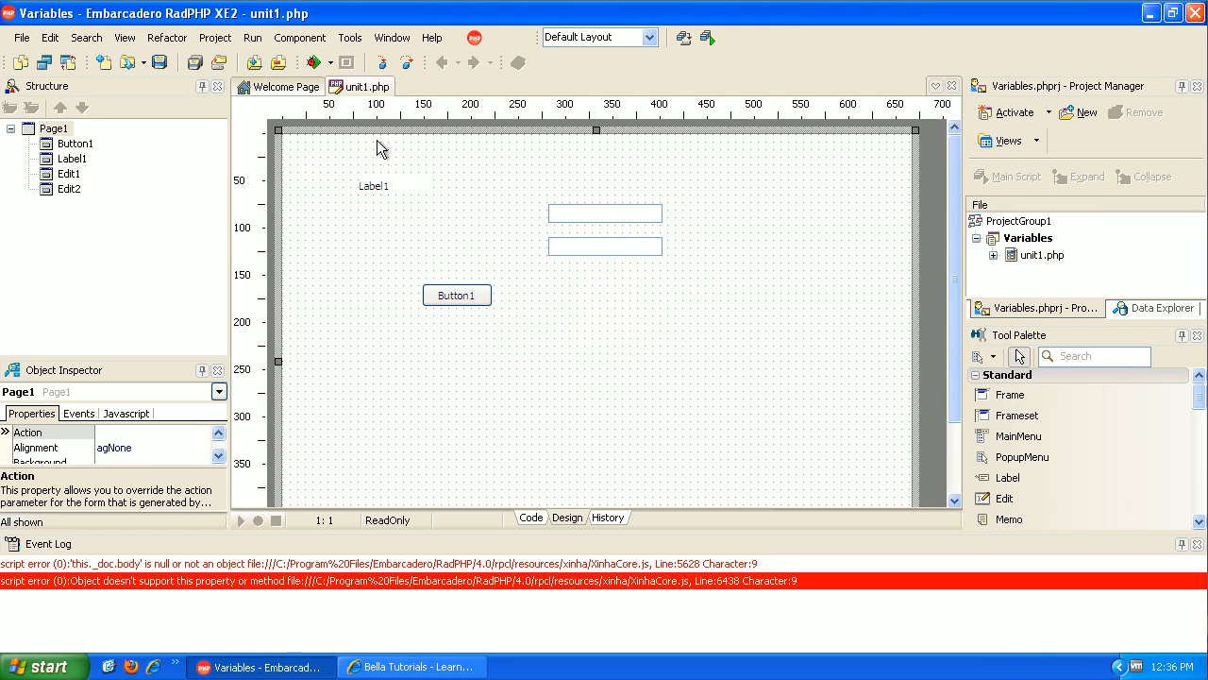
left_click(314, 63)
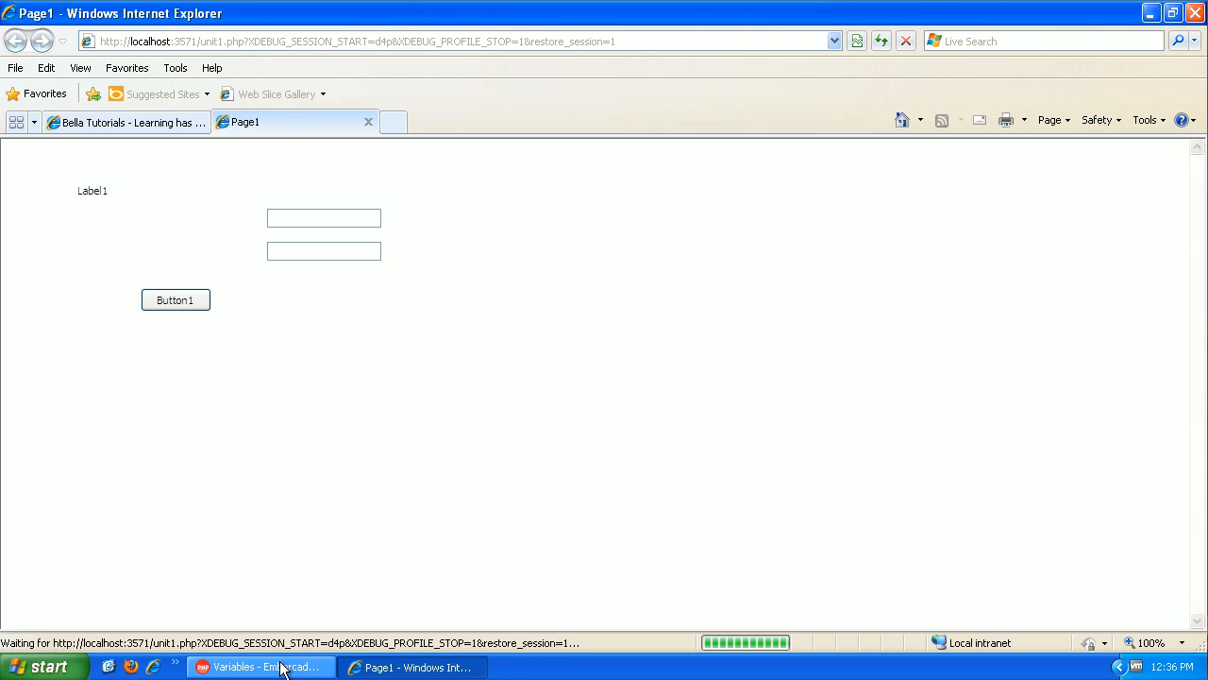
Move Edit1 beside Label1 and Button1 beside Edit2, and caption Button1 'Add'.
left_click(261, 666)
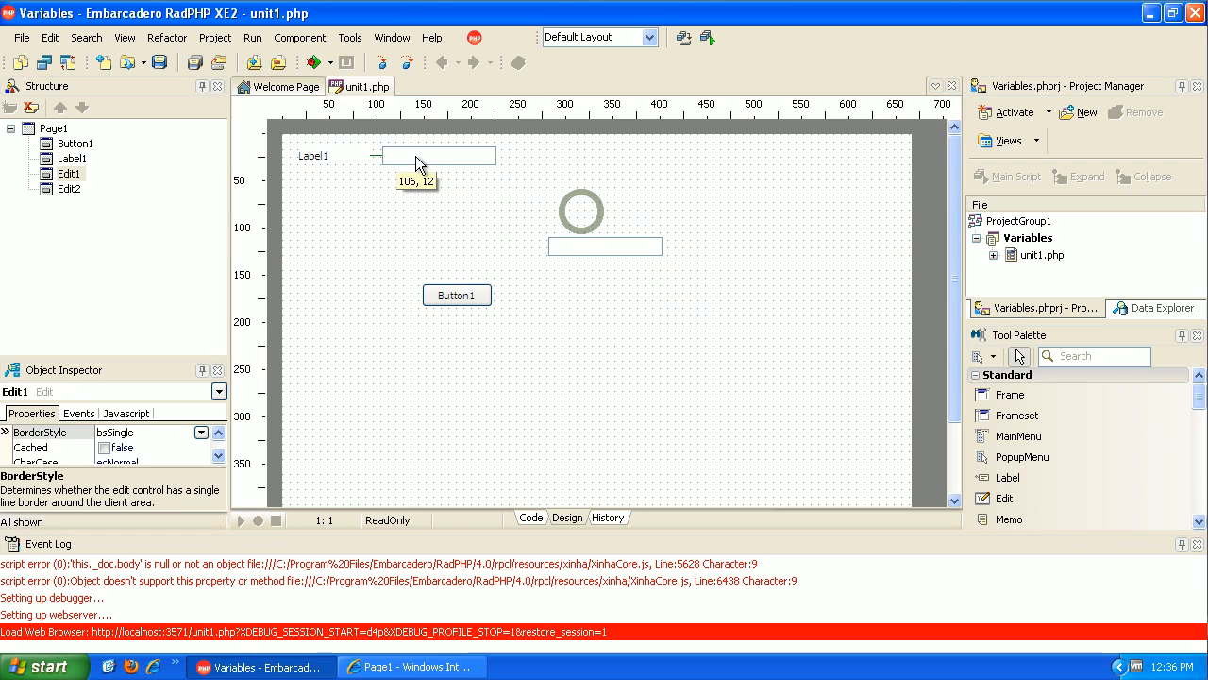
left_click_drag(438, 154, 438, 193)
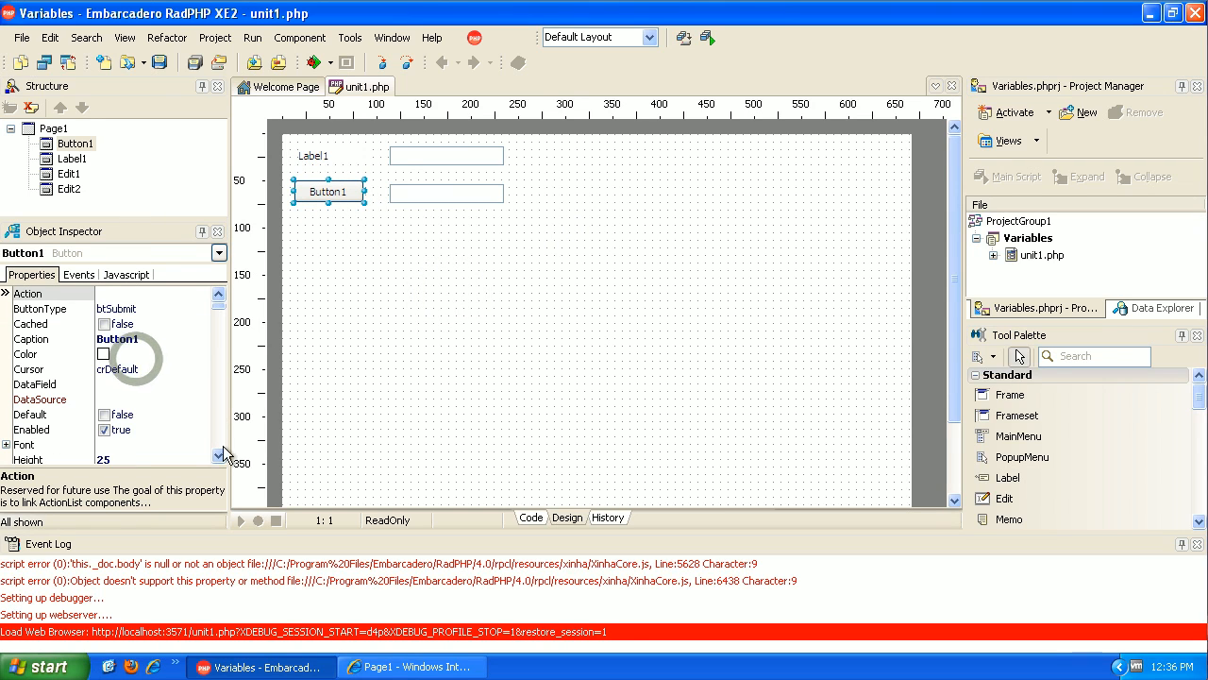
mouse_move(140, 349)
type("A")
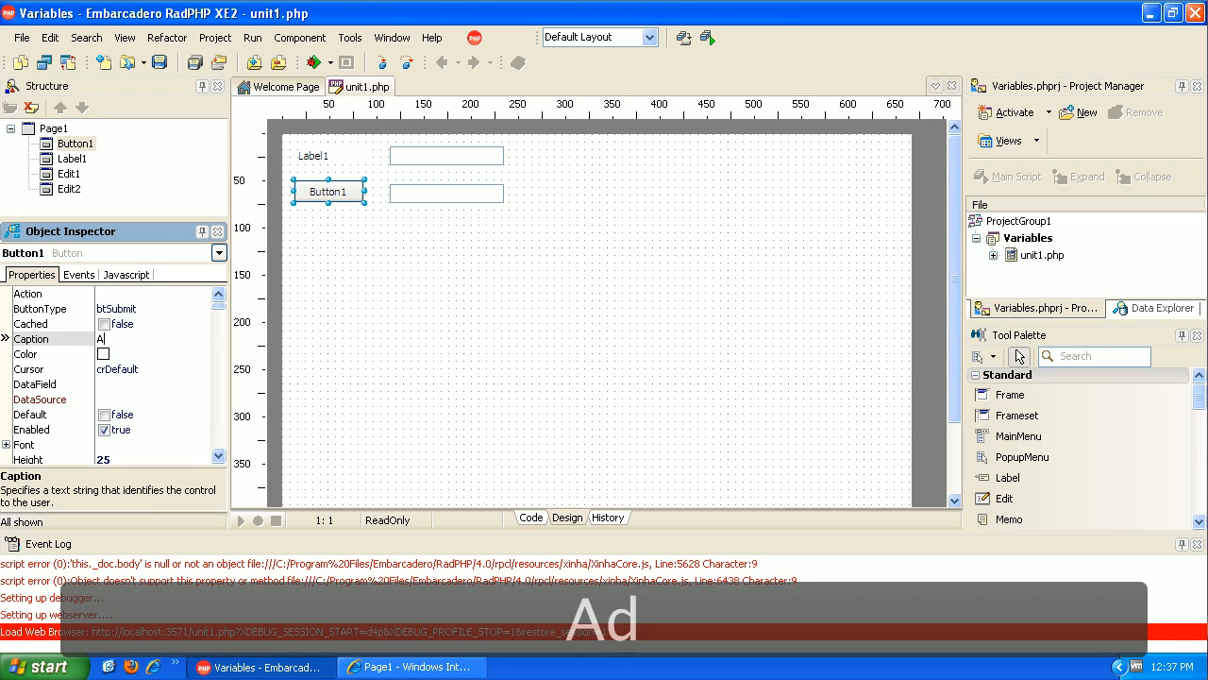
type("dd")
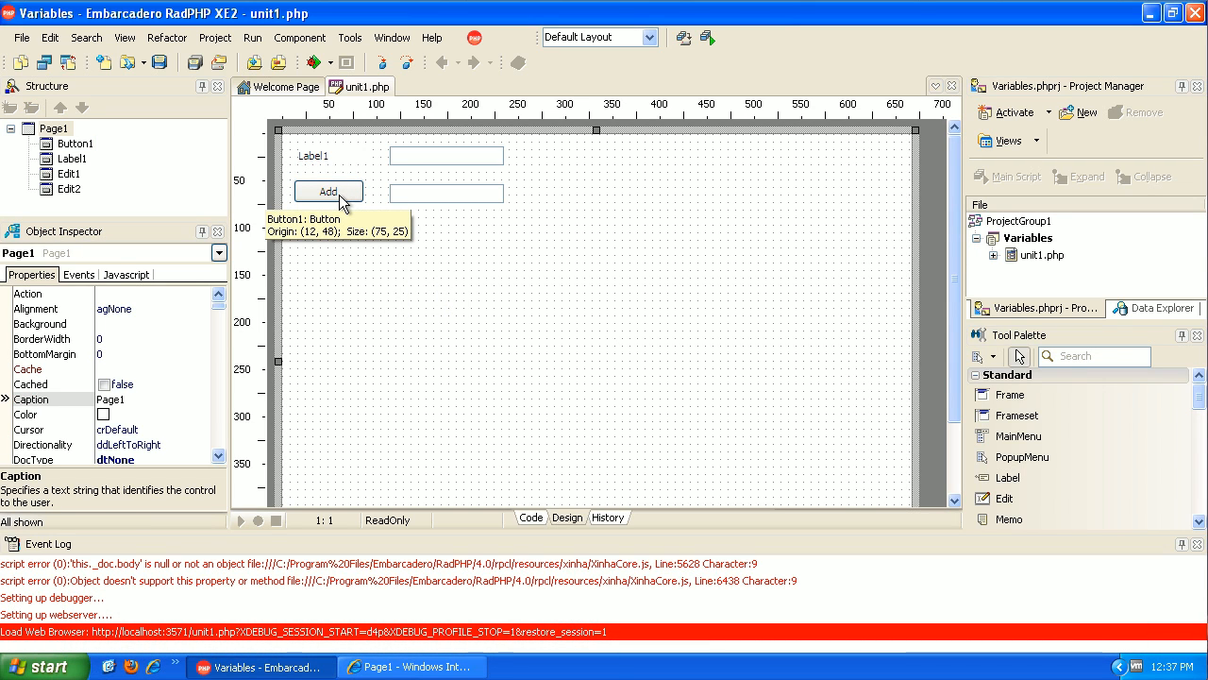
Create the Button1Click handler and write $a = 1; below //Class definition.
double_click(328, 193)
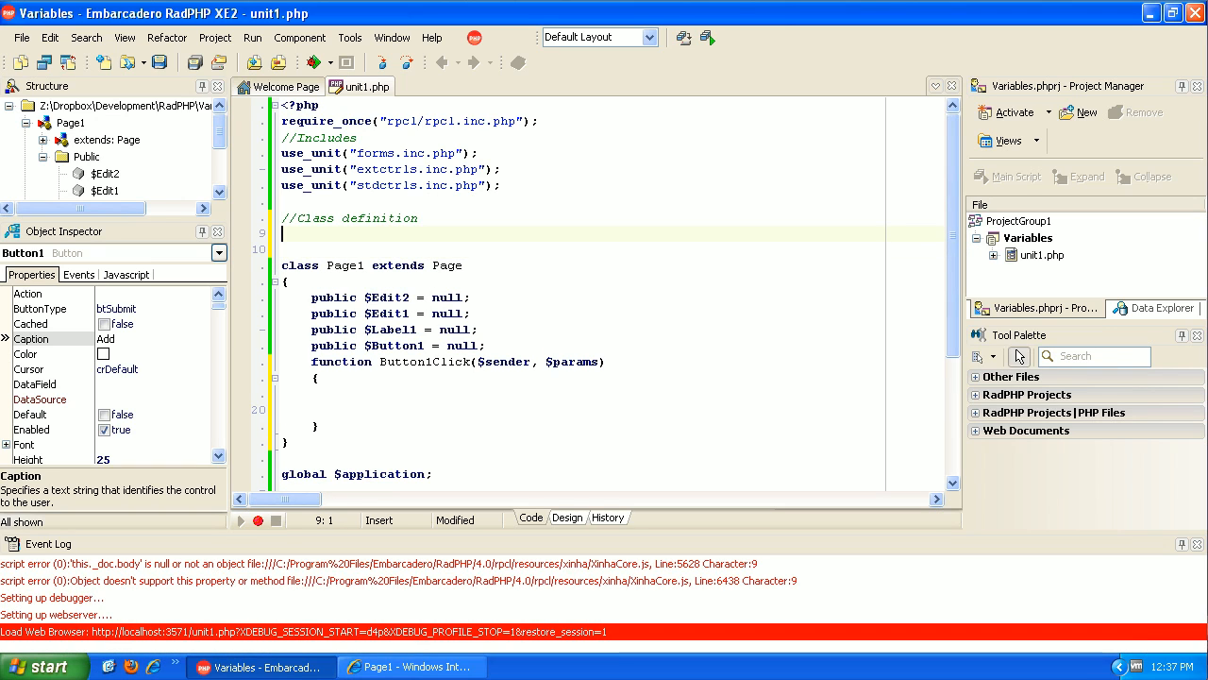
type("$")
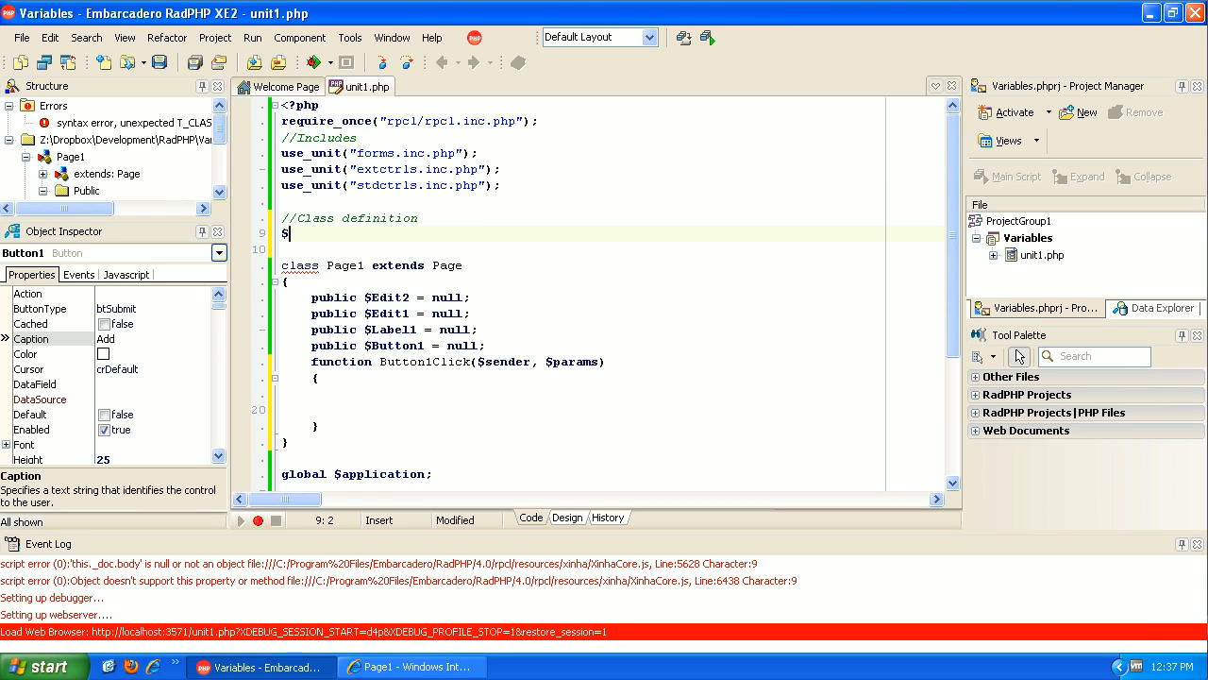
type("a")
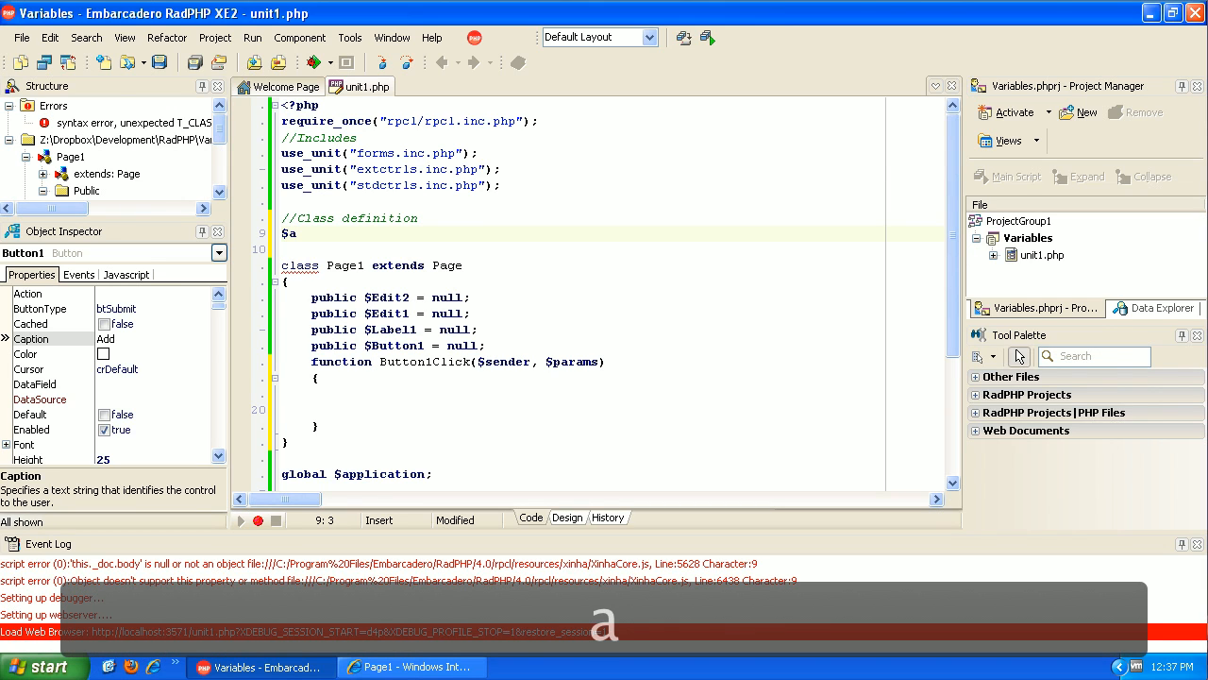
type("= 1")
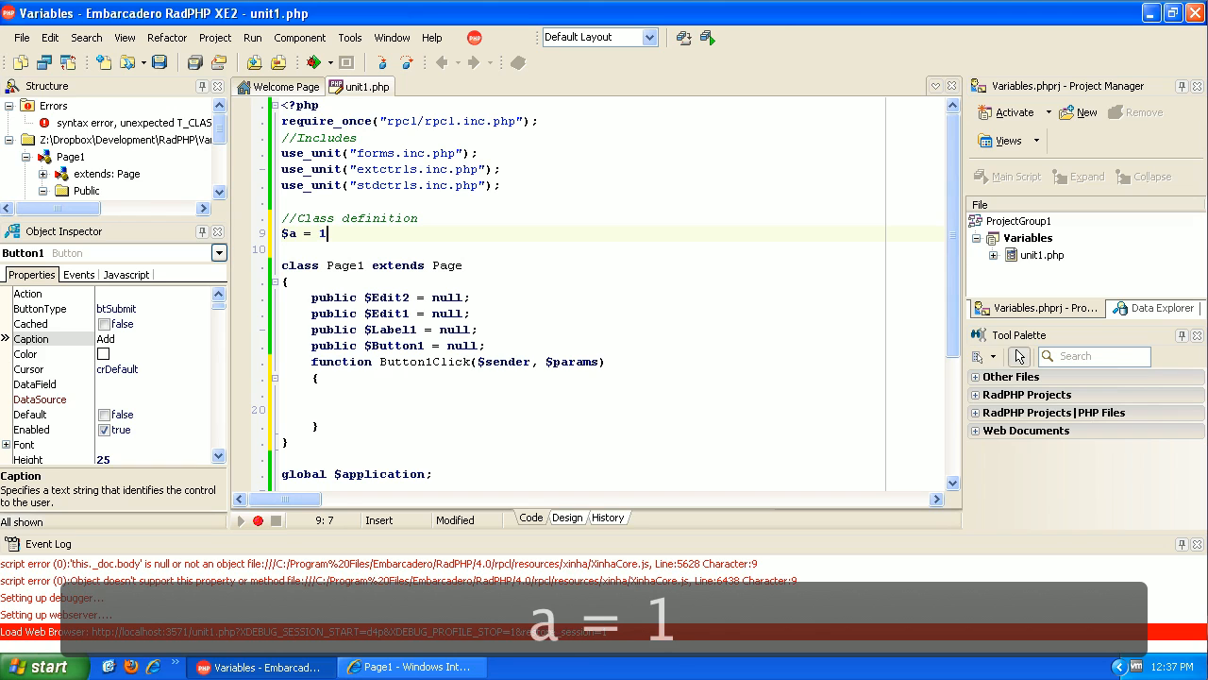
type(";")
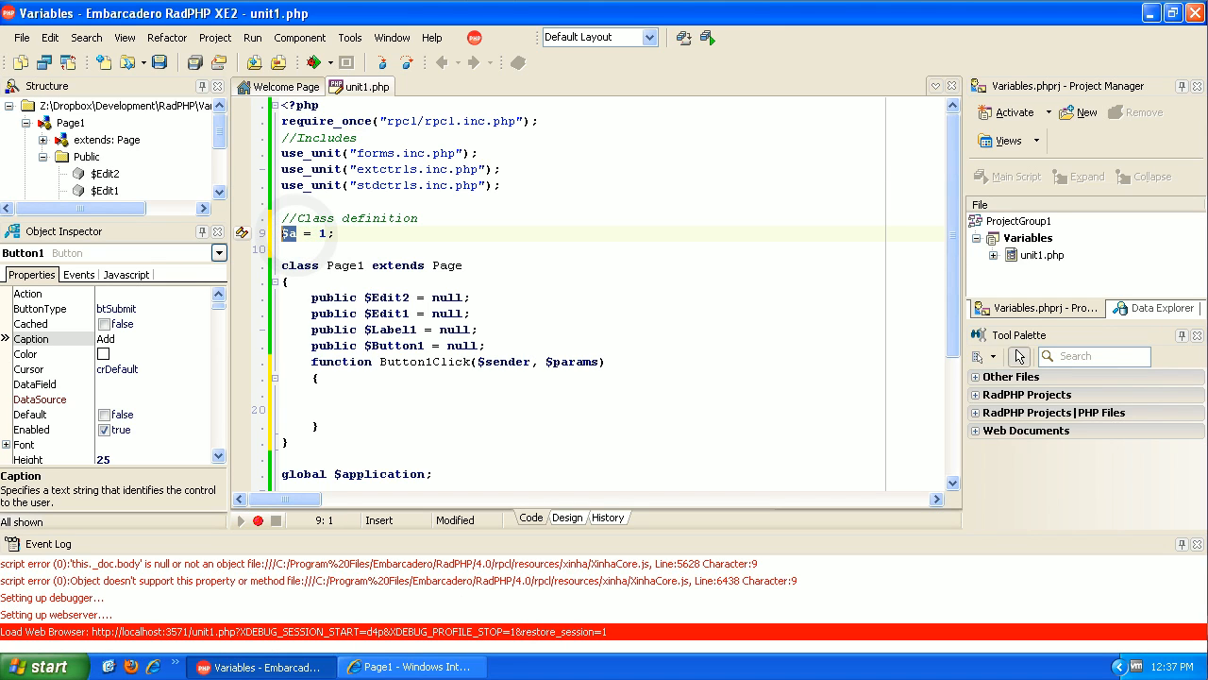
left_click(332, 234)
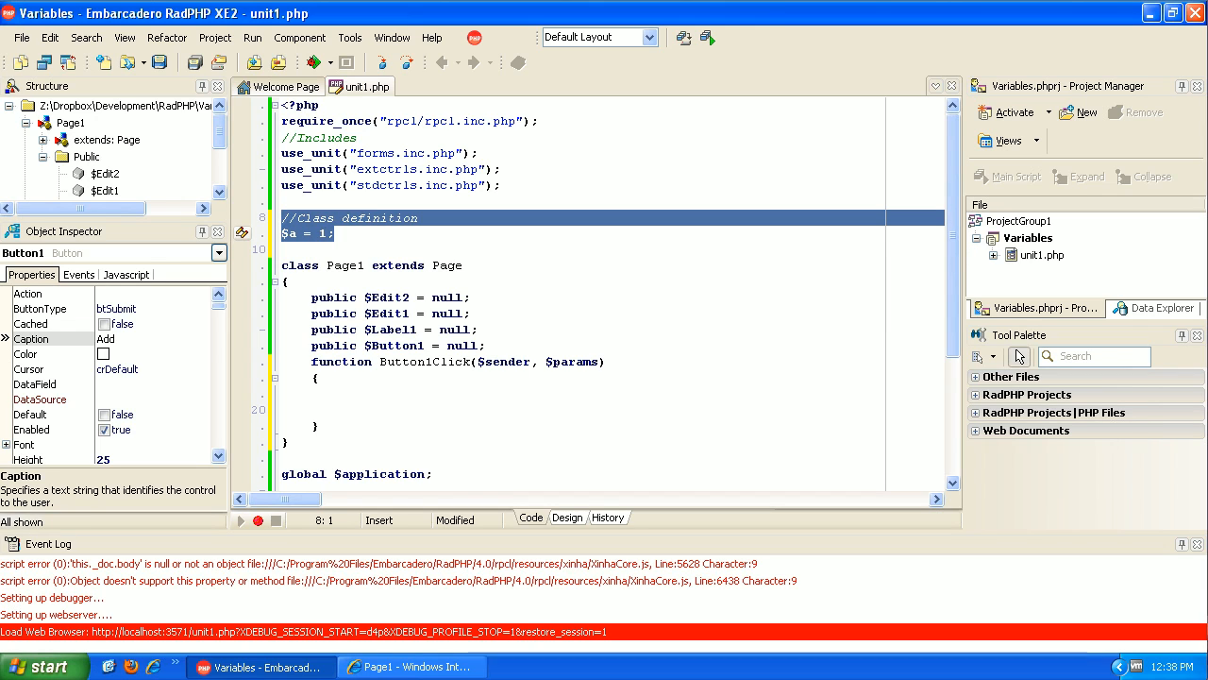
Write $b = 2; inside Button1Click and move to the blank line below it.
left_click(317, 394)
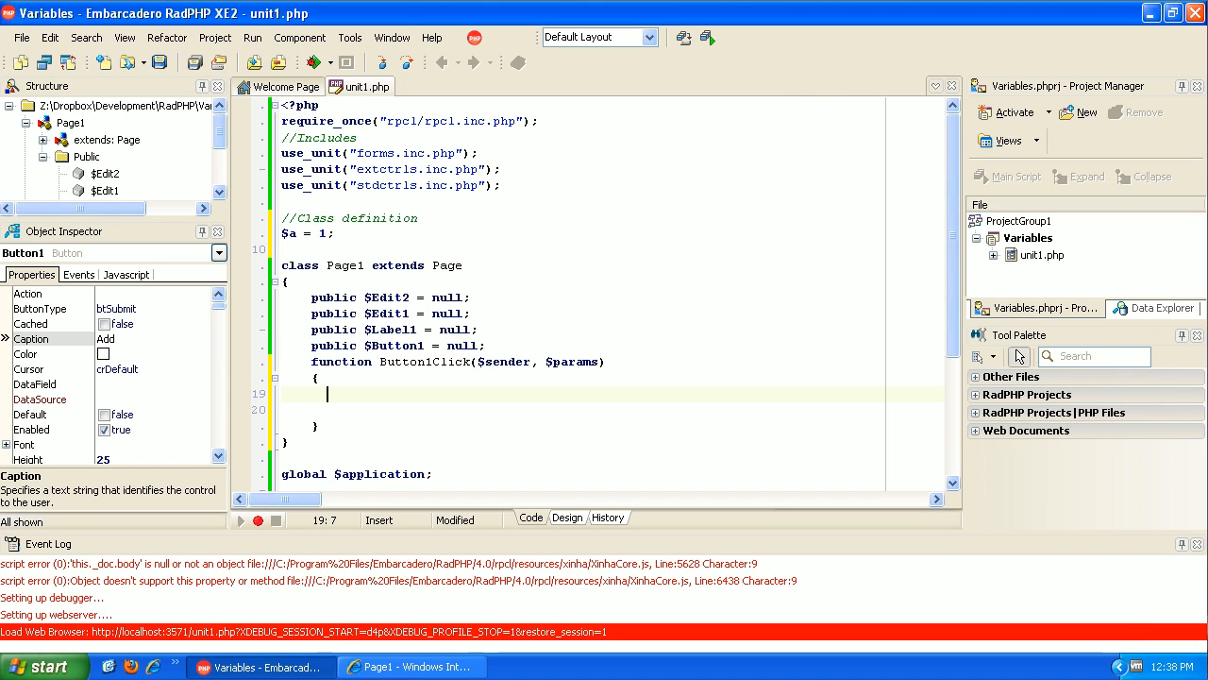
type("b")
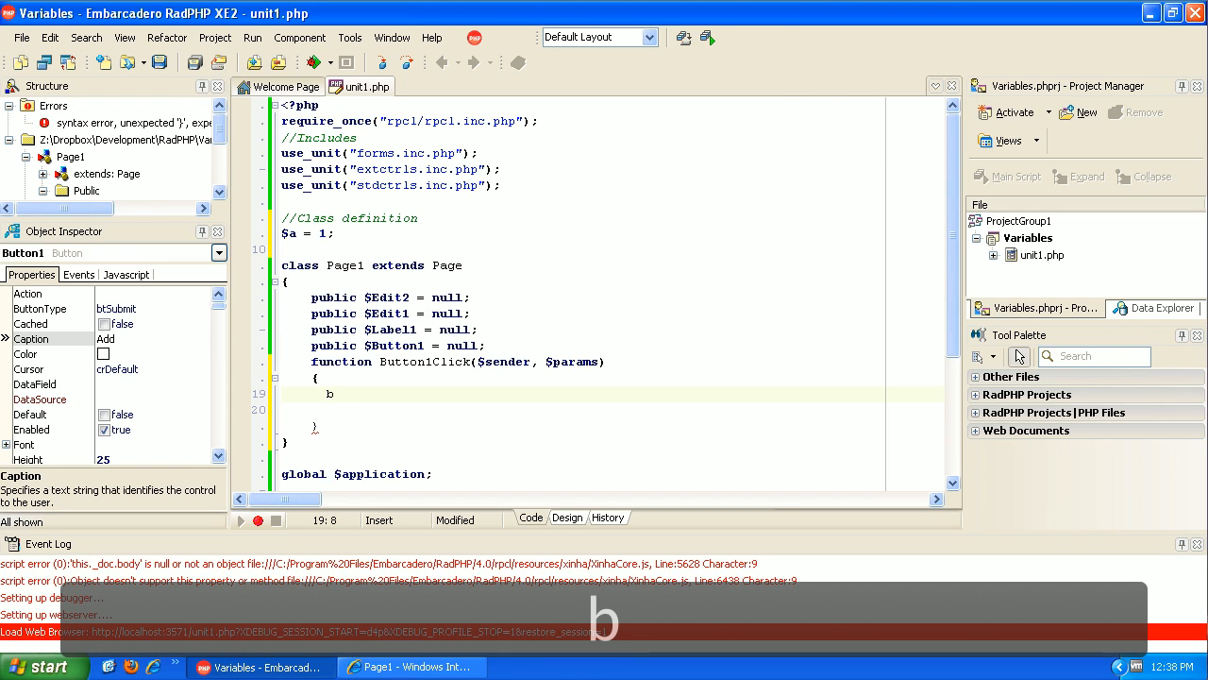
type("$")
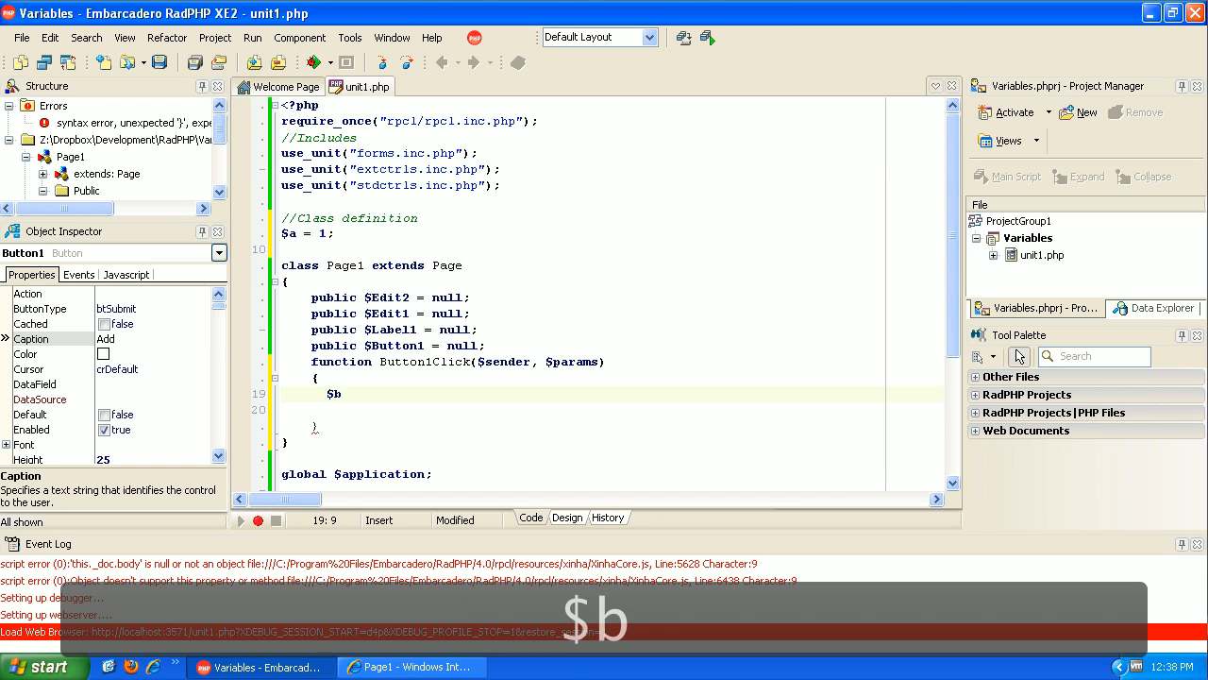
type("= 2;")
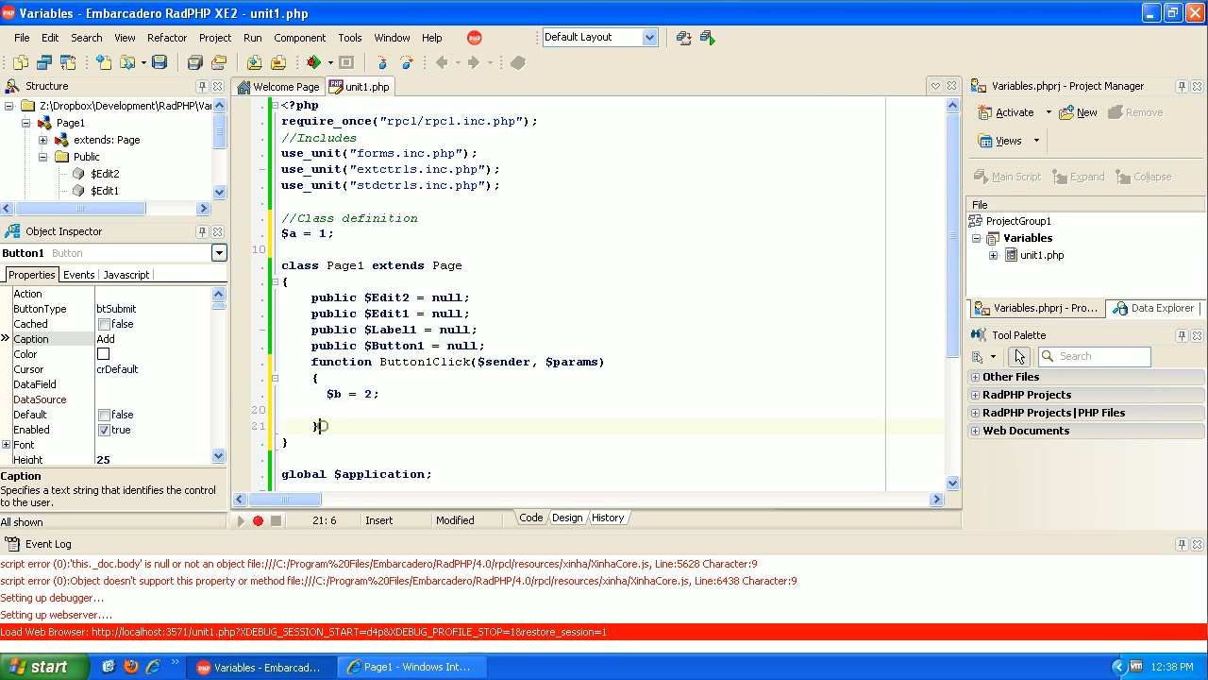
left_click(378, 395)
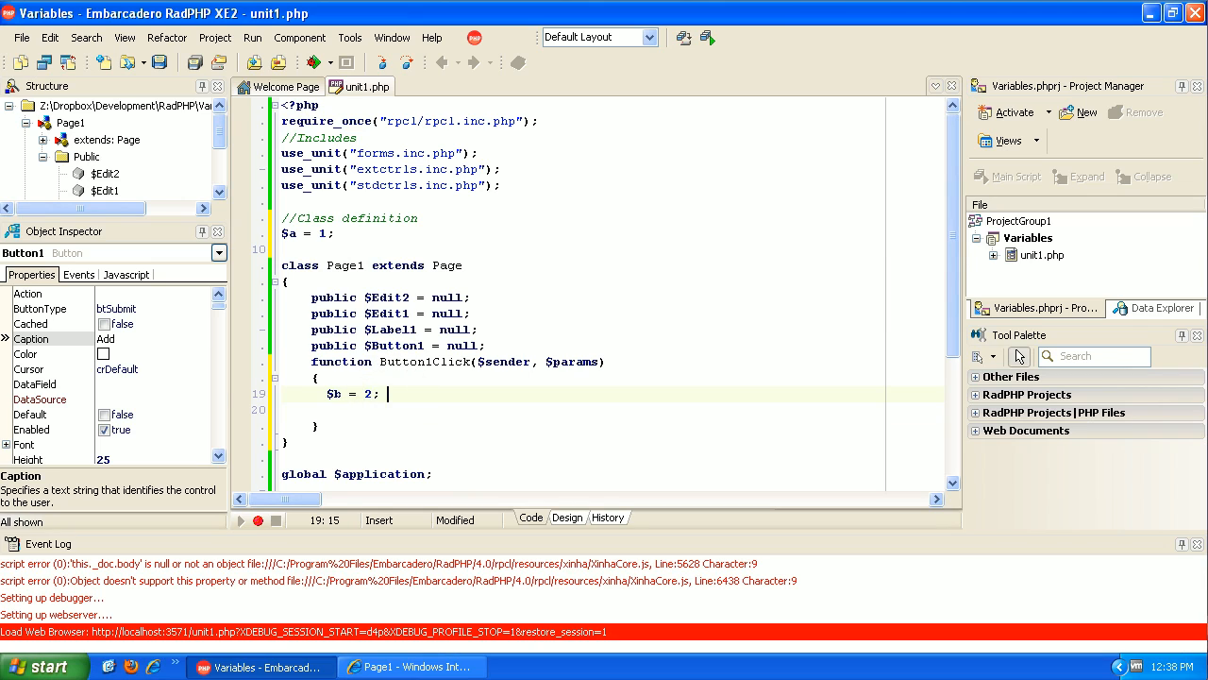
double_click(332, 394)
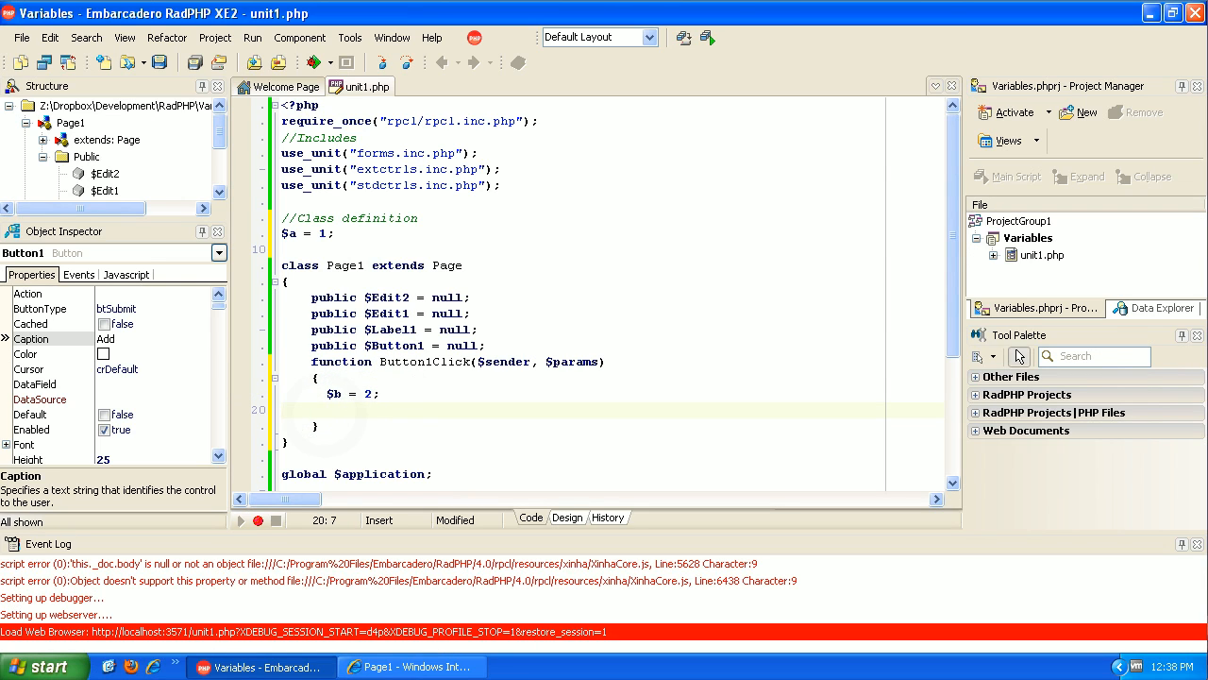
left_click(329, 409)
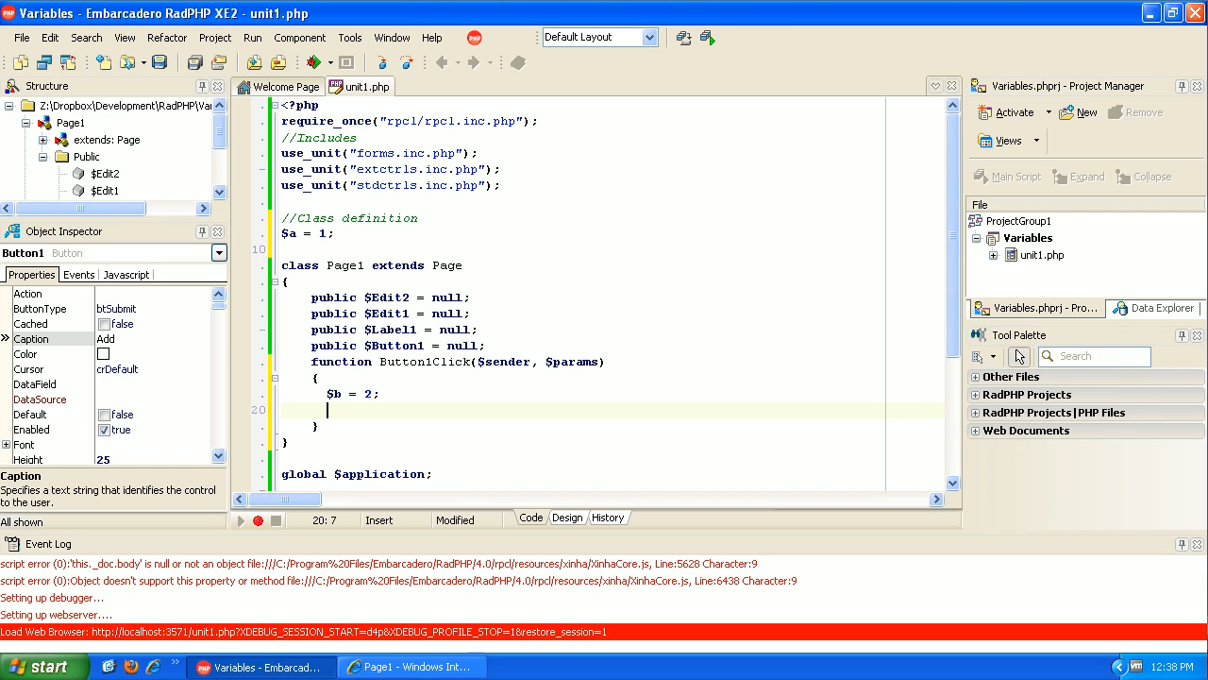
mouse_move(576, 533)
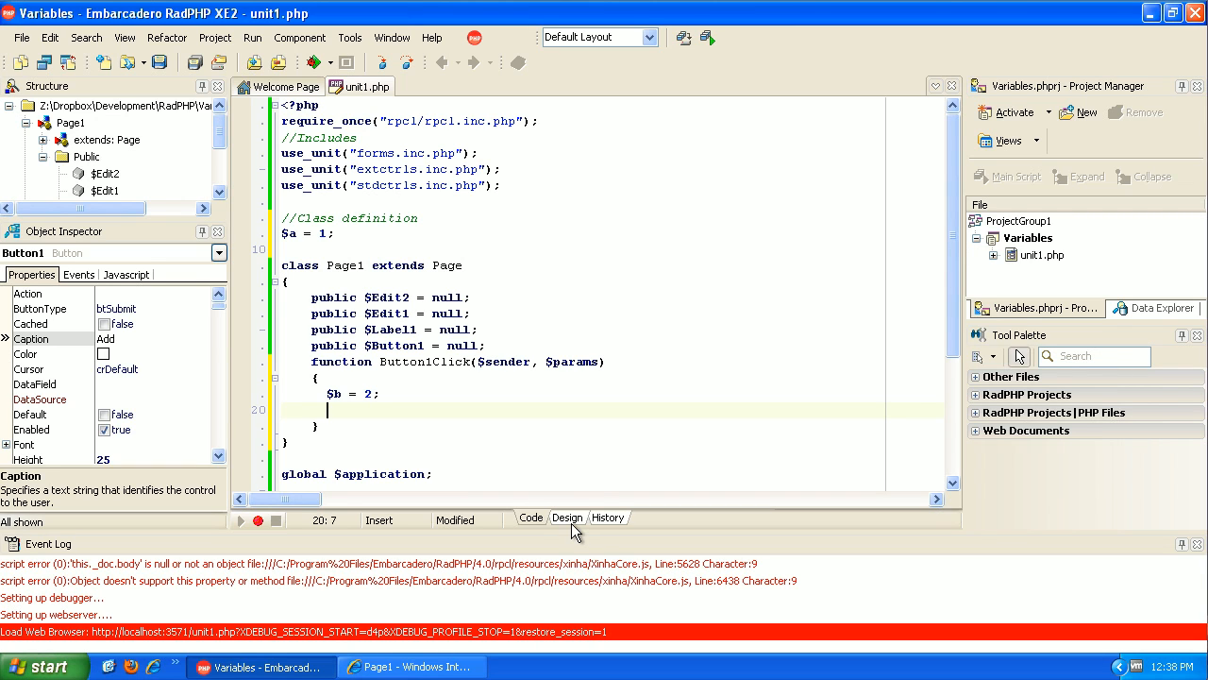
Drop a second Button under Add from the Tool Palette and create its Button2Click handler.
left_click(566, 517)
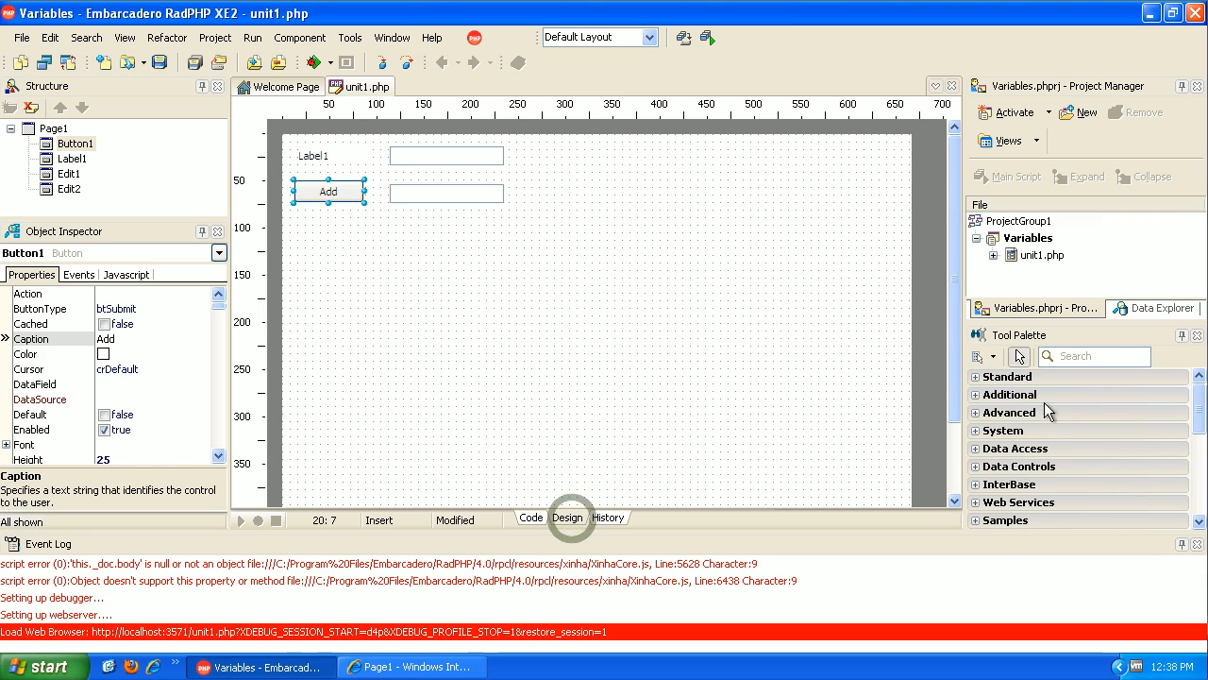
type("button")
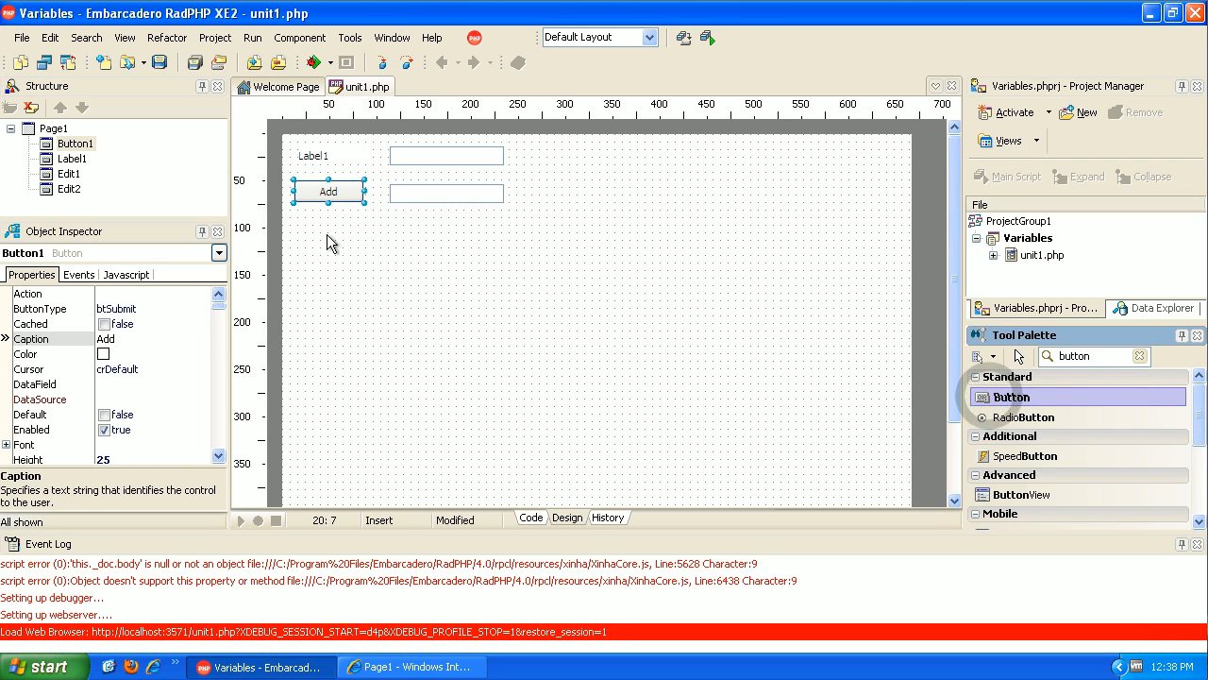
left_click(328, 233)
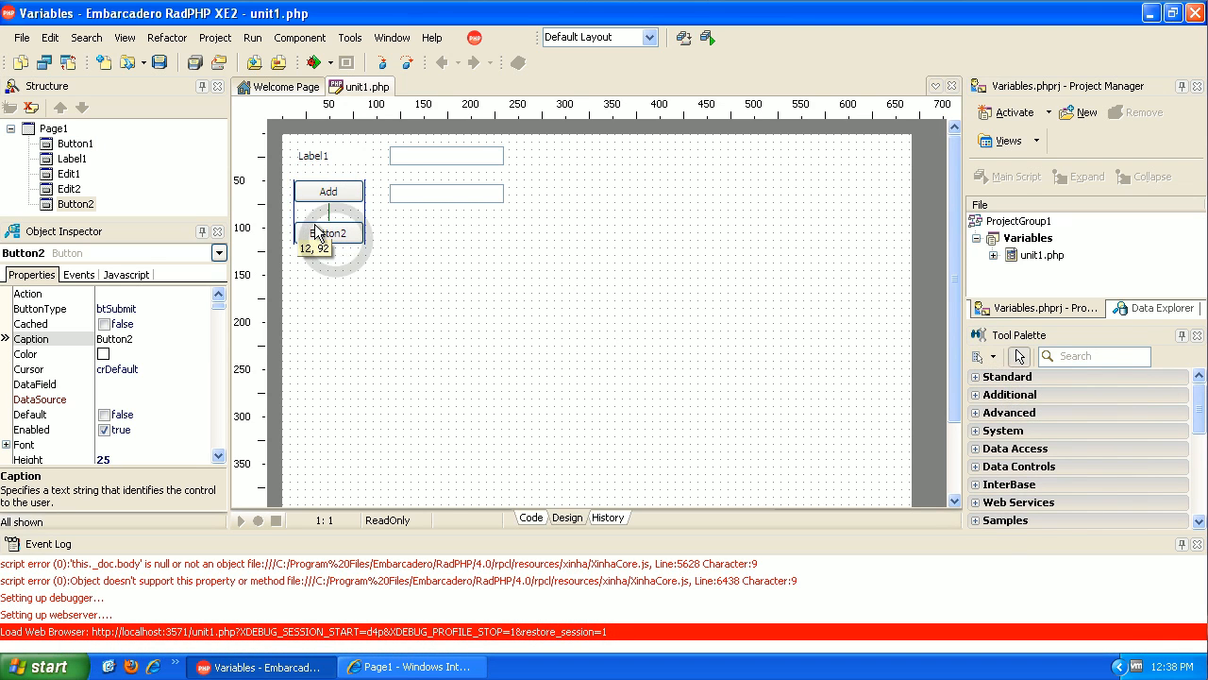
left_click(530, 518)
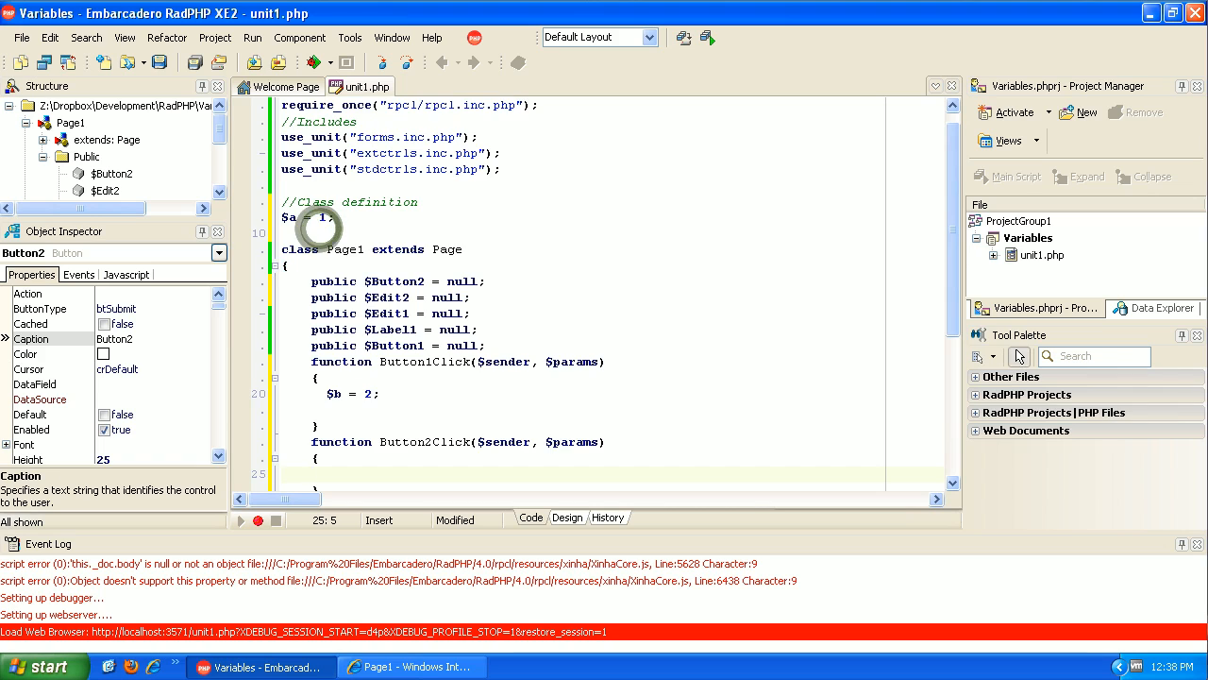
Write $this->Label1->Caption = $b; in the code editor.
scroll("down", 3)
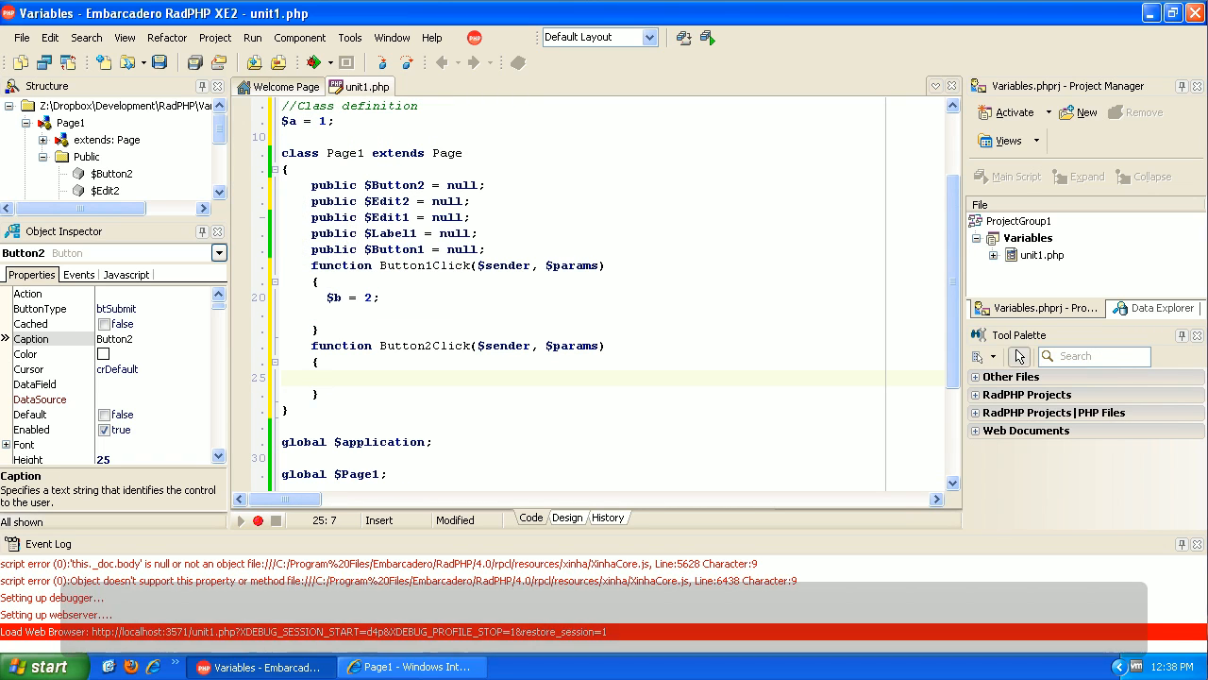
left_click(327, 378)
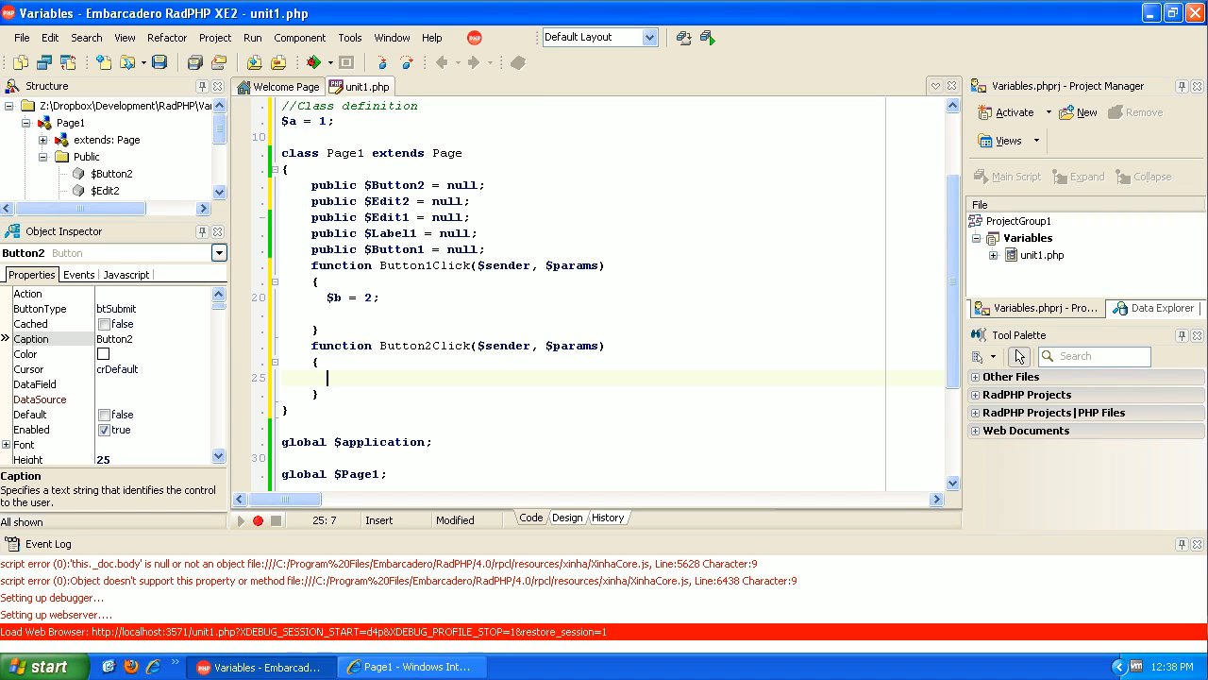
type("$jth")
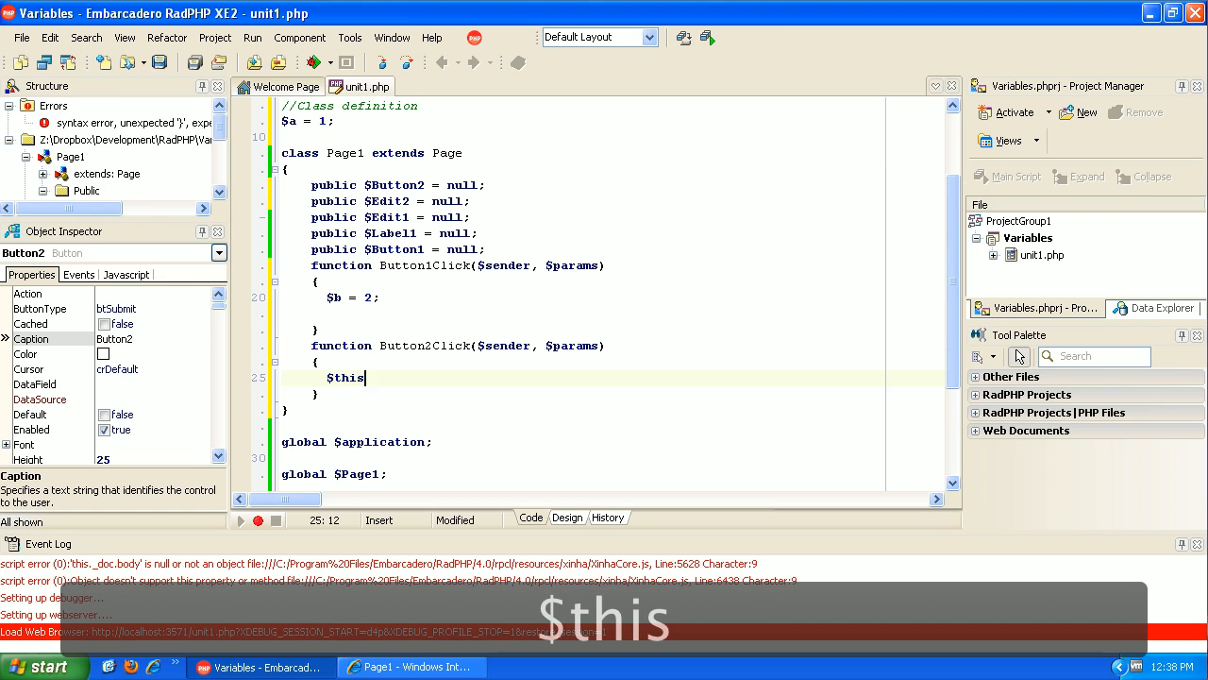
type("->label1-")
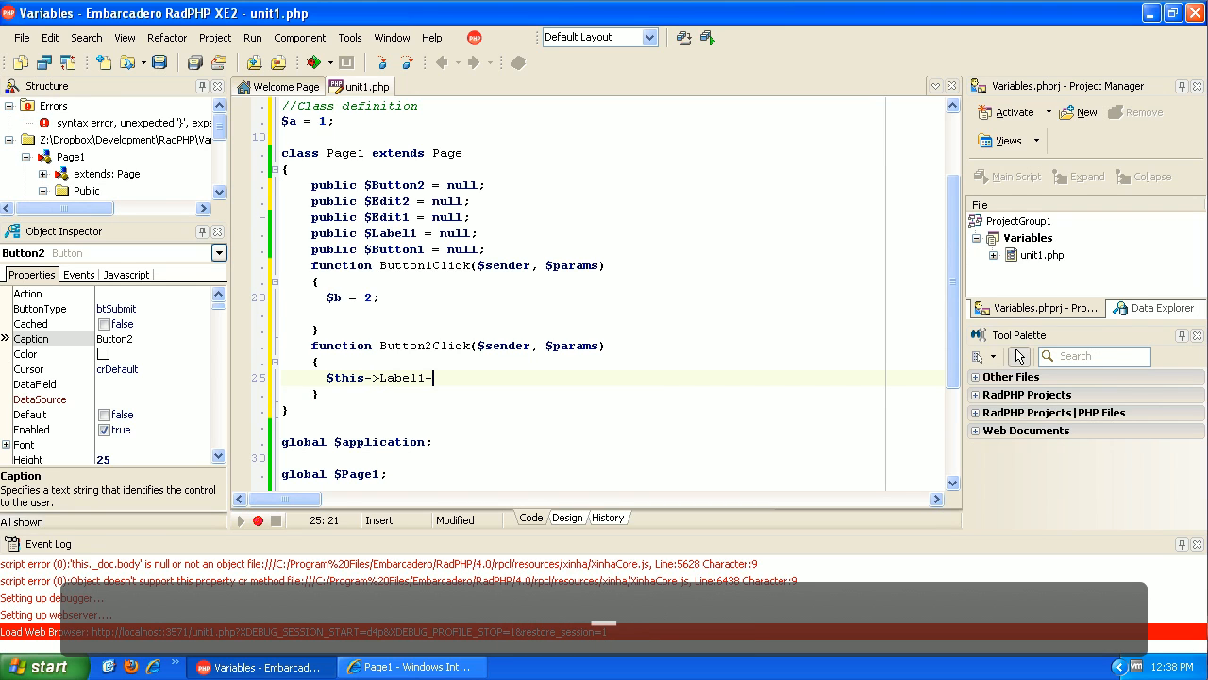
type(">Caption =")
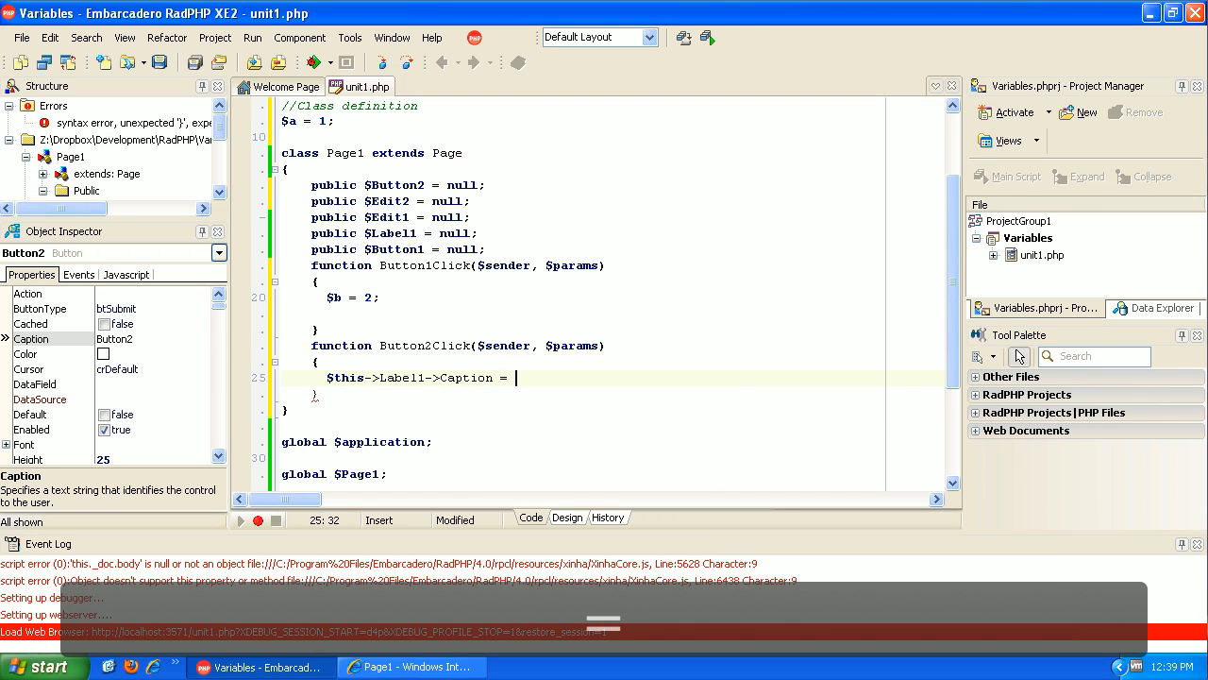
type("$b")
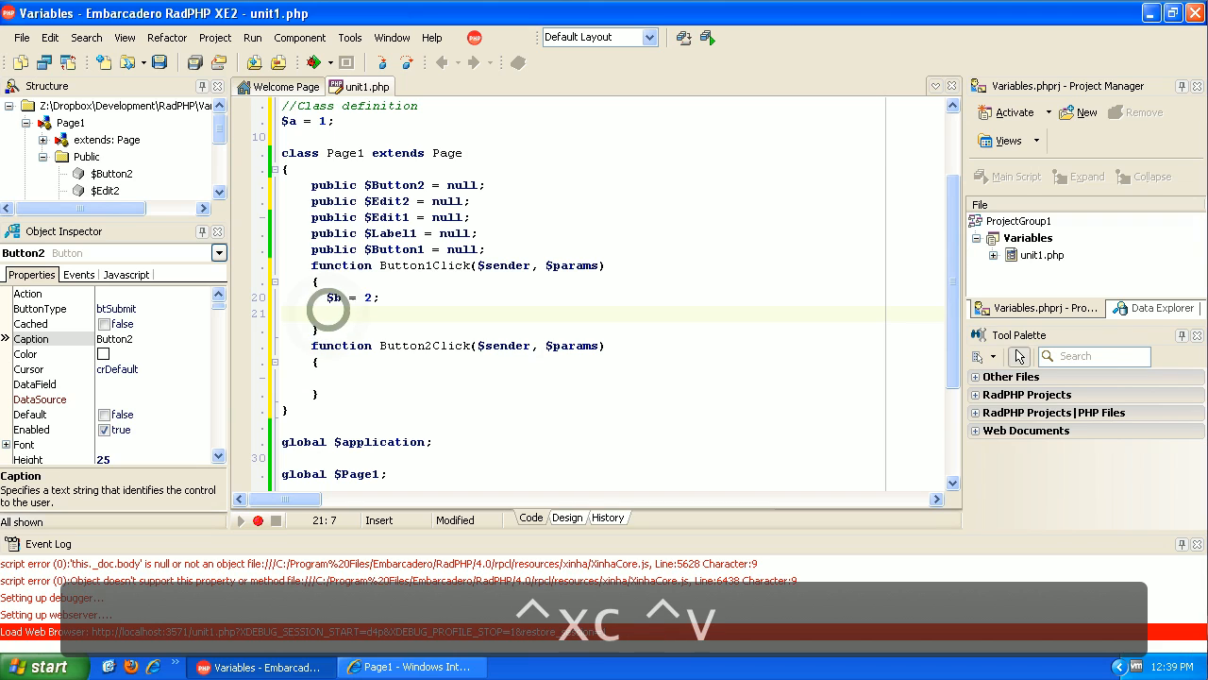
type("$this->Label1->Caption = $b;")
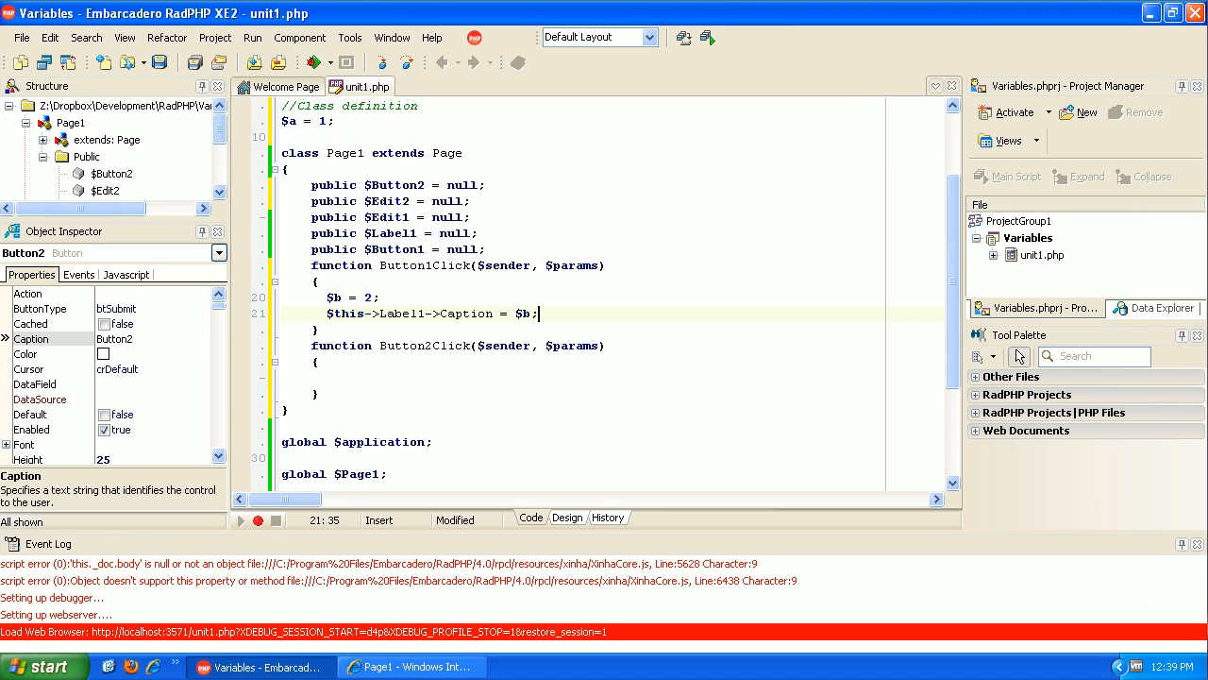
Move the Caption assignment into Button1Click under $b = 2;, leaving Button2Click empty.
left_click(305, 121)
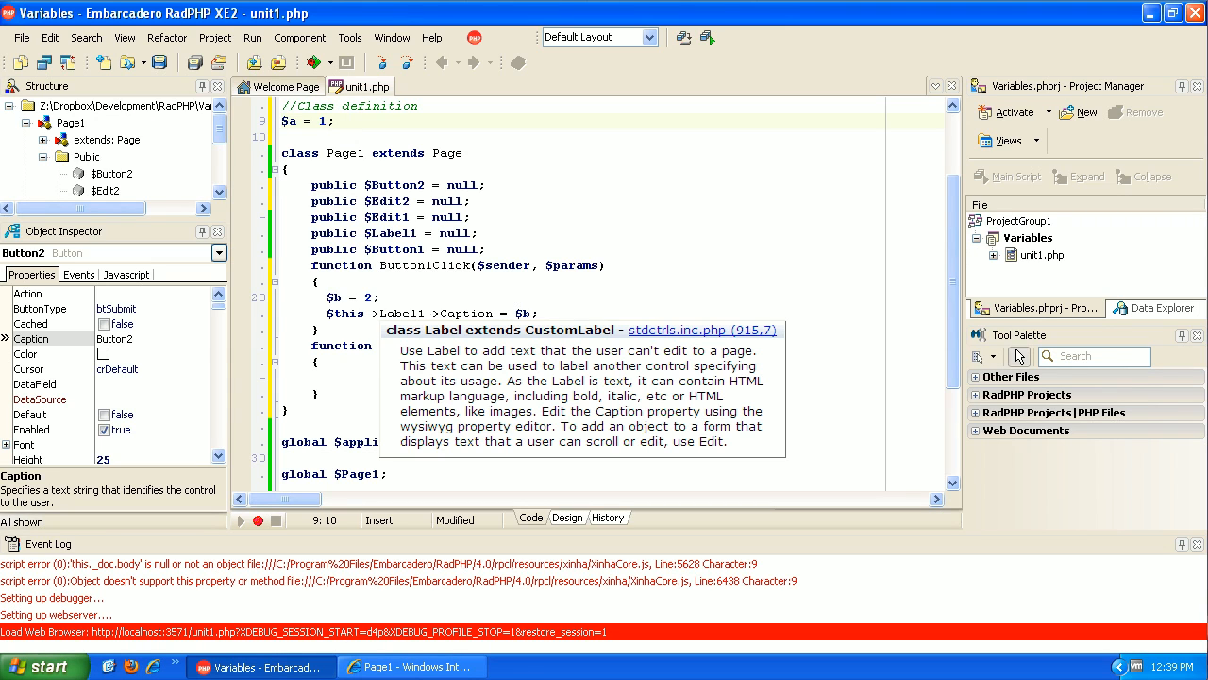
left_click(349, 120)
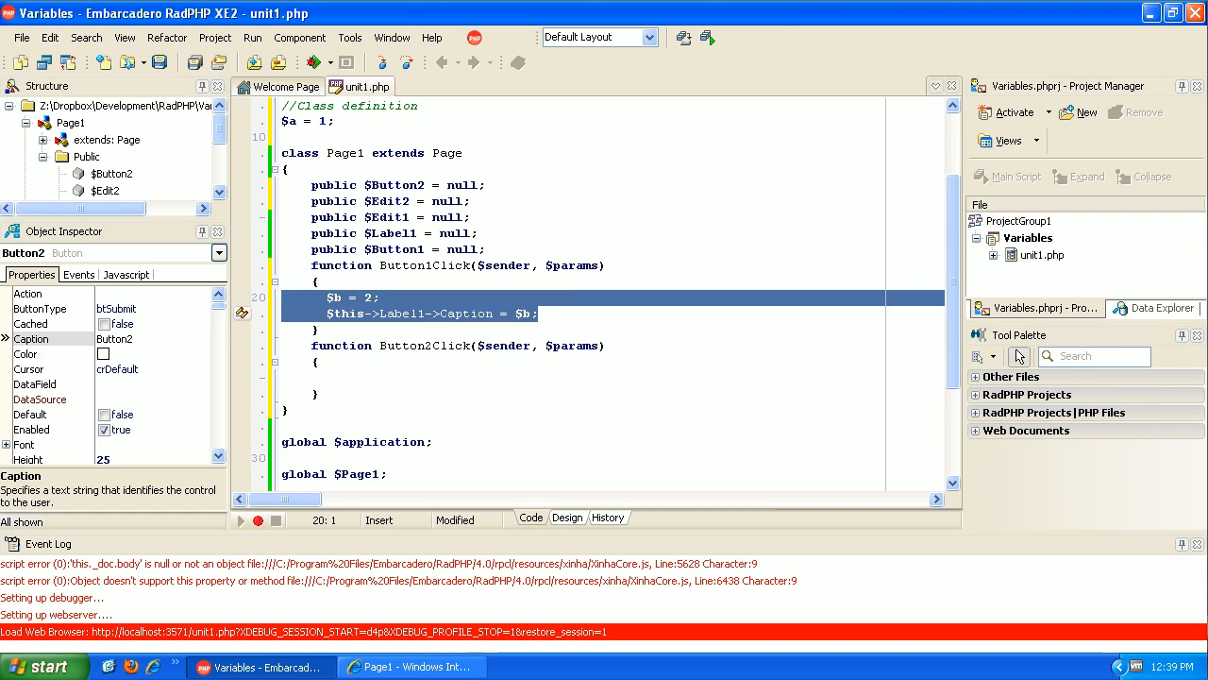
left_click(321, 121)
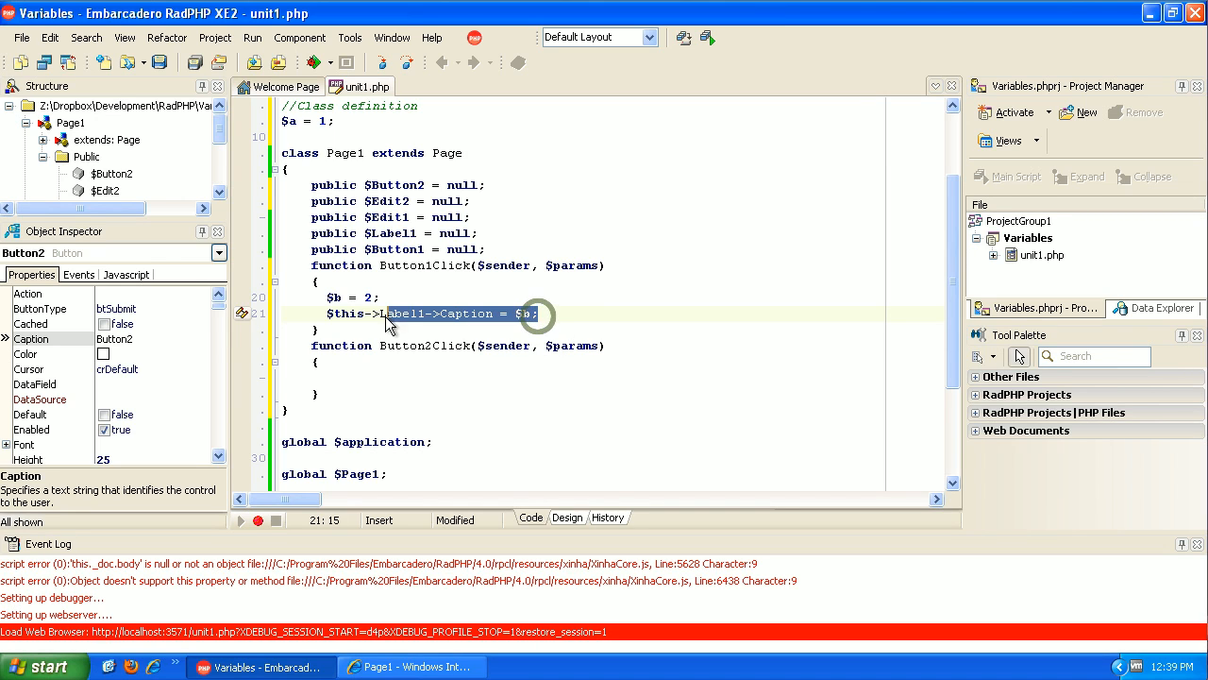
Change Button1Click to $a = 2; and $this->Label1->Caption = $a;.
left_click(358, 296)
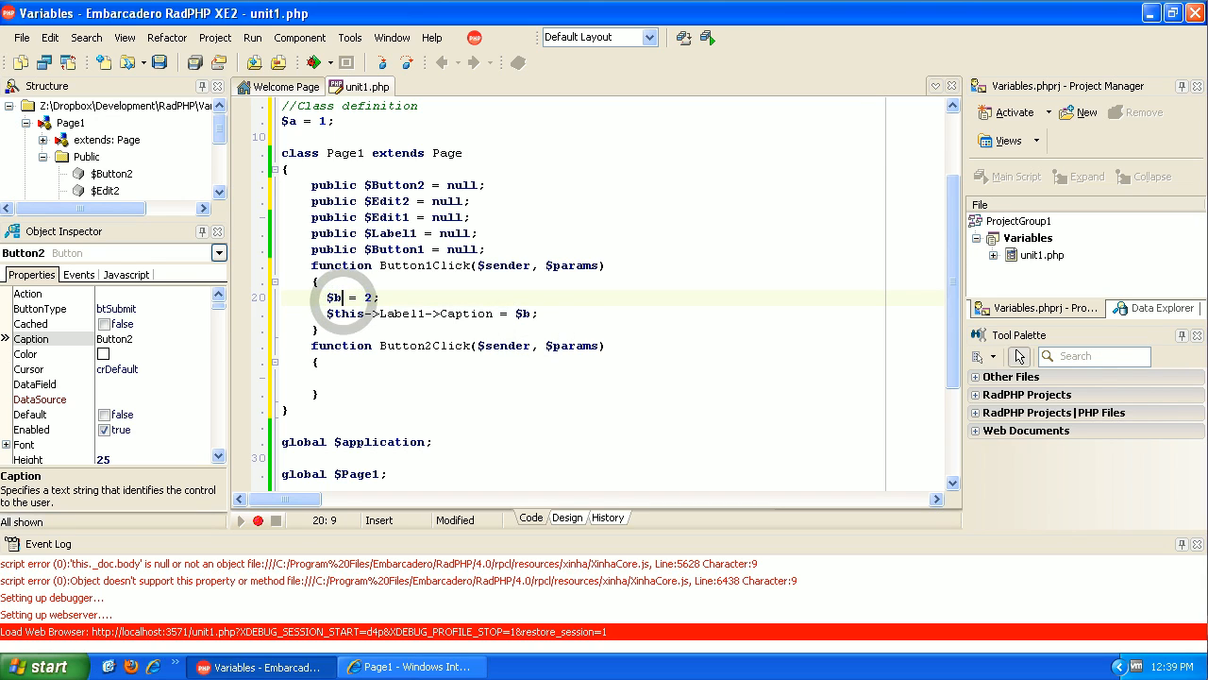
type("a")
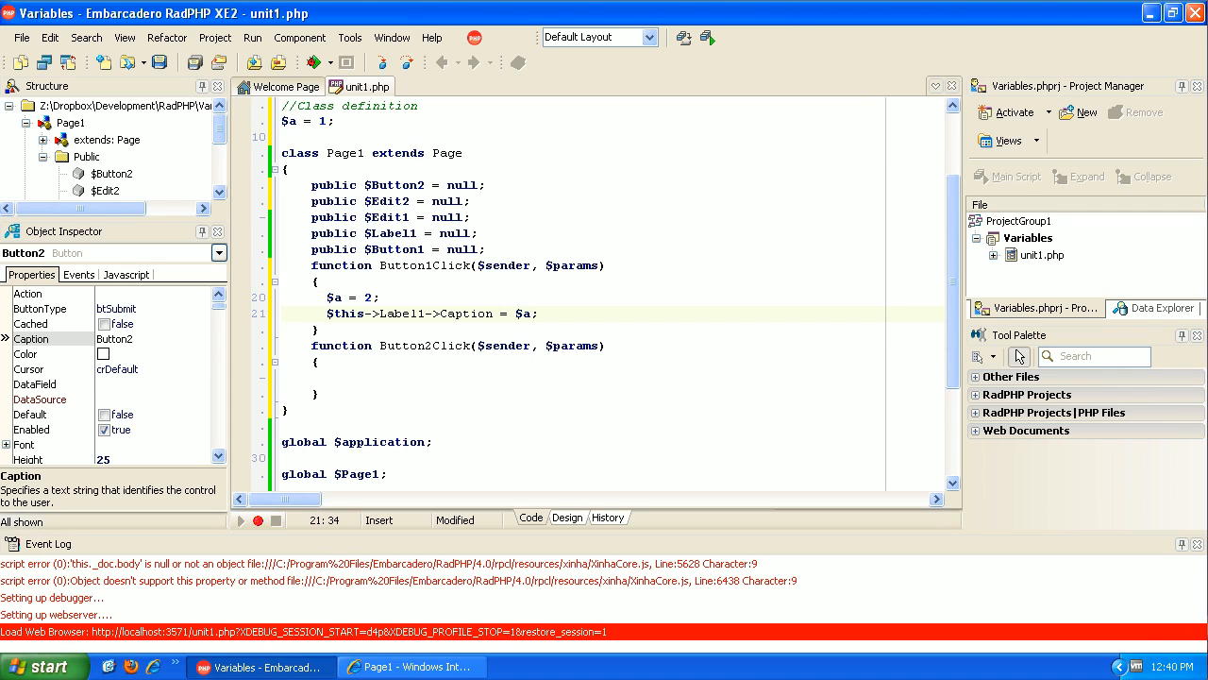
left_click(370, 313)
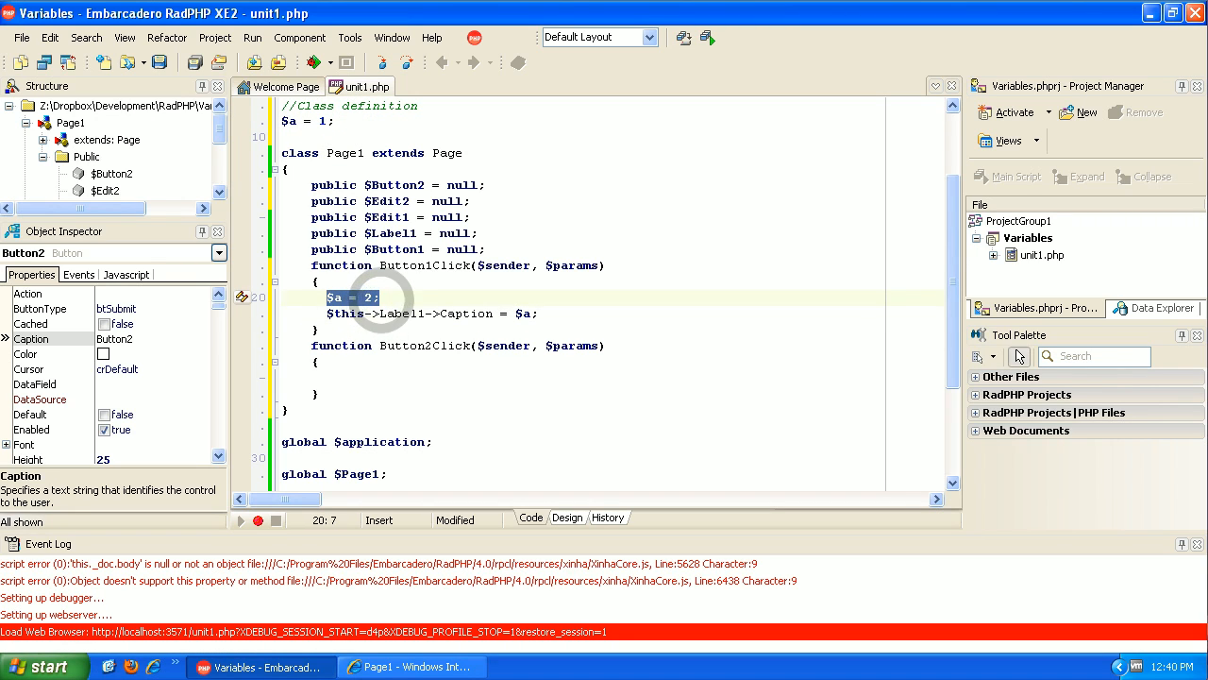
left_click(480, 313)
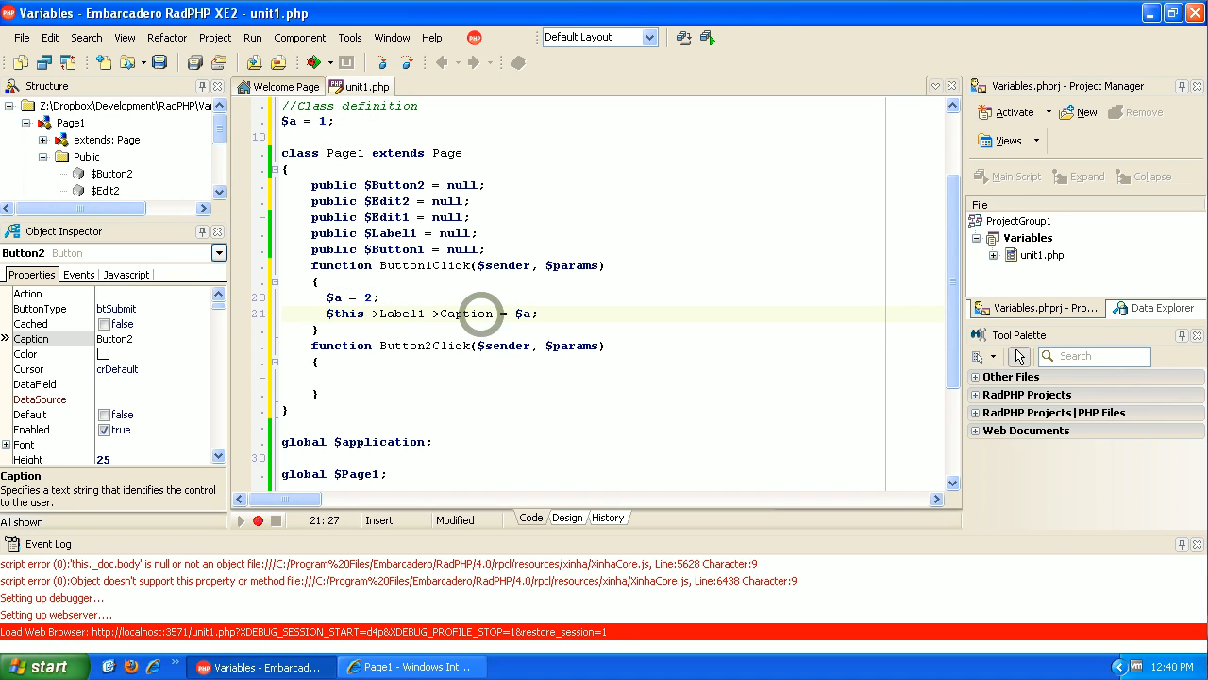
double_click(521, 314)
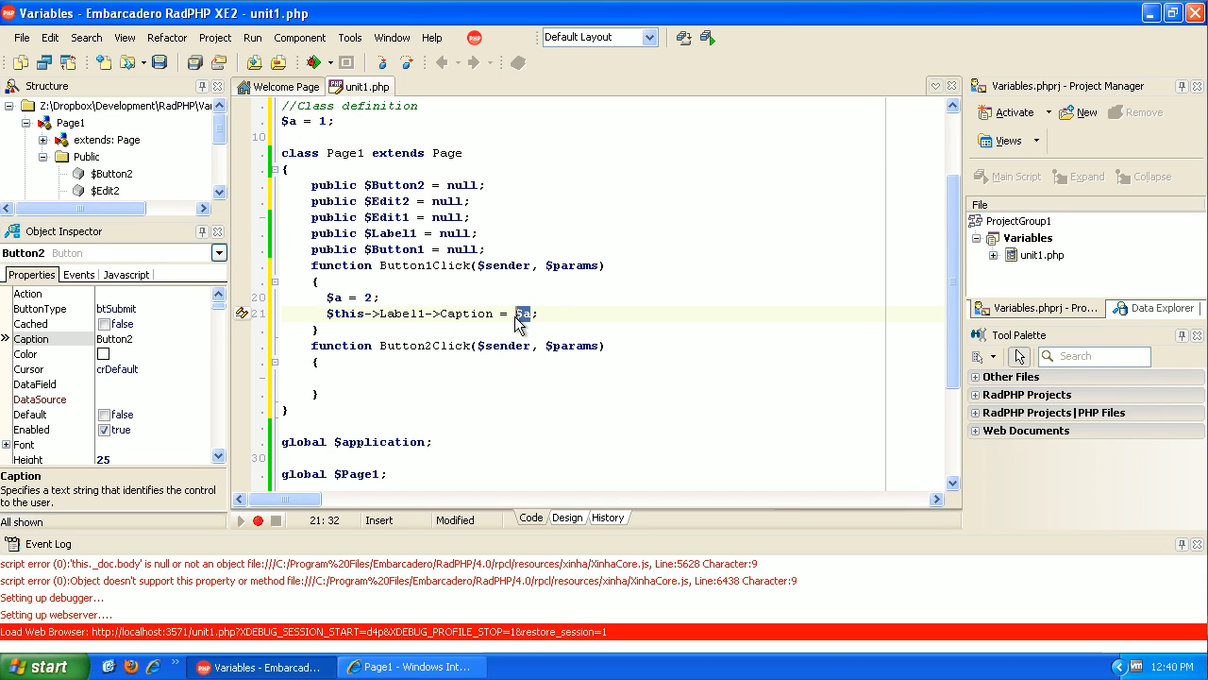
mouse_move(518, 325)
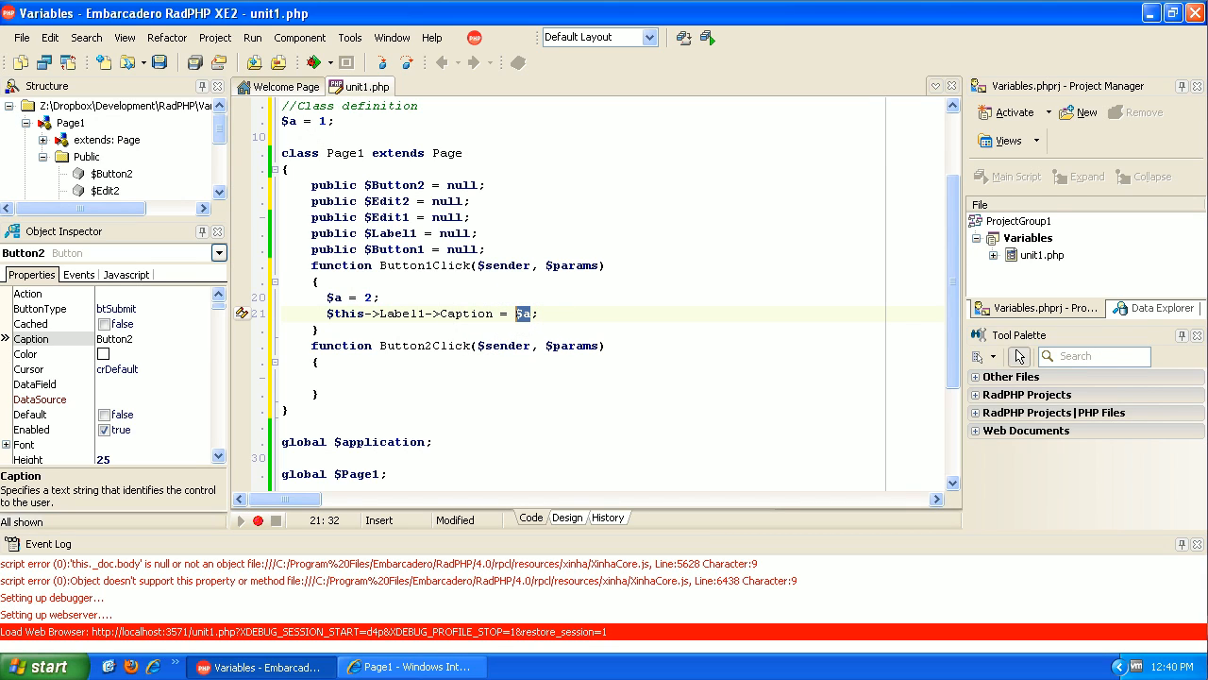
mouse_move(248, 267)
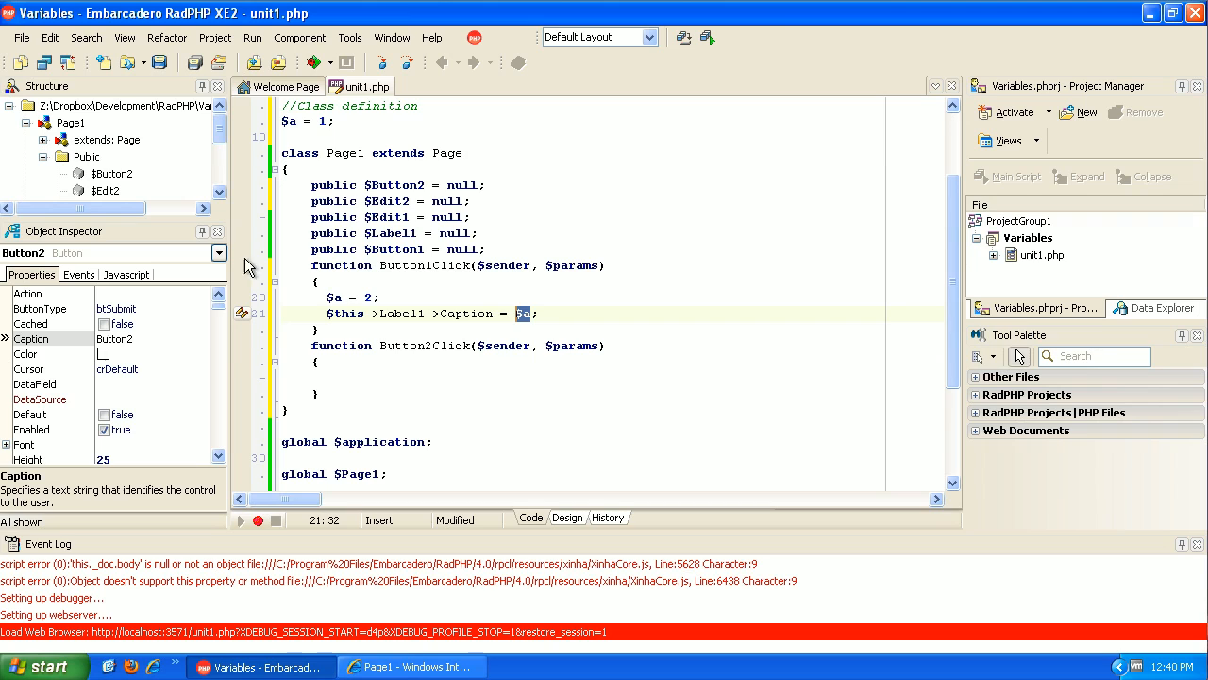
left_click(331, 121)
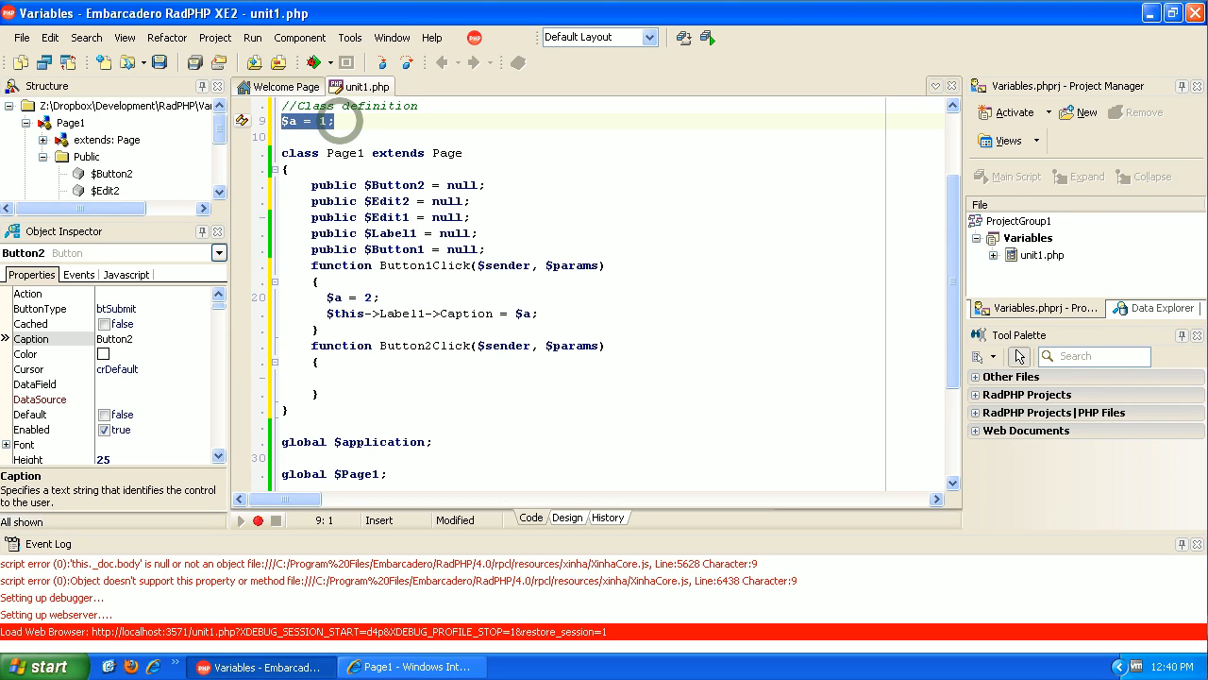
left_click(396, 314)
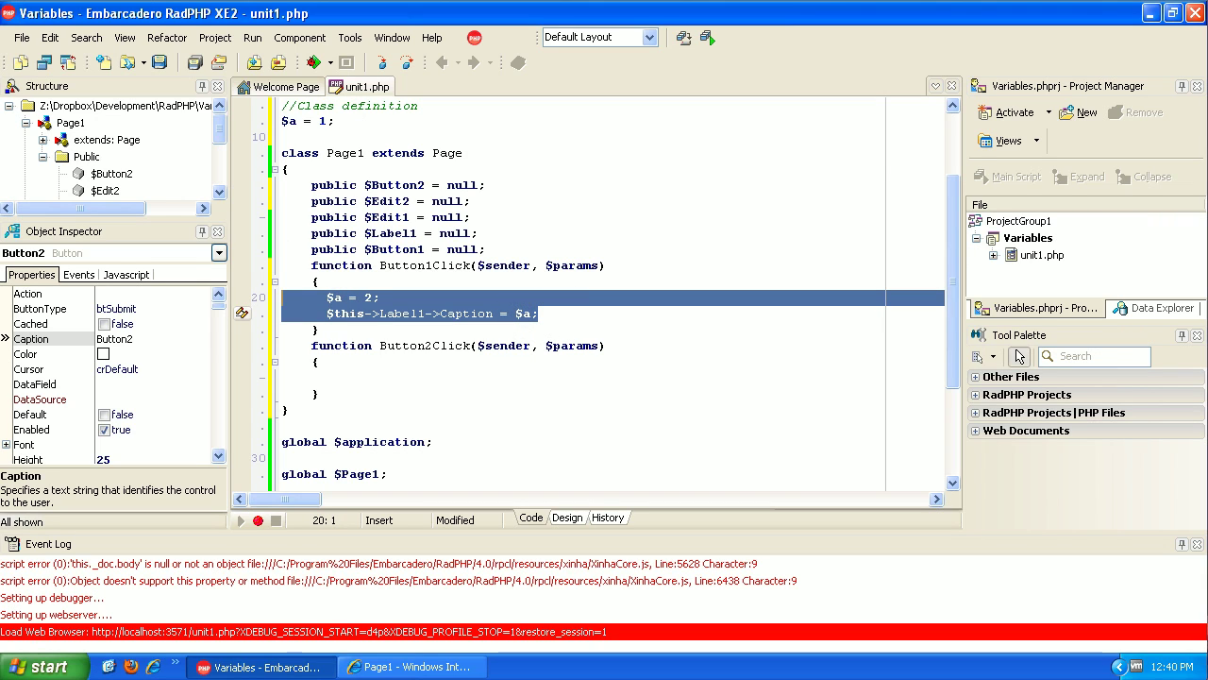
mouse_move(533, 510)
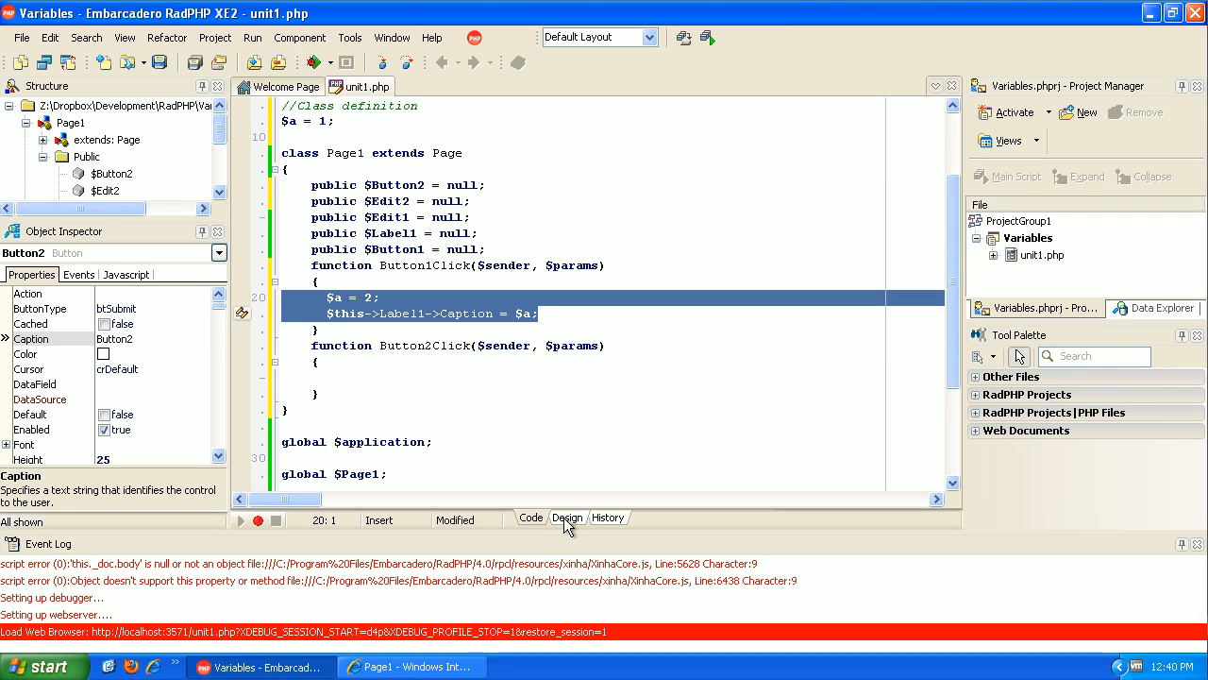
Add $b = 3.4; and $c = 'this is text'; after $a = 2; in Button1Click.
left_click(566, 518)
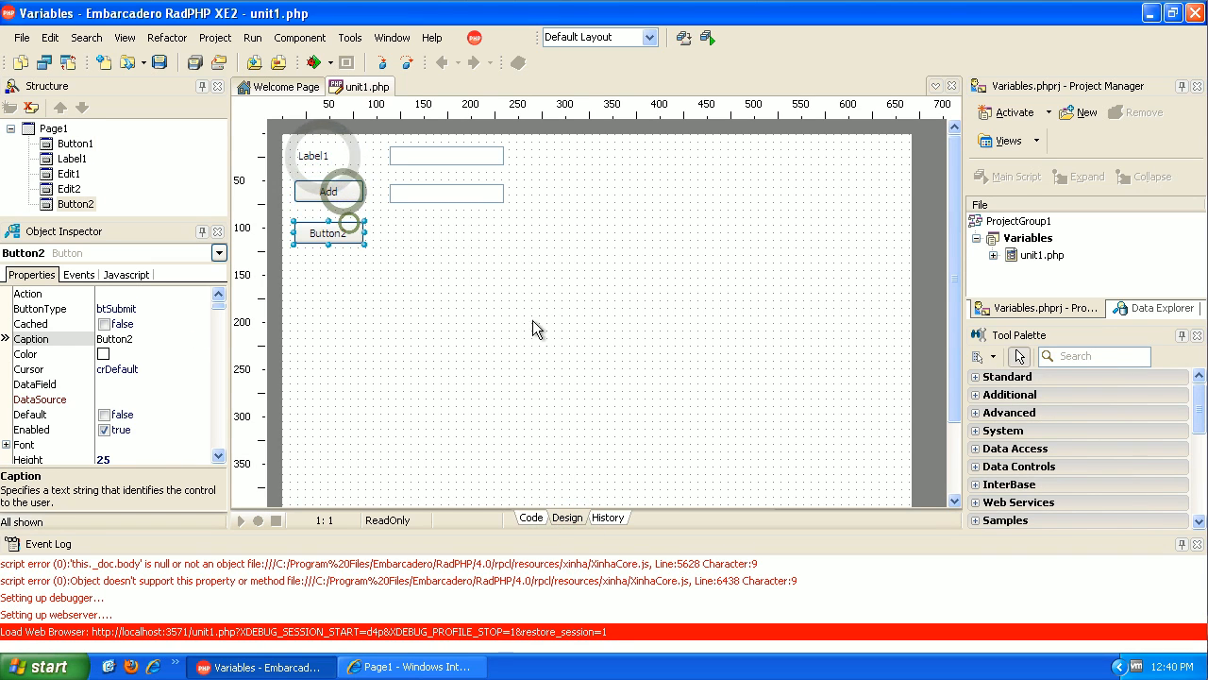
left_click(531, 518)
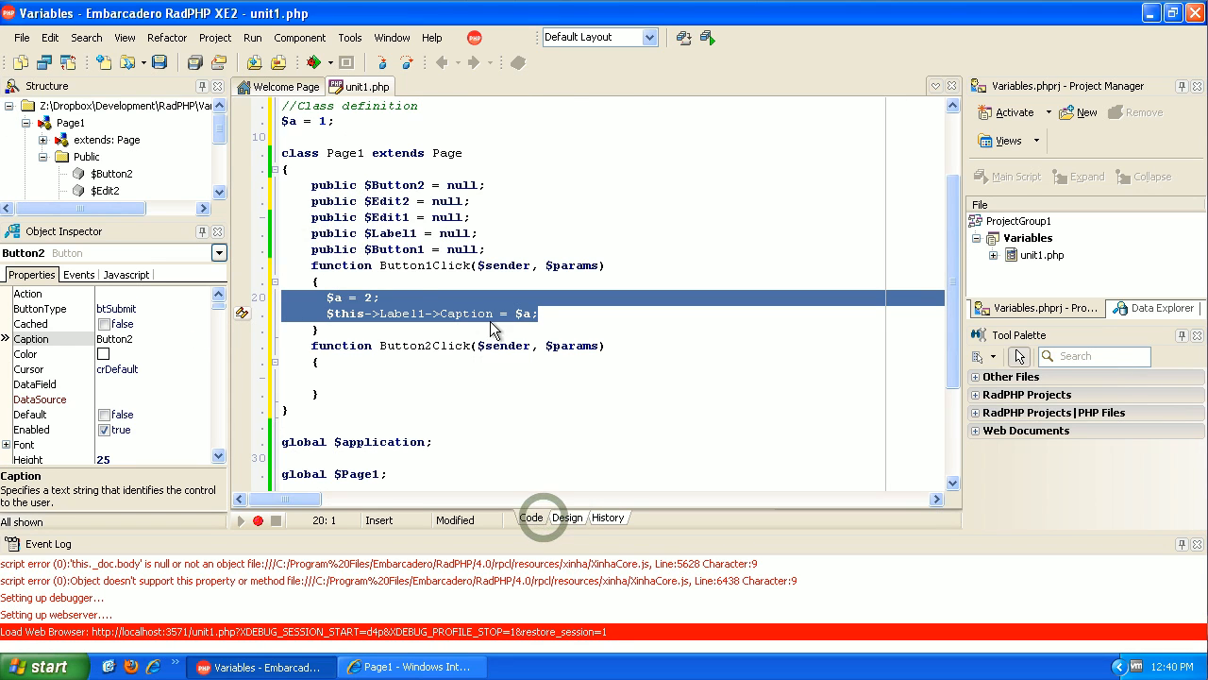
left_click(368, 298)
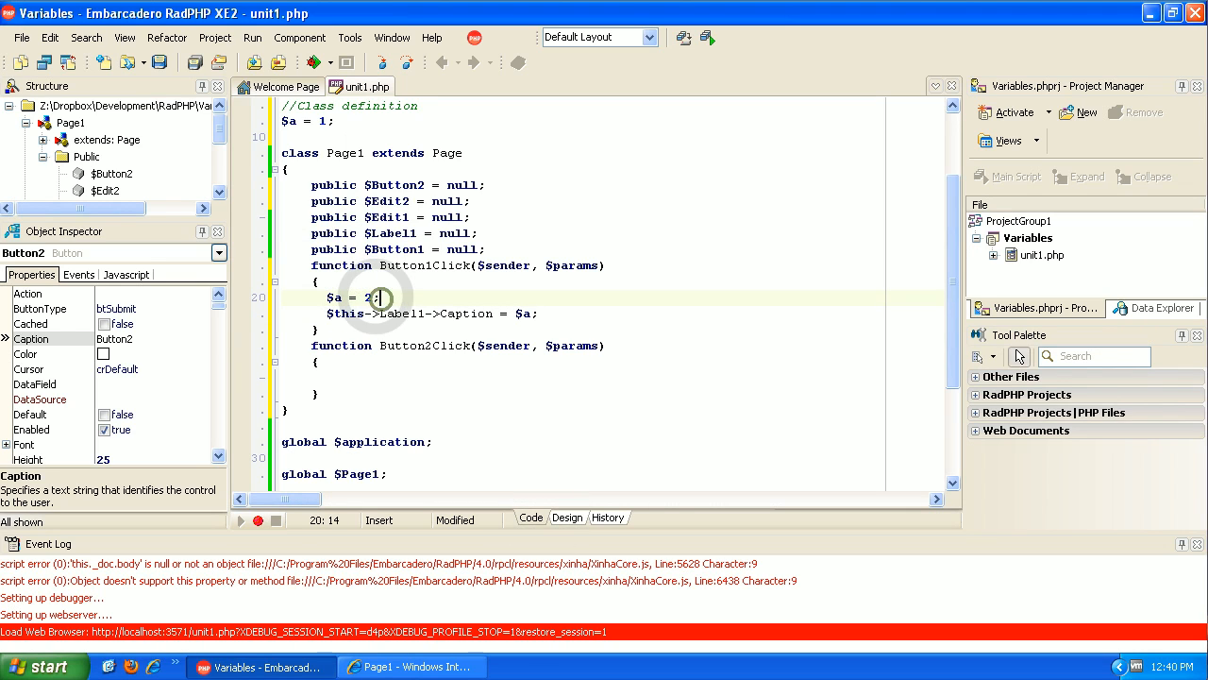
key("Return")
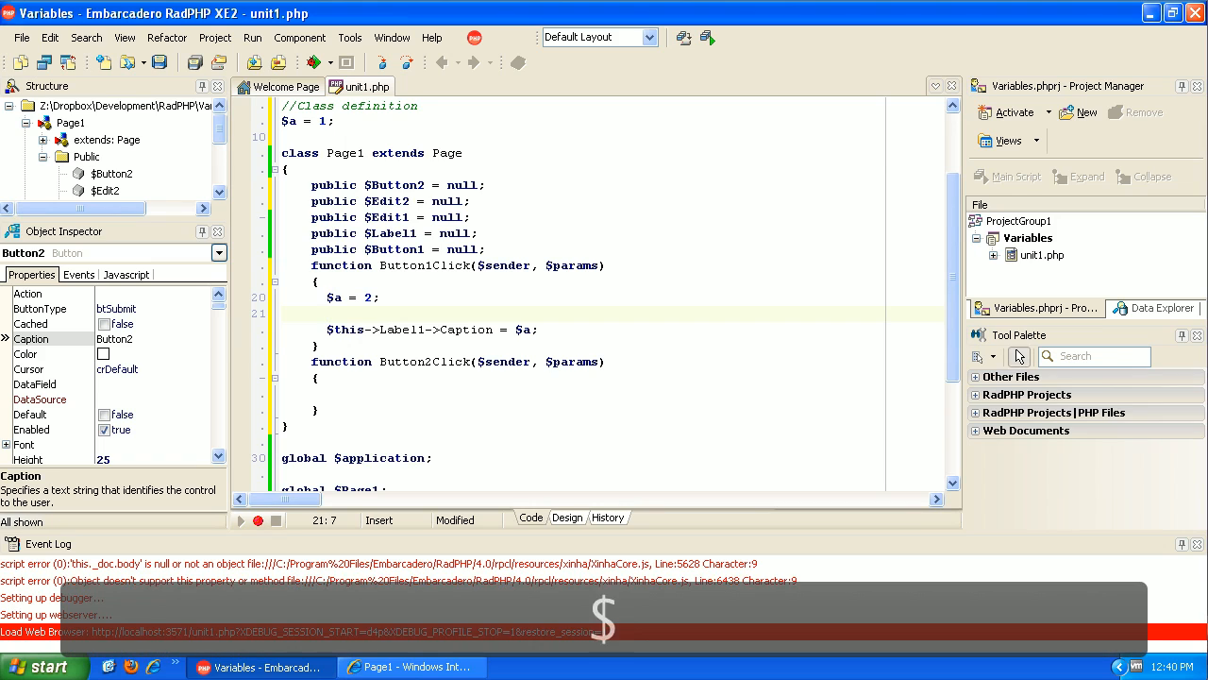
type("$b =")
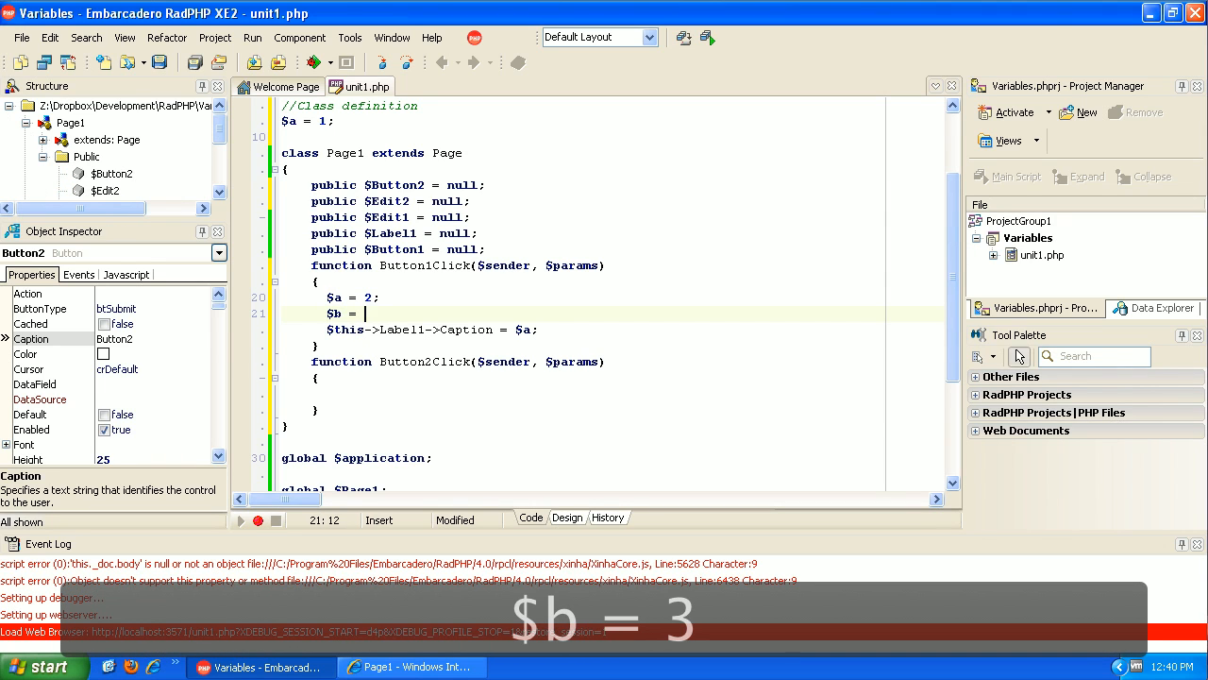
type(".4;")
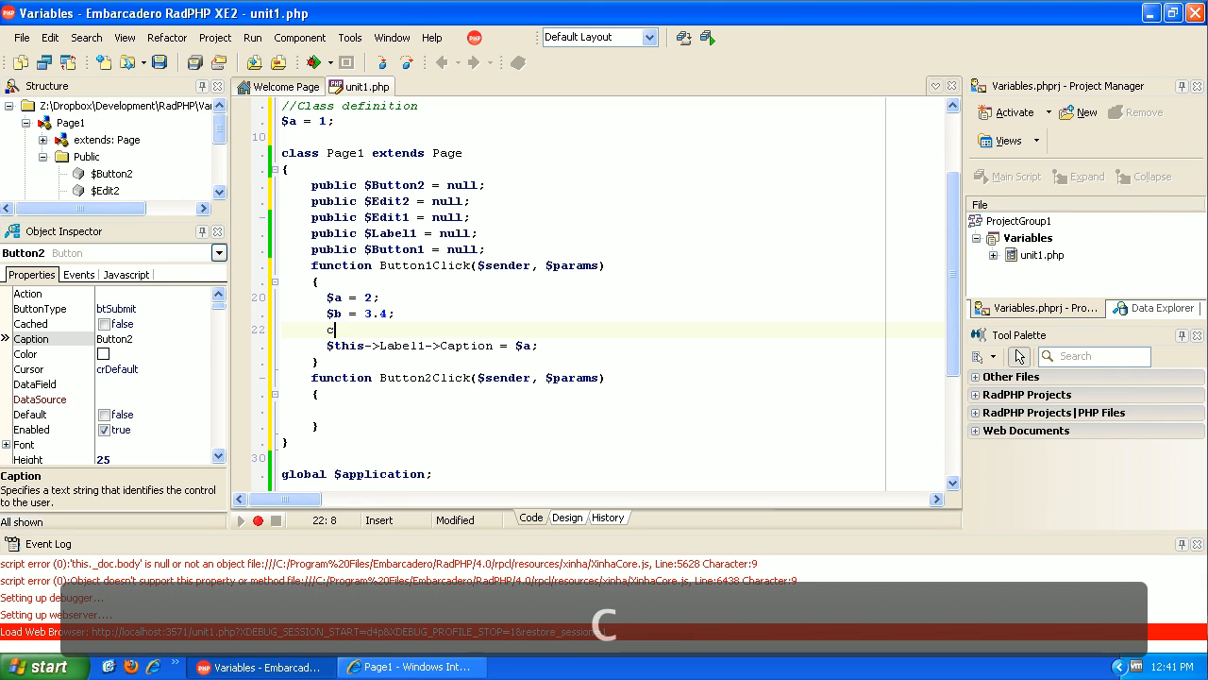
type("c =")
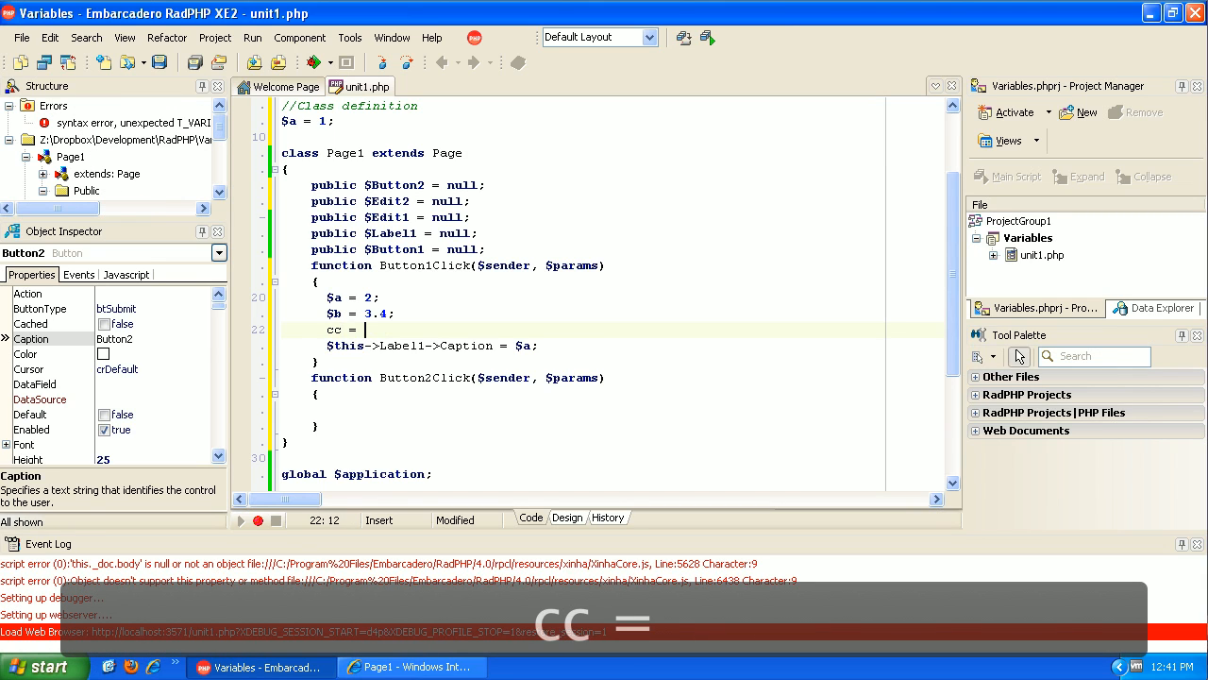
type("'th")
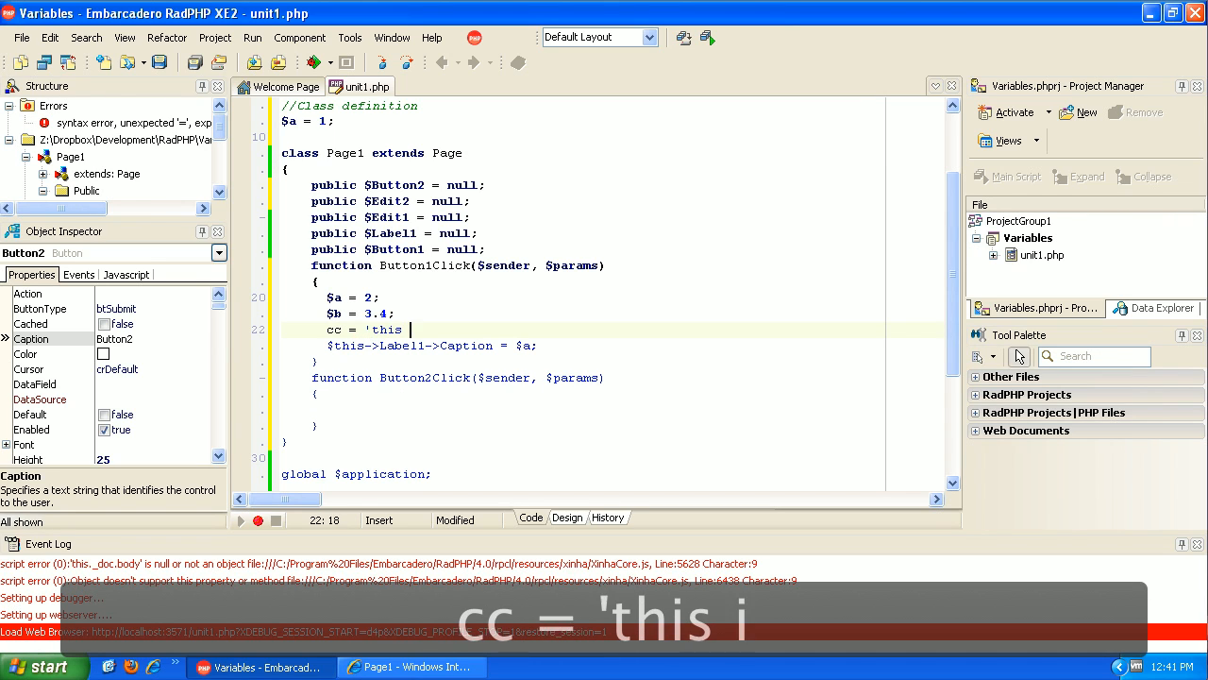
type("is text")
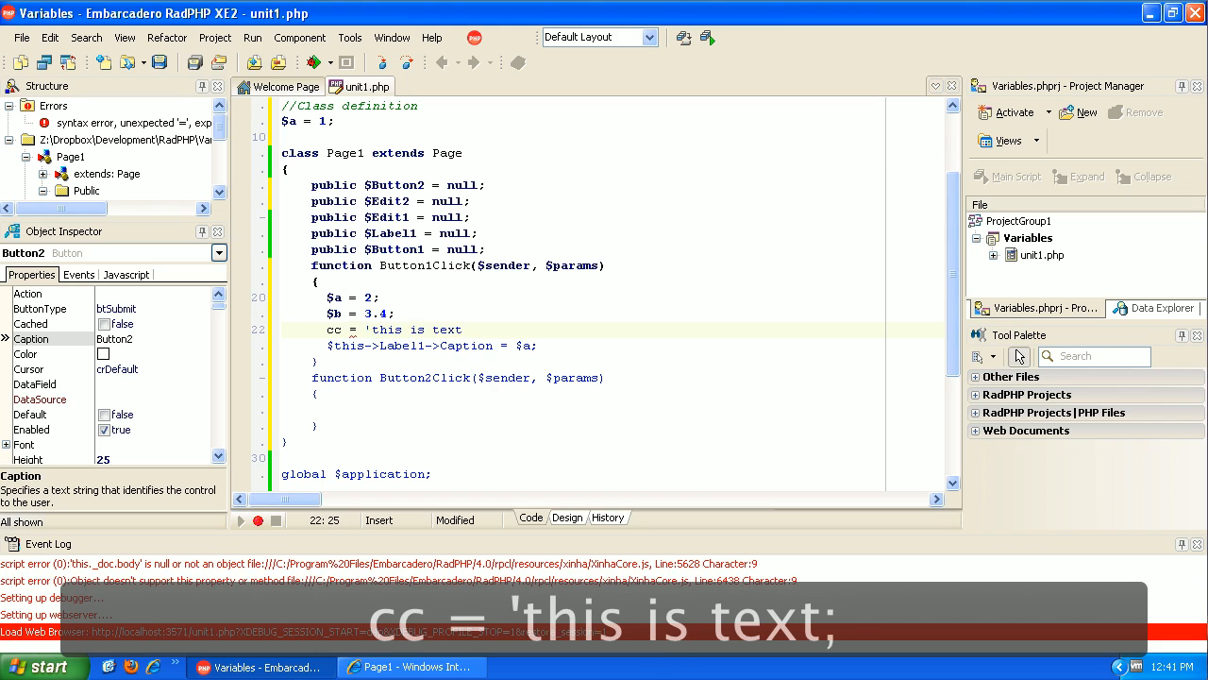
type("';")
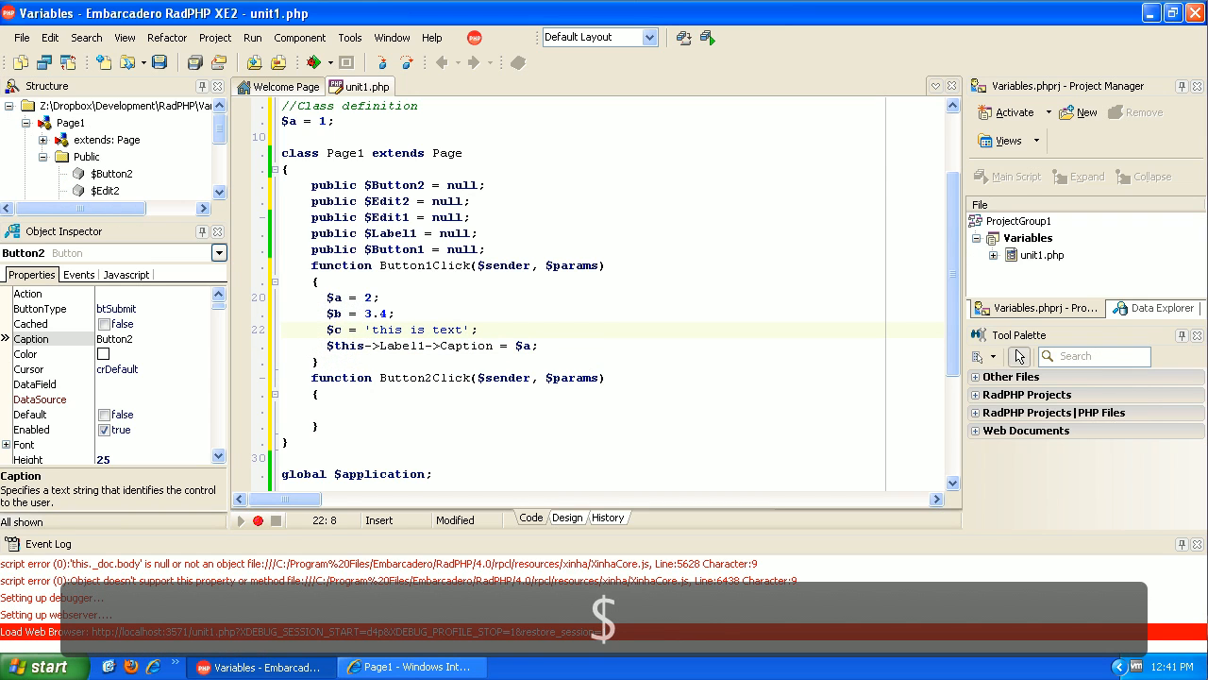
mouse_move(317, 72)
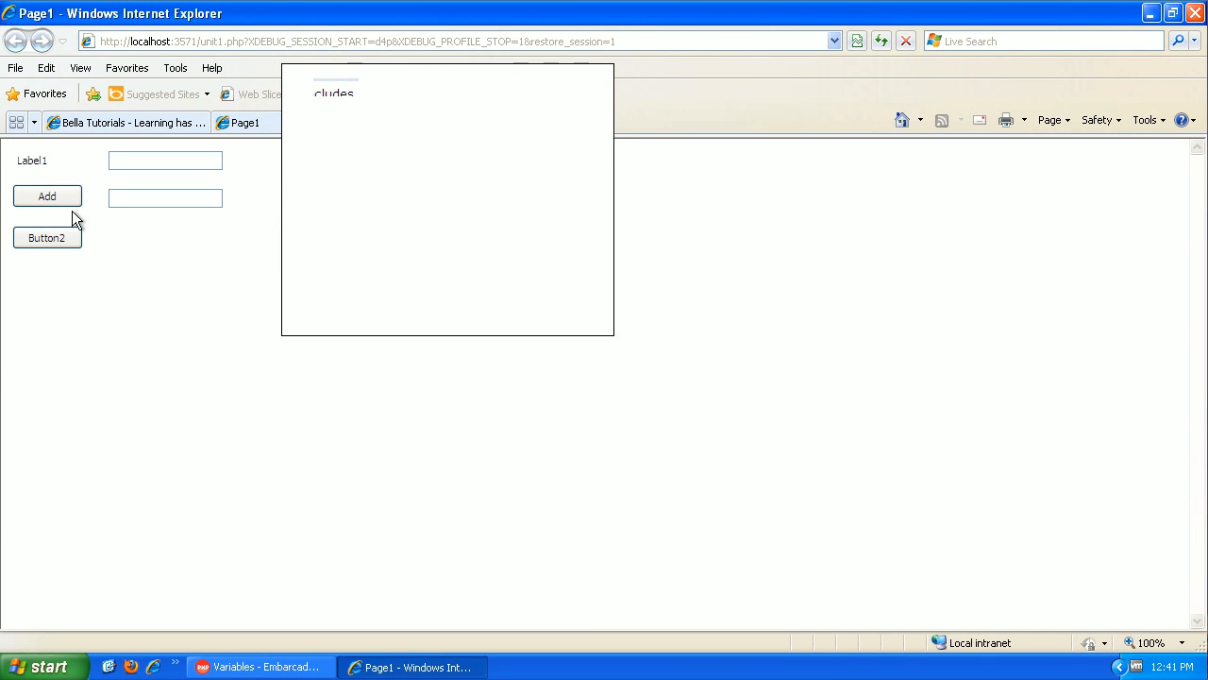
Press Add so Label1 shows 2, then close Internet Explorer.
left_click(45, 194)
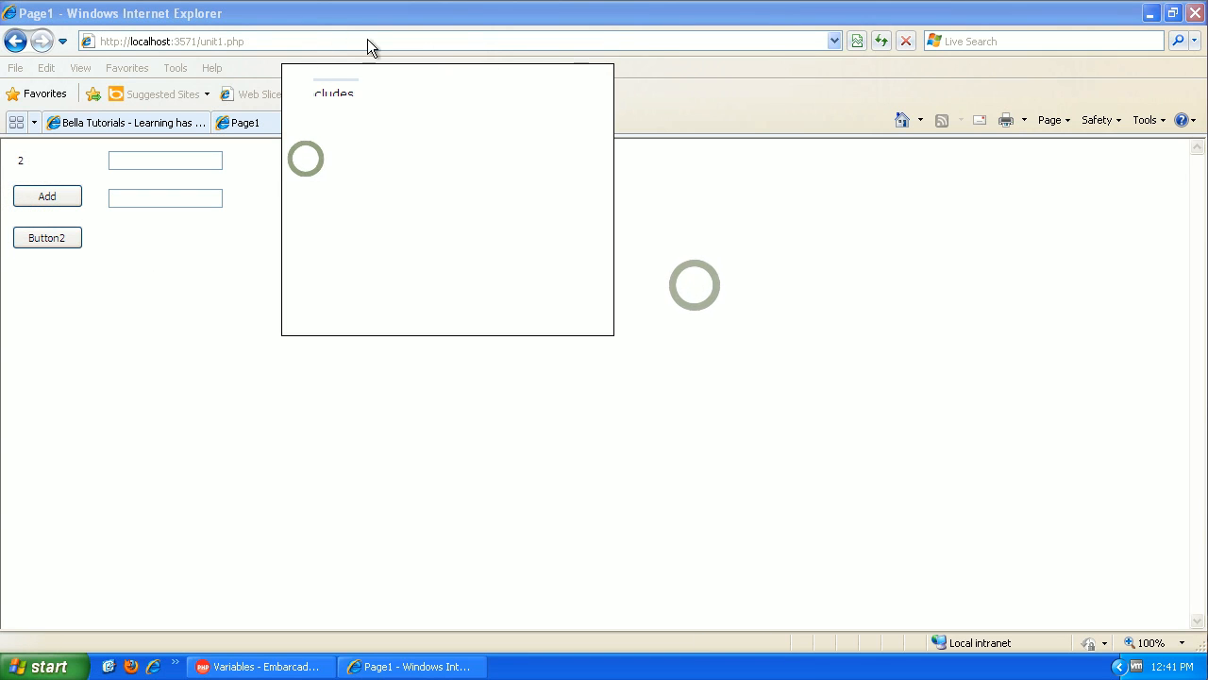
left_click(1195, 11)
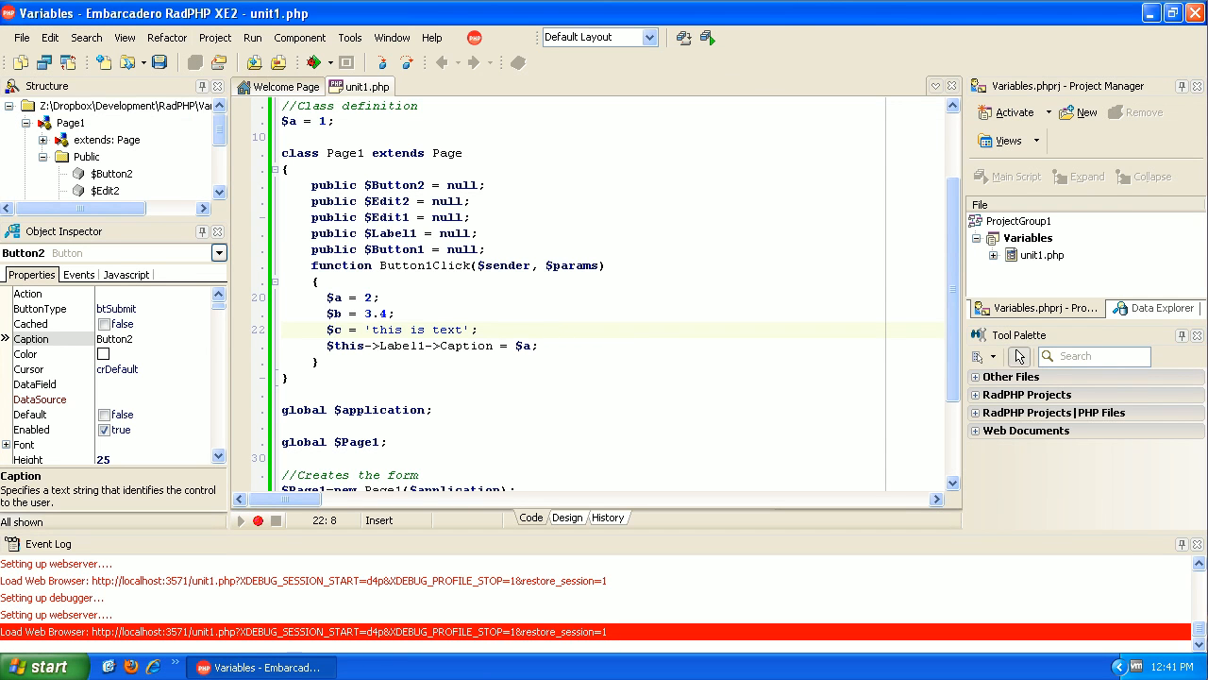
Change the caption line to $this->Label1->Caption = $c; and run, so Add shows 'this is text'.
left_click(368, 298)
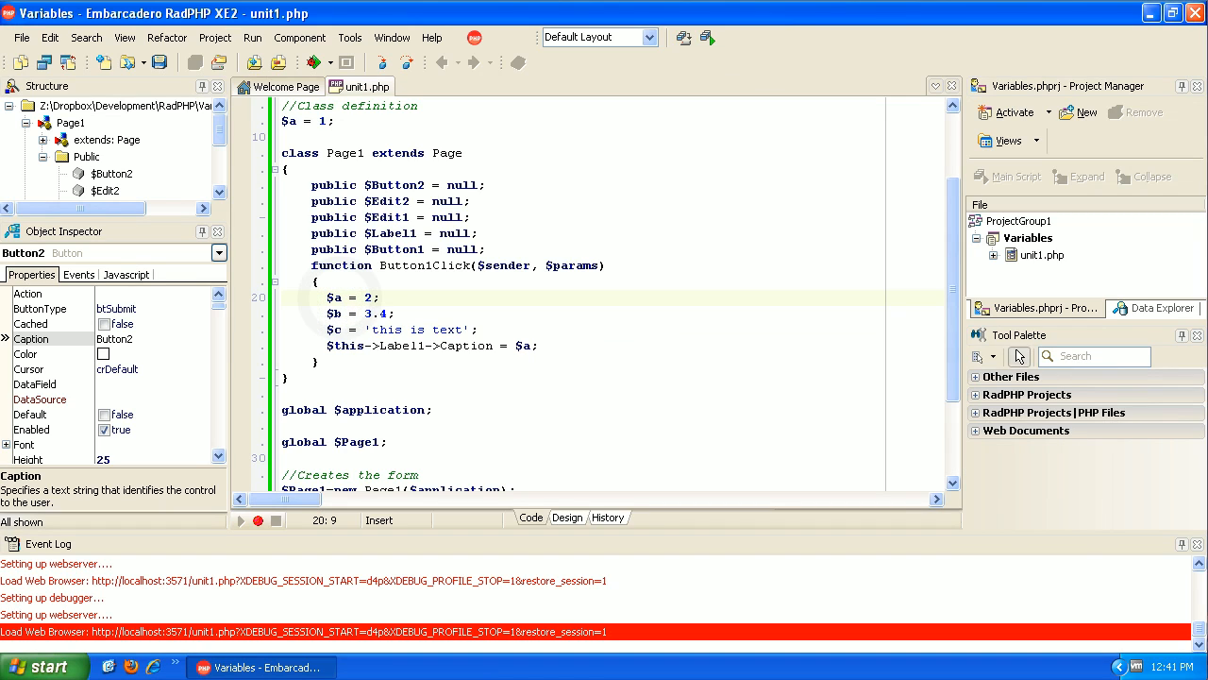
double_click(368, 298)
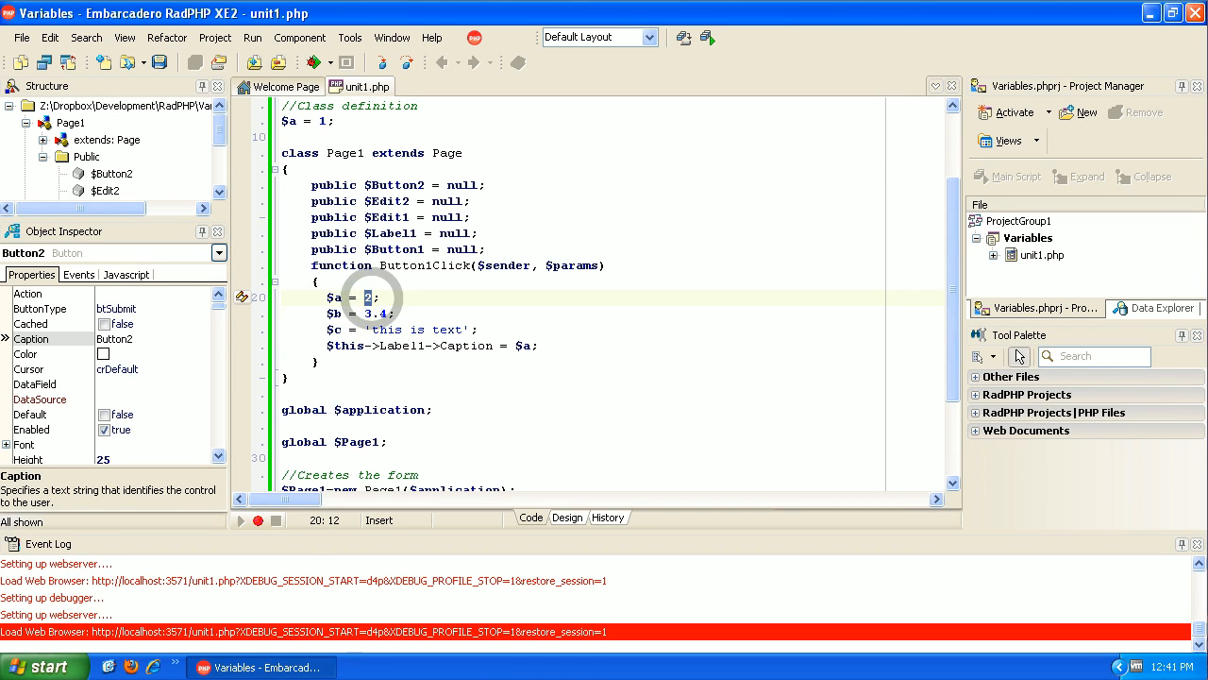
left_click(321, 120)
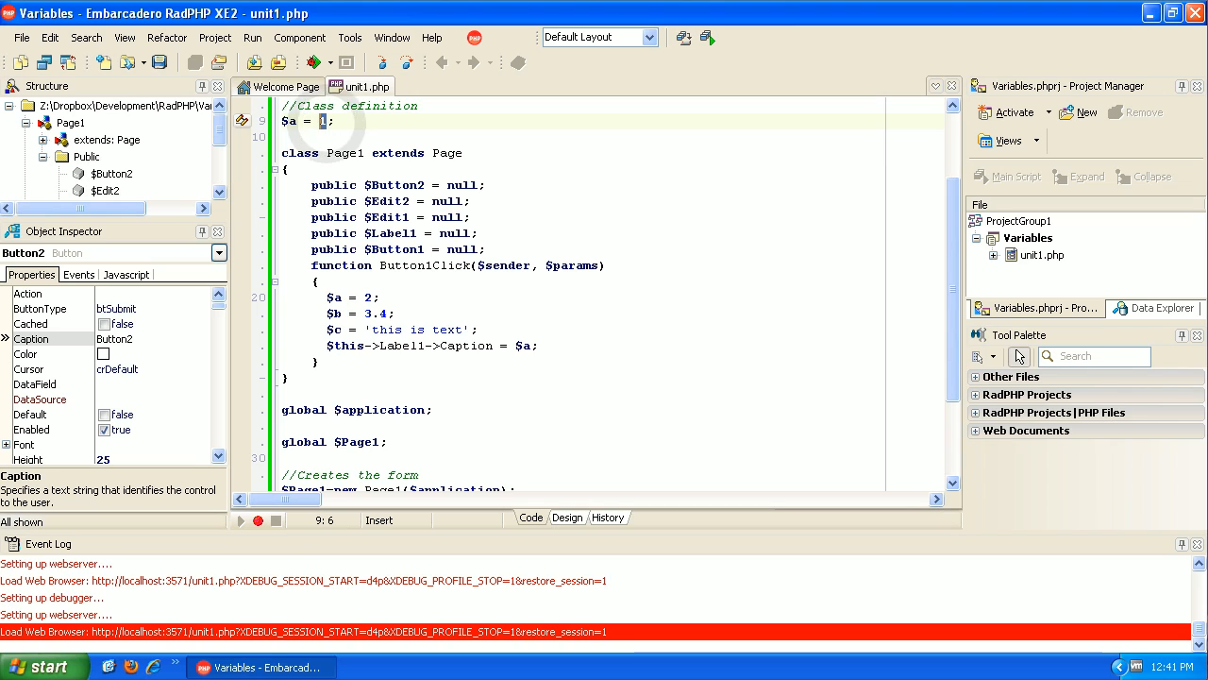
mouse_move(404, 344)
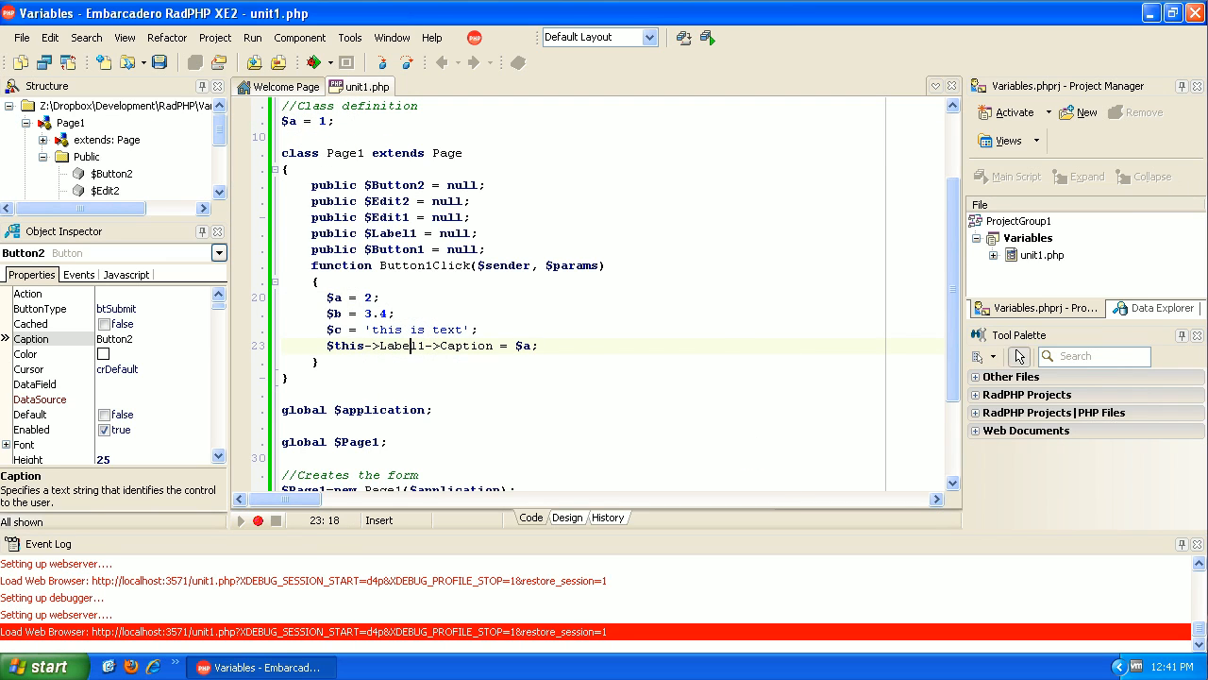
type("c")
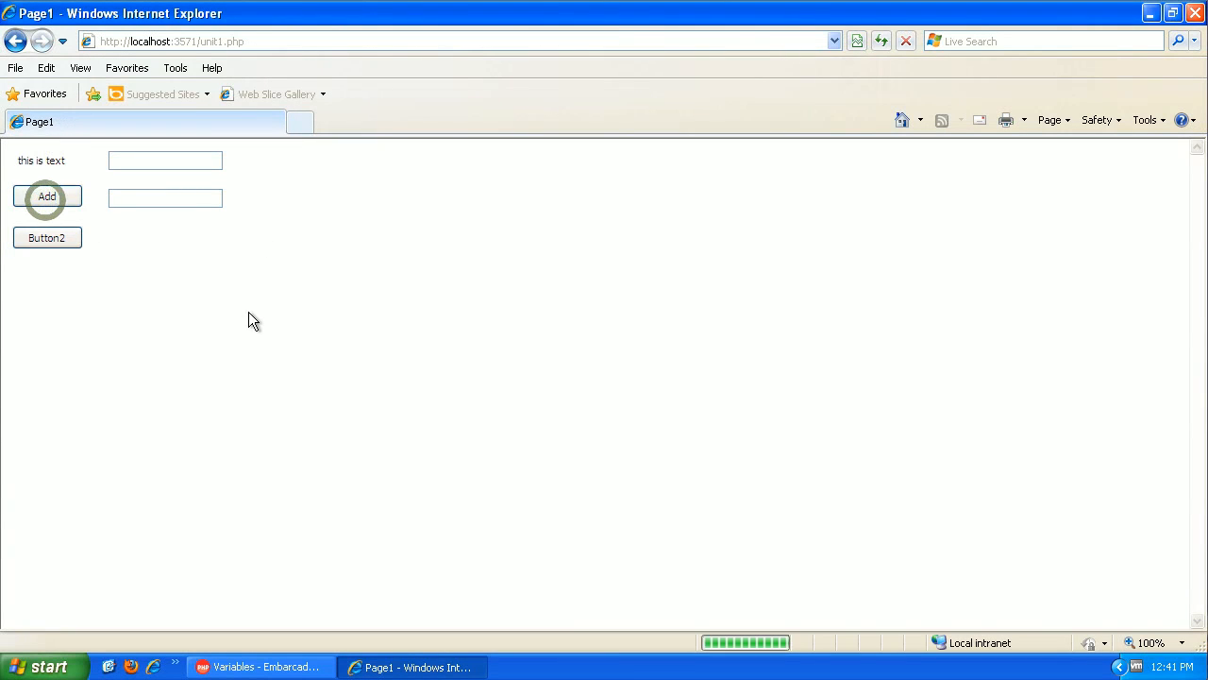
left_click(261, 666)
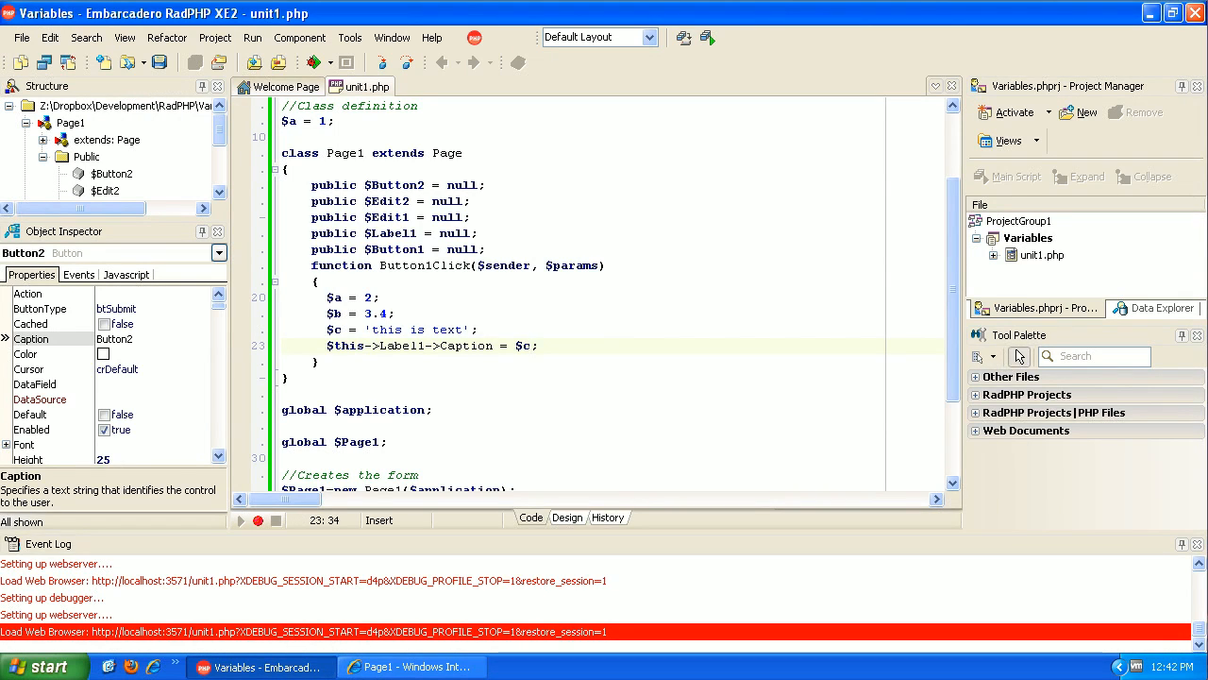
Delete Button2 from the form in Design view and return to the unit1.php source.
left_click(530, 346)
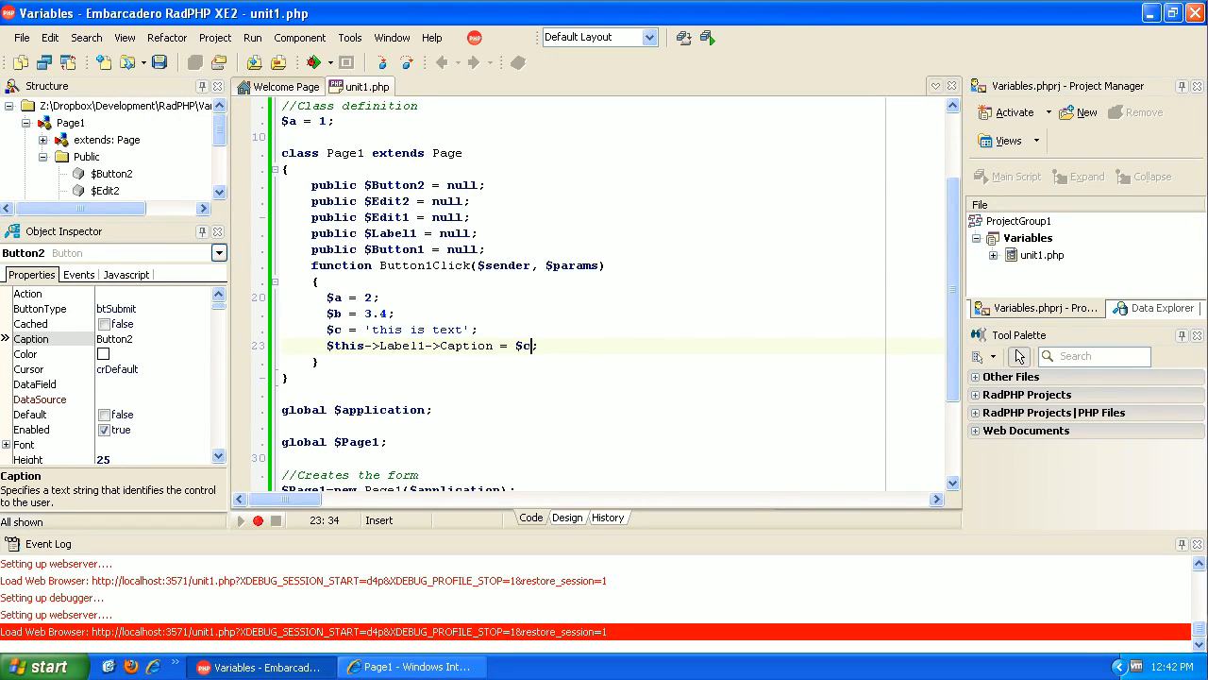
left_click(566, 517)
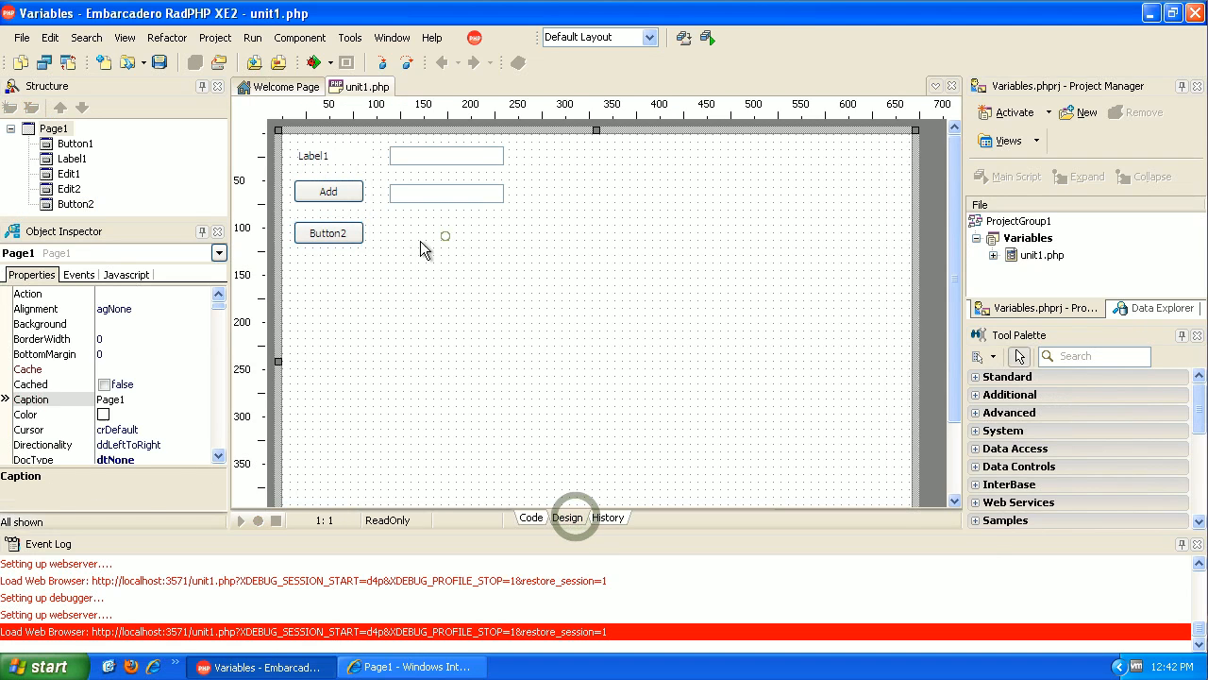
left_click(51, 38)
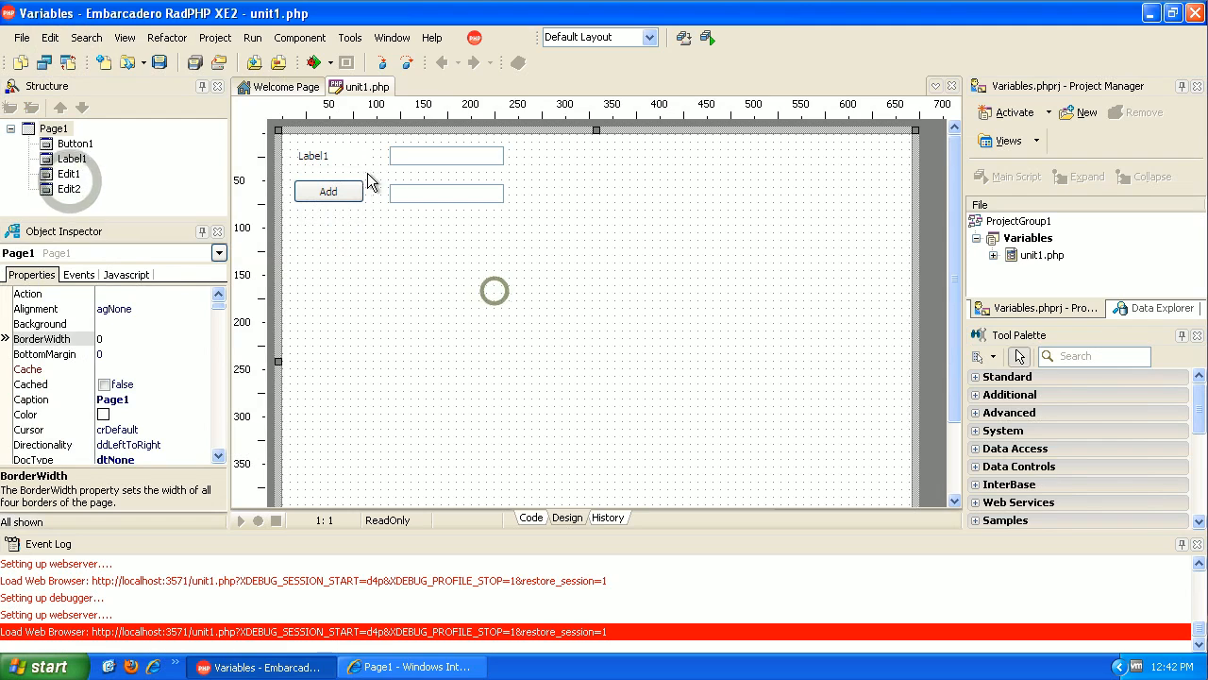
mouse_move(475, 242)
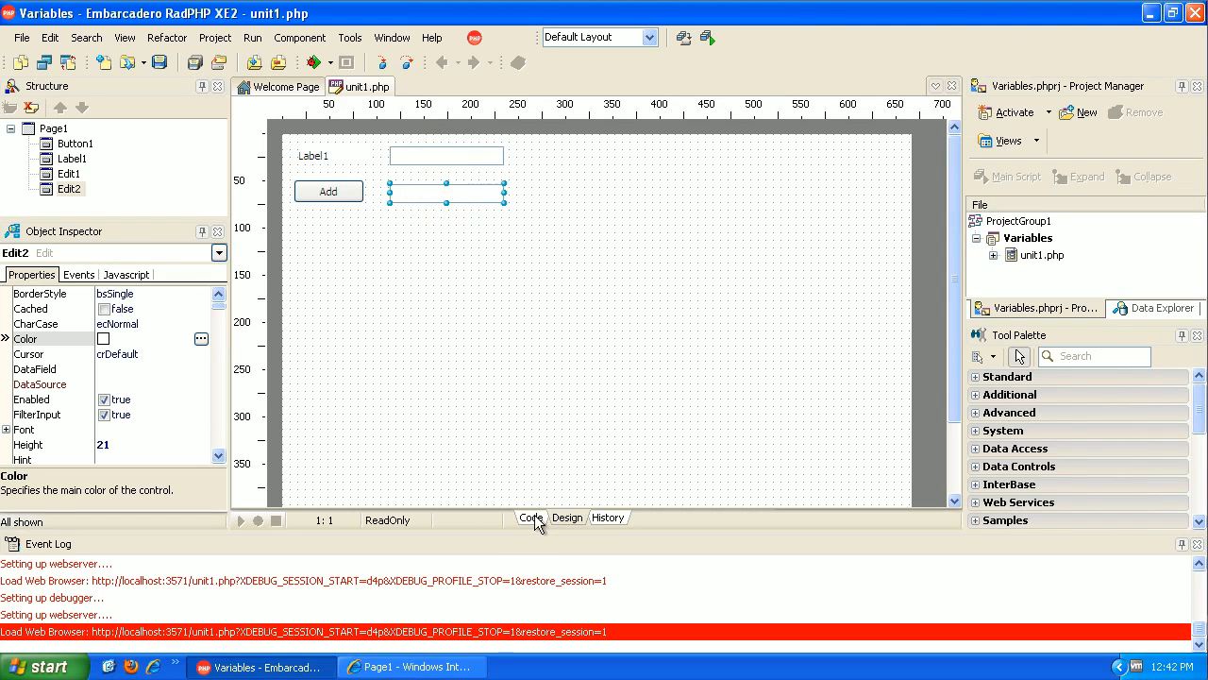
left_click(530, 517)
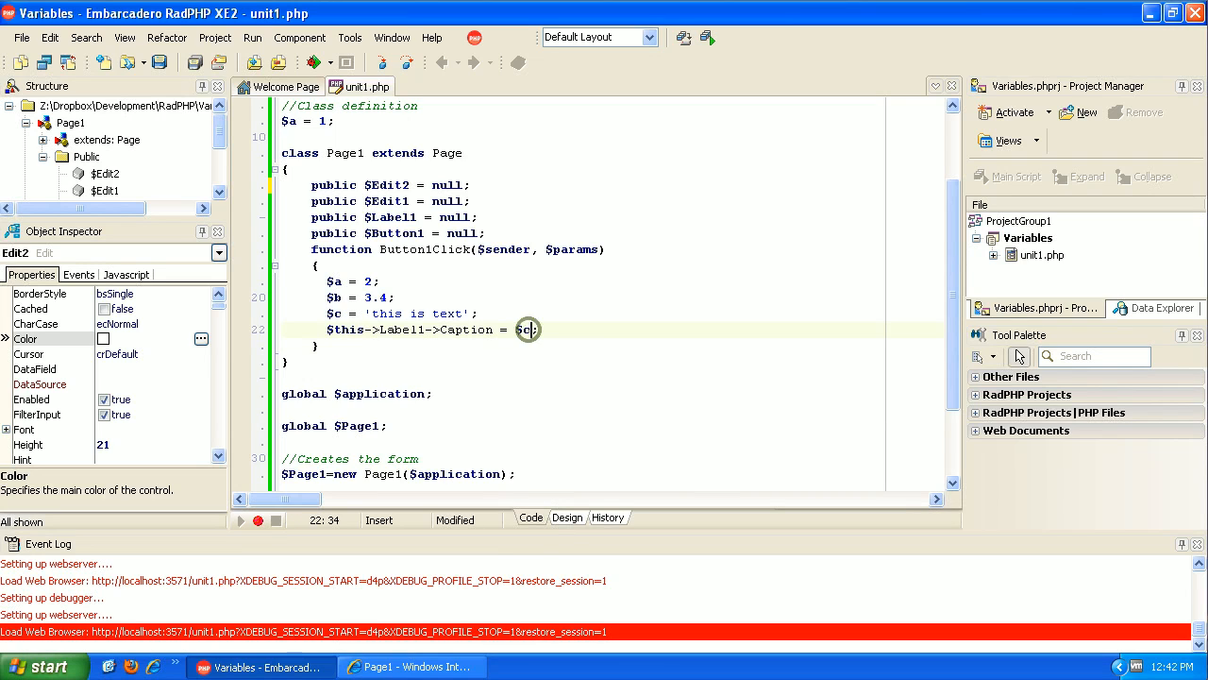
Rewrite the caption line as $this->Label1->Caption = $this->Edit1->Text + $this->Edit2->Text; using code completion.
key("Backspace")
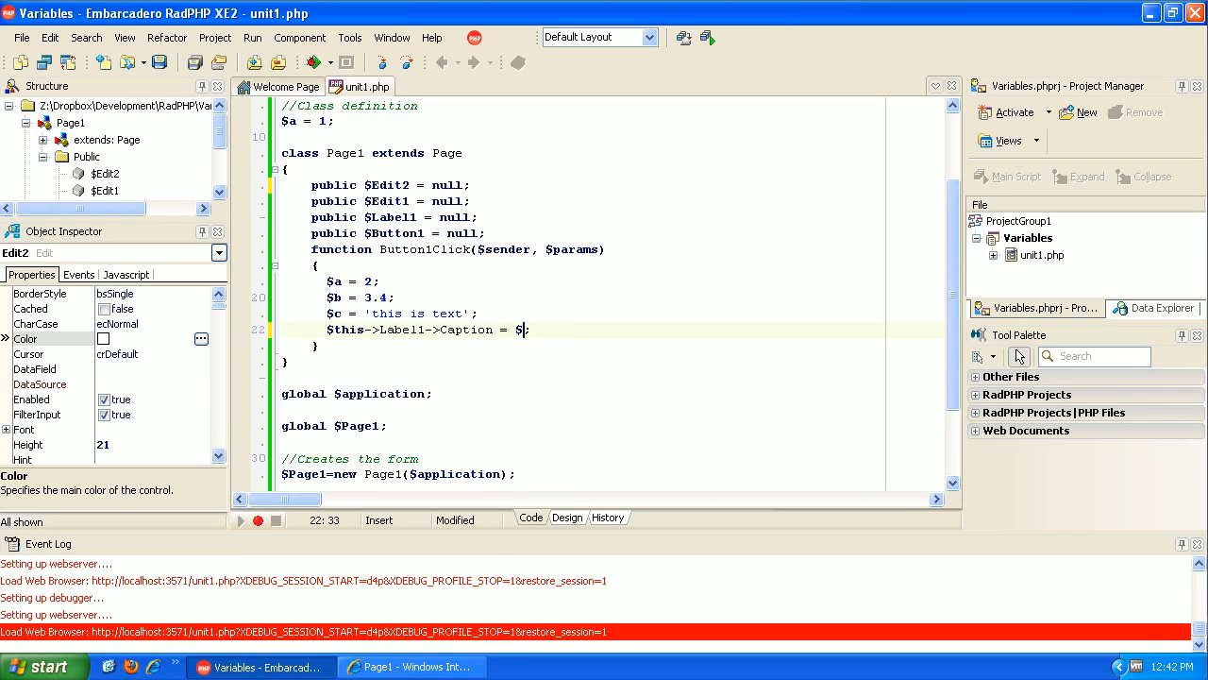
type("this;")
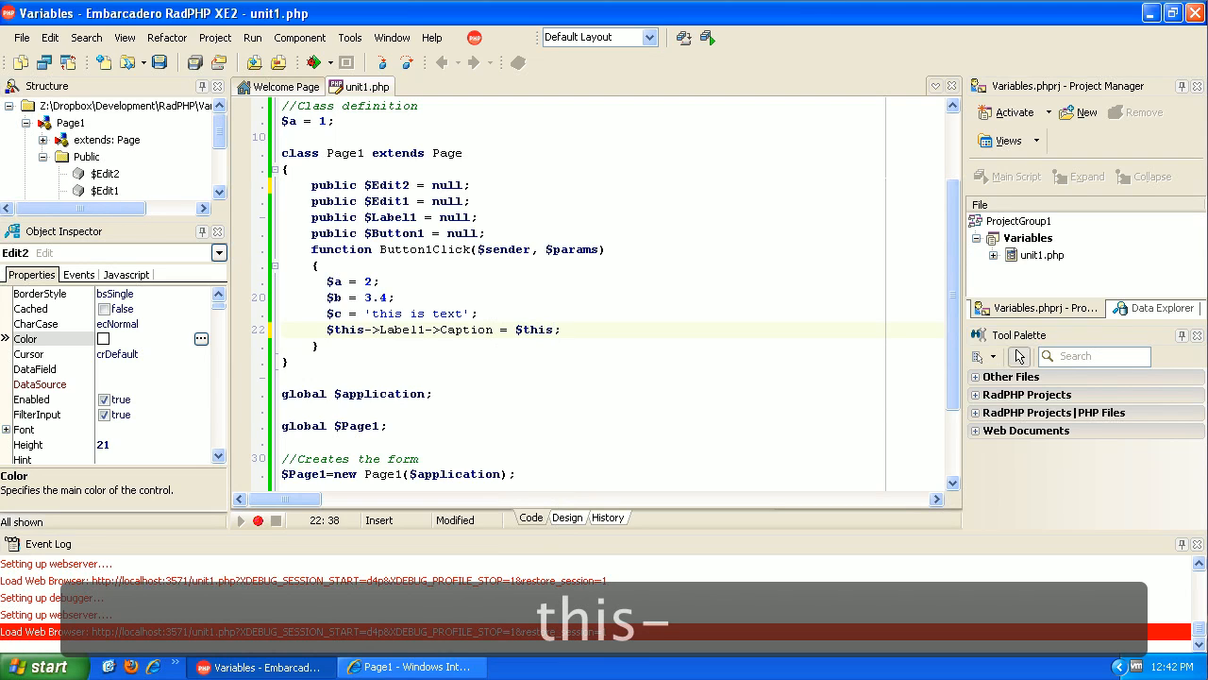
type(">Edit1")
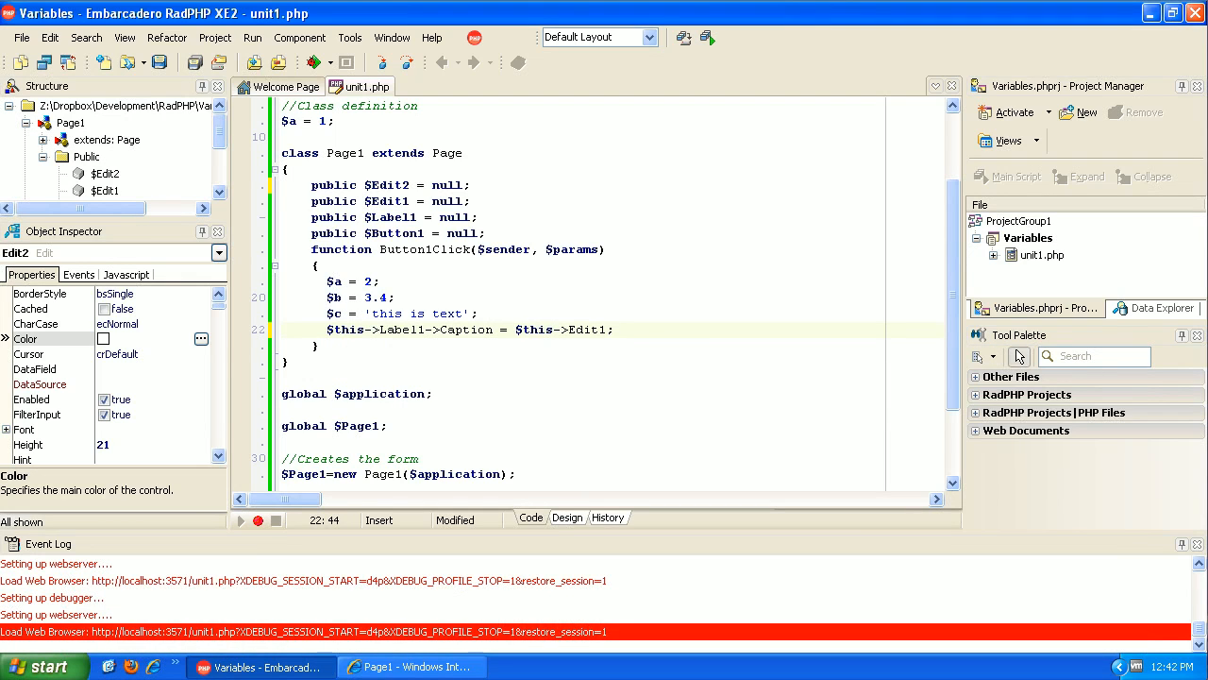
type("->")
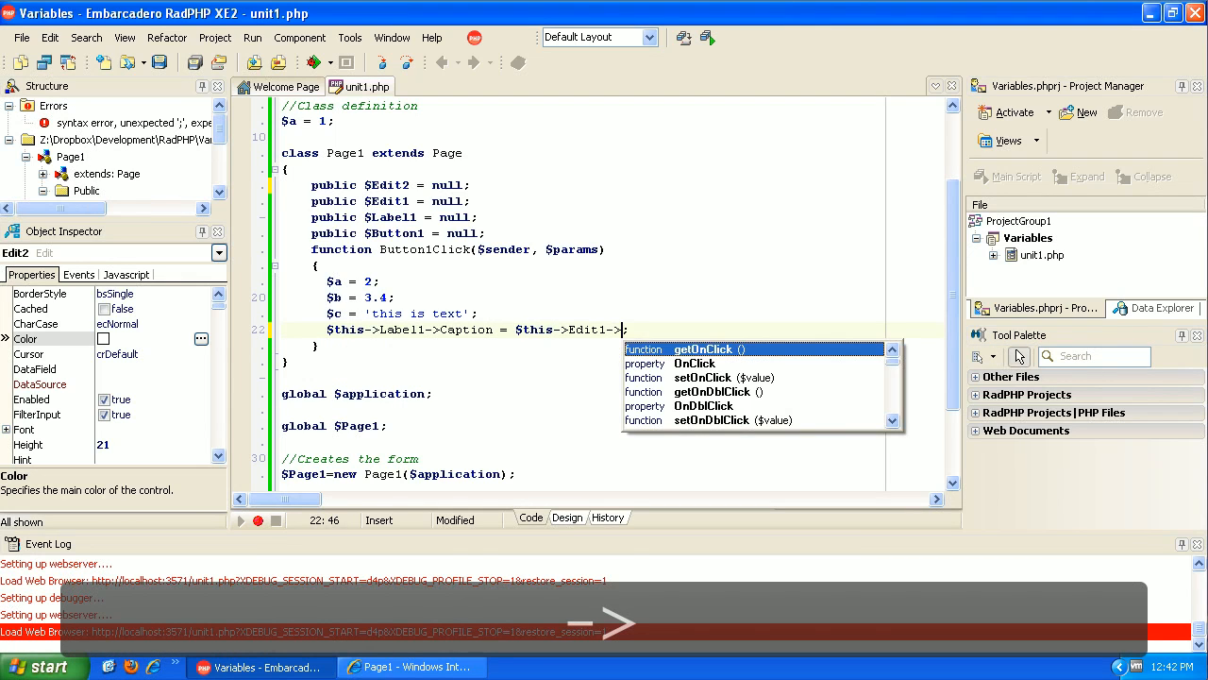
type("t +")
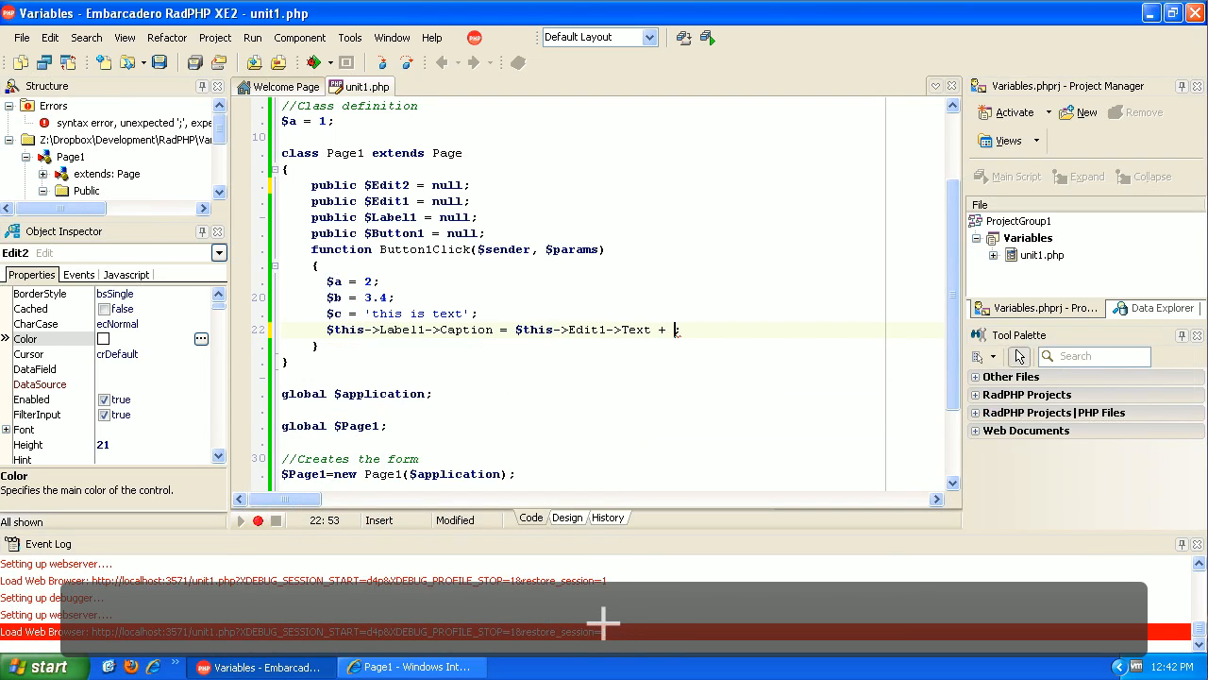
type("this->Edit2-")
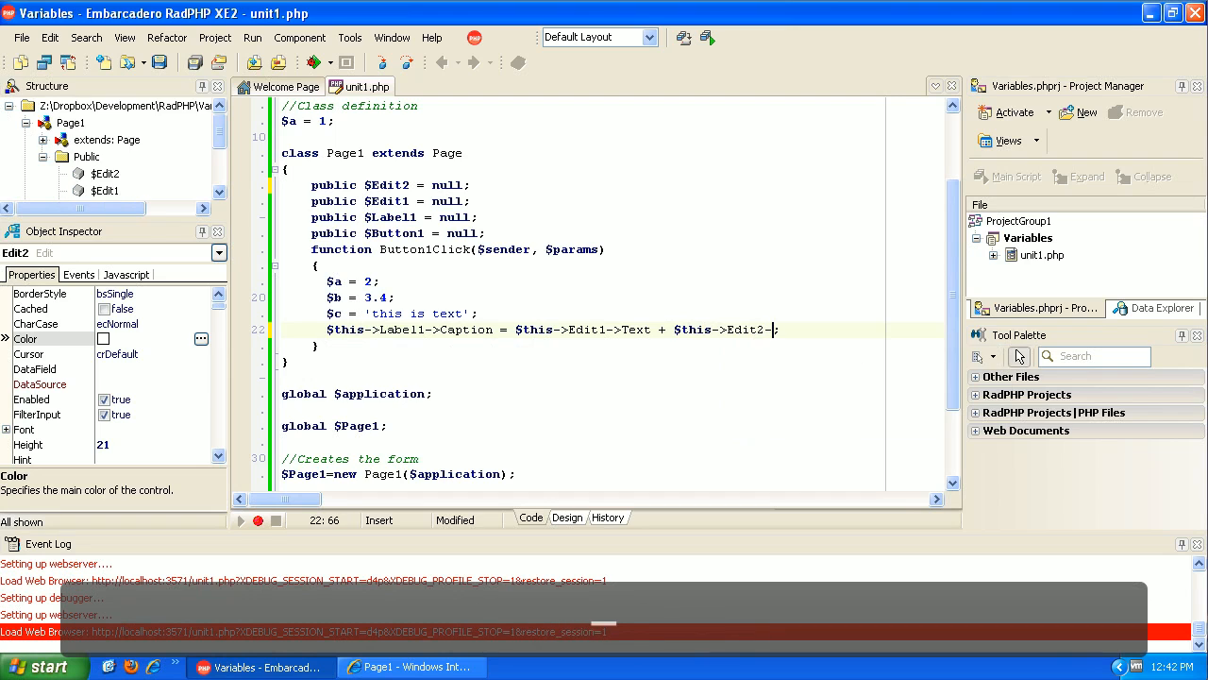
type("t")
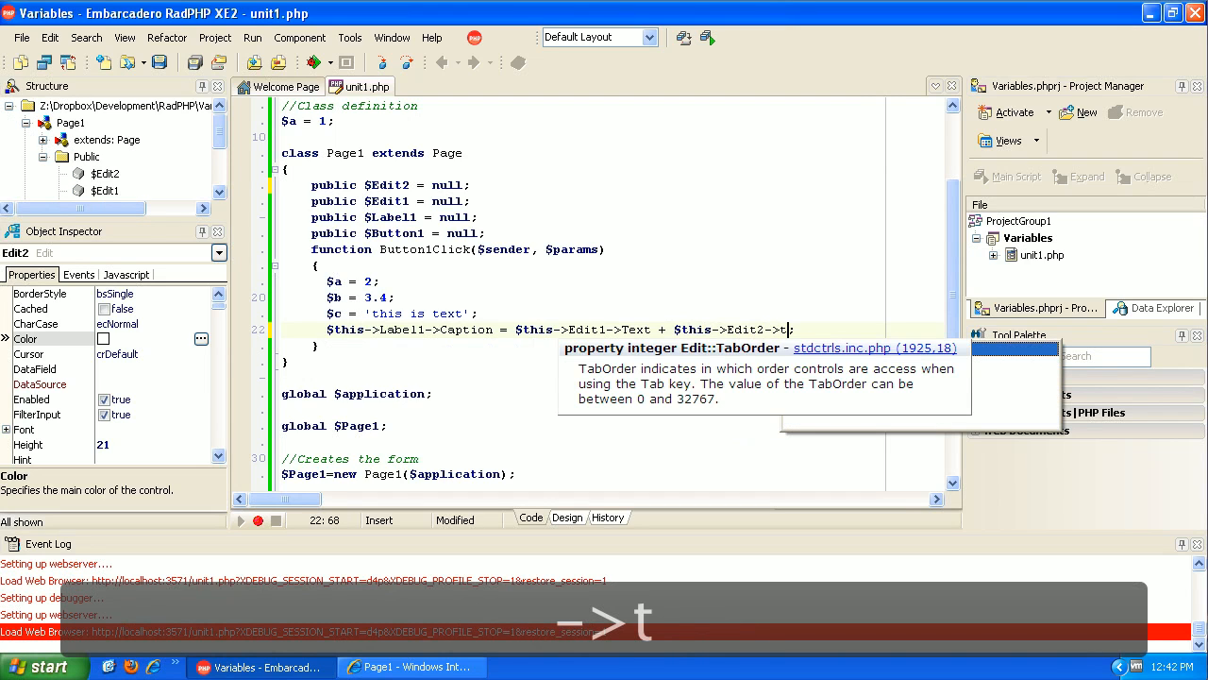
type("ex")
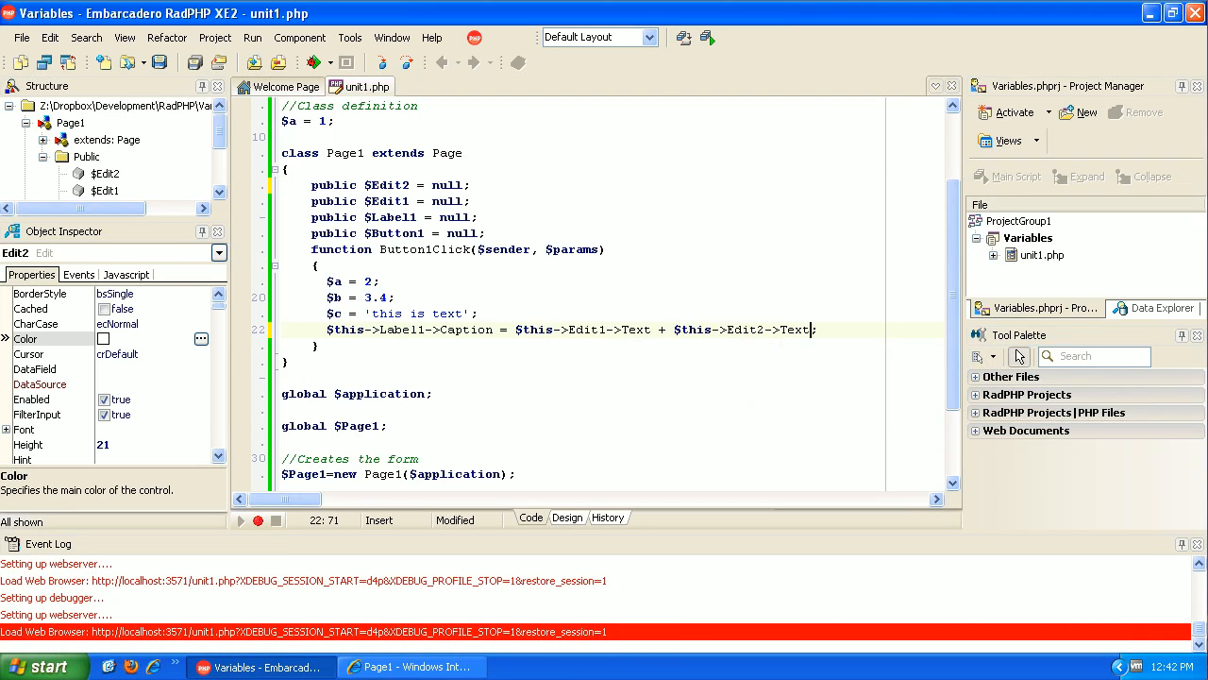
left_click(763, 328)
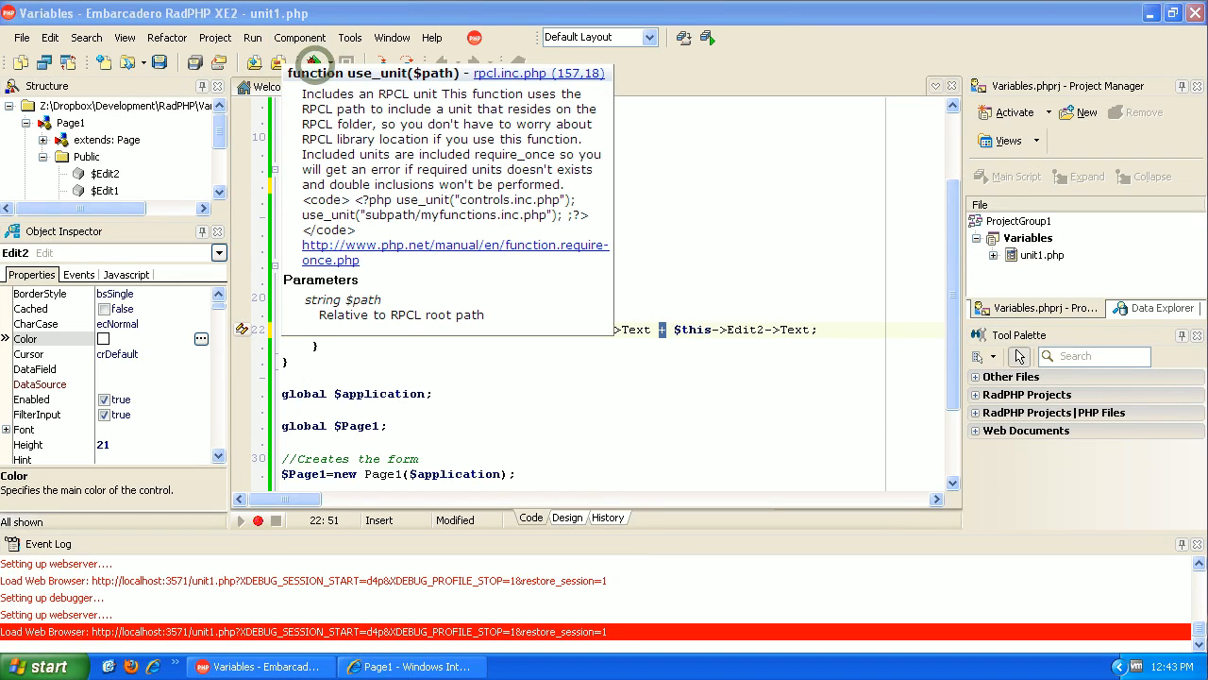
Run the page, enter 5 and 6, and use Add to show 11.
left_click(411, 666)
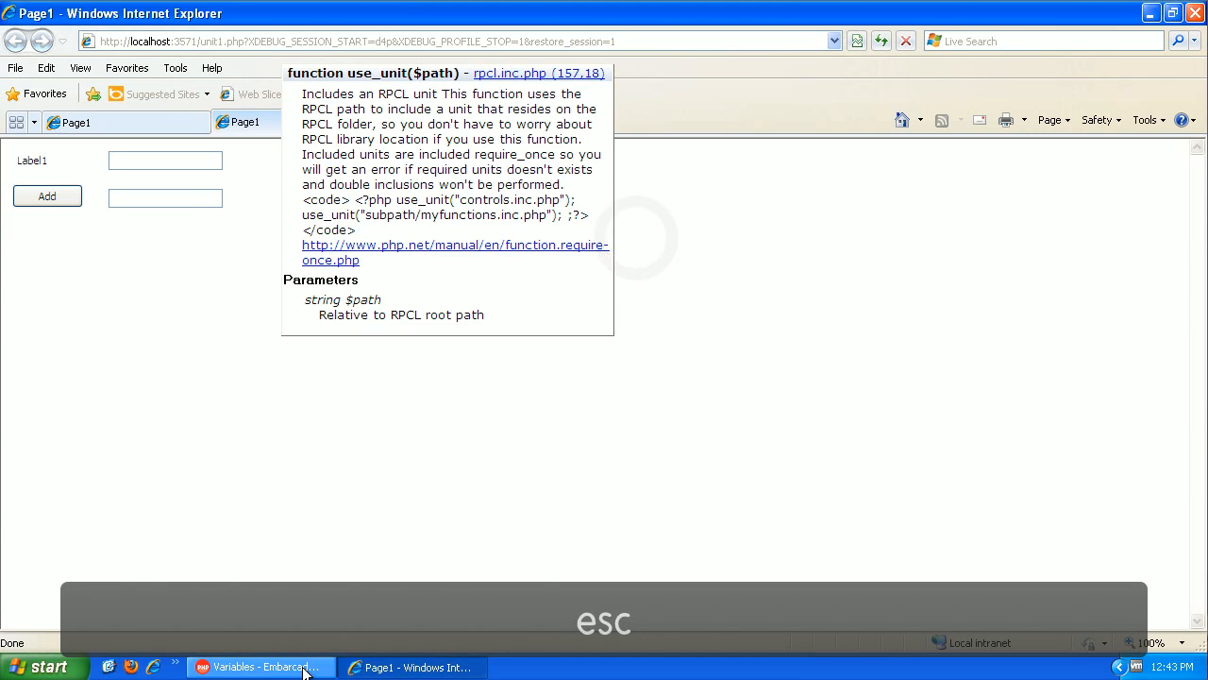
left_click(261, 668)
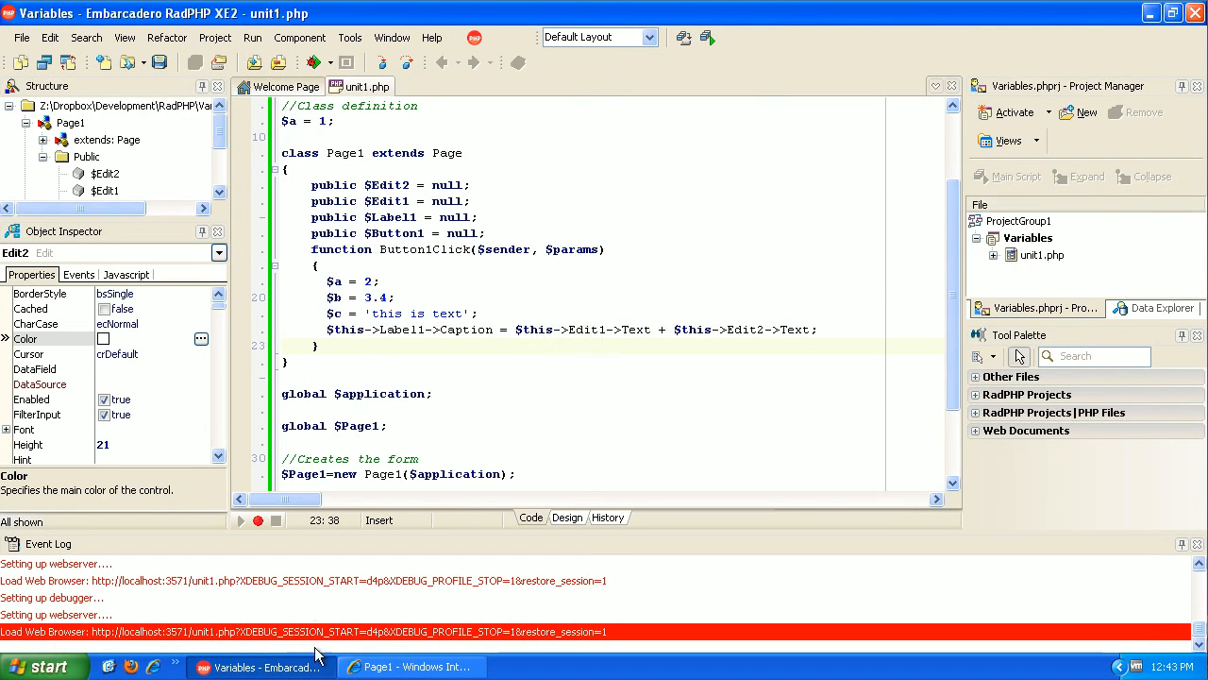
left_click(411, 666)
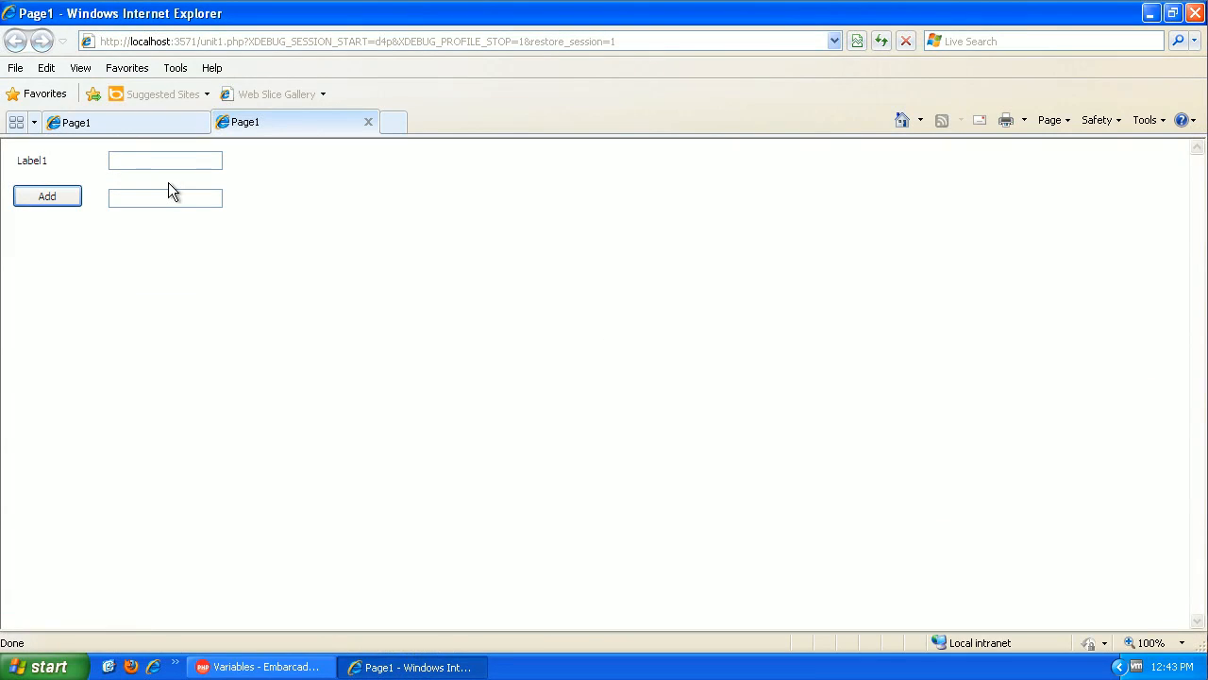
type("5")
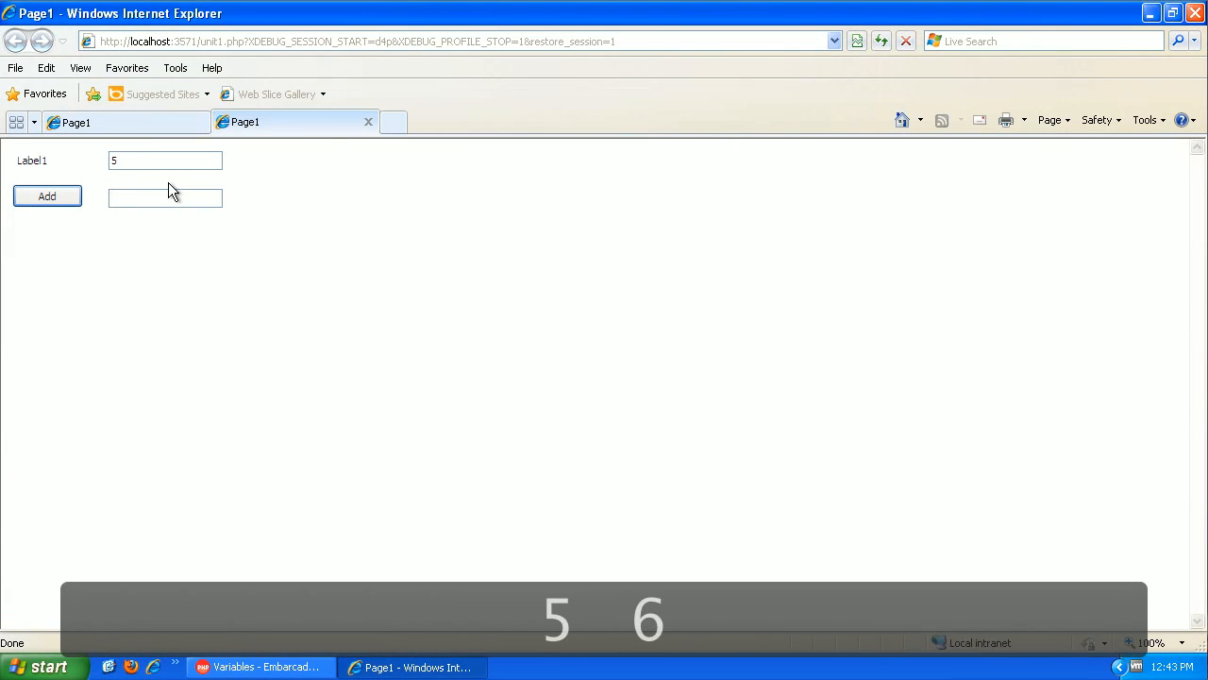
left_click(45, 196)
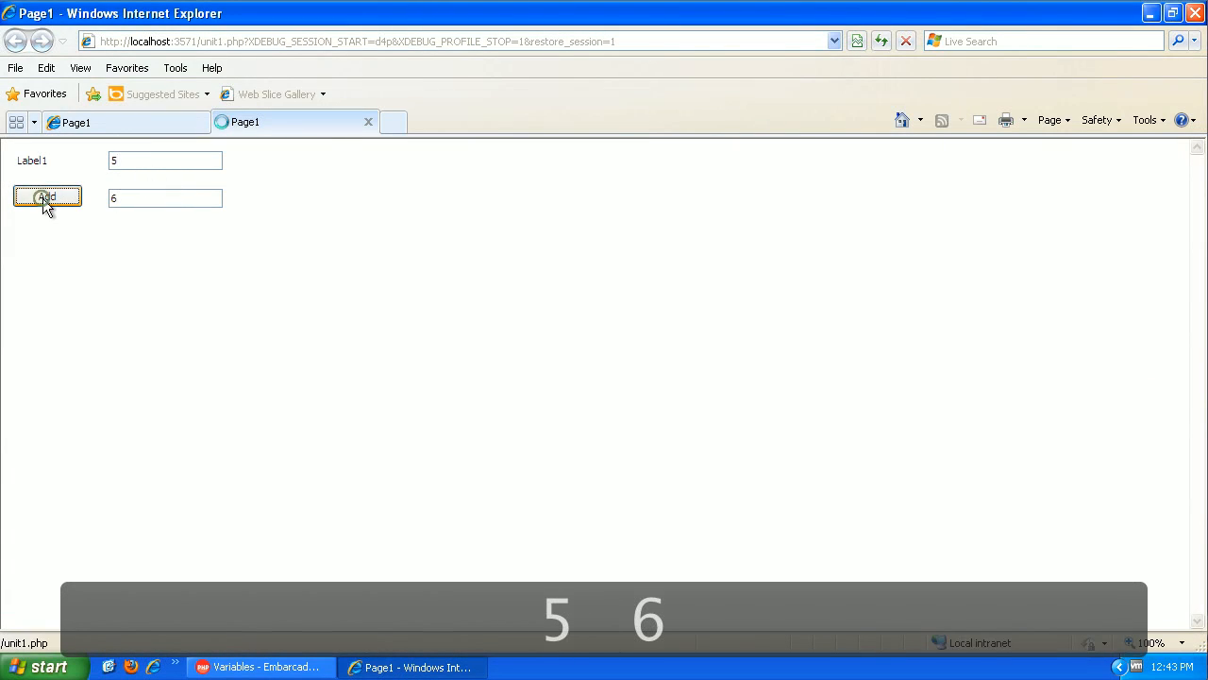
left_click(45, 196)
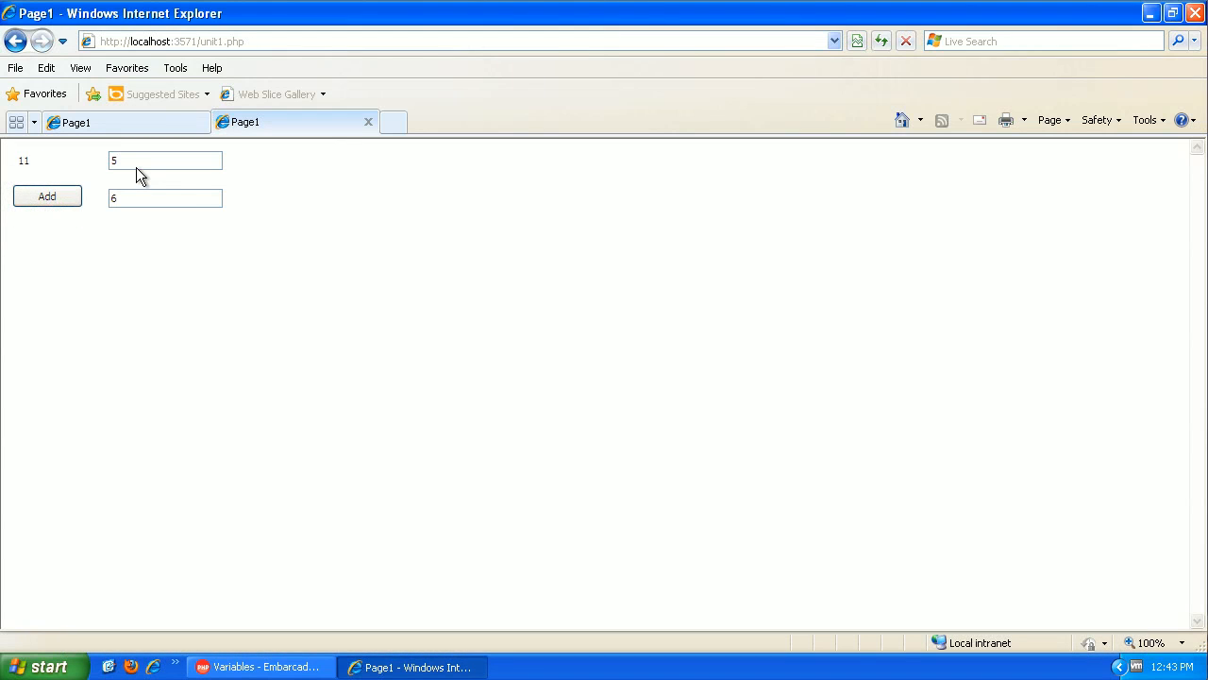
Change the first value to 5.11 and use Add to show 11.11.
type(".11")
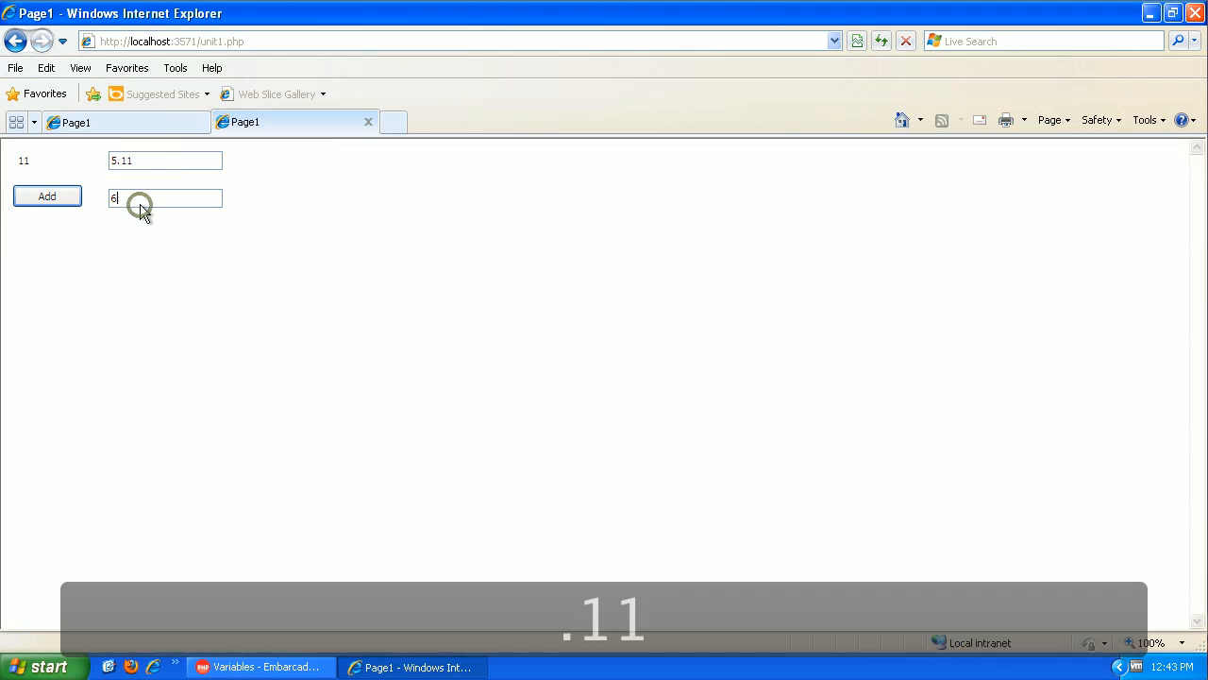
left_click(46, 196)
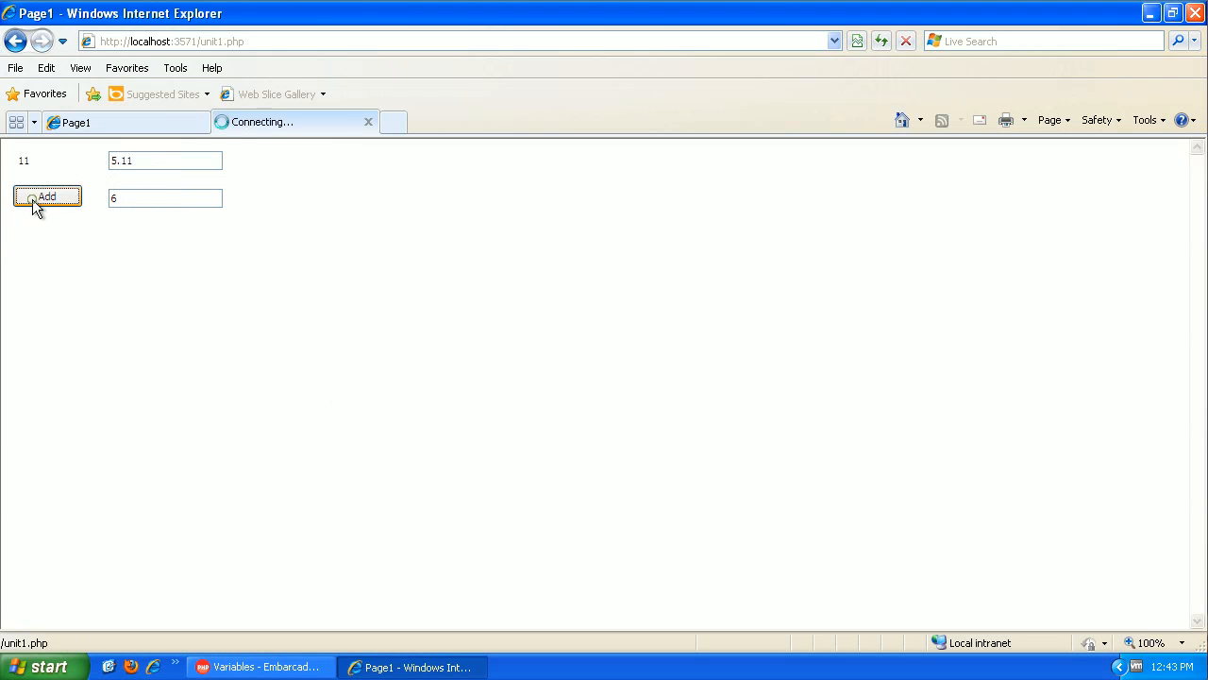
left_click(47, 196)
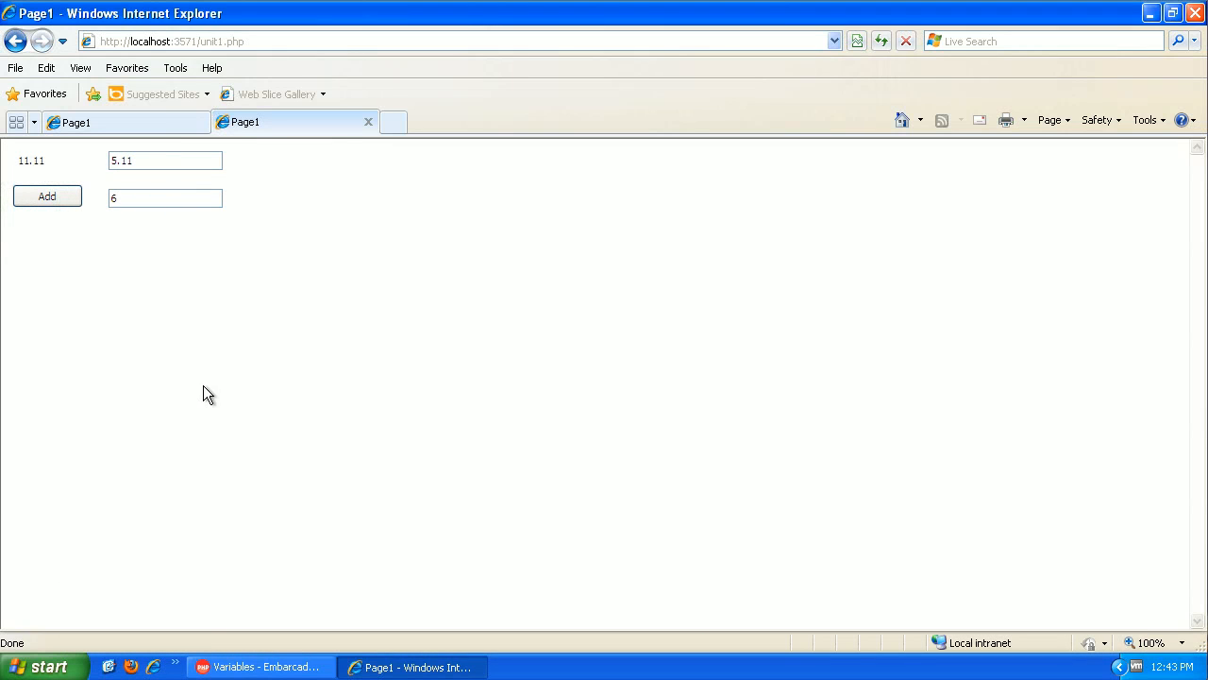
mouse_move(204, 406)
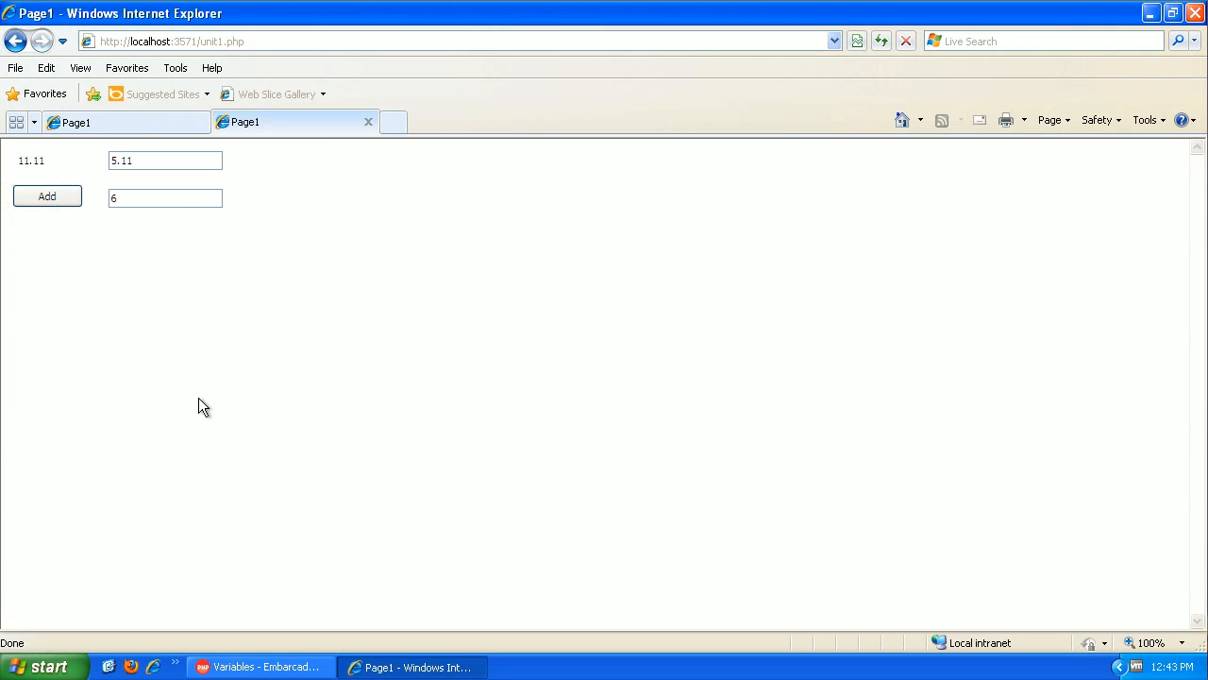
mouse_move(260, 667)
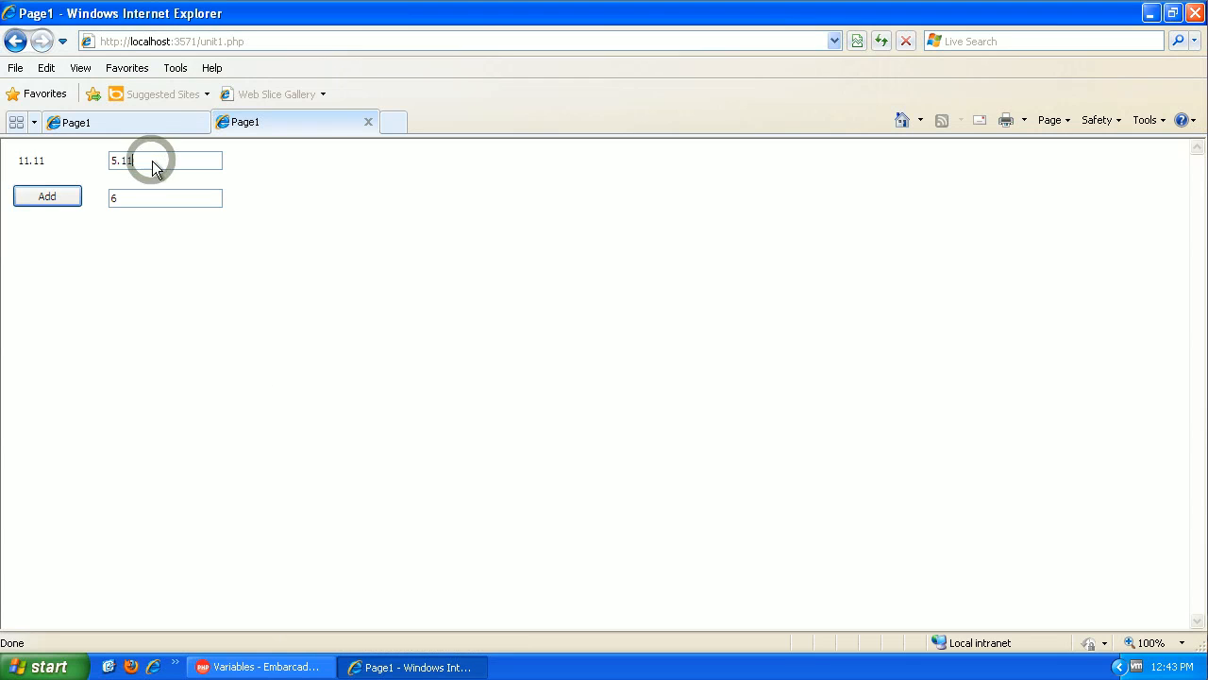
mouse_move(132, 217)
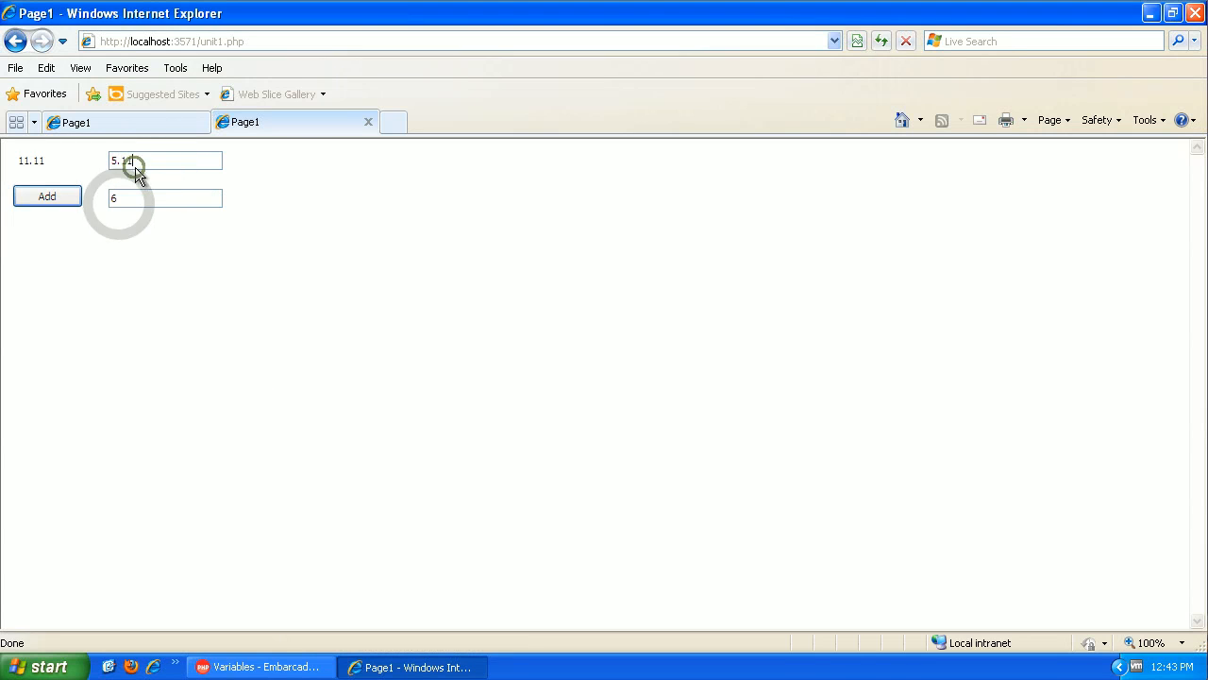
triple_click(166, 160)
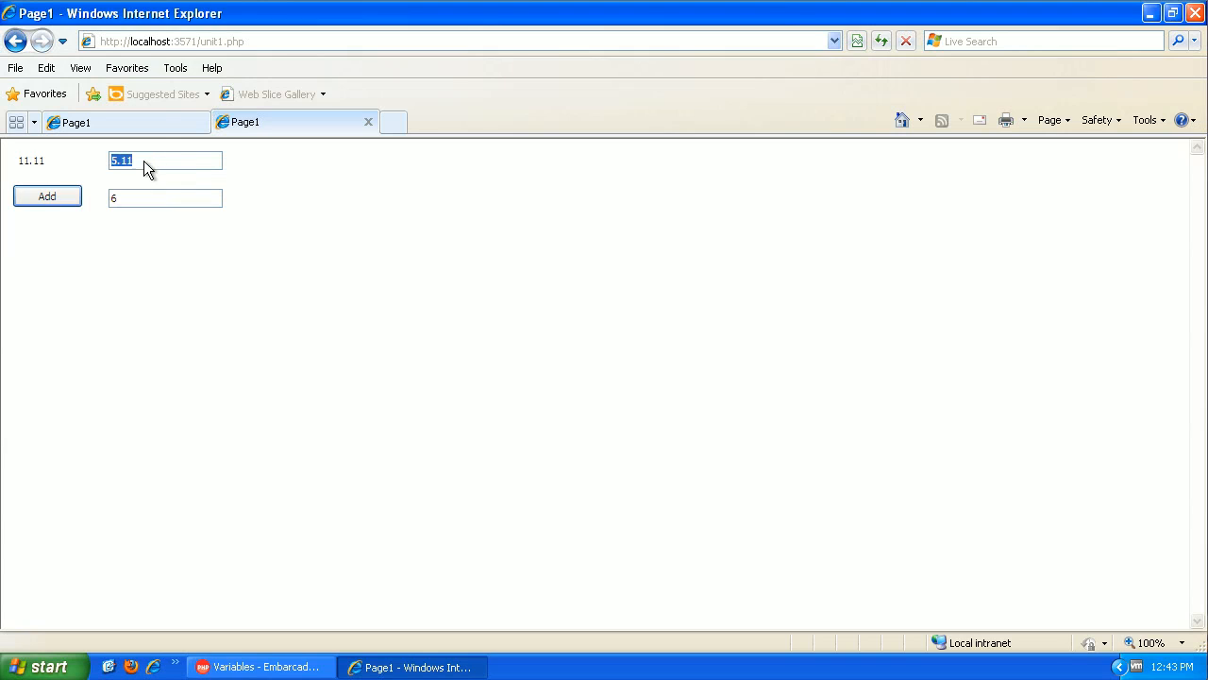
left_click(166, 160)
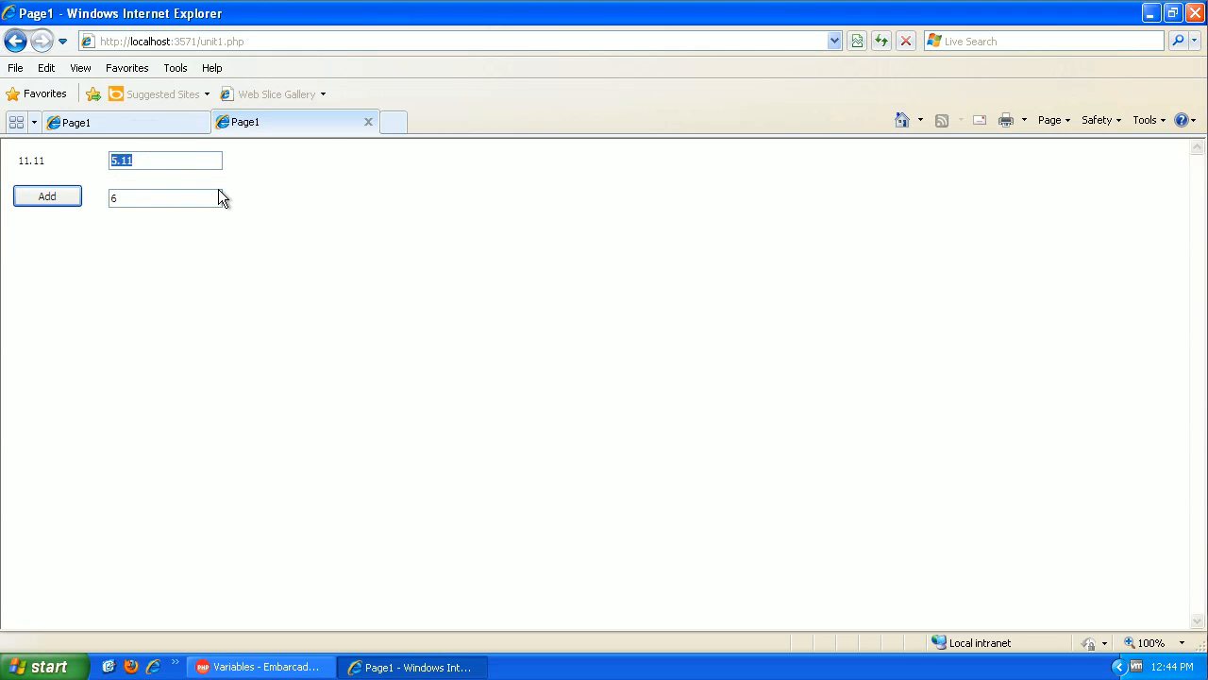
Enter Tom and Smith, see Add show 0, and return to the RadPHP editor.
type("Tom")
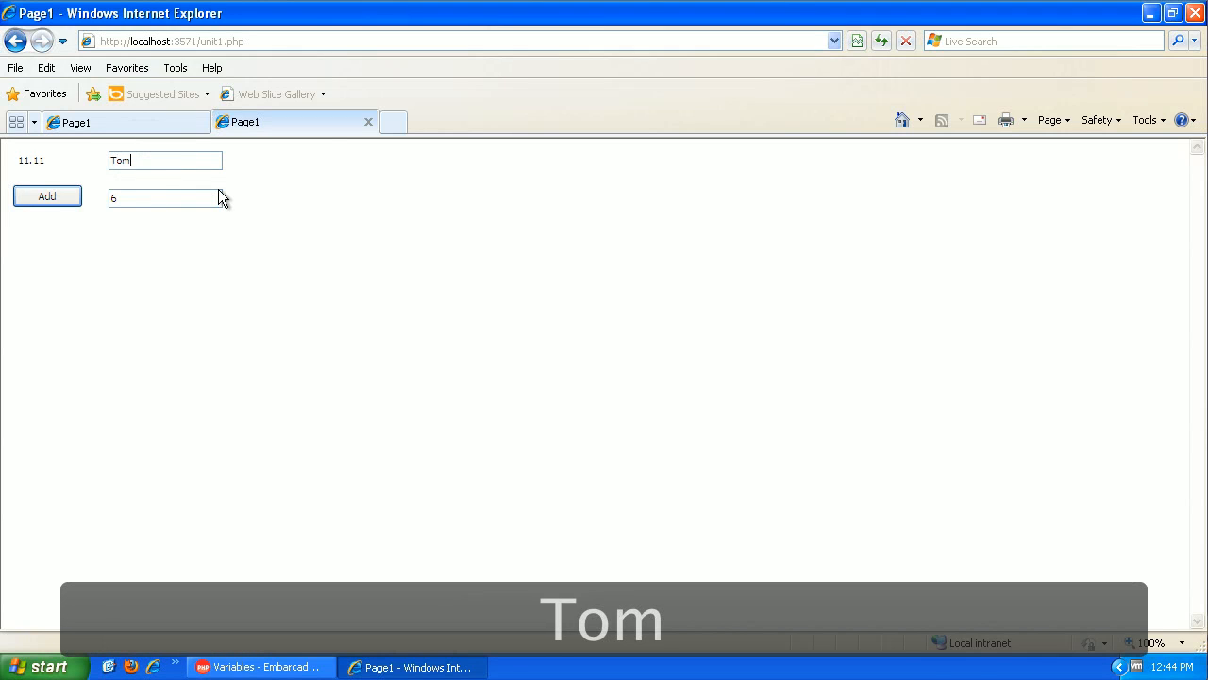
type("Smith")
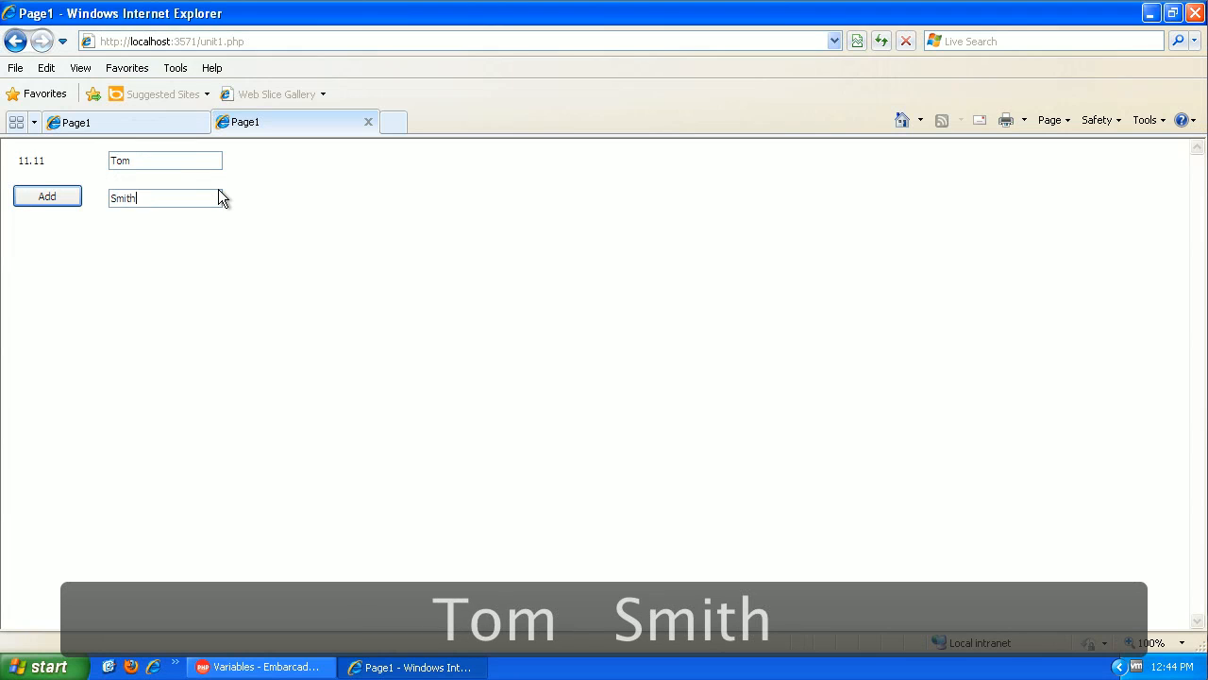
left_click(47, 196)
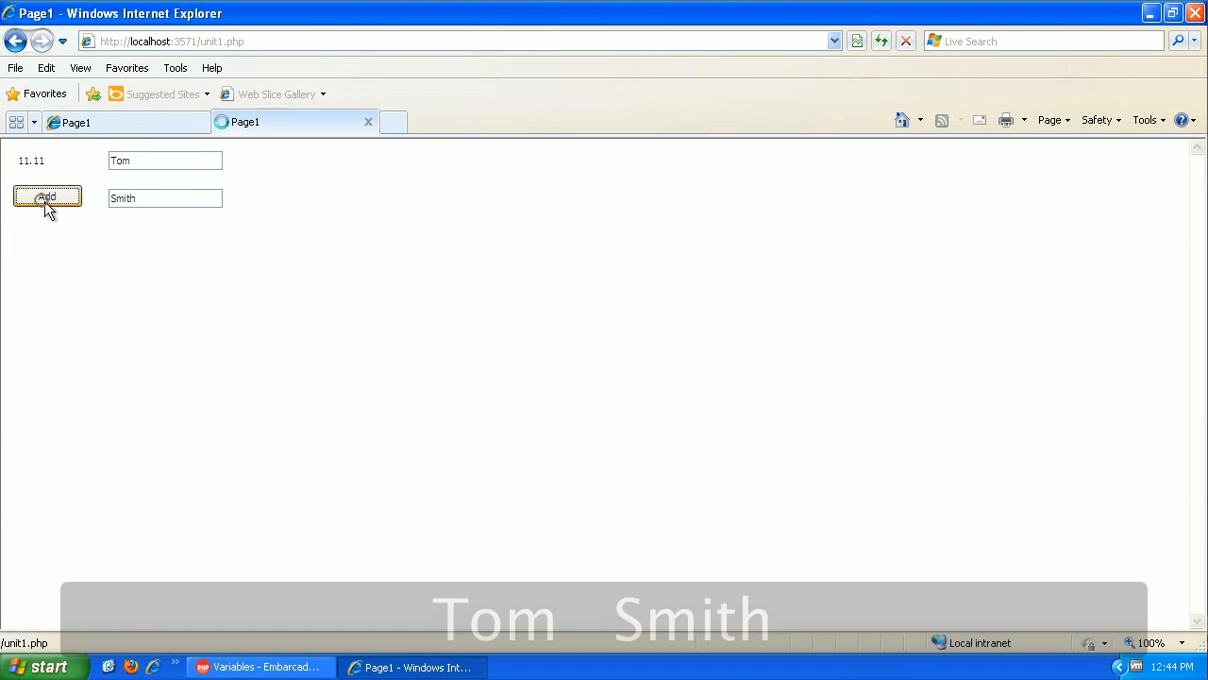
left_click(48, 196)
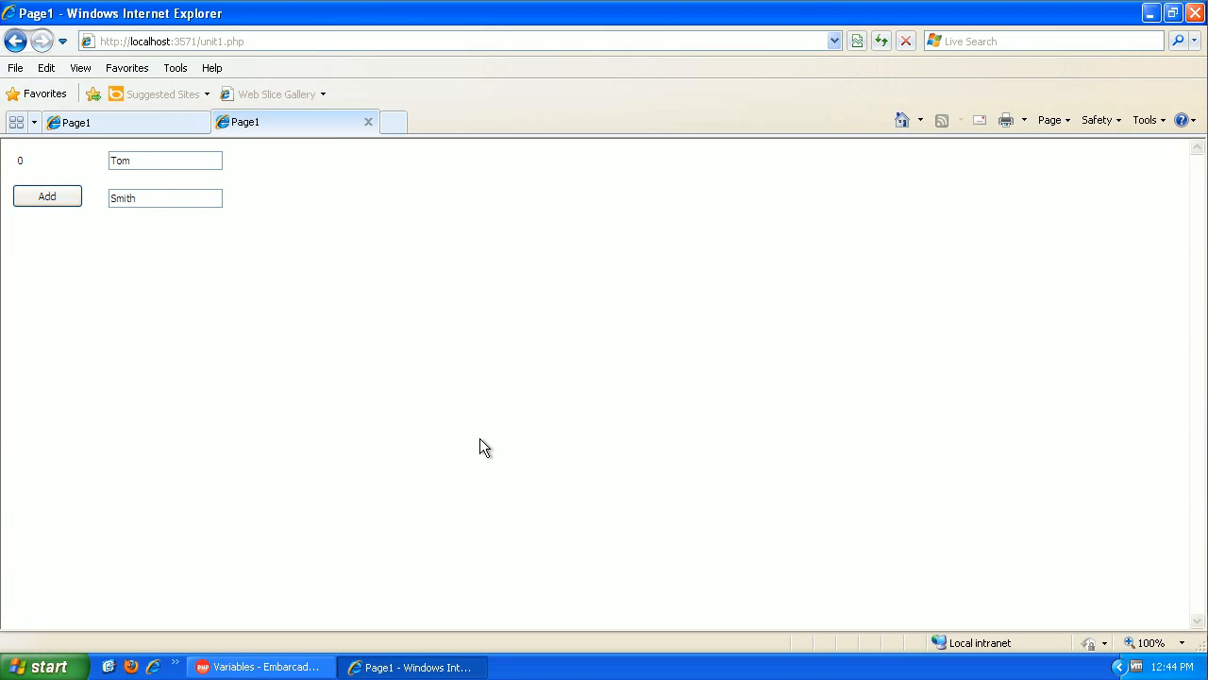
mouse_move(502, 517)
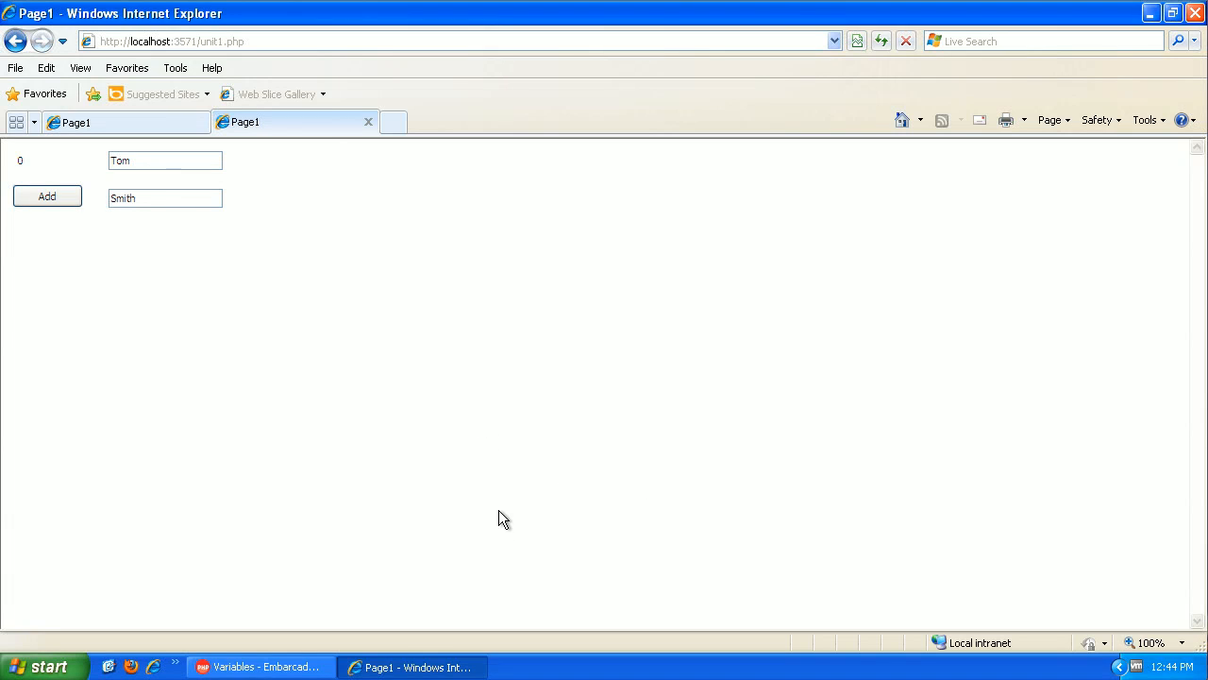
mouse_move(264, 667)
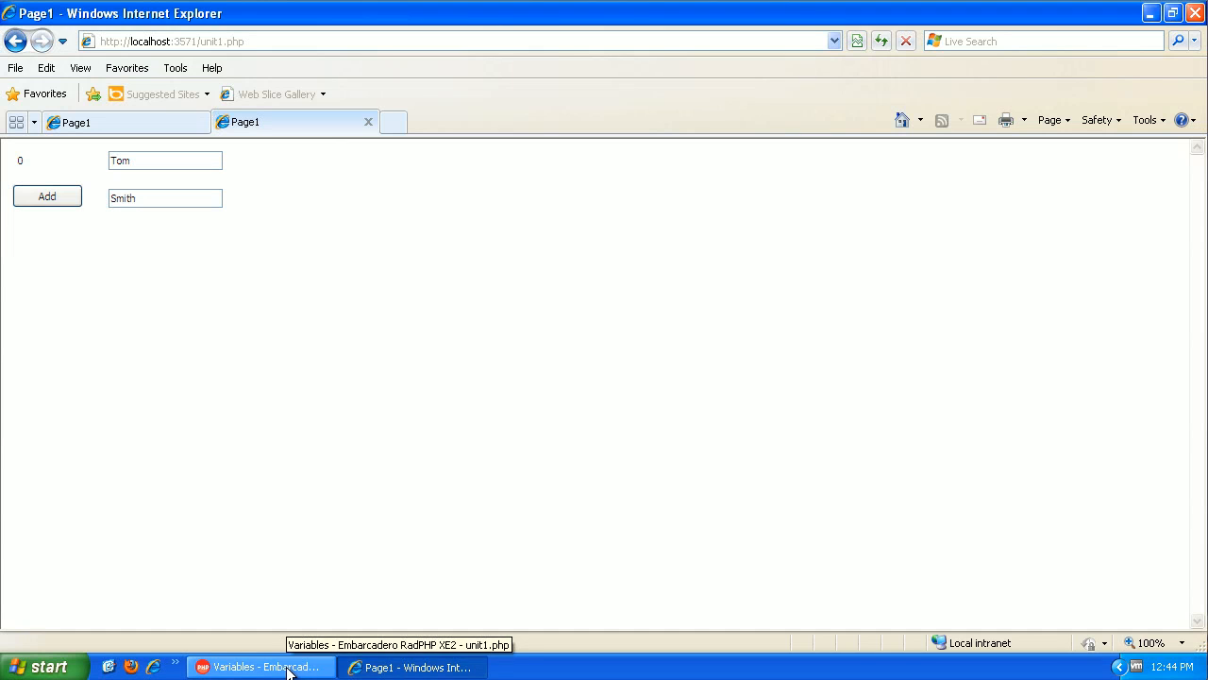
left_click(260, 667)
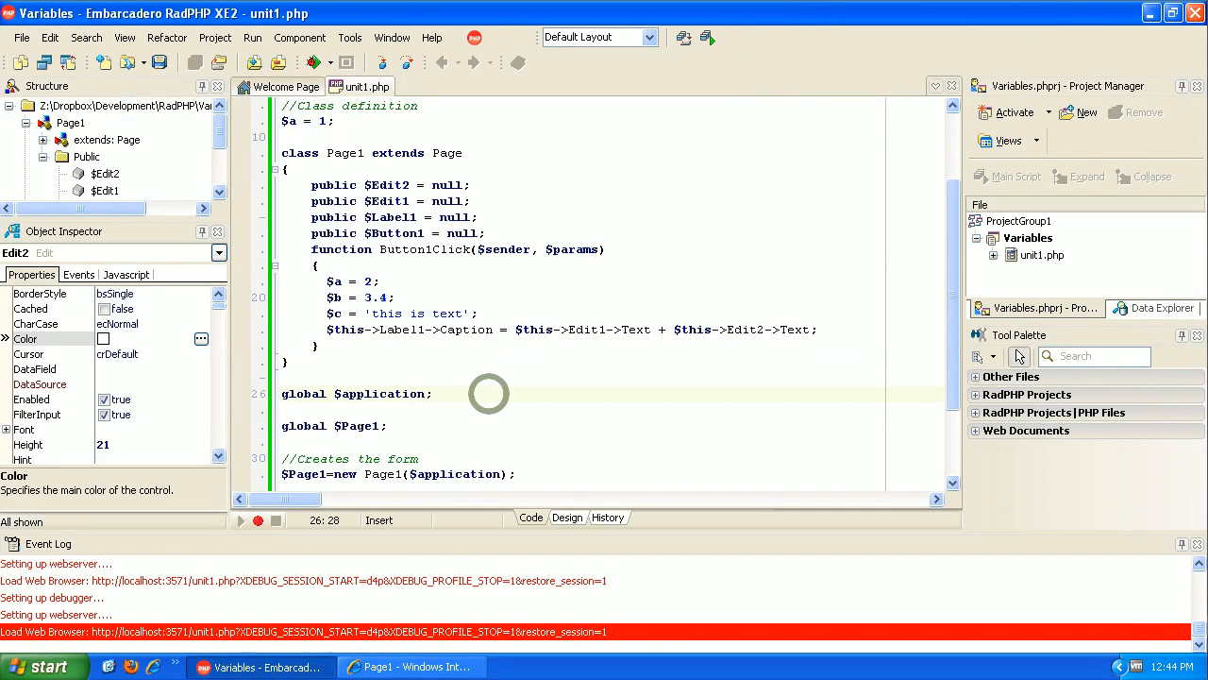
Comment out the Edit1 plus Edit2 expression, set the caption to $a + $b, and run the page.
left_click(487, 395)
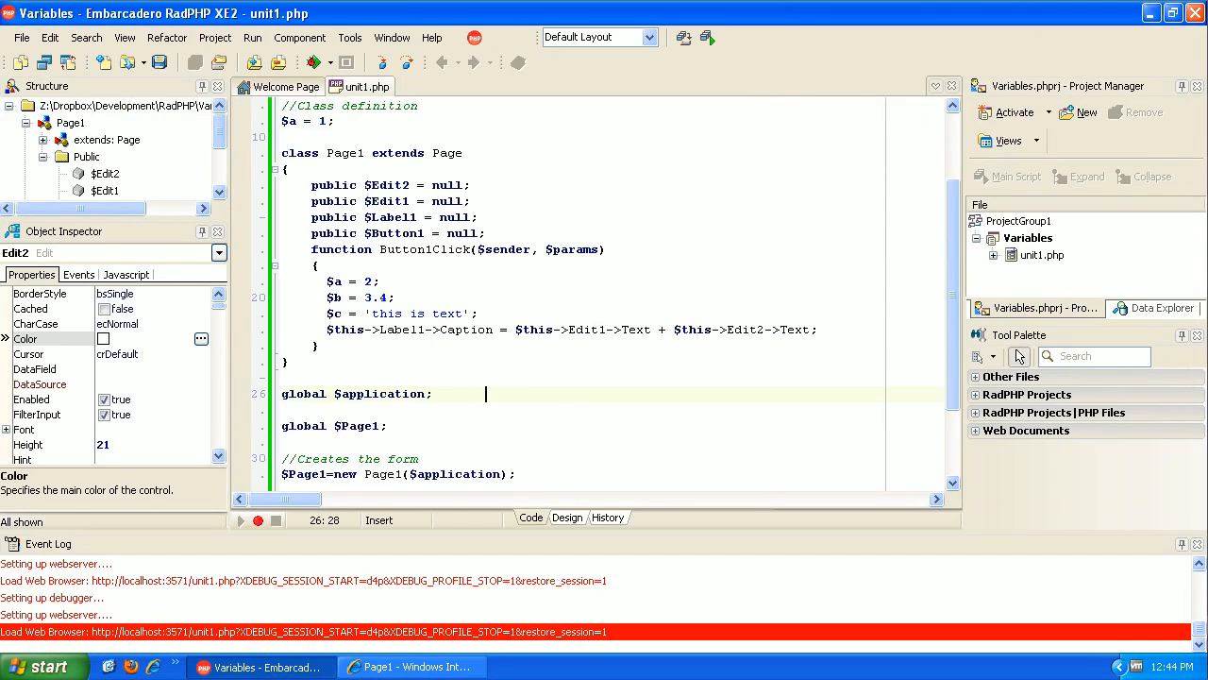
left_click(517, 329)
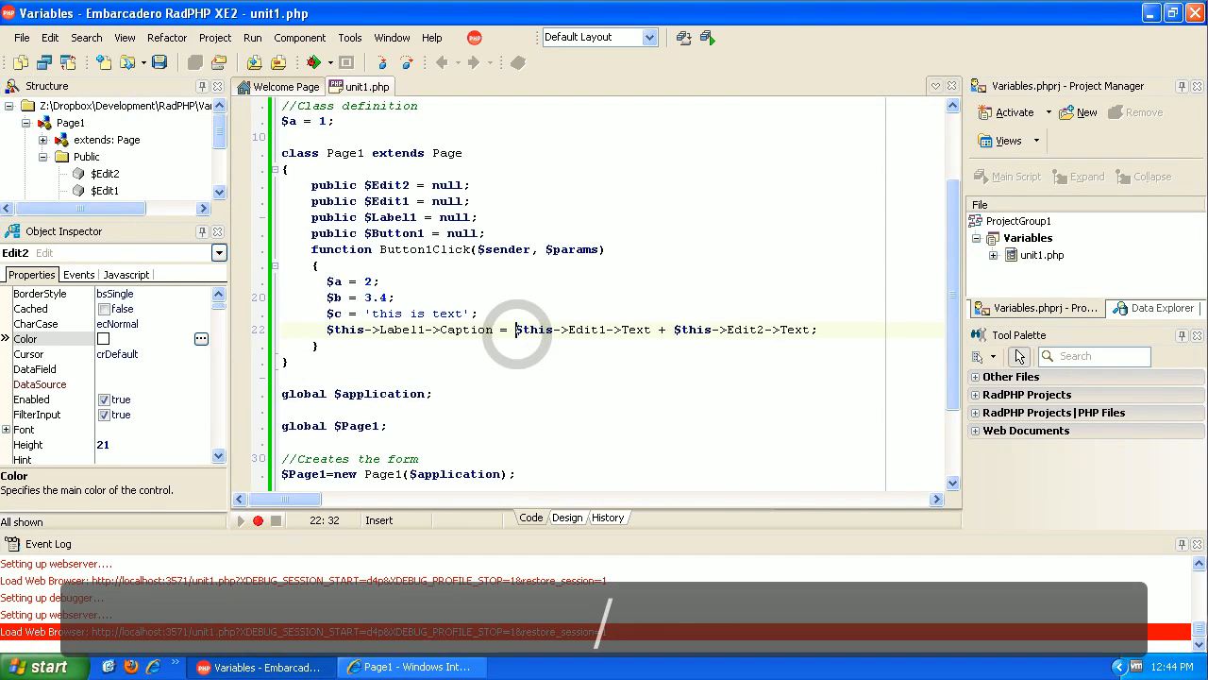
type("//")
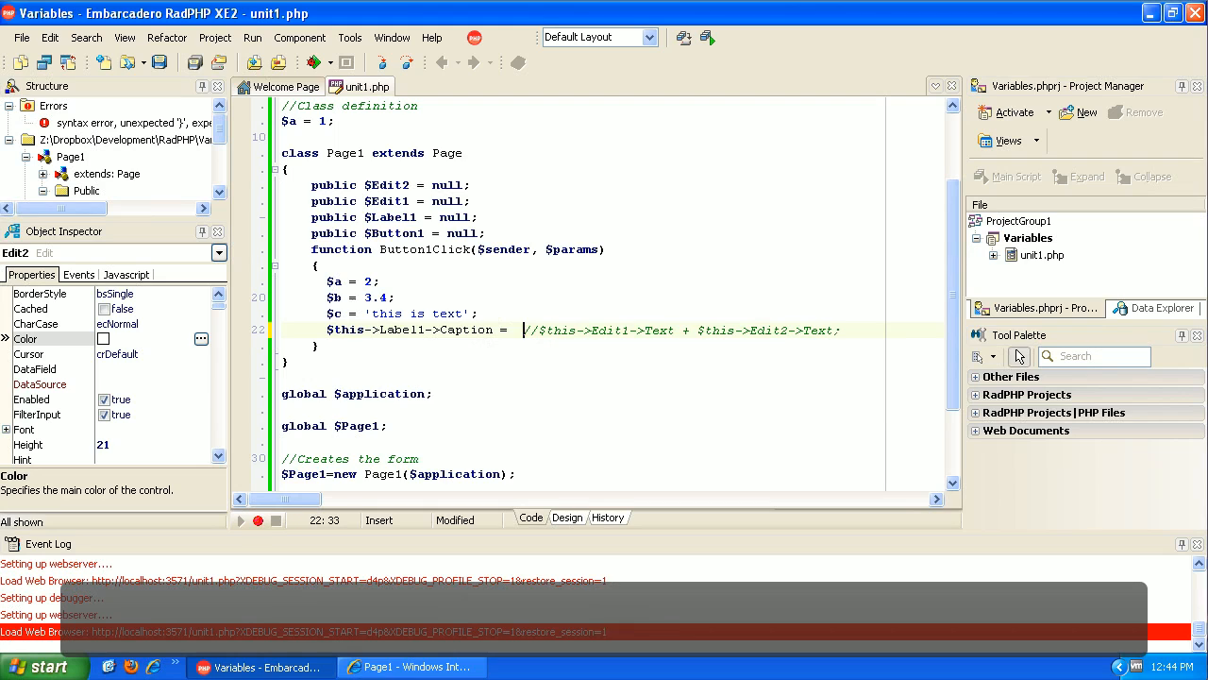
key("Left")
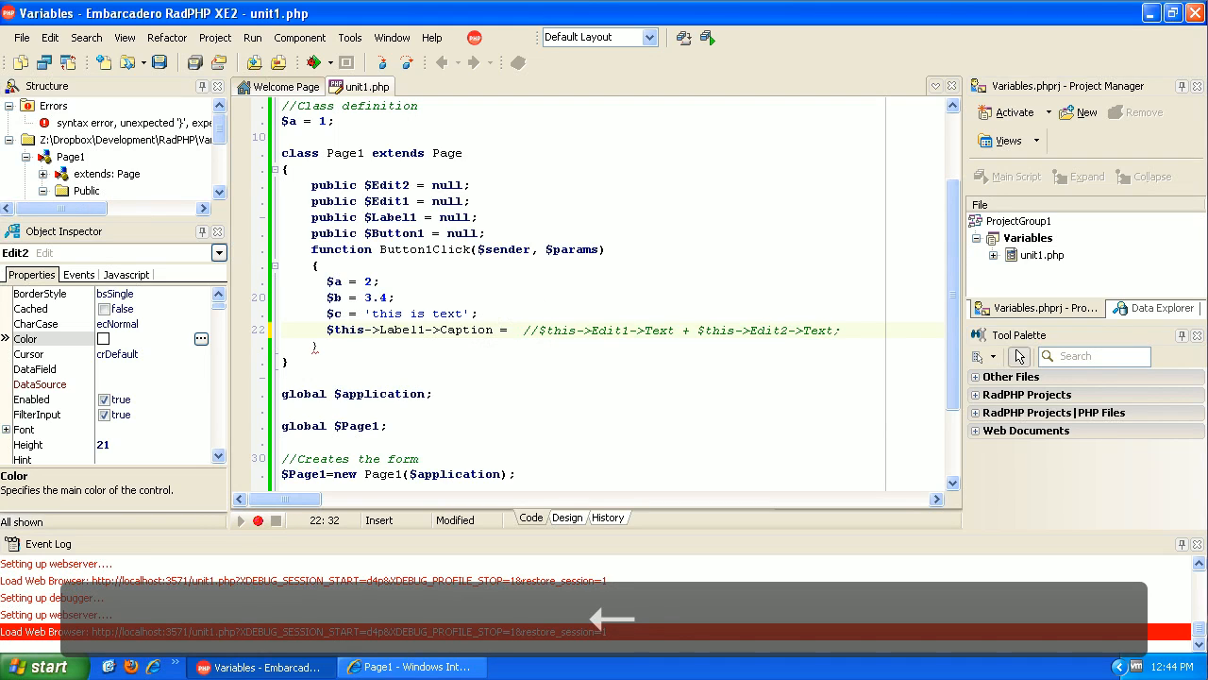
type("$a")
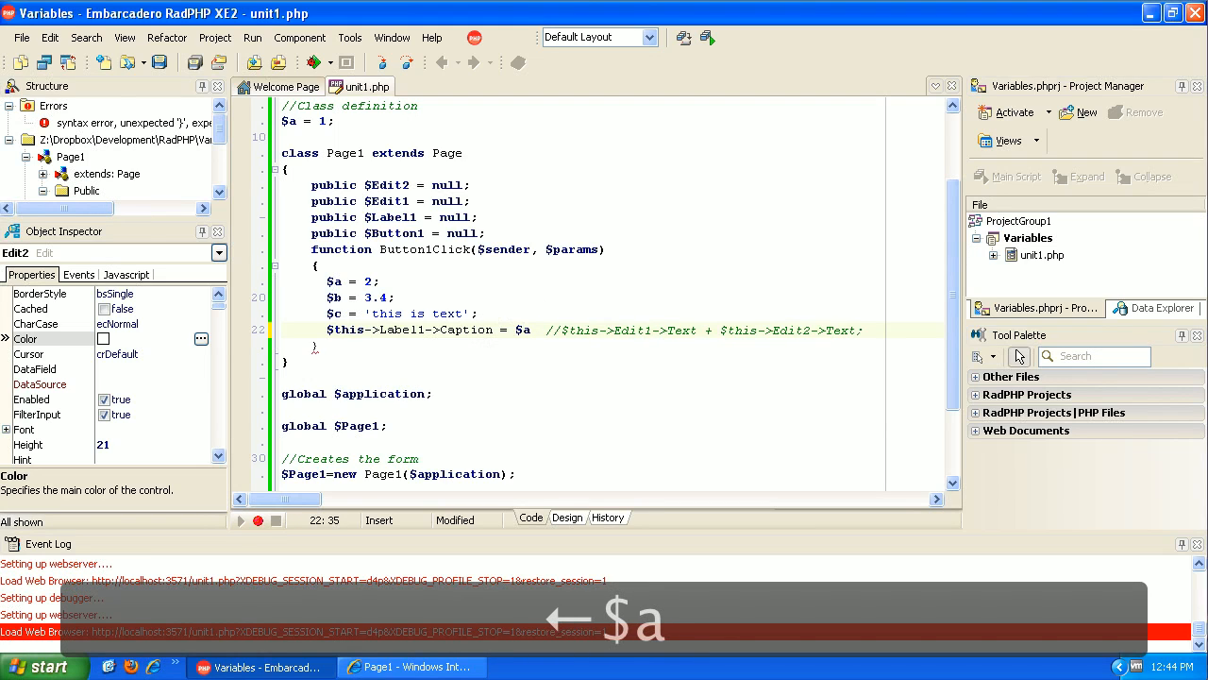
type("+")
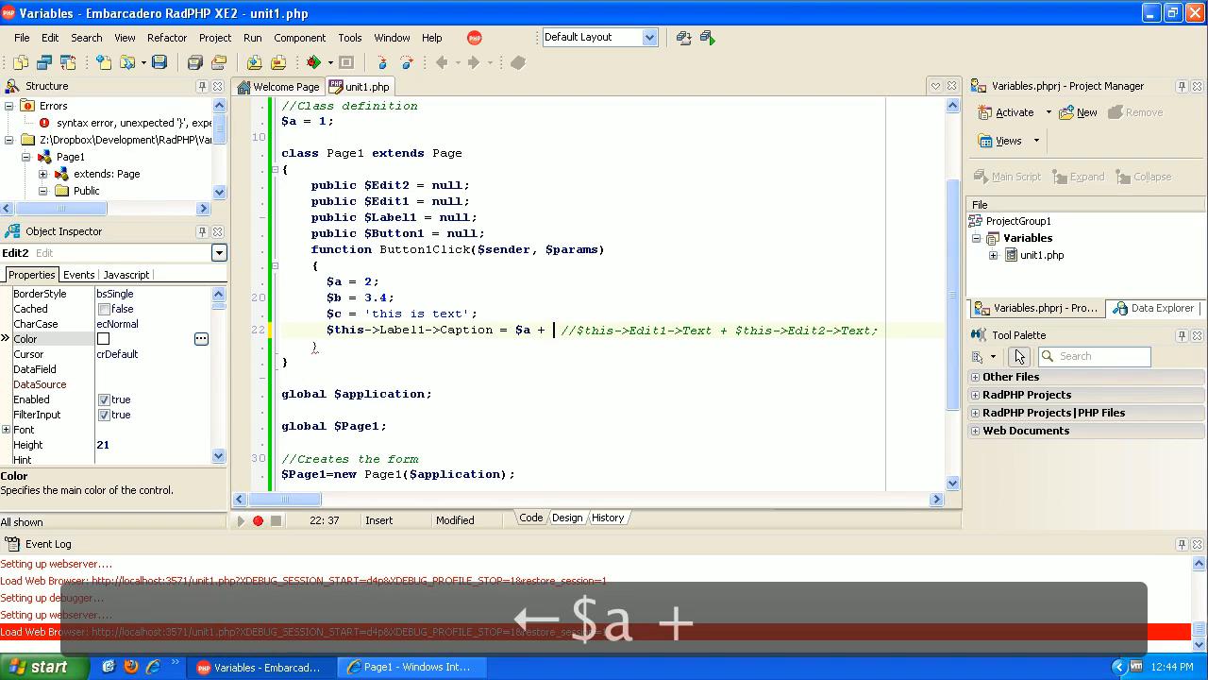
type("$b;")
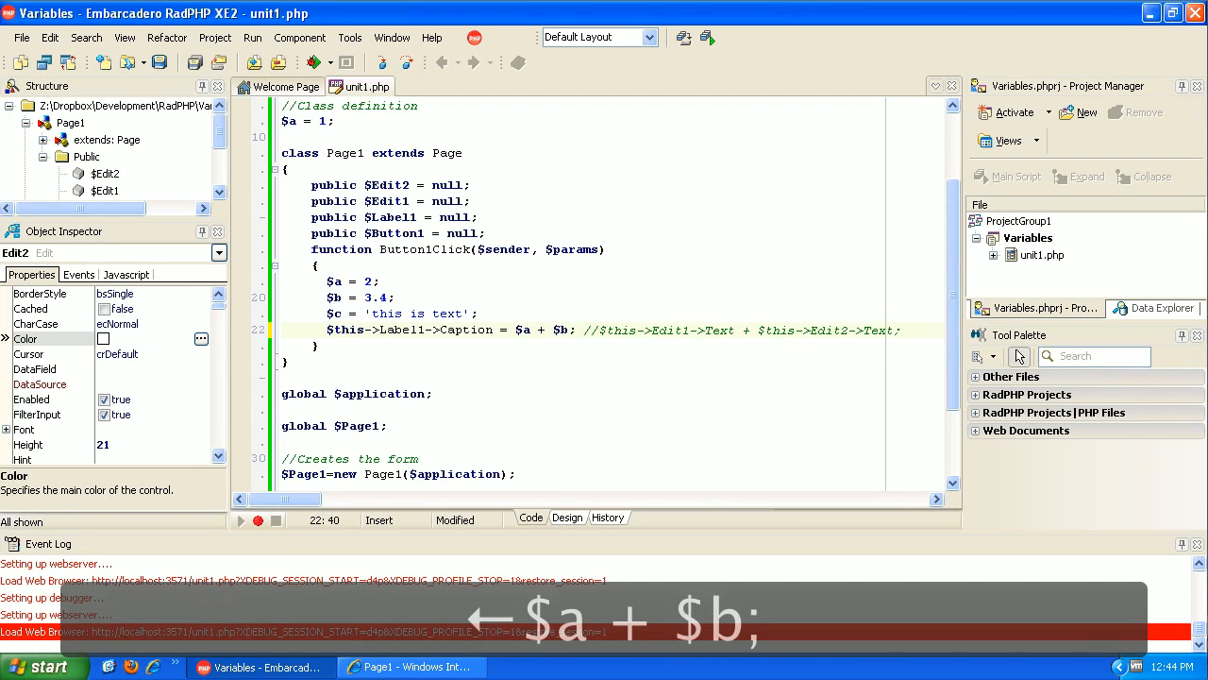
left_click(411, 666)
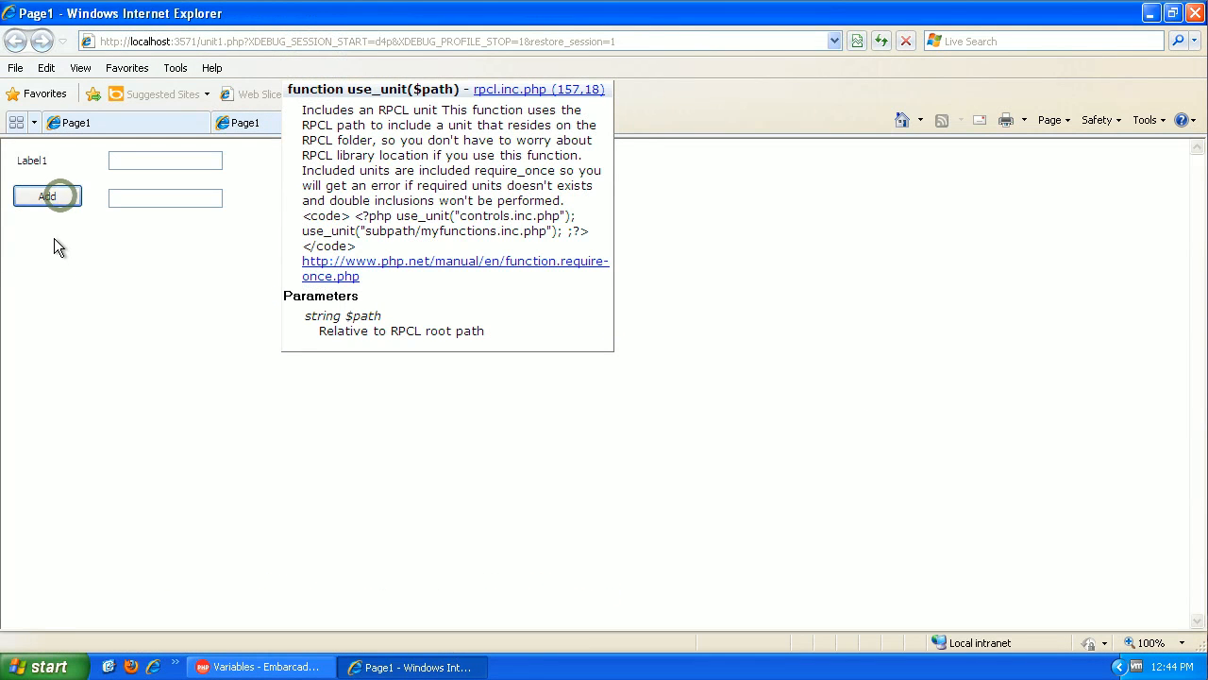
Use Add on the running page to show 5.4, then return to the code editor.
left_click(48, 194)
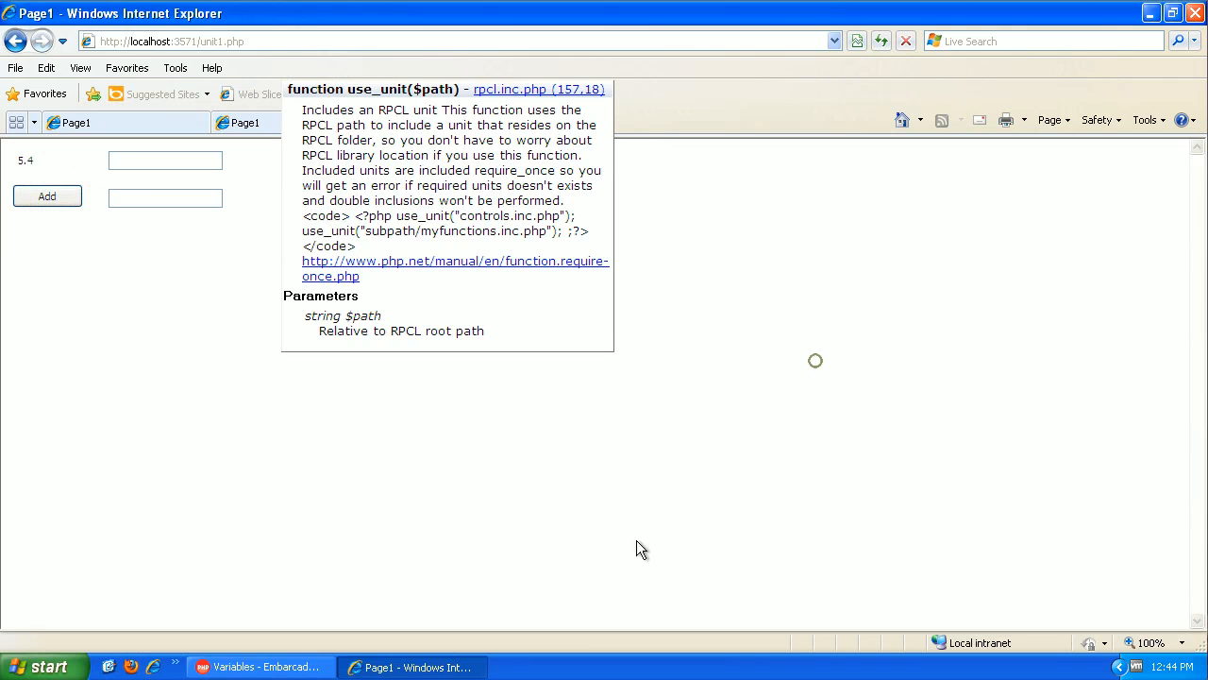
left_click(261, 667)
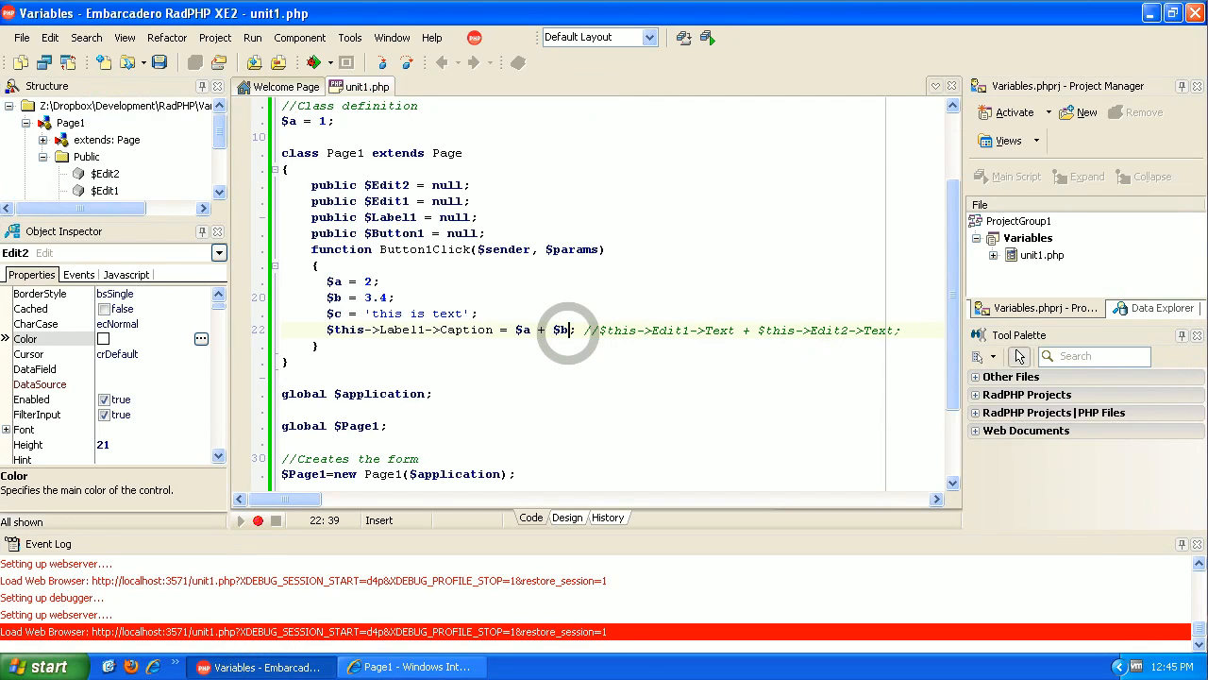
Change the caption expression to $a = $a + 1;.
key("Backspace")
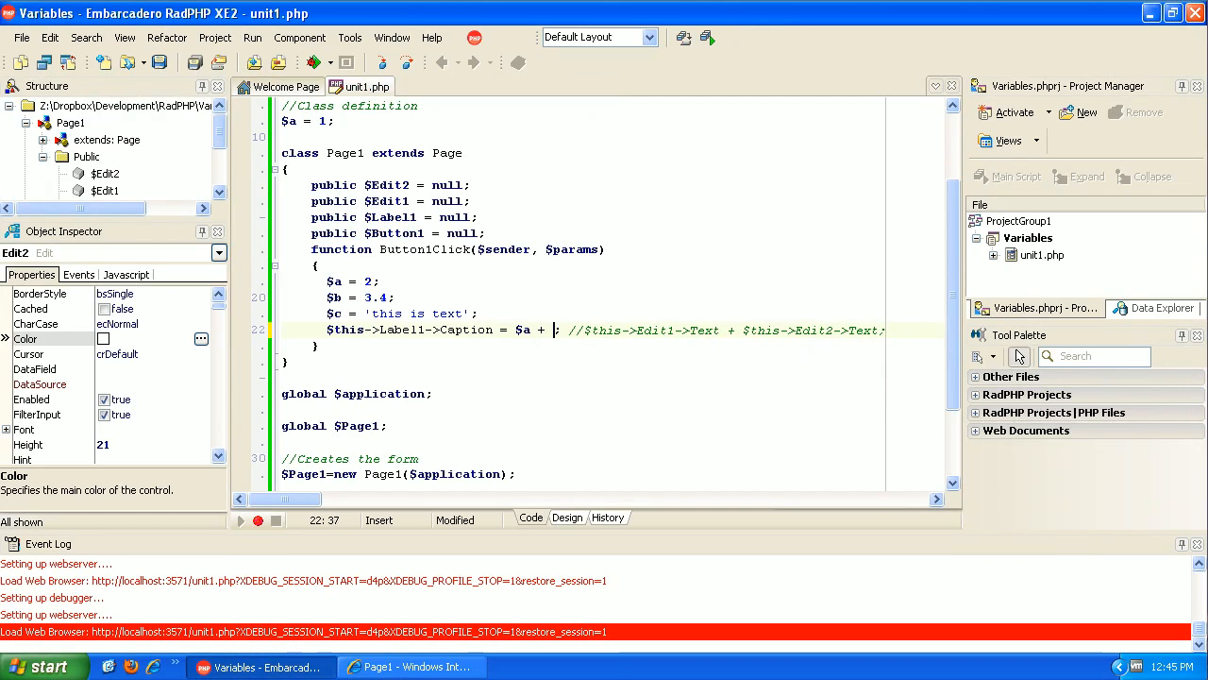
key("BackSpace")
type("=")
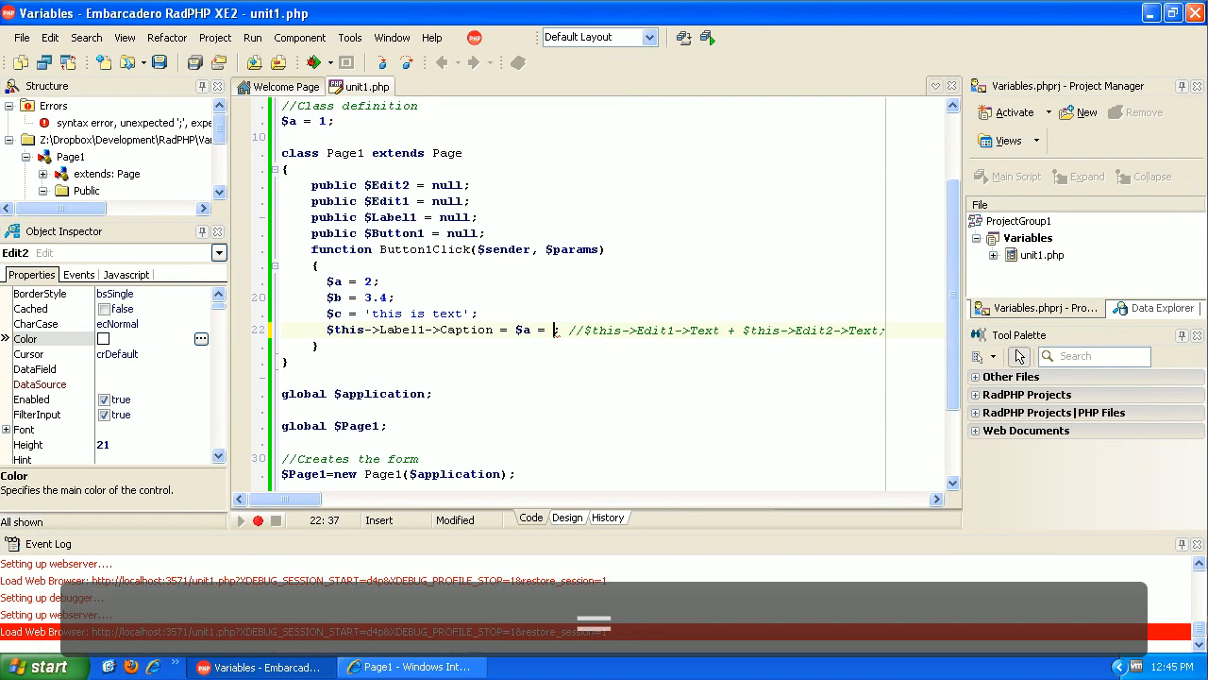
type("$a")
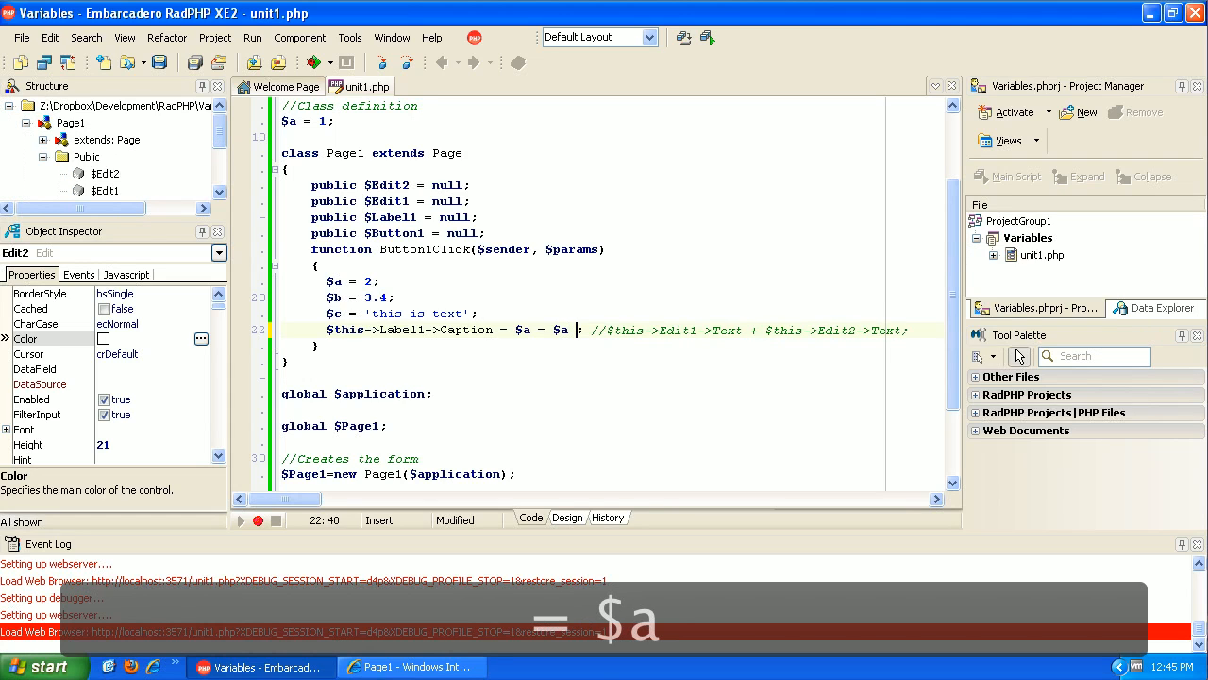
type("+ 1;")
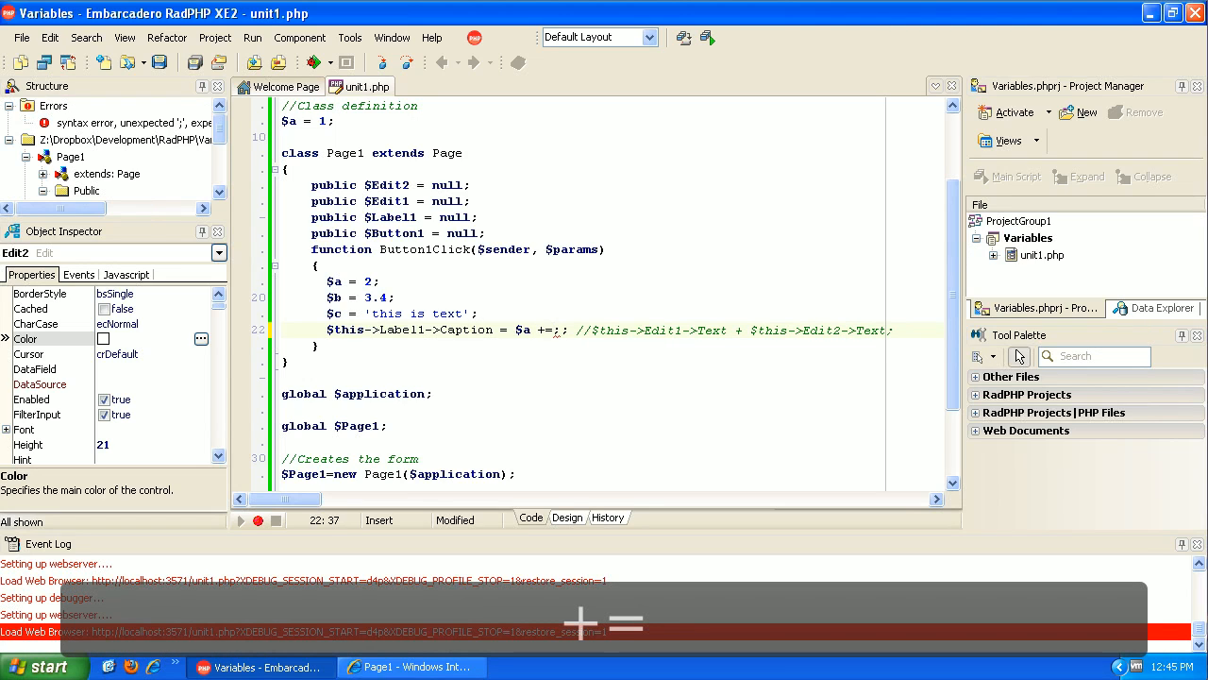
Try the compound forms $a += 1, $a -= 1, $a *= 1, ending with $a /= 1, and select the expression.
type("1")
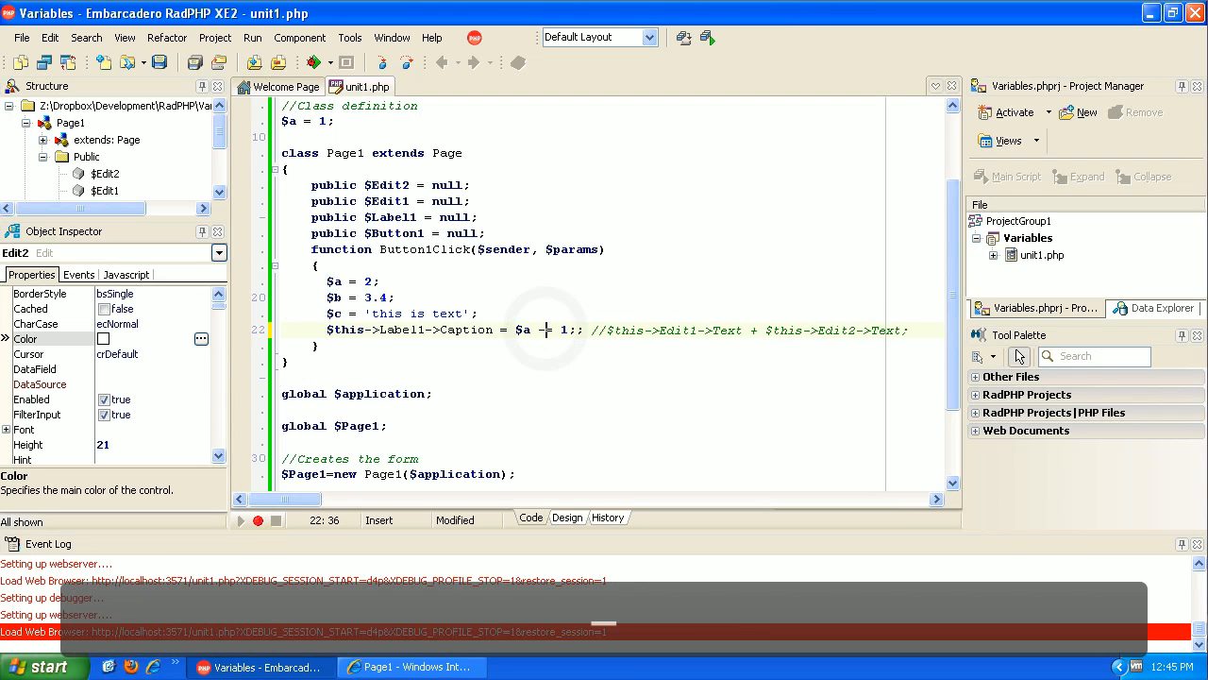
type("-=")
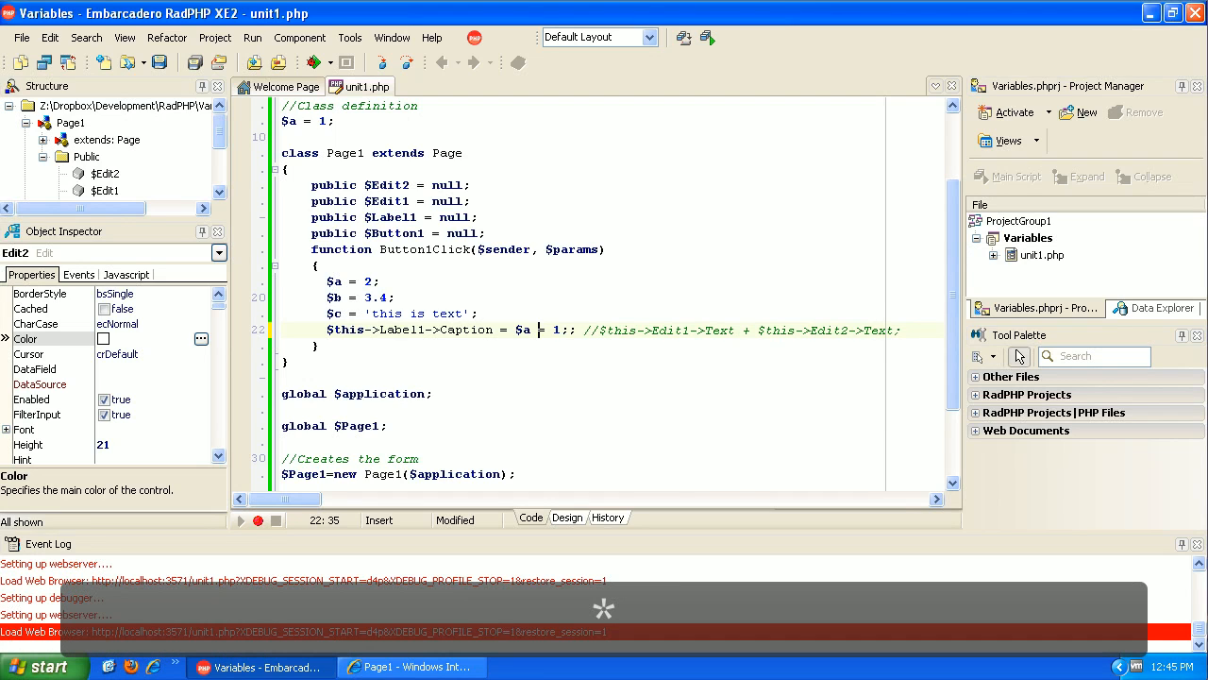
type("*")
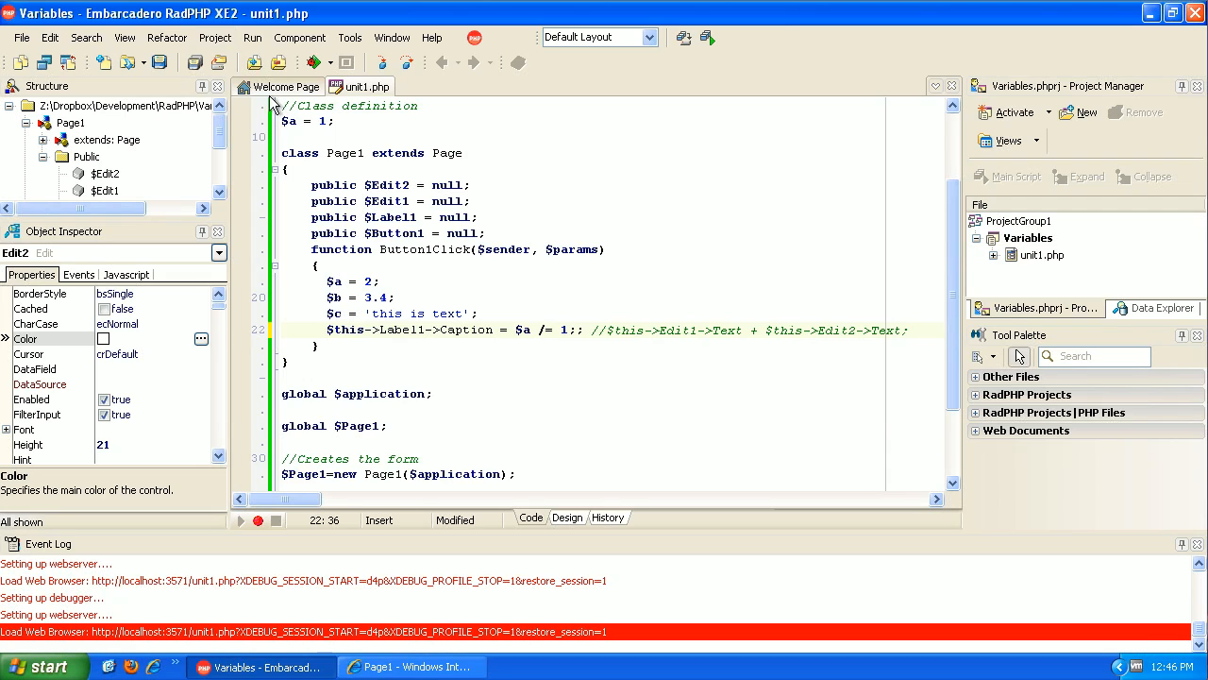
double_click(543, 329)
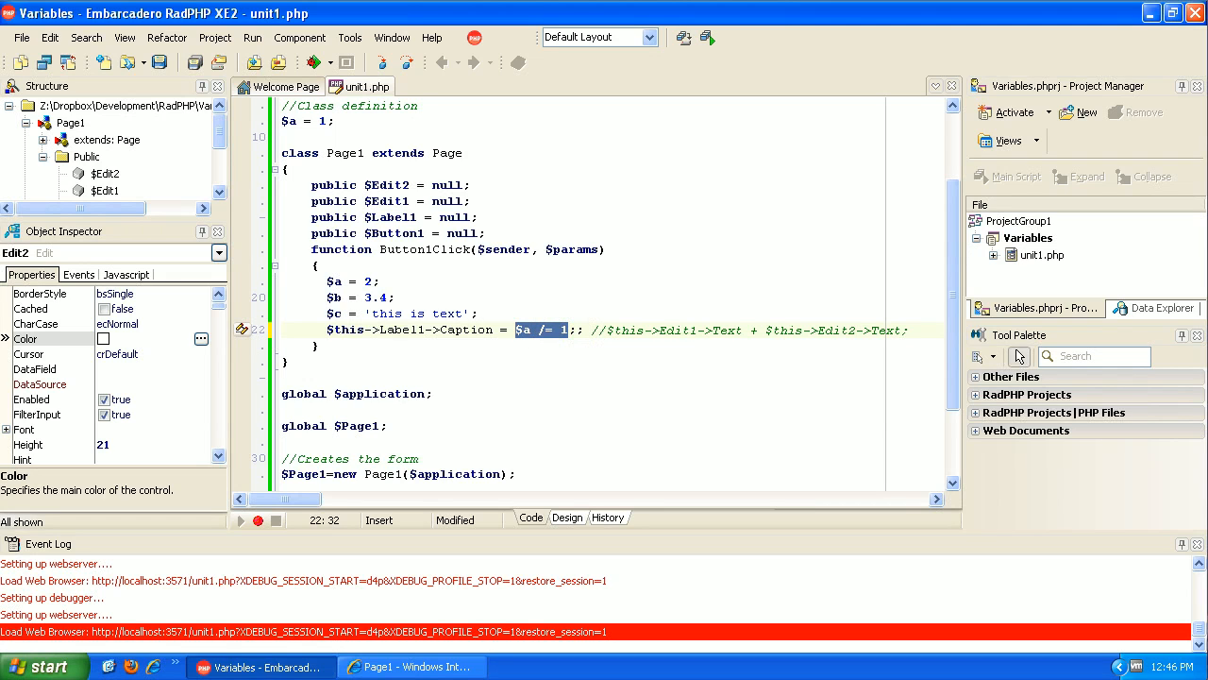
Turn the $a line into $firstName = "John".
left_click(368, 281)
type("'")
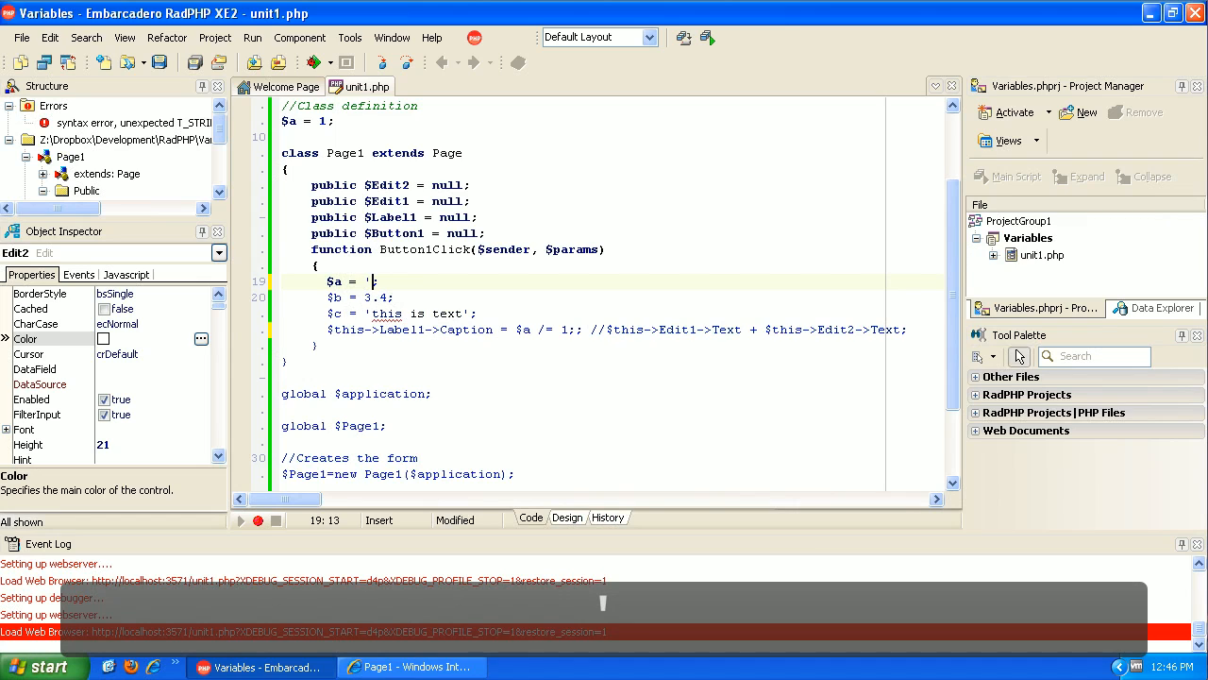
type("John")
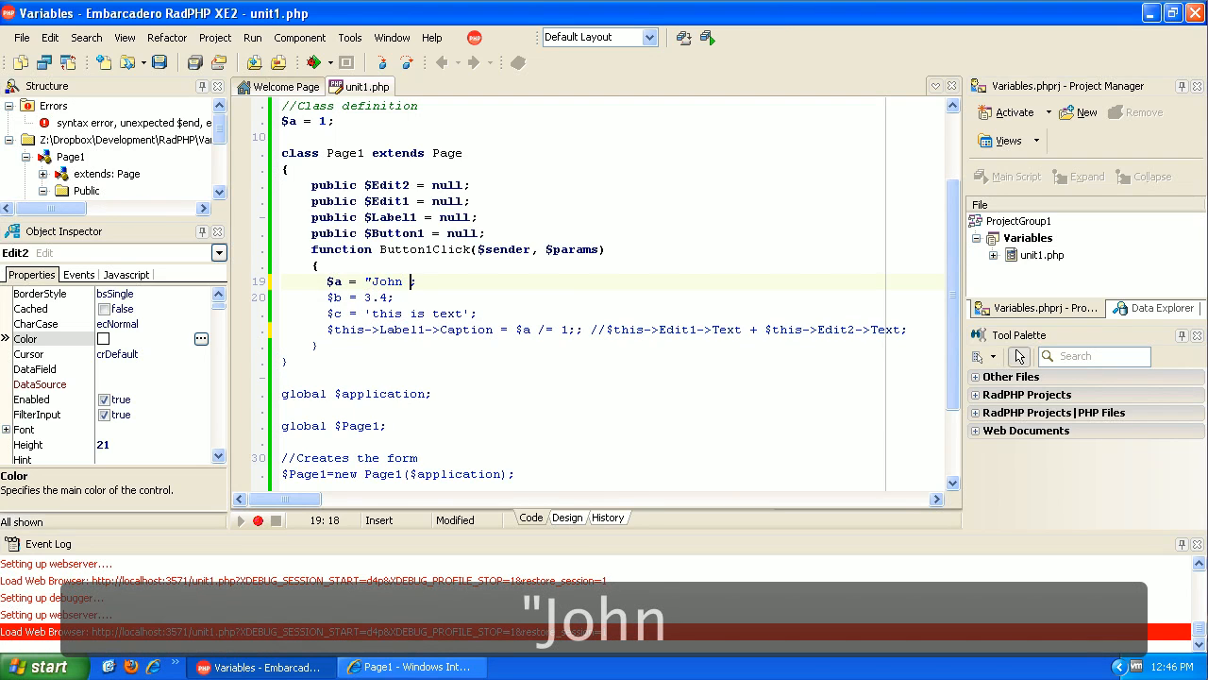
type("\"")
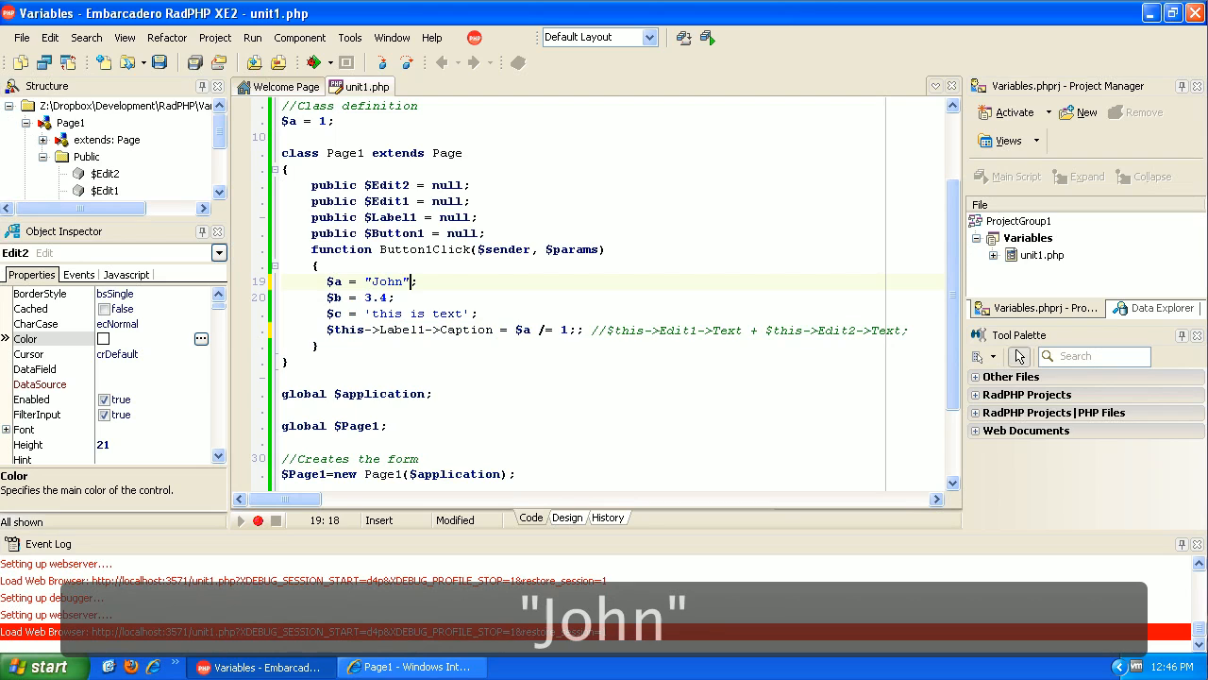
key("Left")
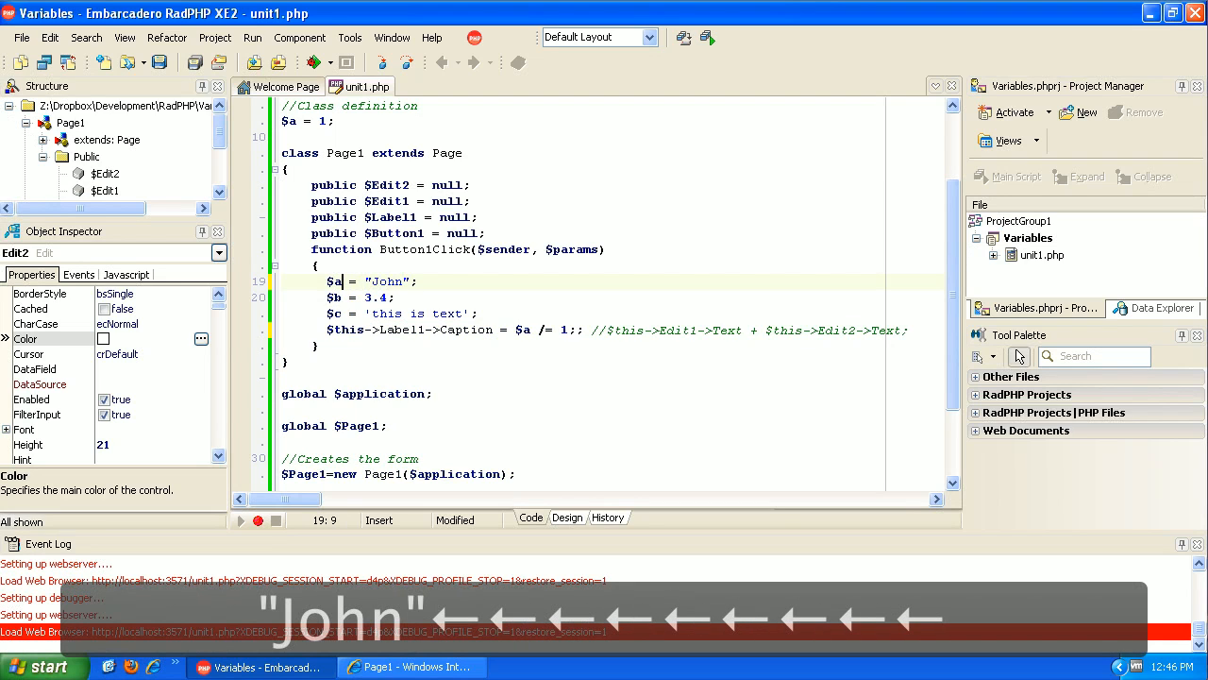
type("first")
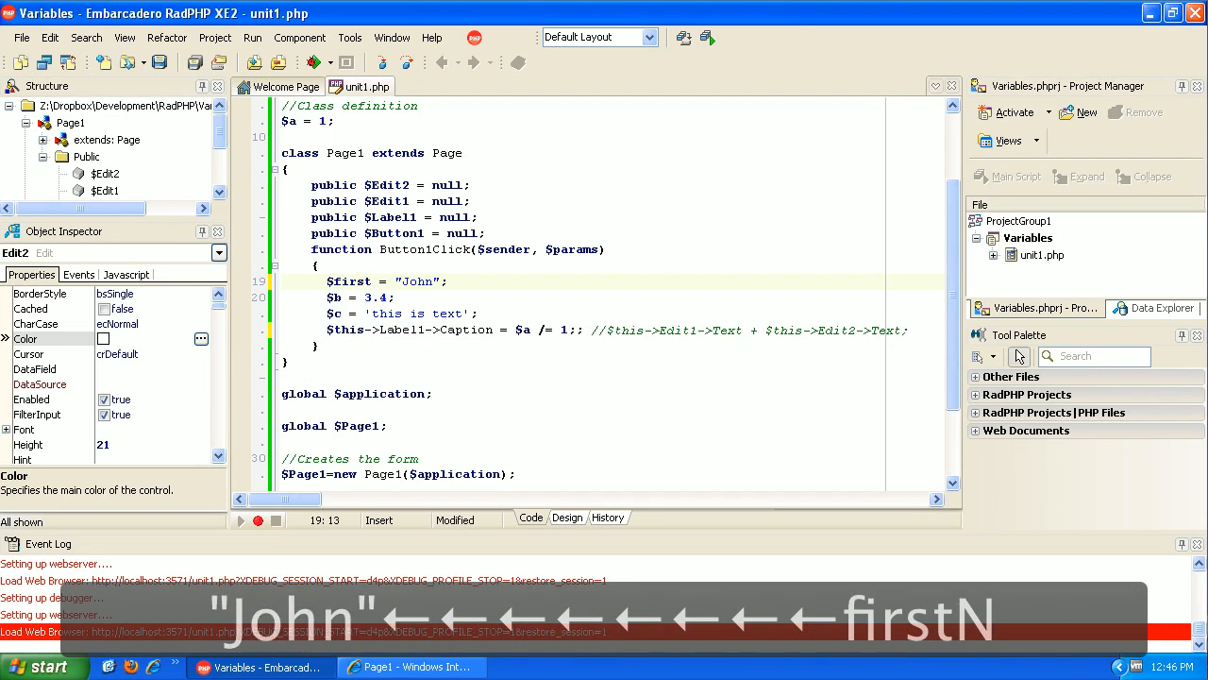
type("Name")
left_click(612, 298)
type(";")
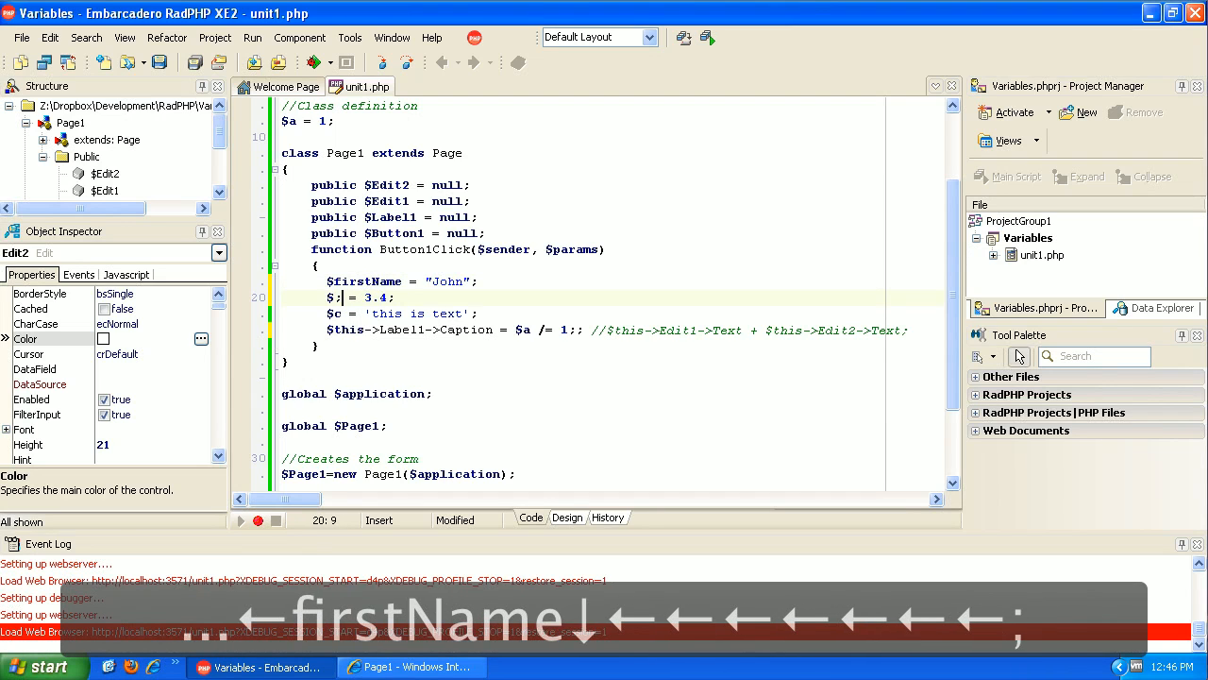
Turn the next line into $lastName = "Smith".
type("as")
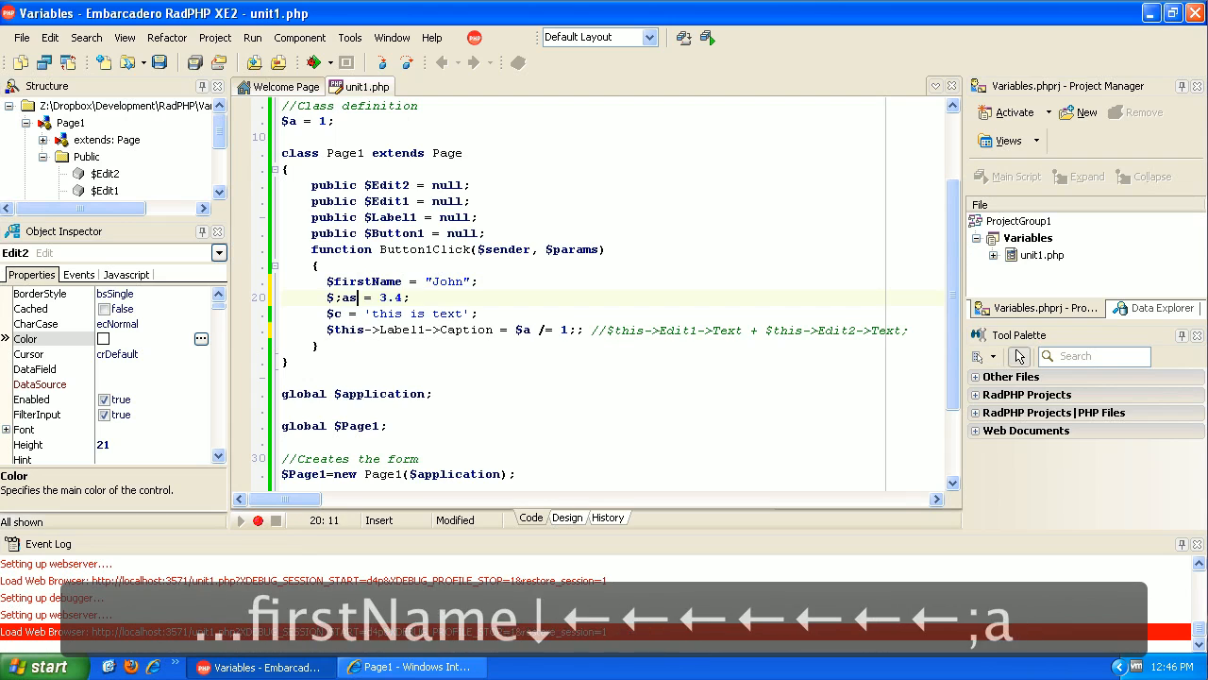
type("lastN")
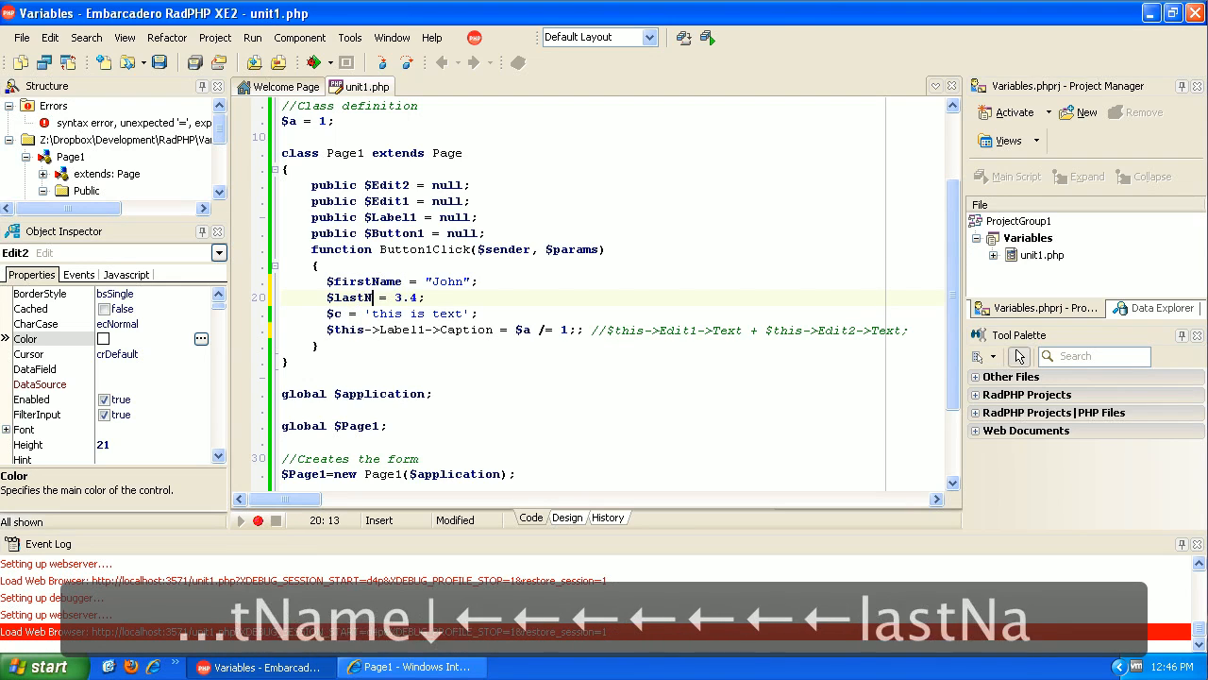
type("ame")
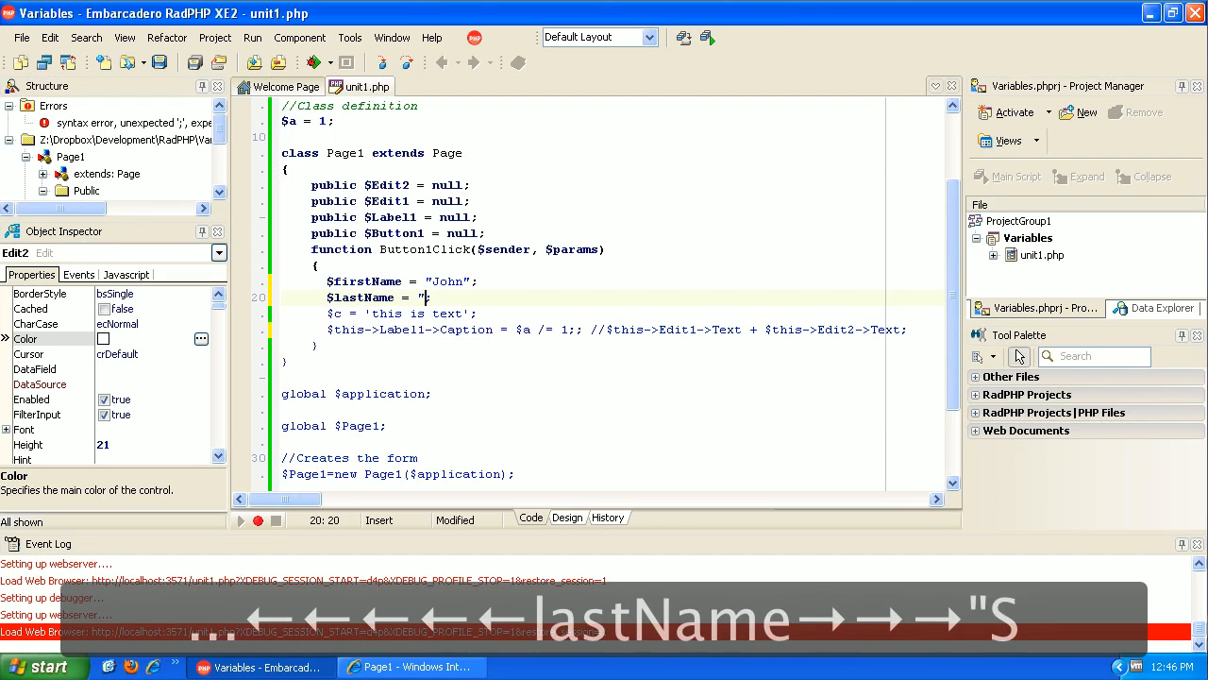
type("Smith\";")
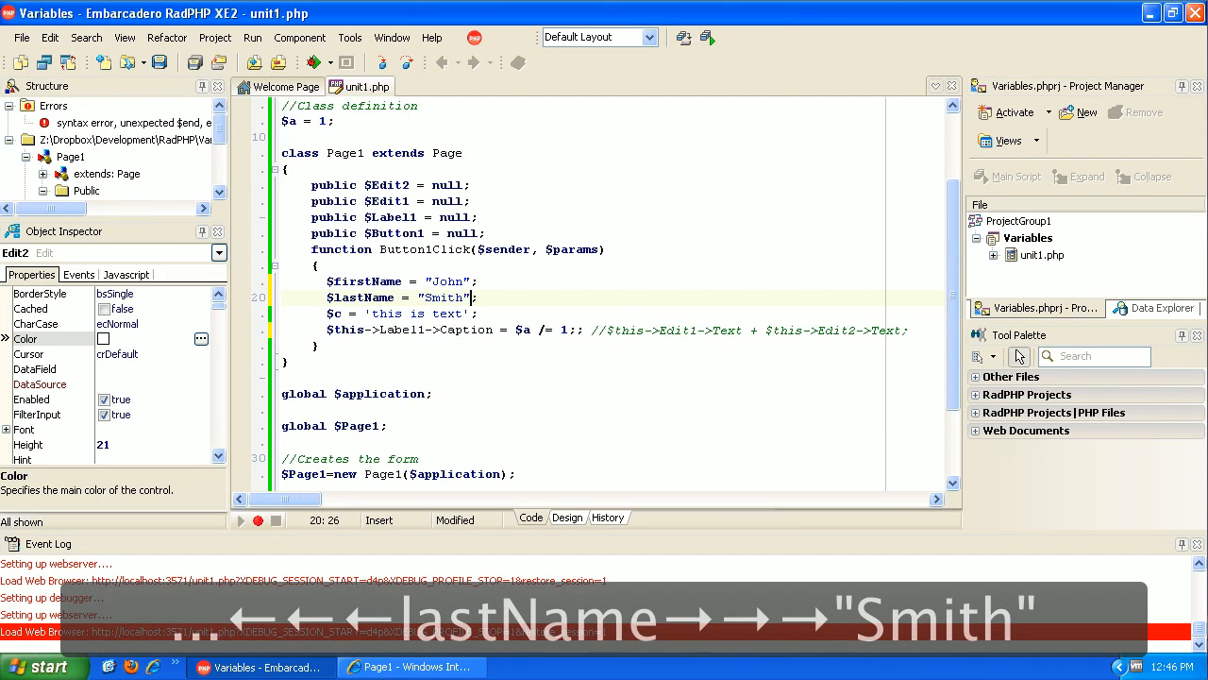
Declare $fullName; on the old text line and clear the caption's right-hand side.
key("Left")
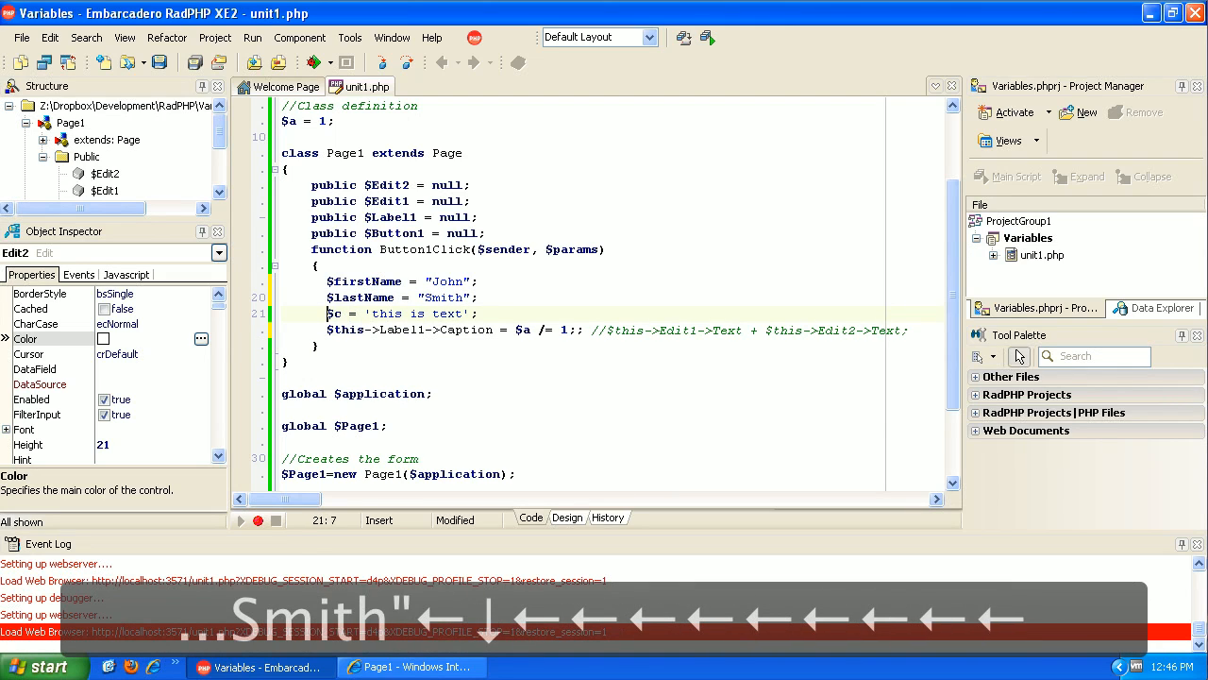
type("fu")
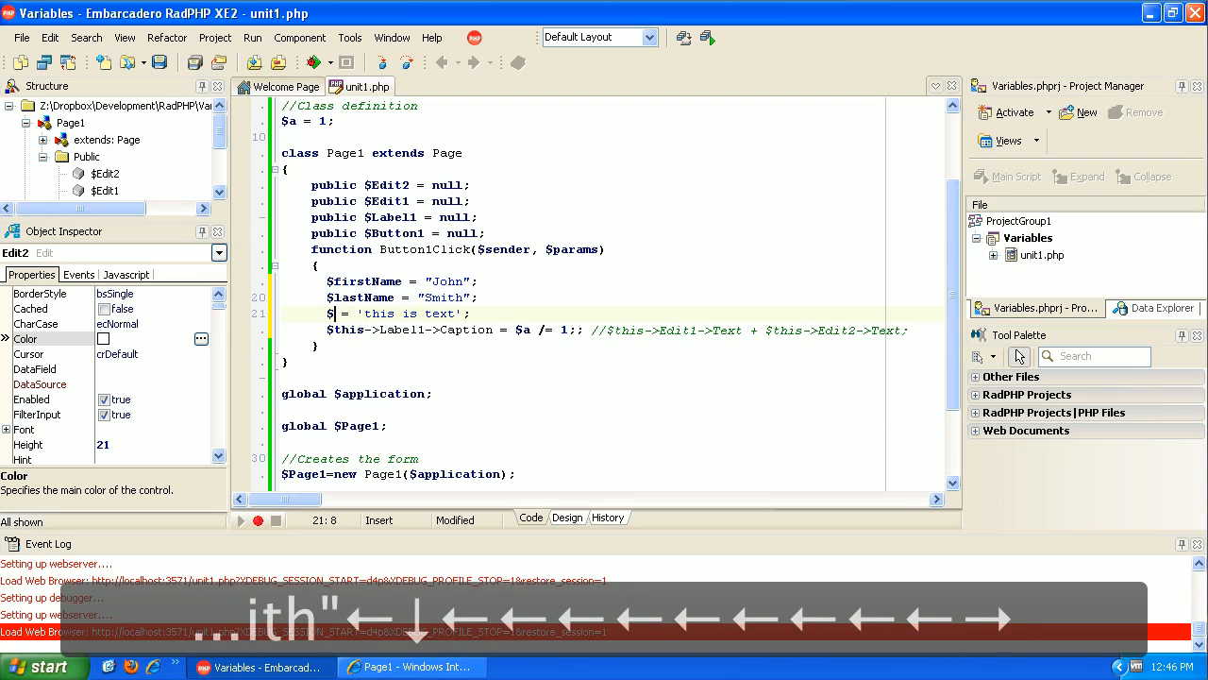
type("fullName")
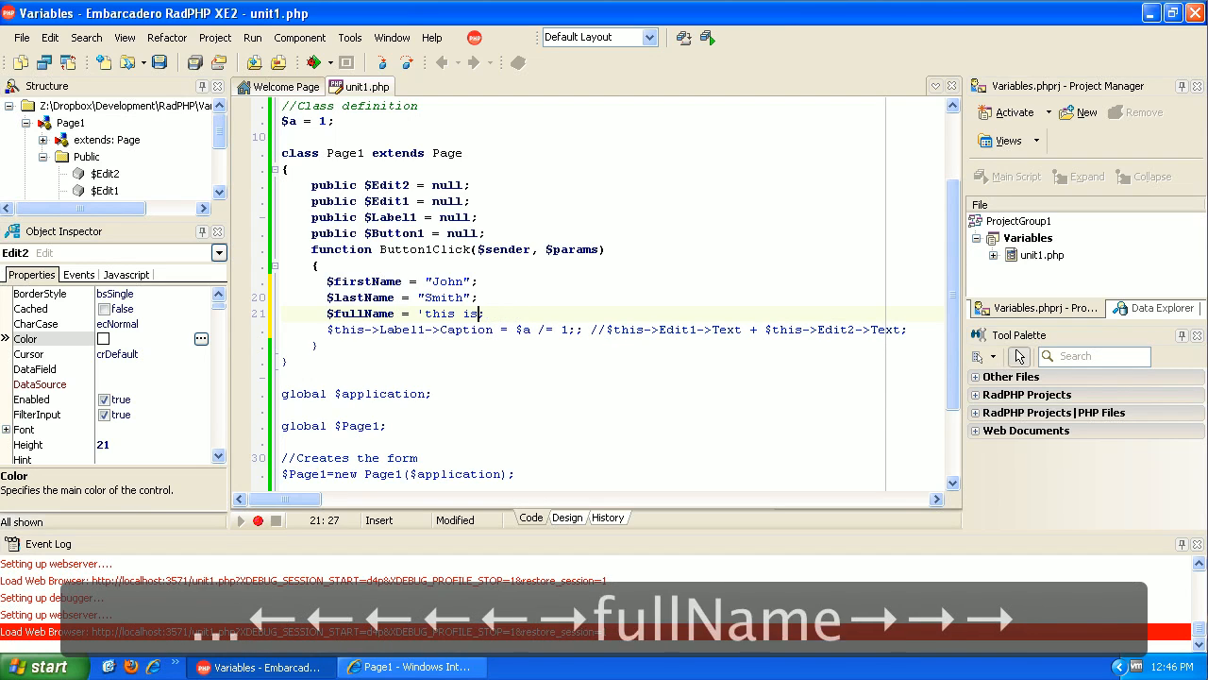
key("BackSpace")
type("$")
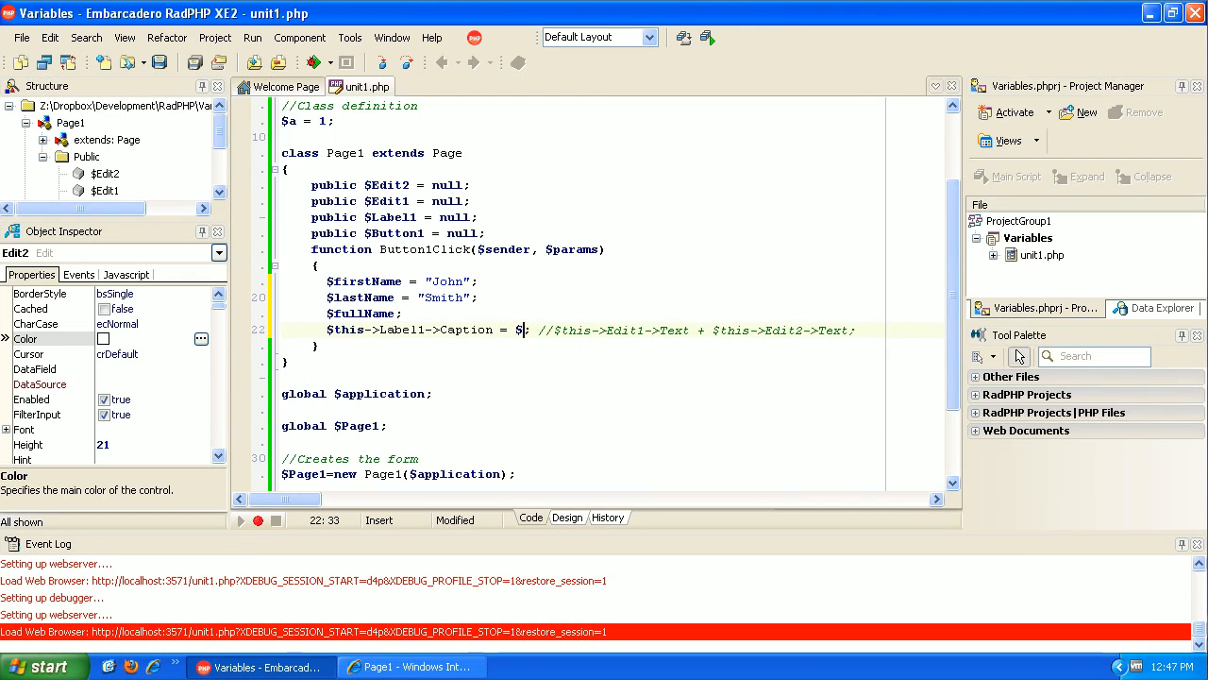
Set Label1's caption to $fullName and add a new line above it.
type("ful")
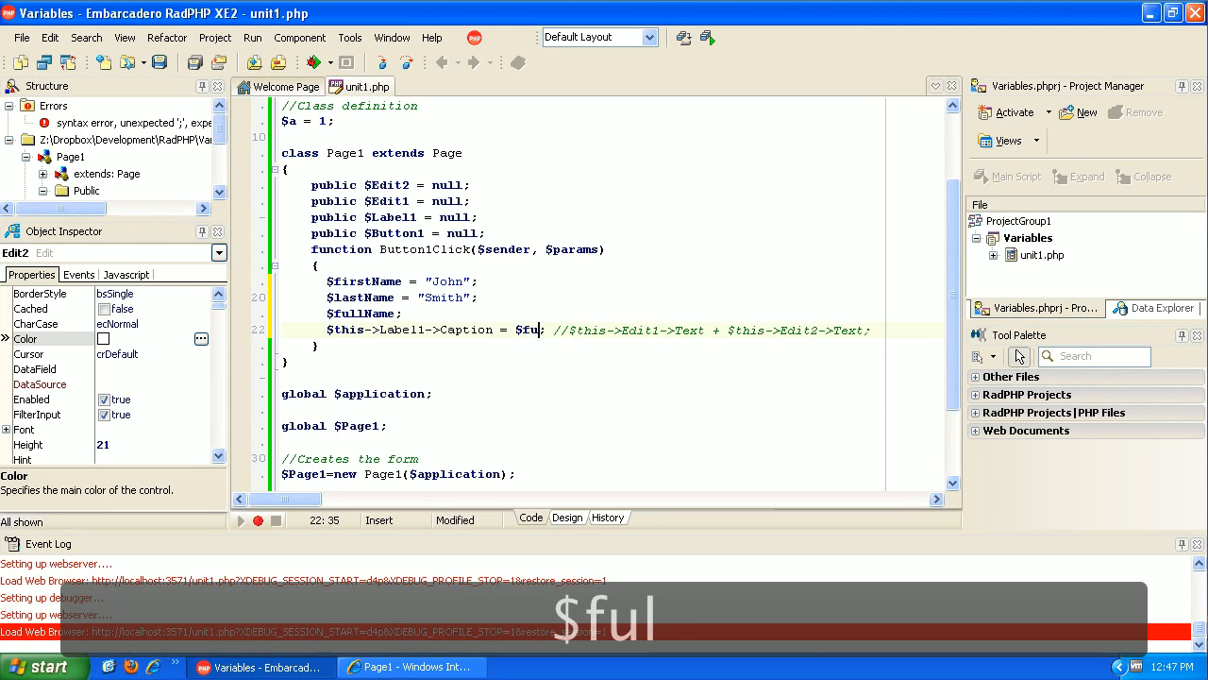
type("lName")
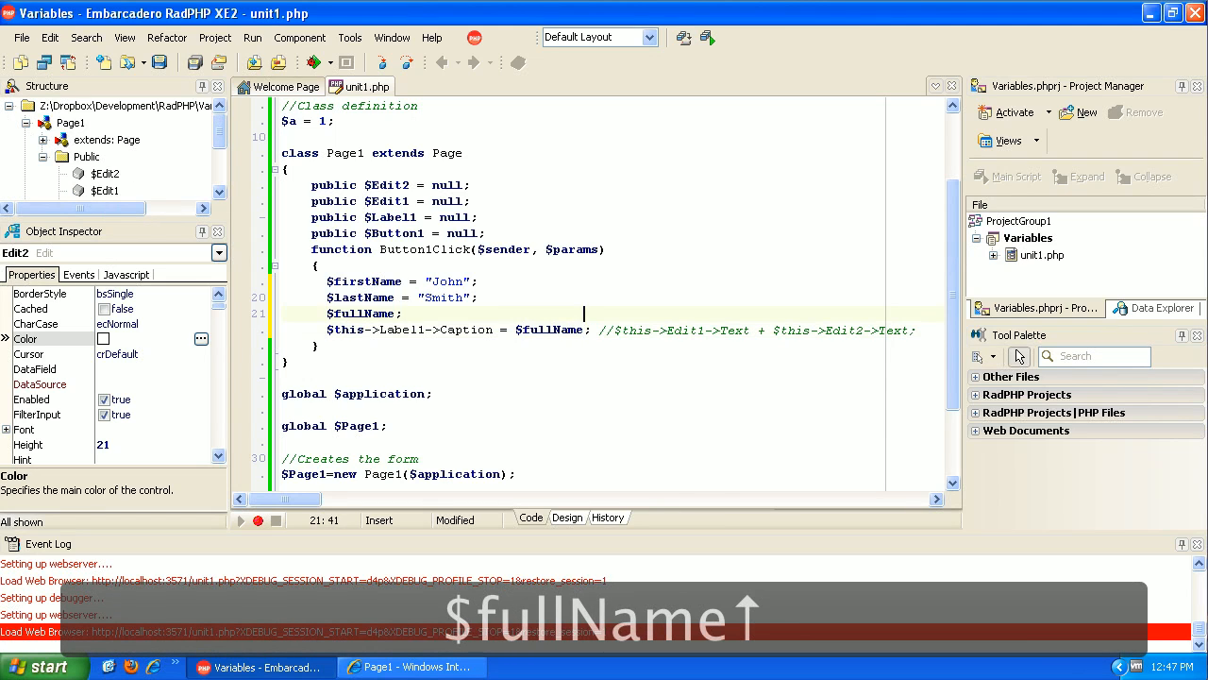
key("Return")
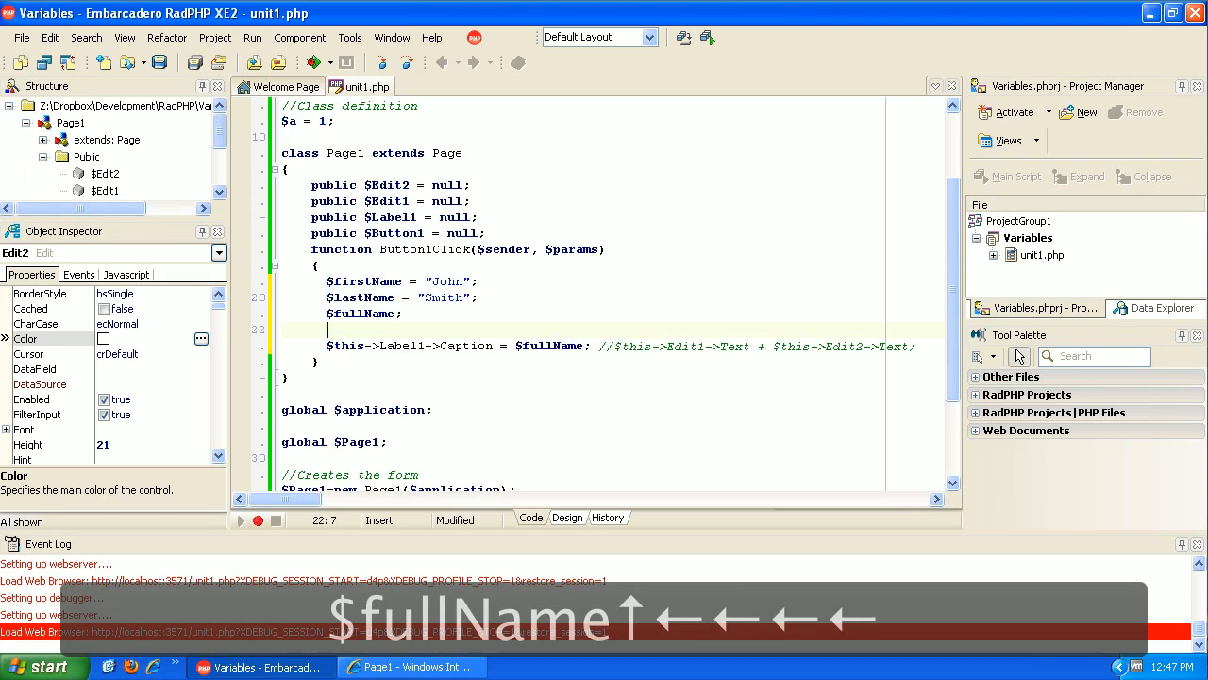
Write $fullName = $firstName + $lastName; on the new line.
type("$")
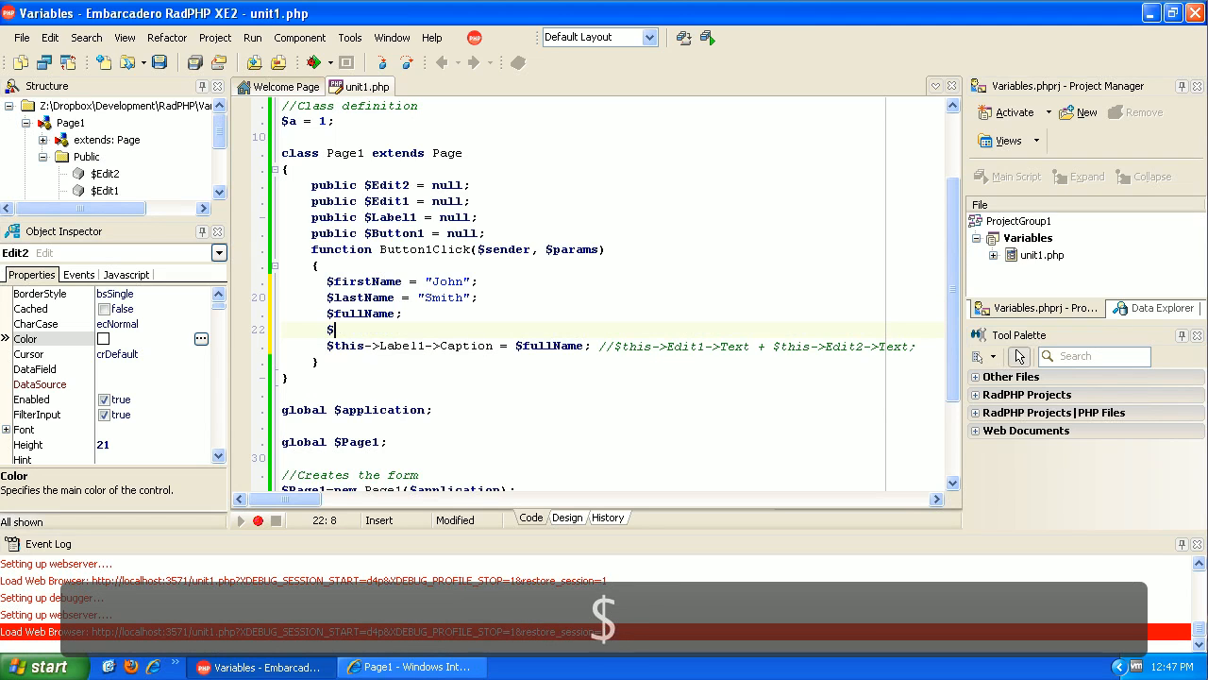
type("full")
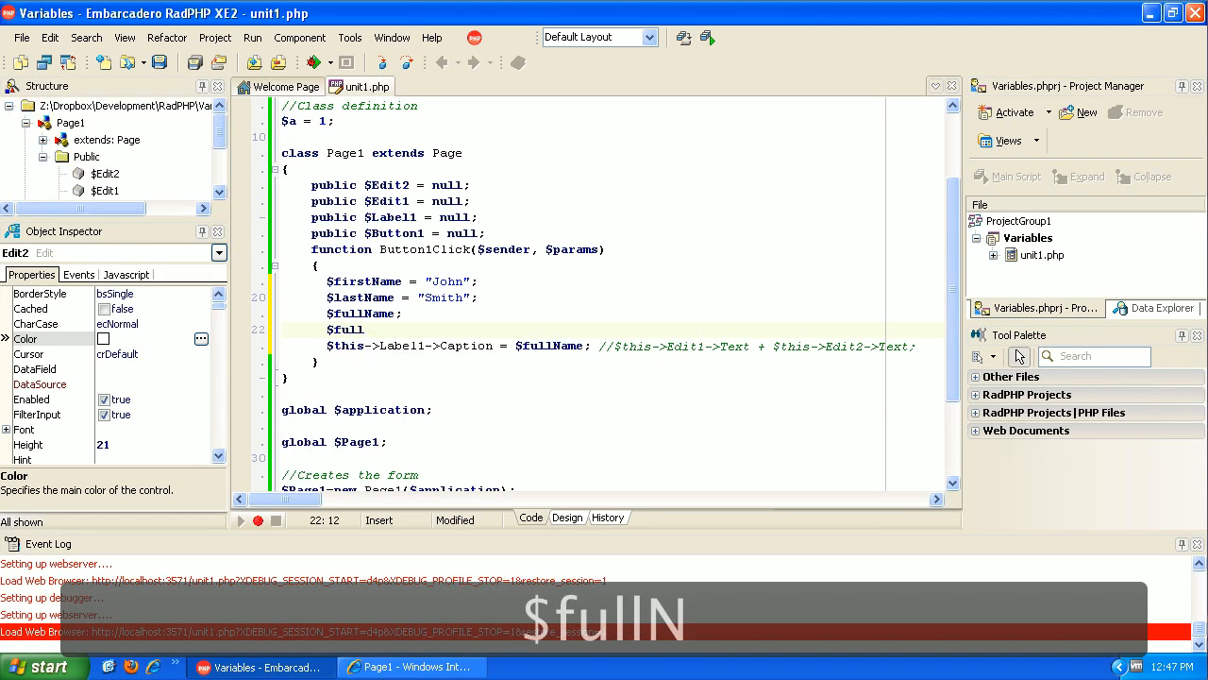
type("Name =")
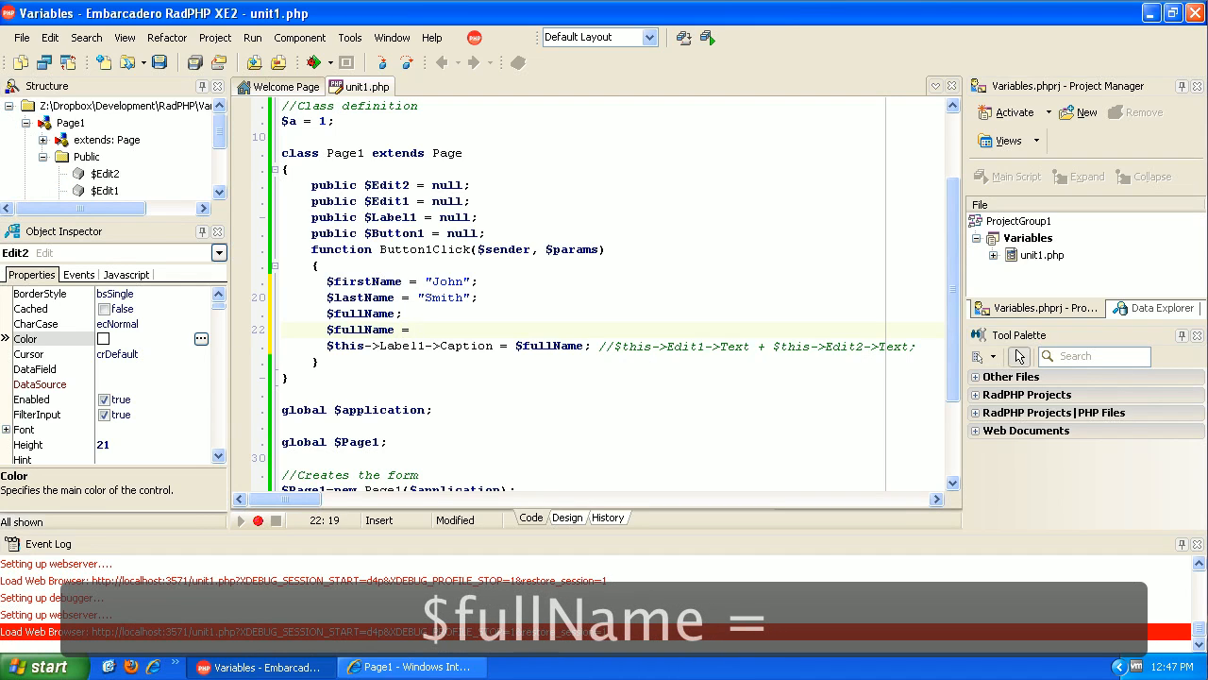
type("first")
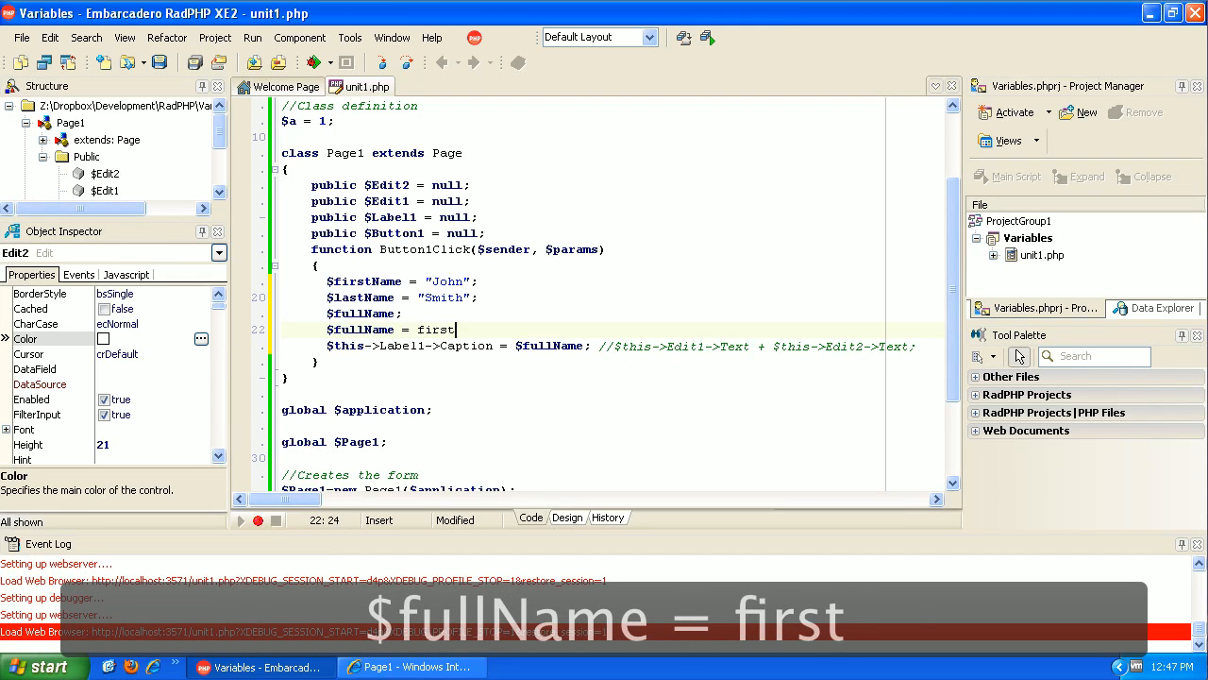
type("Name +")
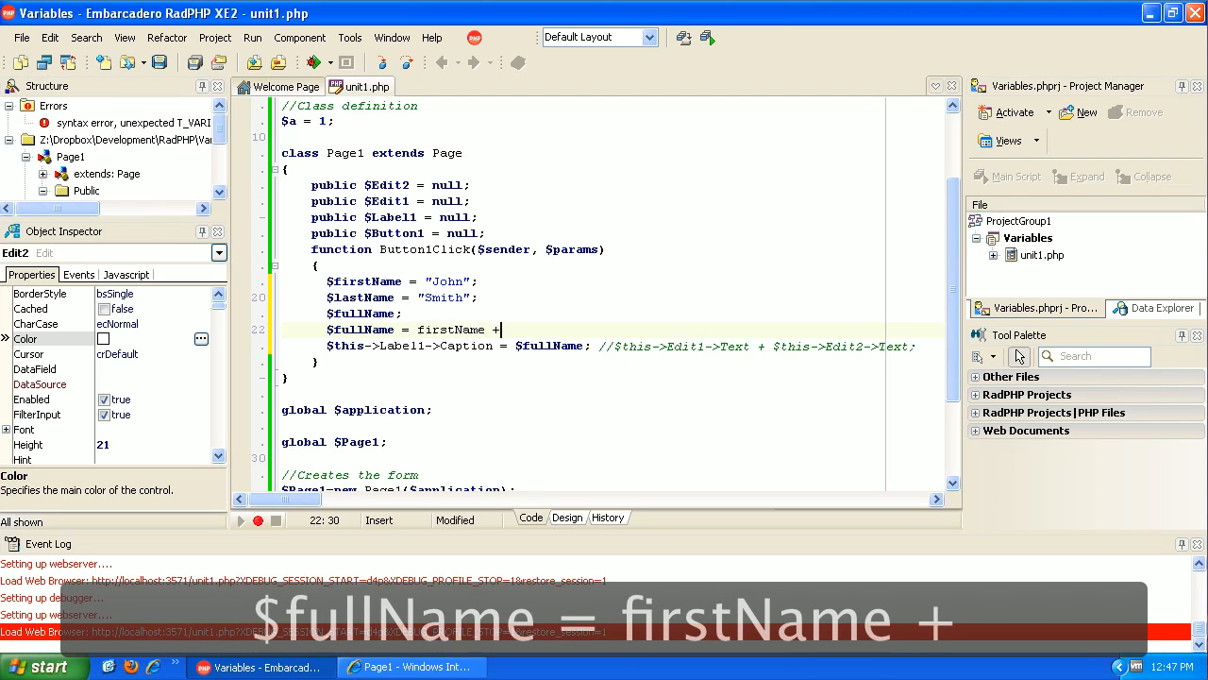
type("las")
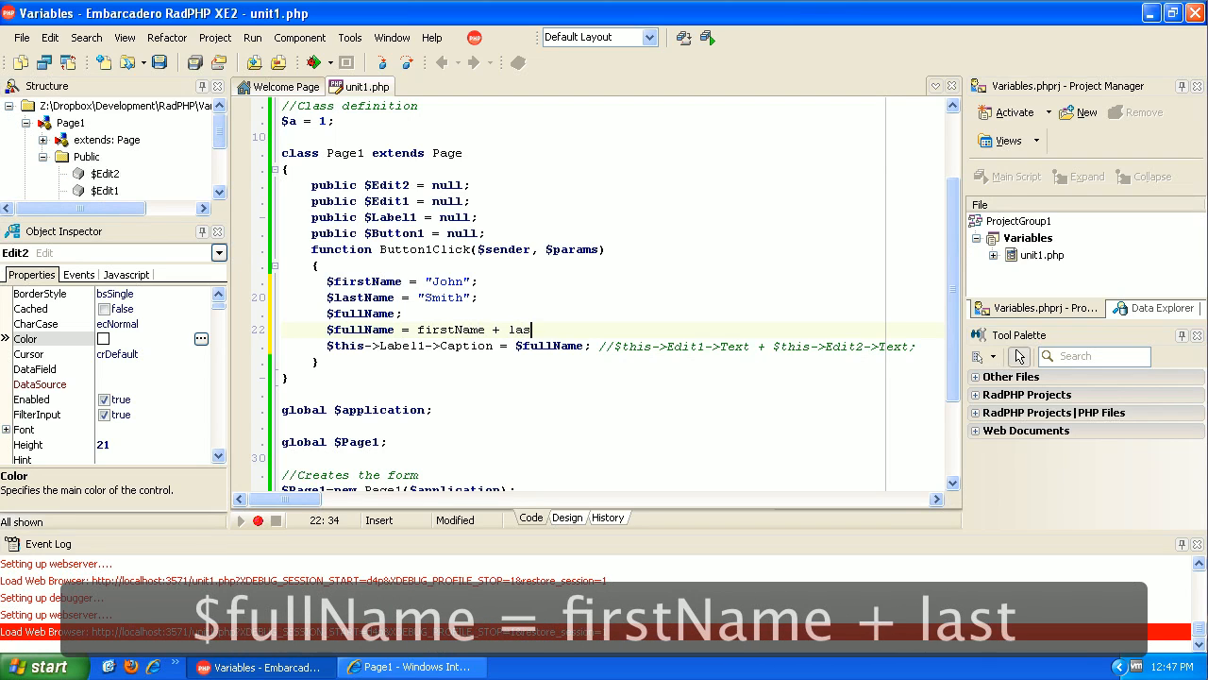
type("tName;")
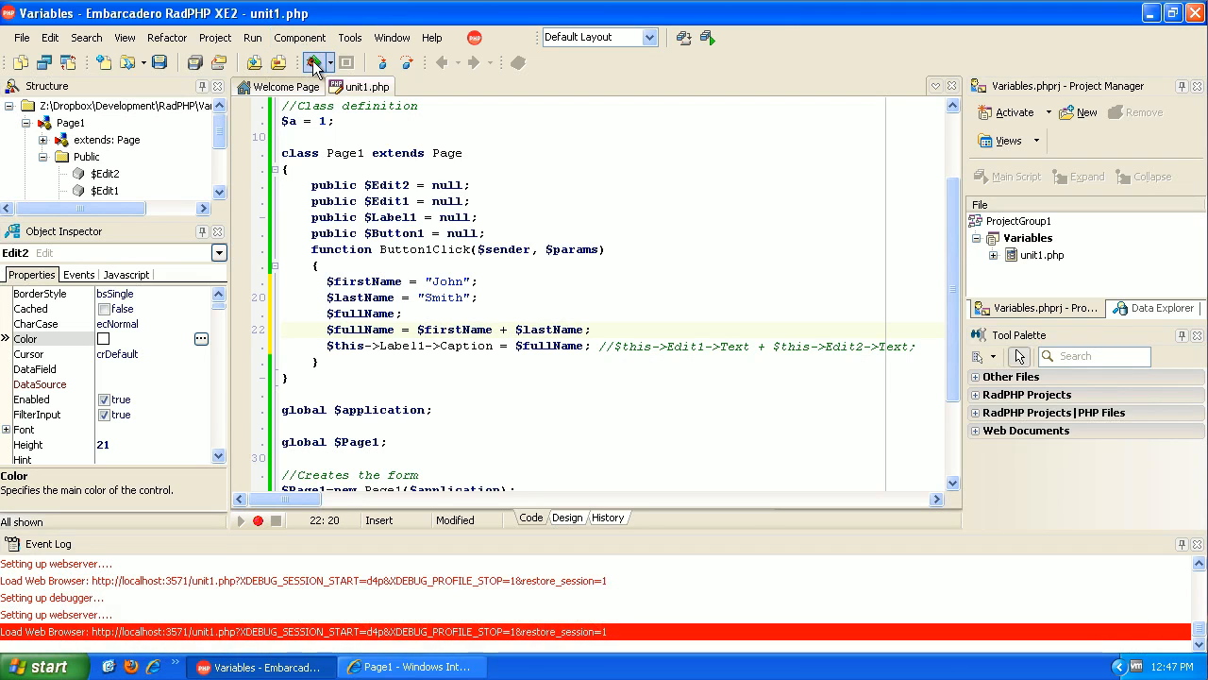
Run the page, see Add show 0 in Label1, and return to the RadPHP editor.
left_click(411, 667)
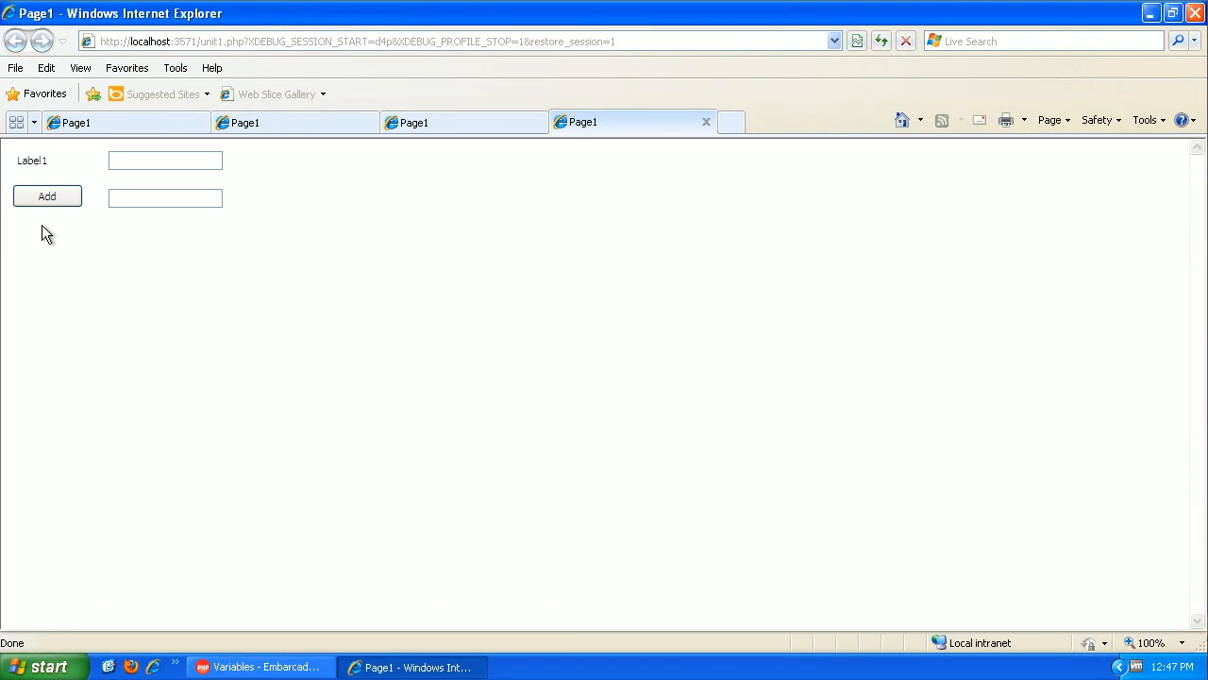
left_click(46, 195)
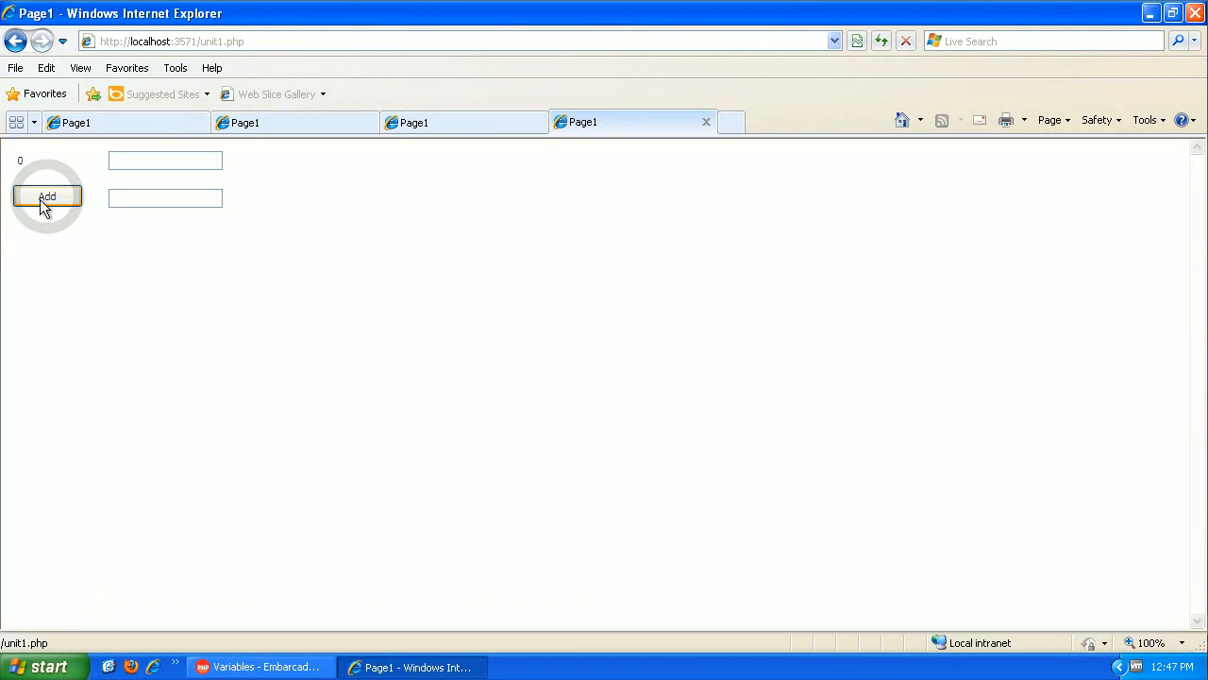
mouse_move(196, 284)
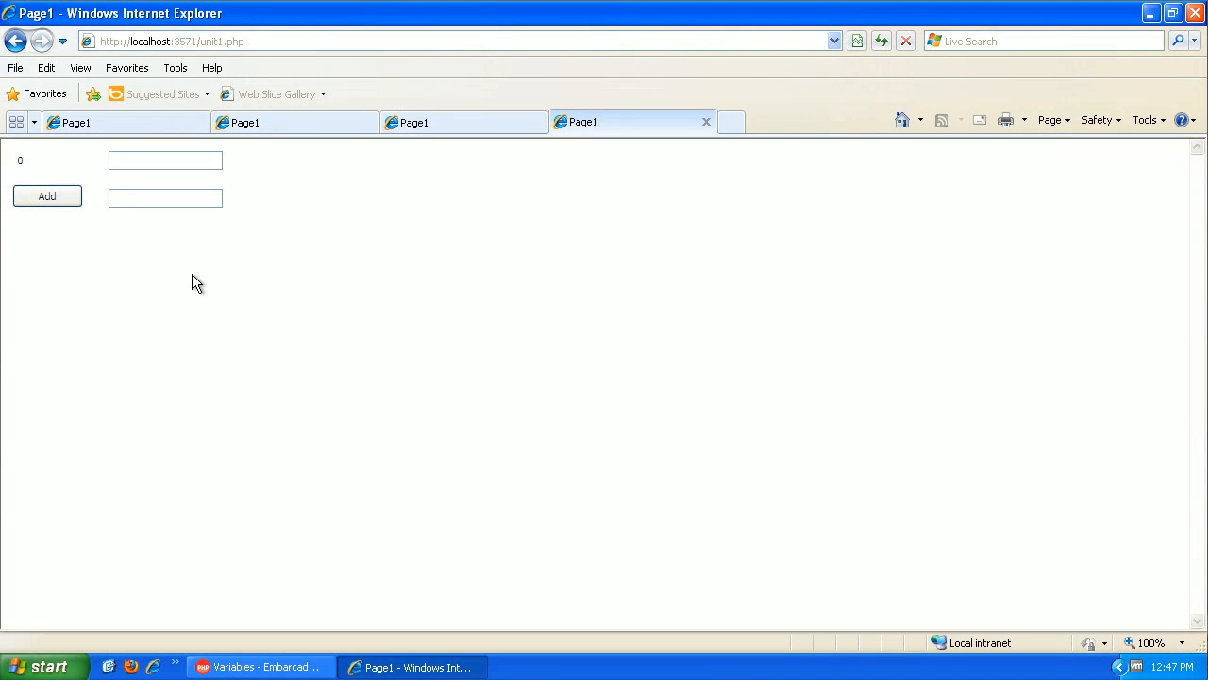
mouse_move(499, 370)
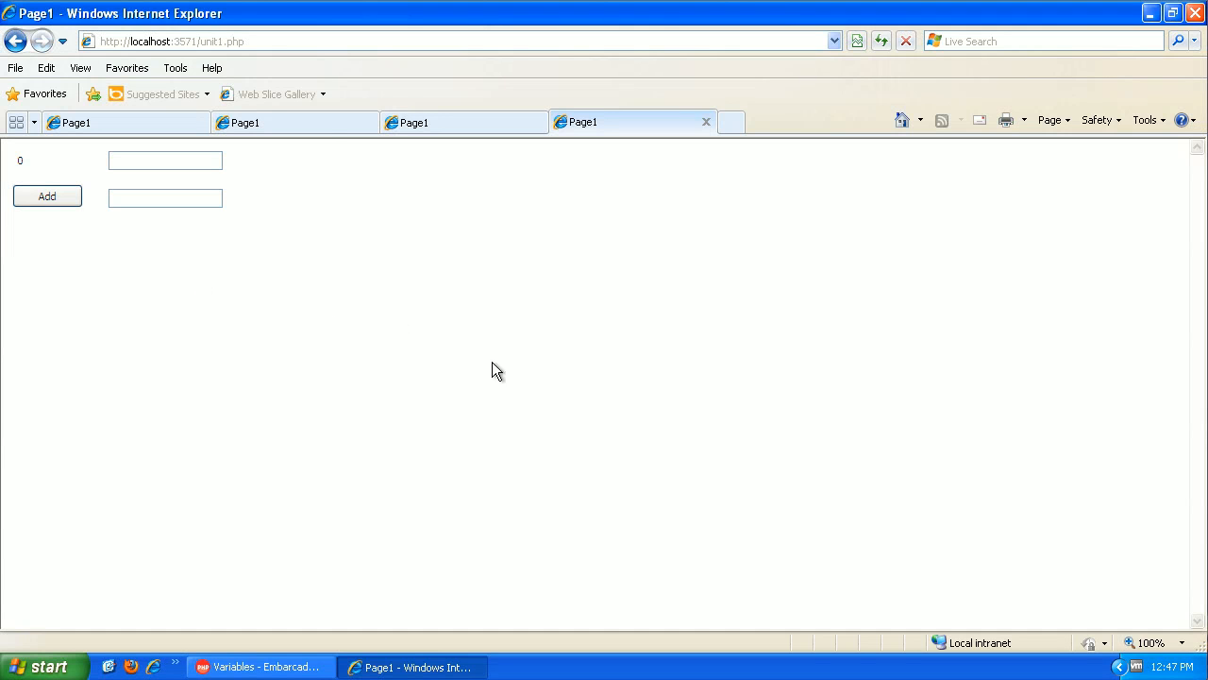
mouse_move(260, 666)
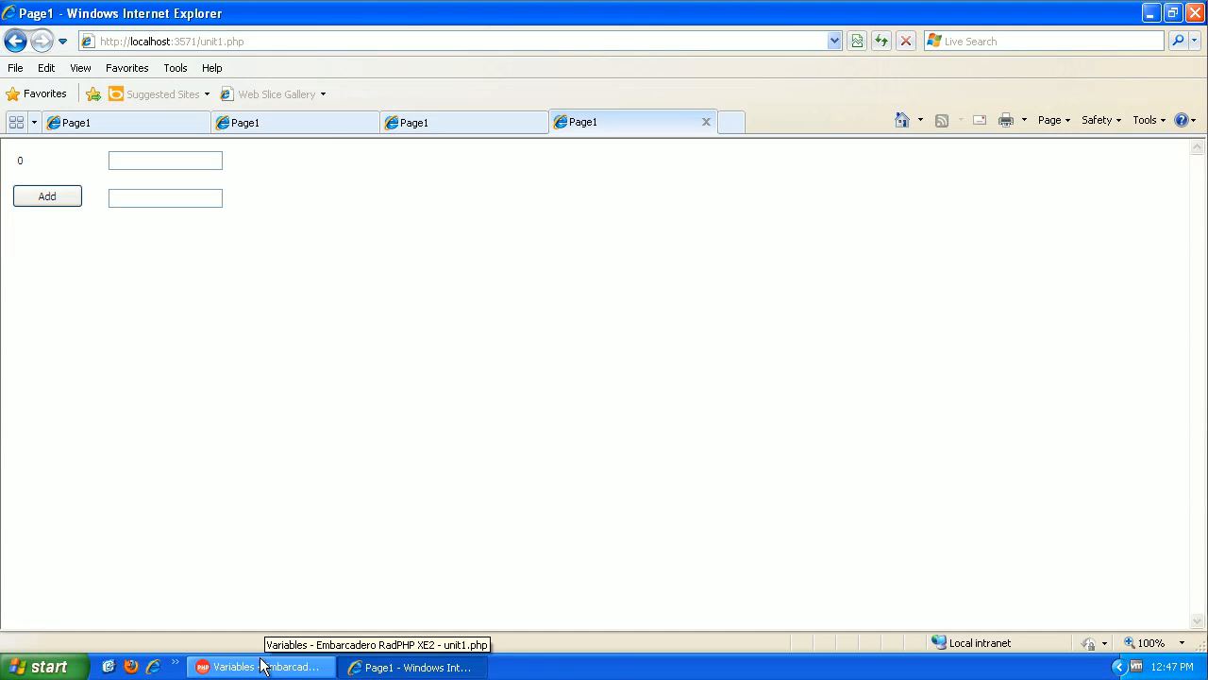
left_click(261, 666)
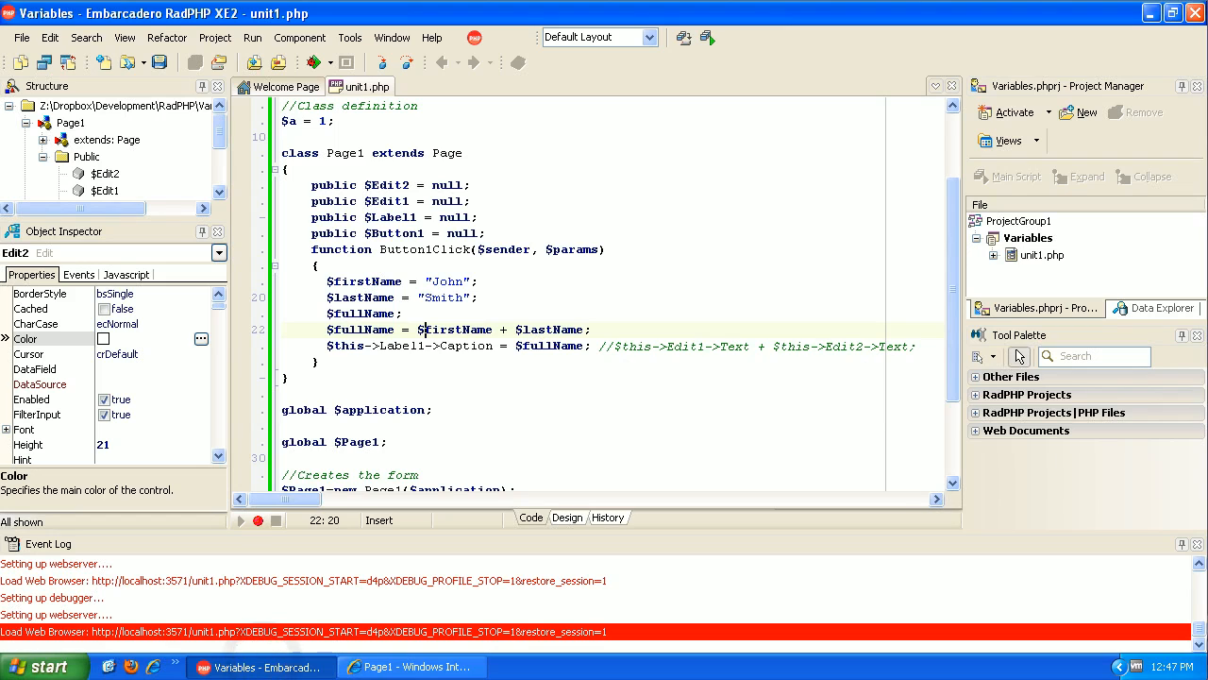
Build $fullName with the dot operator, run the page and confirm Add shows JohnSmith.
left_click(436, 313)
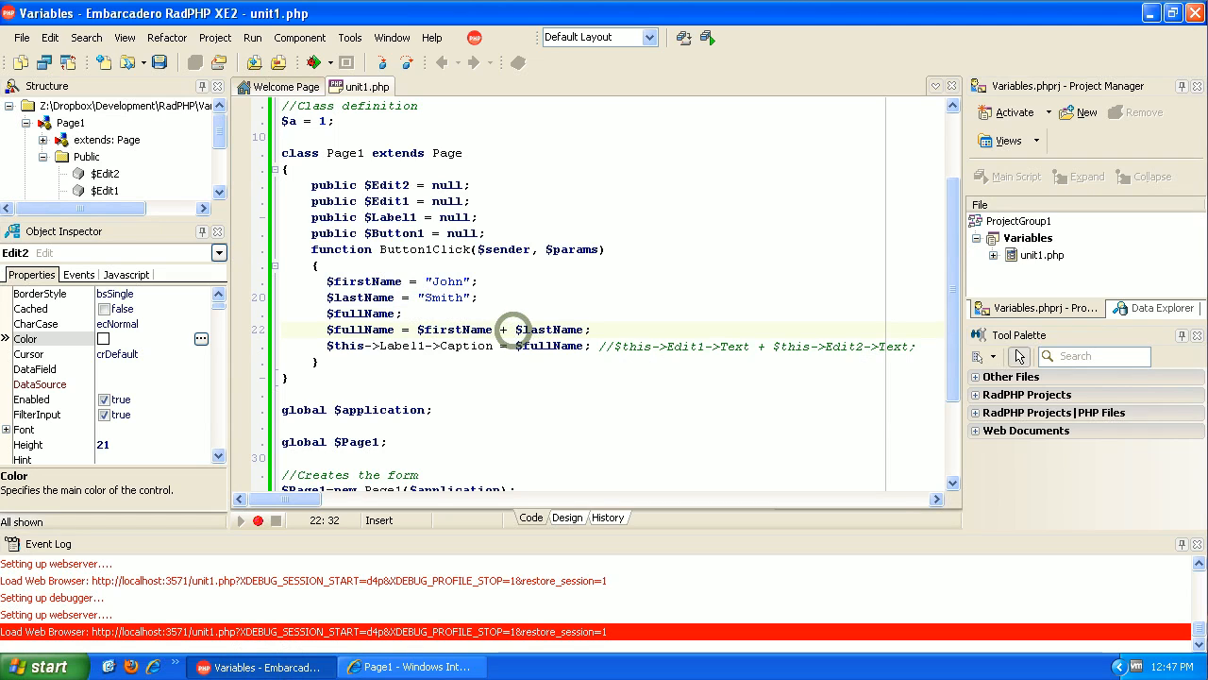
mouse_move(514, 328)
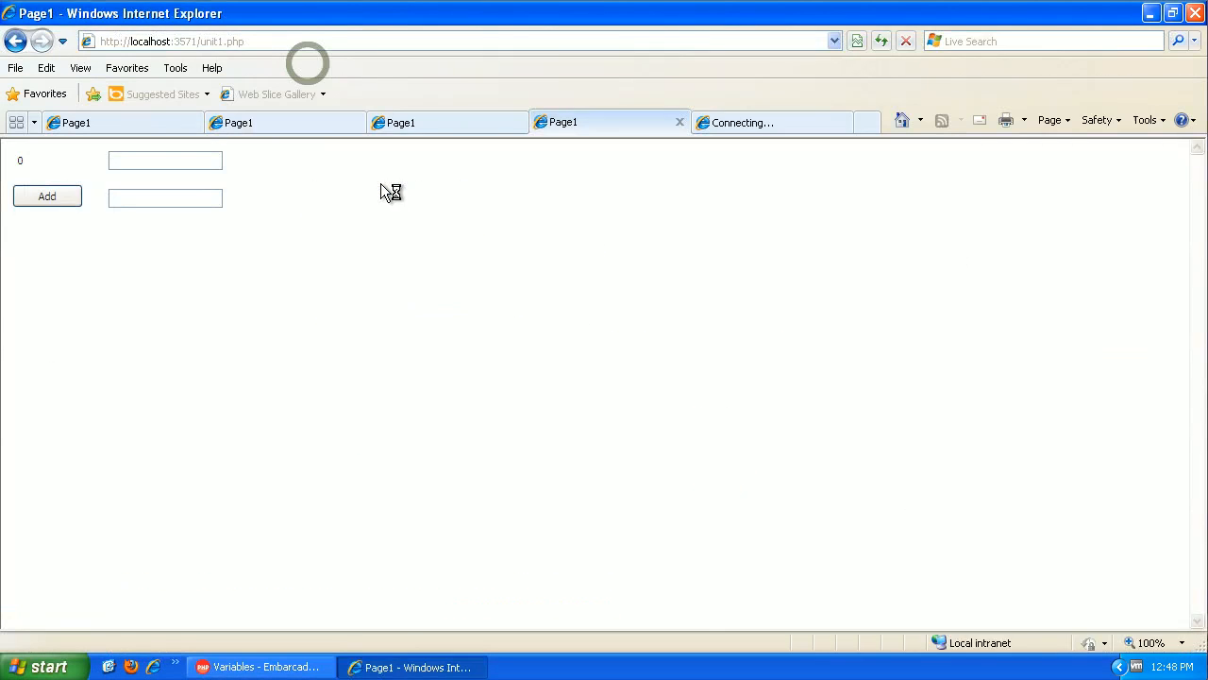
left_click(45, 196)
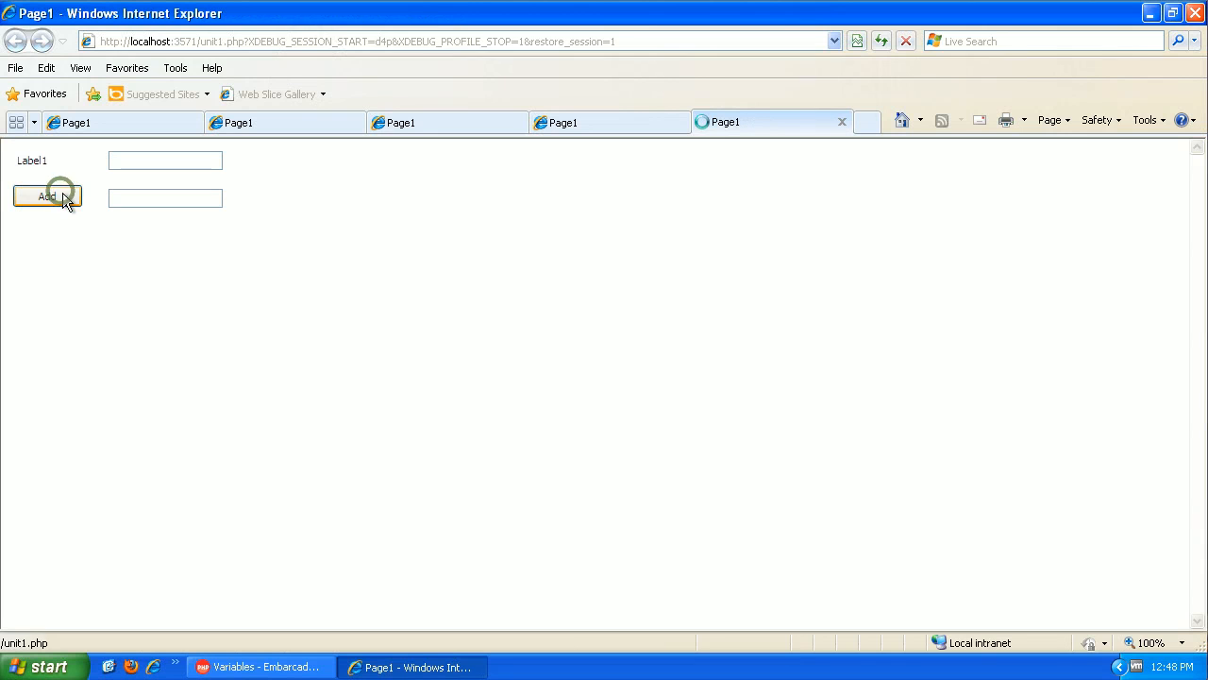
left_click(46, 197)
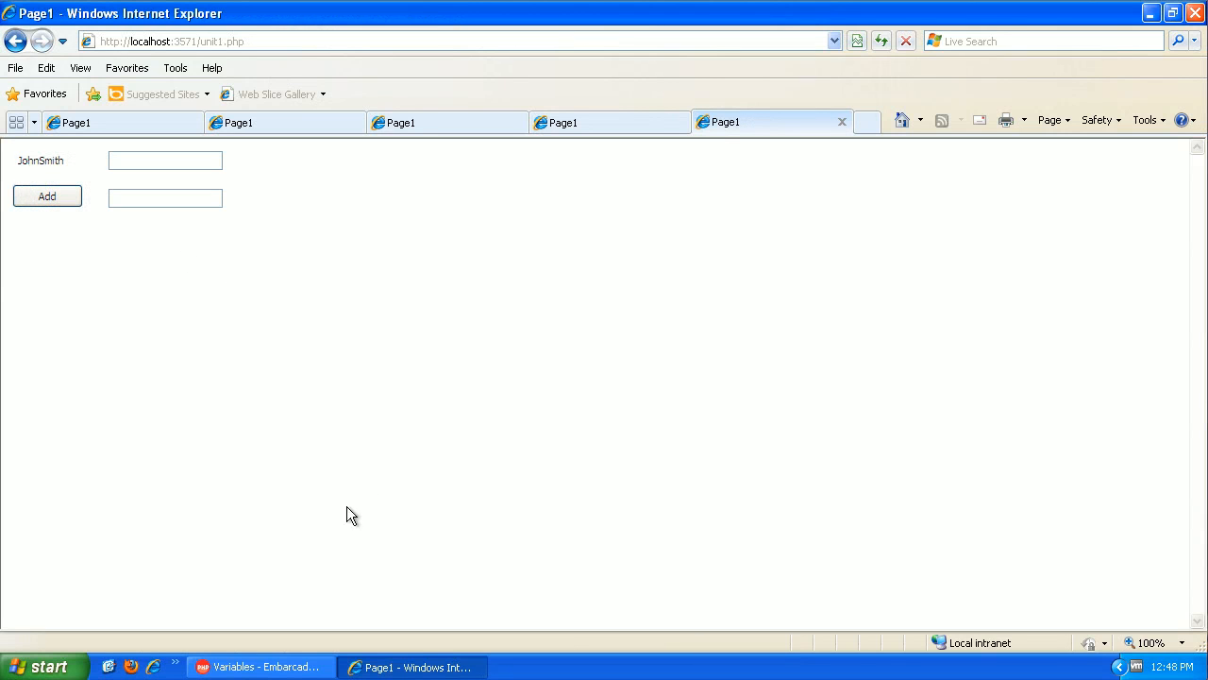
left_click(260, 666)
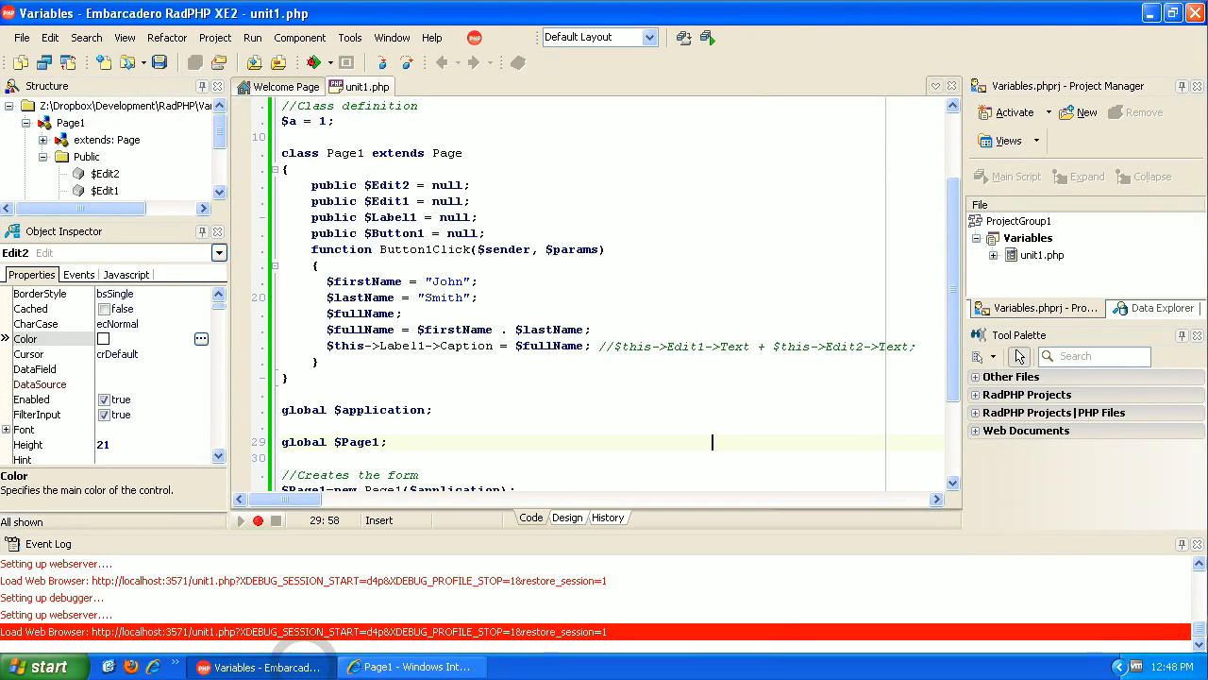
left_click(502, 329)
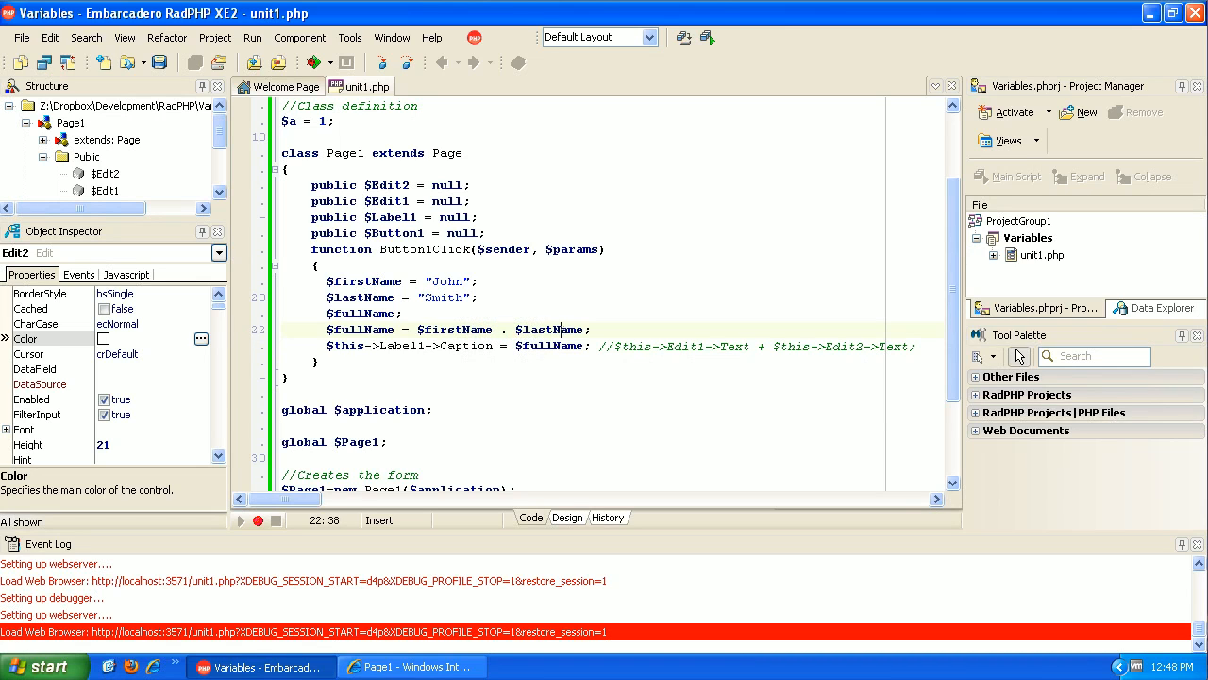
mouse_move(552, 329)
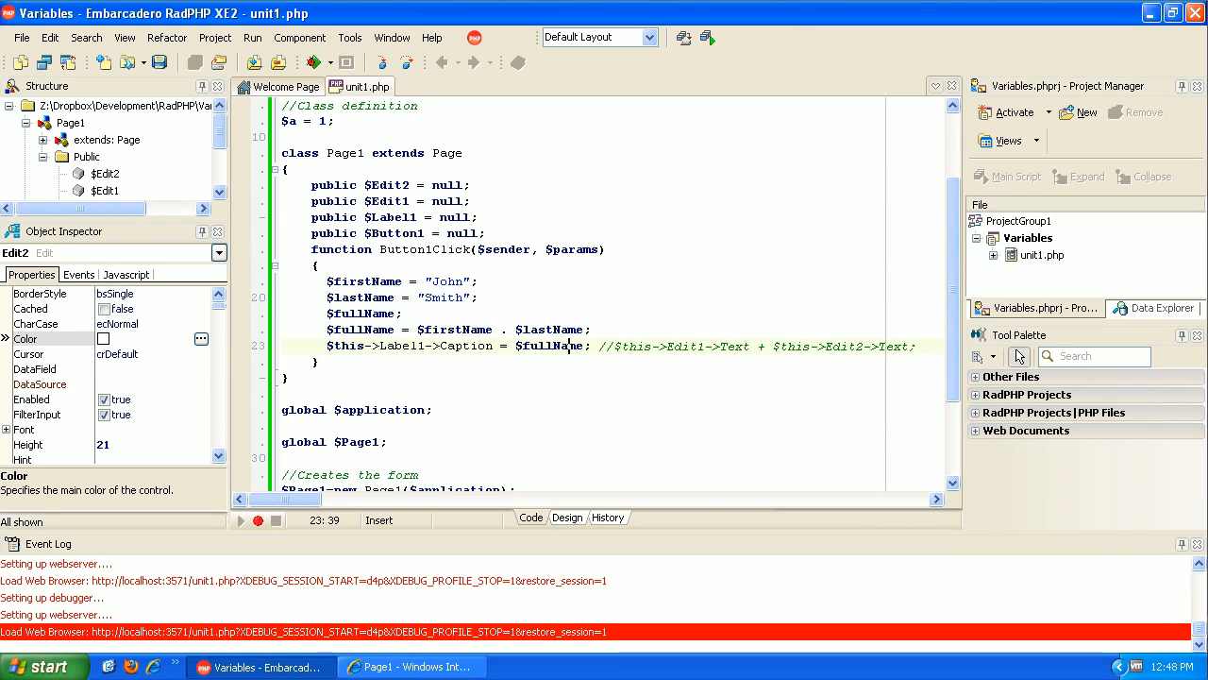
mouse_move(566, 343)
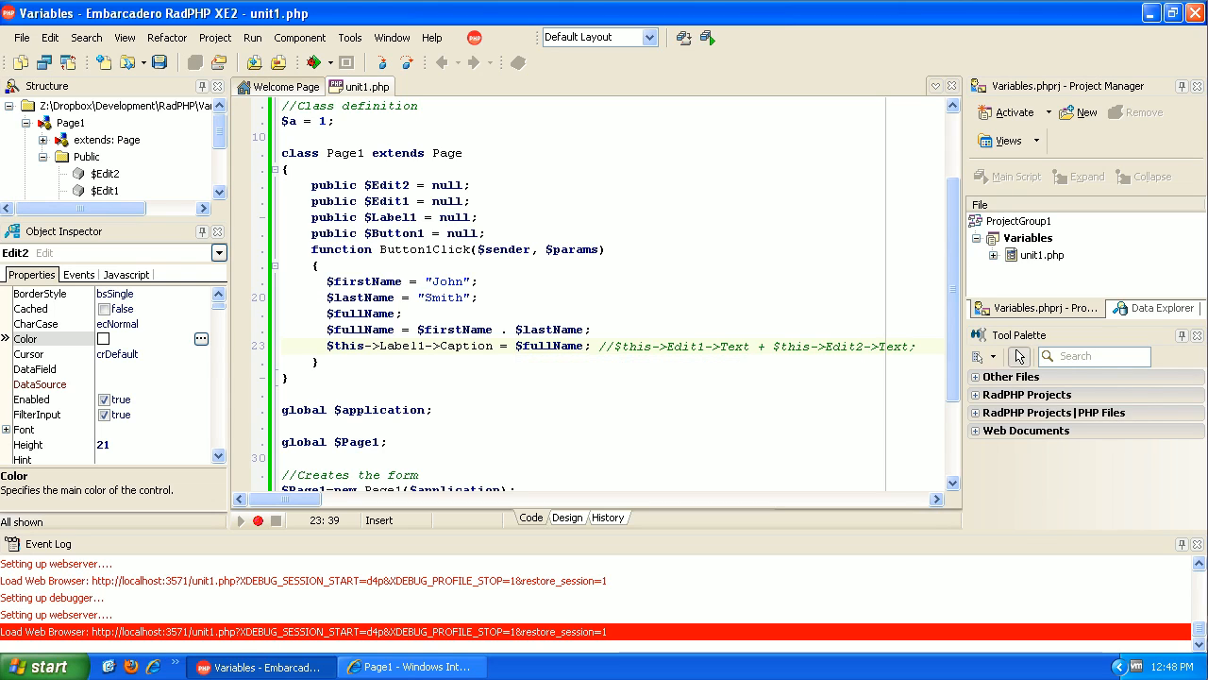
mouse_move(555, 343)
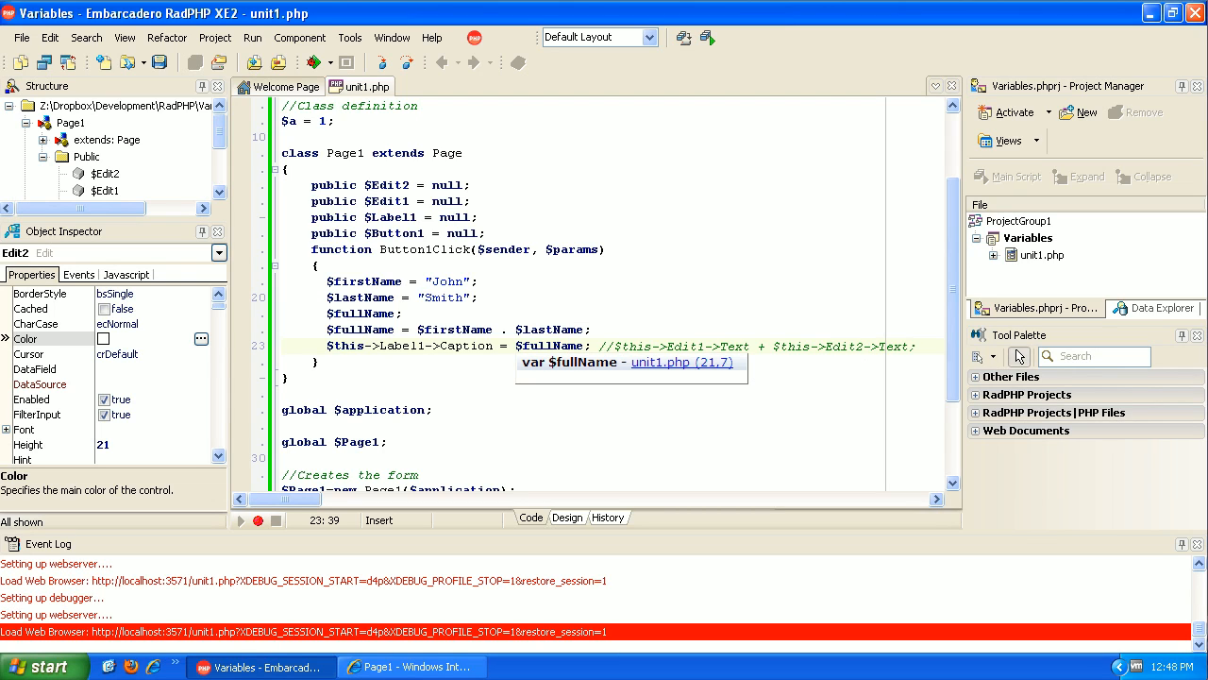